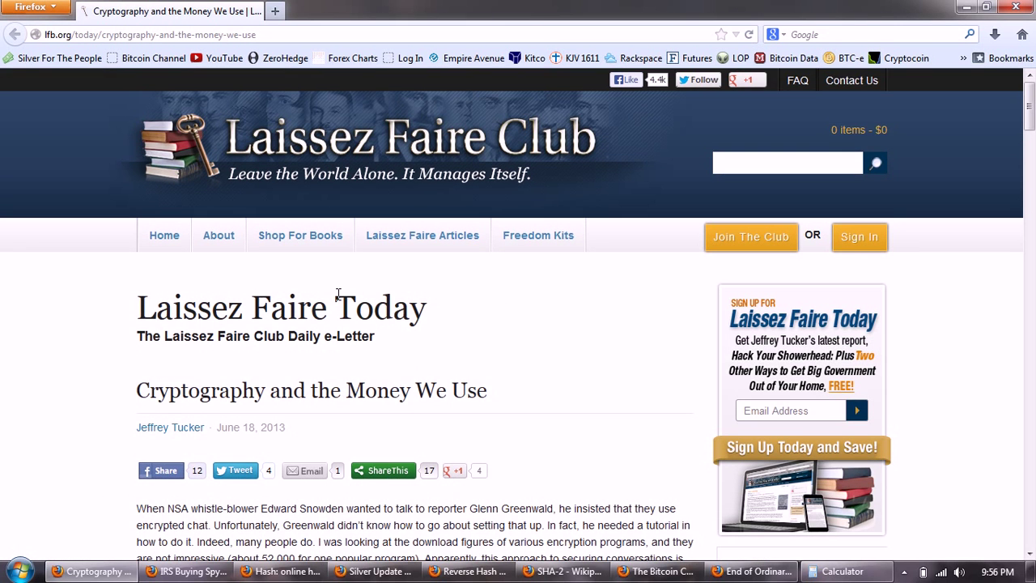
Read down the article, marking the phrase 'impossible for outsiders to listen to' along the way.
scroll(down, 3)
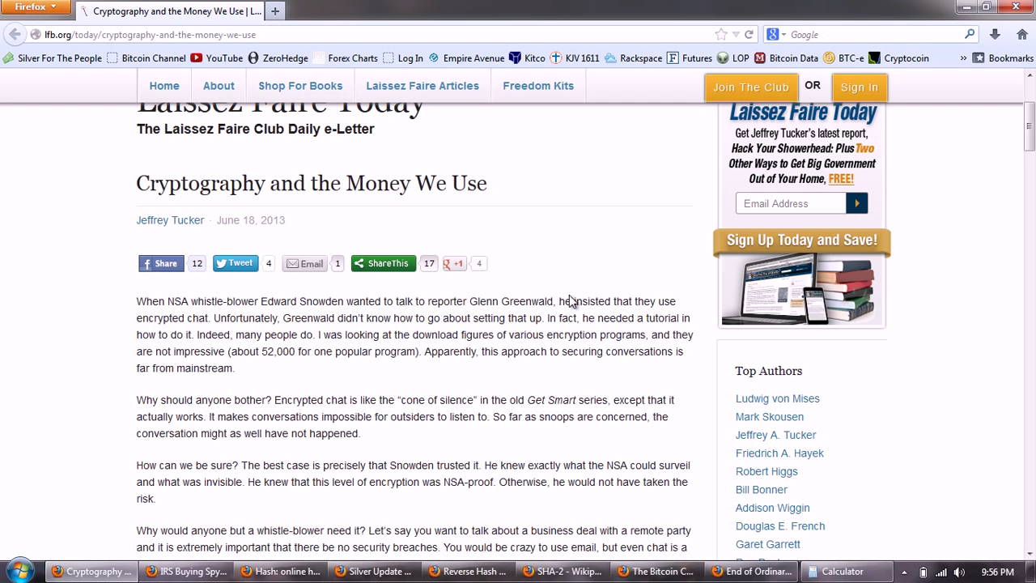
mouse_move(327, 314)
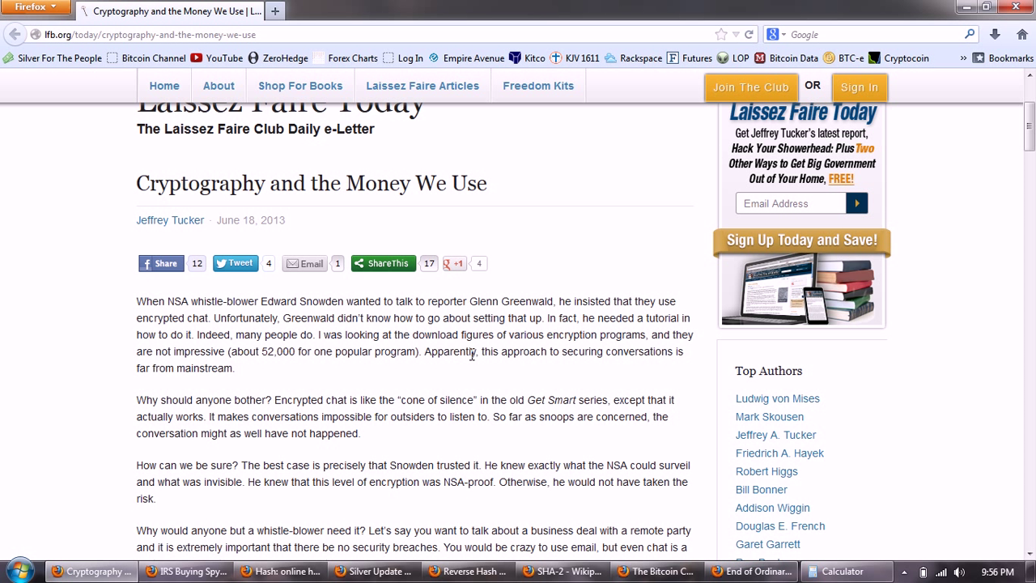
mouse_move(486, 379)
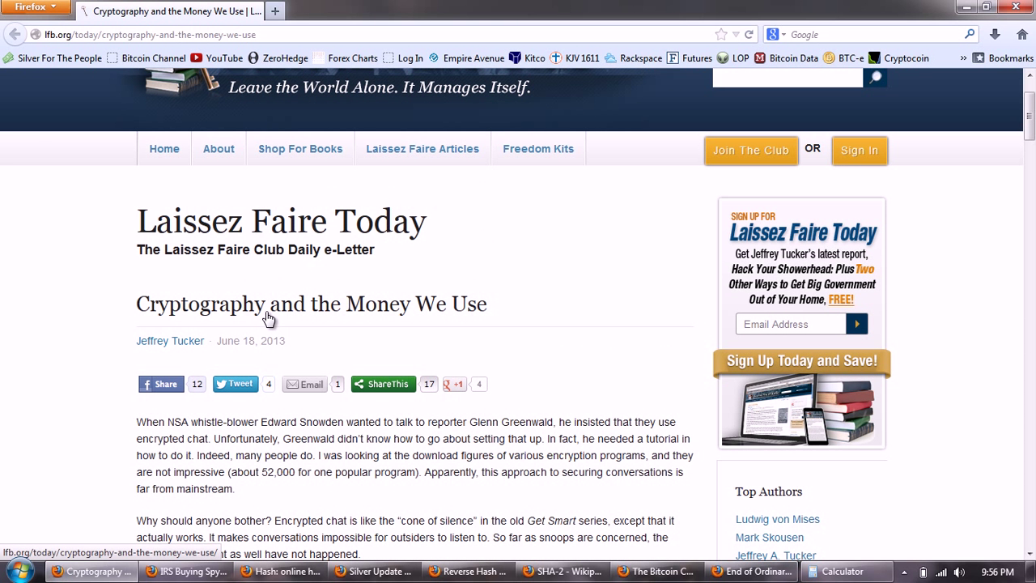
mouse_move(525, 340)
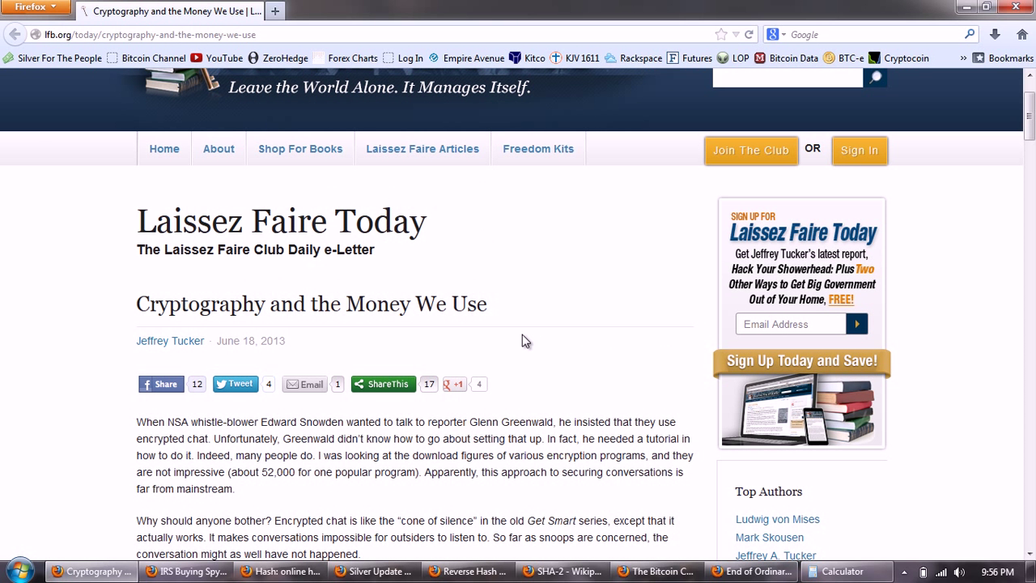
mouse_move(525, 332)
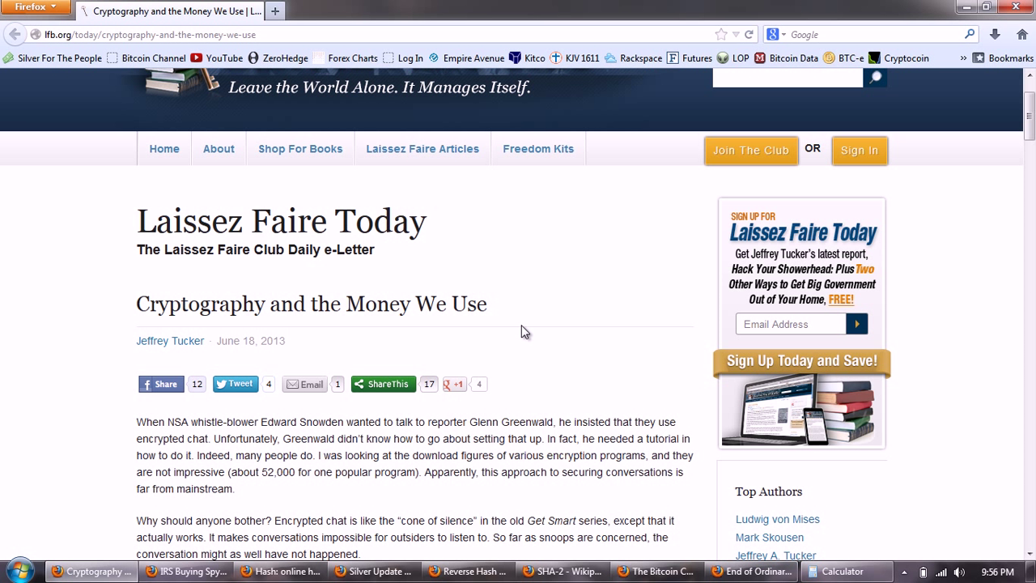
mouse_move(522, 281)
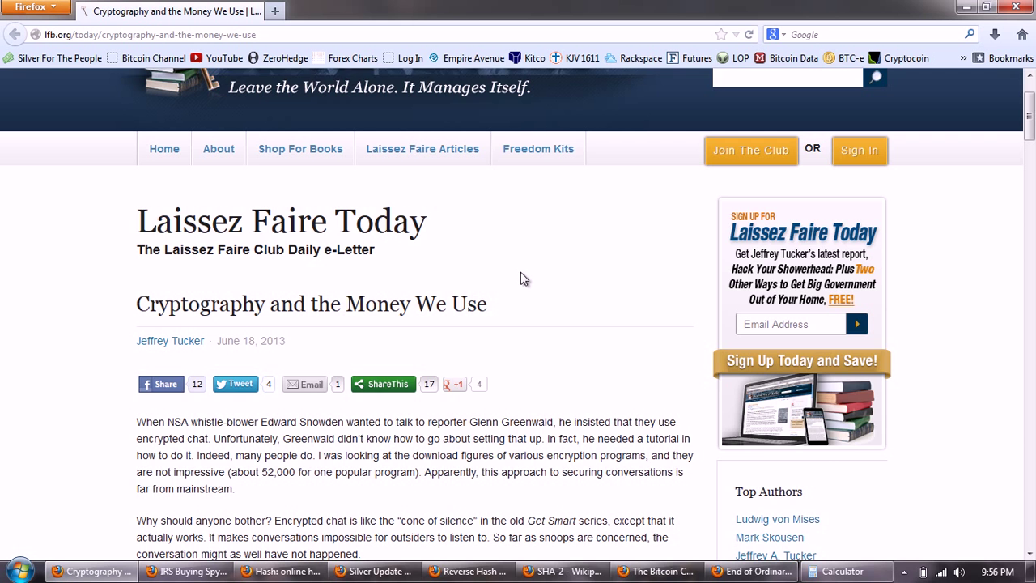
scroll(down, 3)
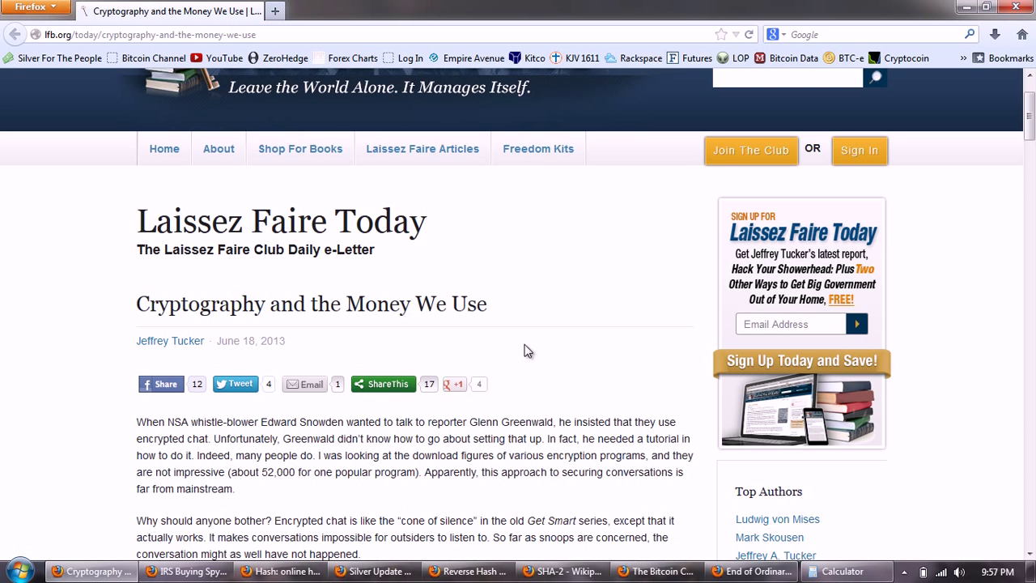
mouse_move(537, 311)
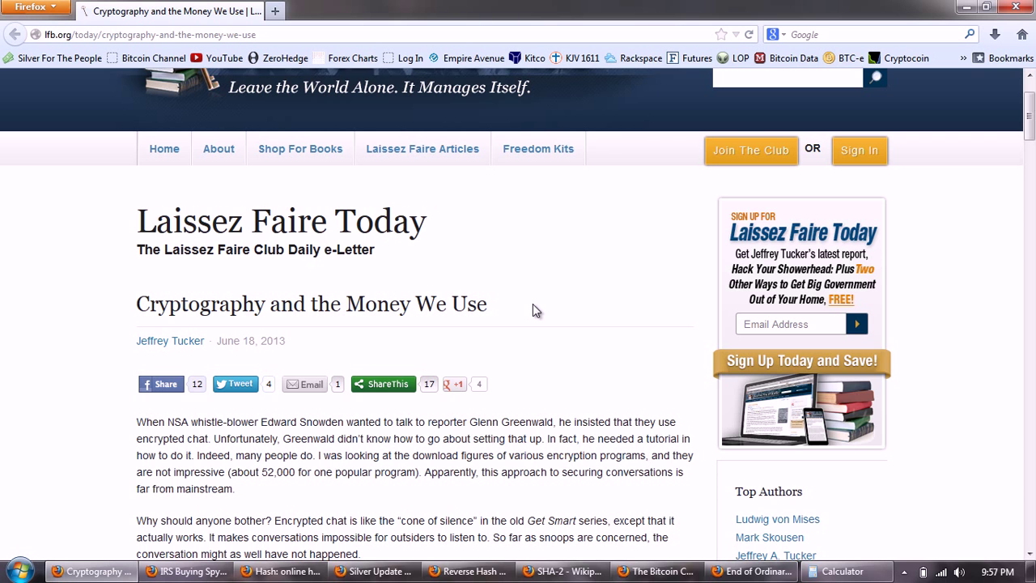
scroll(down, 3)
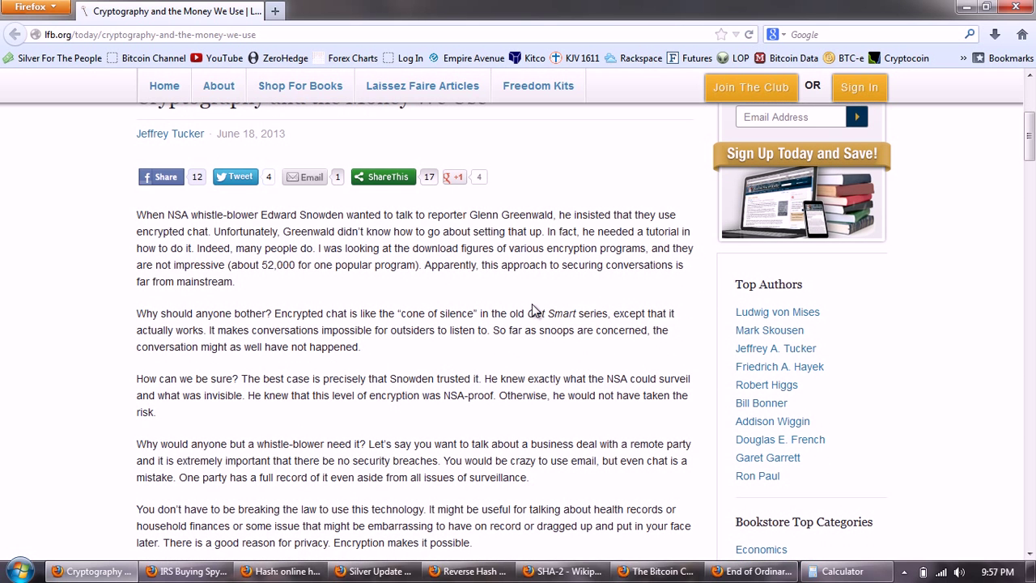
mouse_move(73, 270)
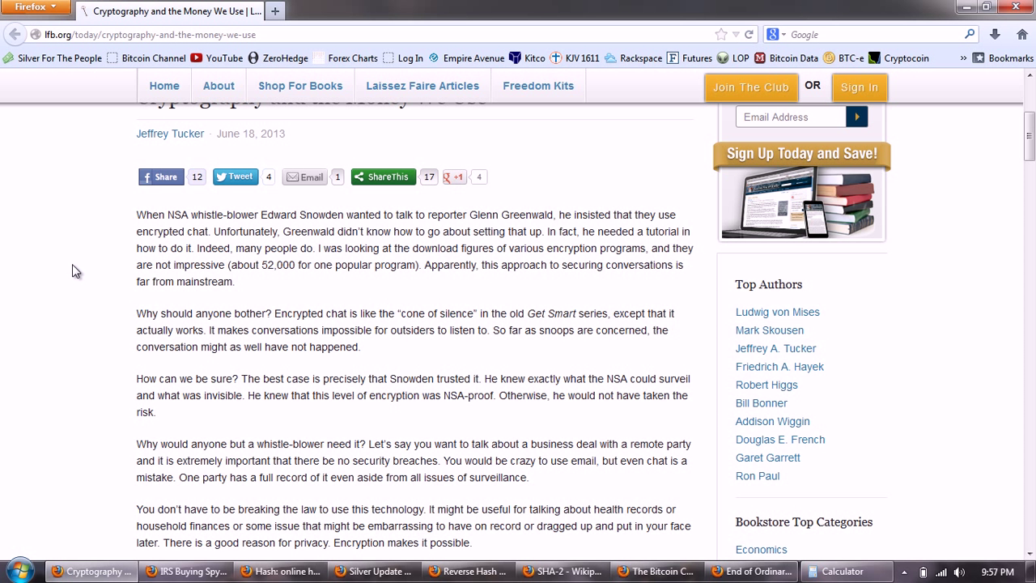
mouse_move(250, 304)
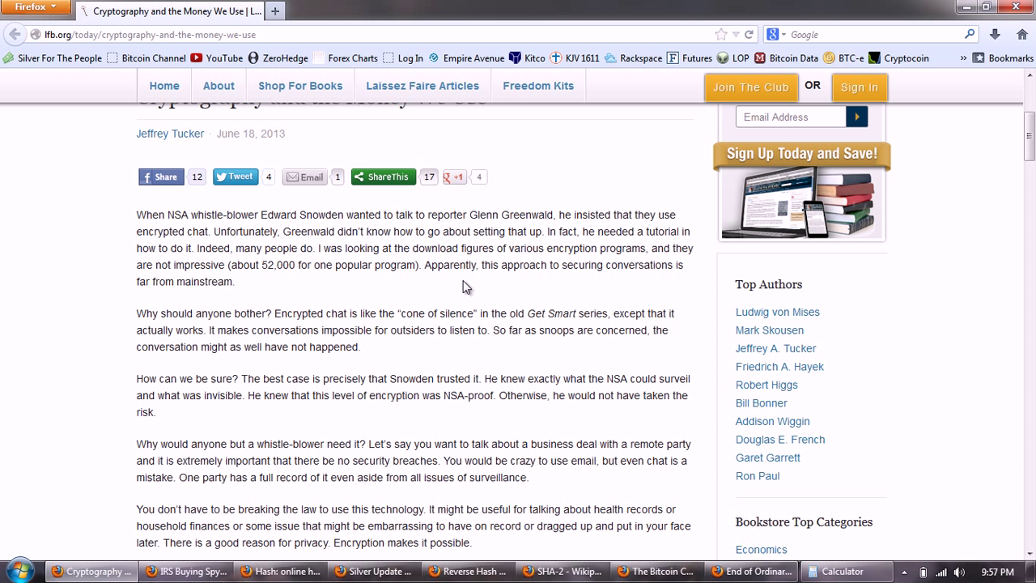
mouse_move(518, 294)
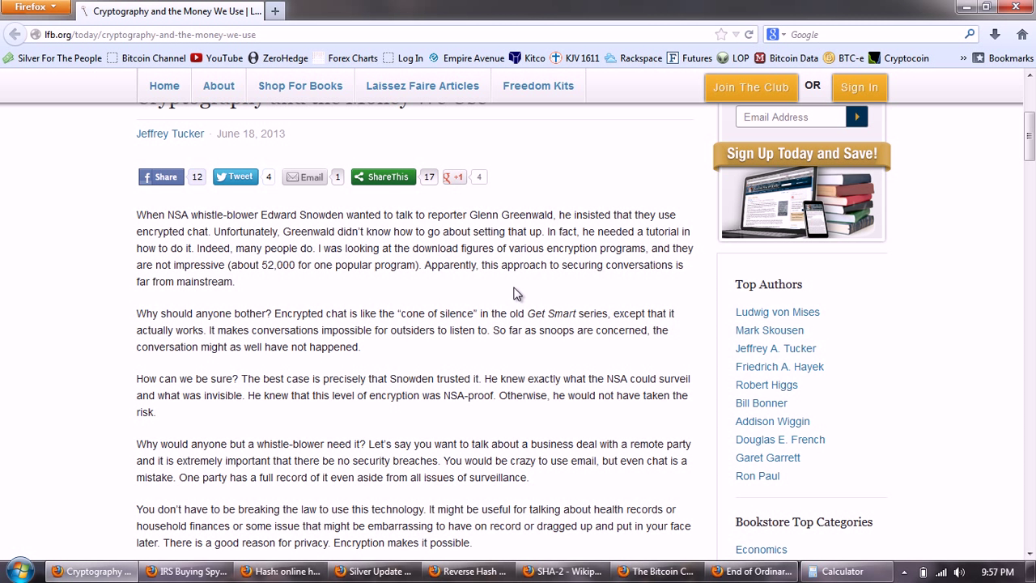
mouse_move(489, 283)
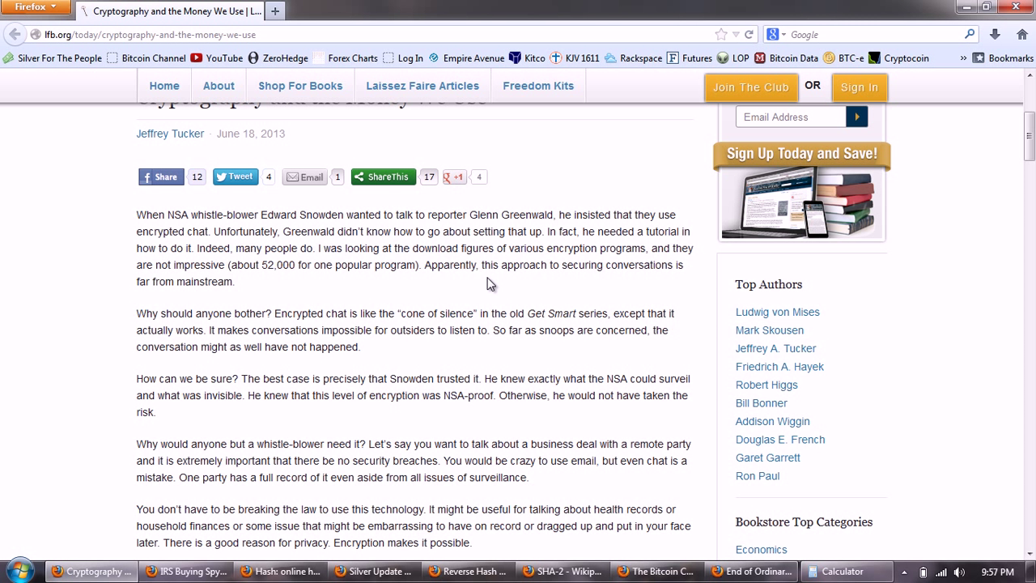
mouse_move(477, 289)
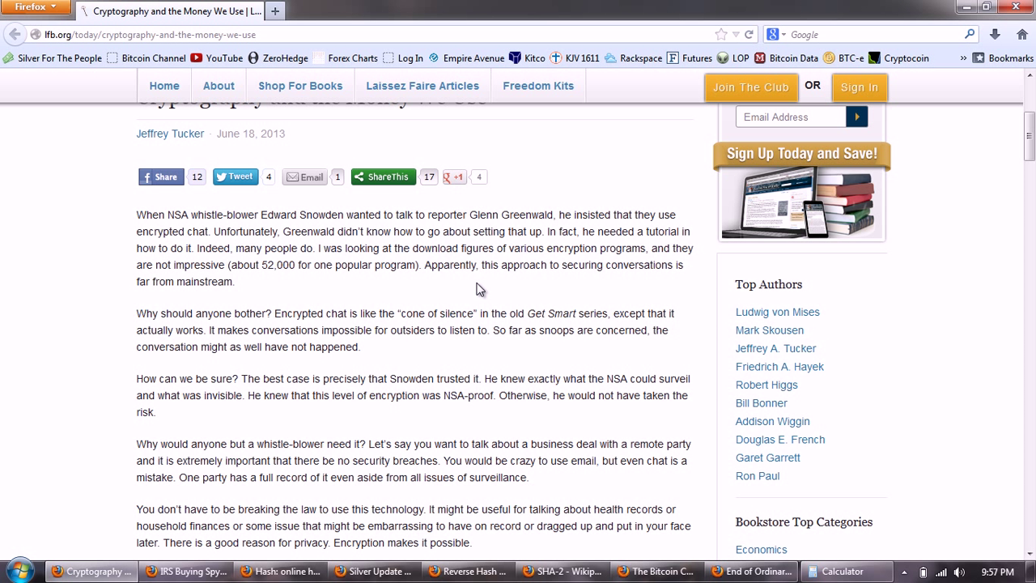
mouse_move(475, 272)
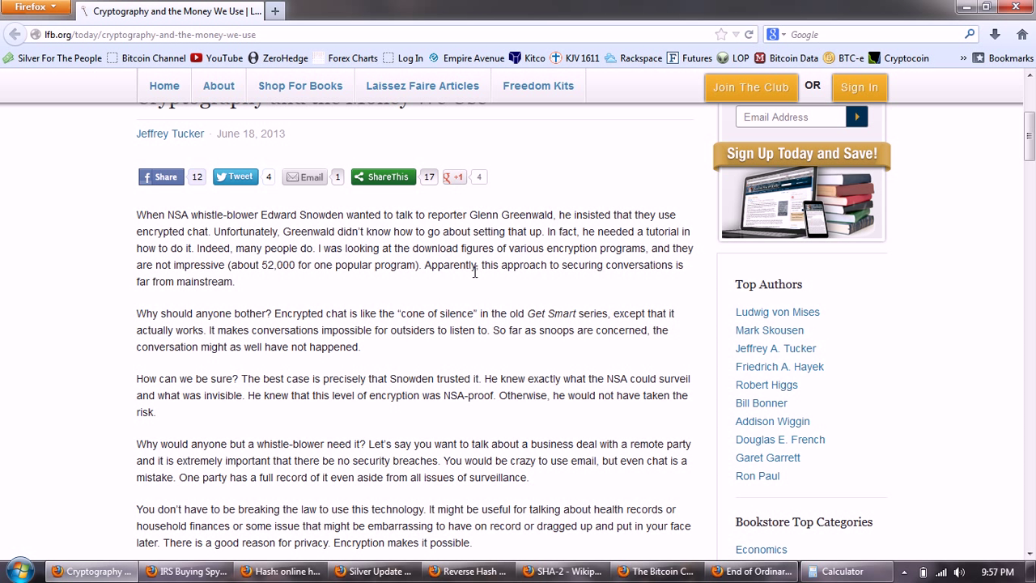
mouse_move(541, 283)
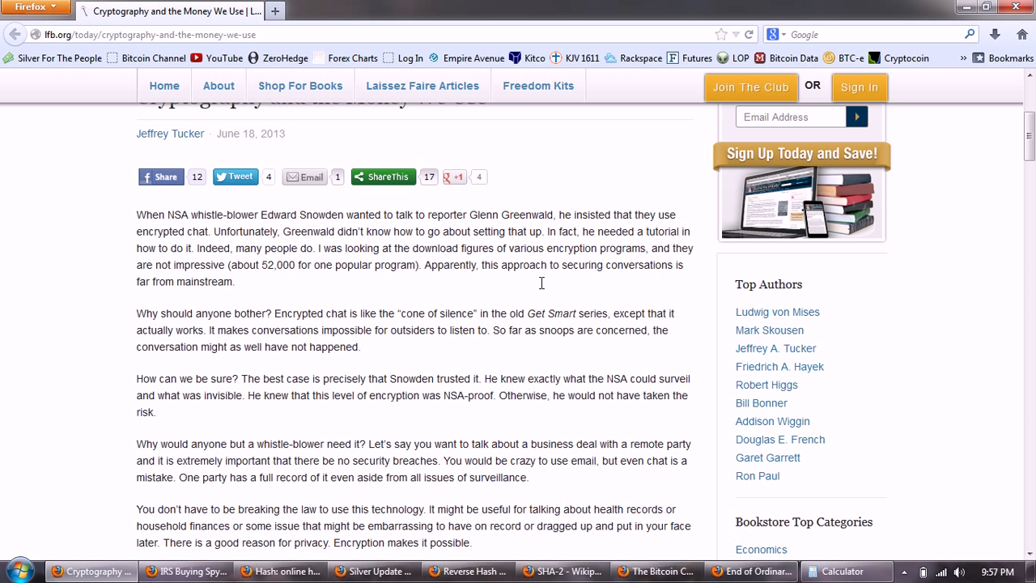
mouse_move(568, 353)
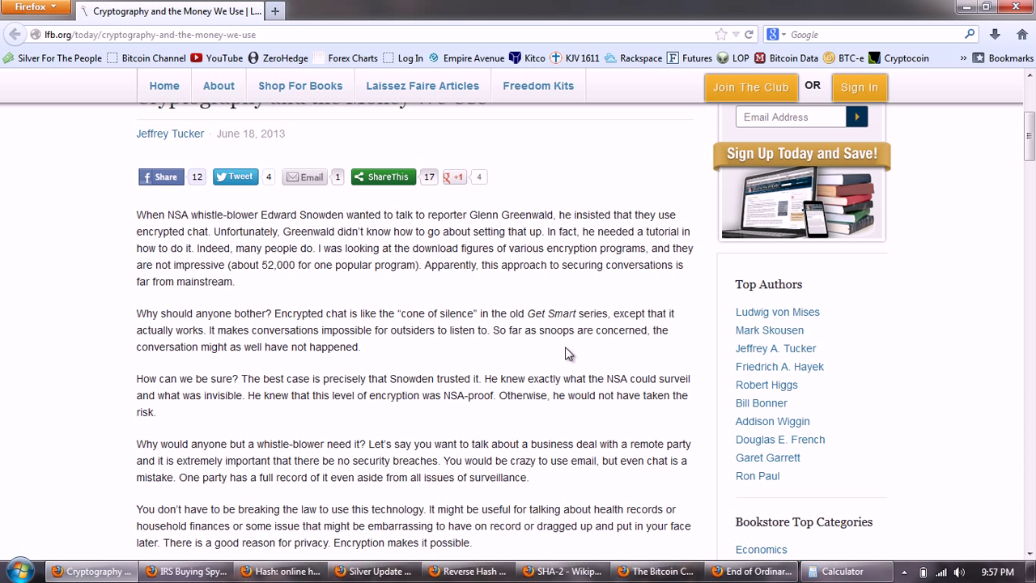
scroll(down, 3)
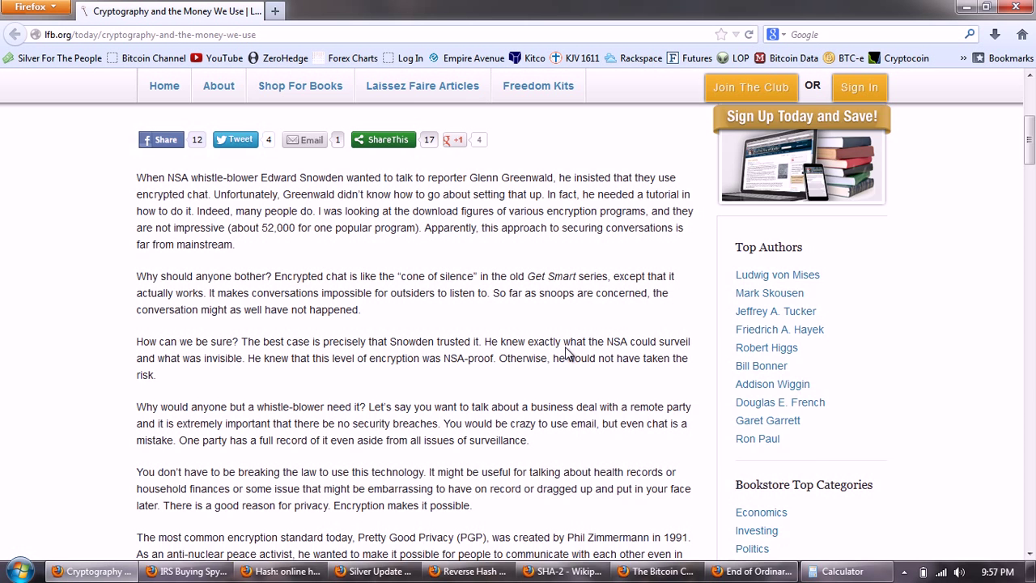
scroll(down, 3)
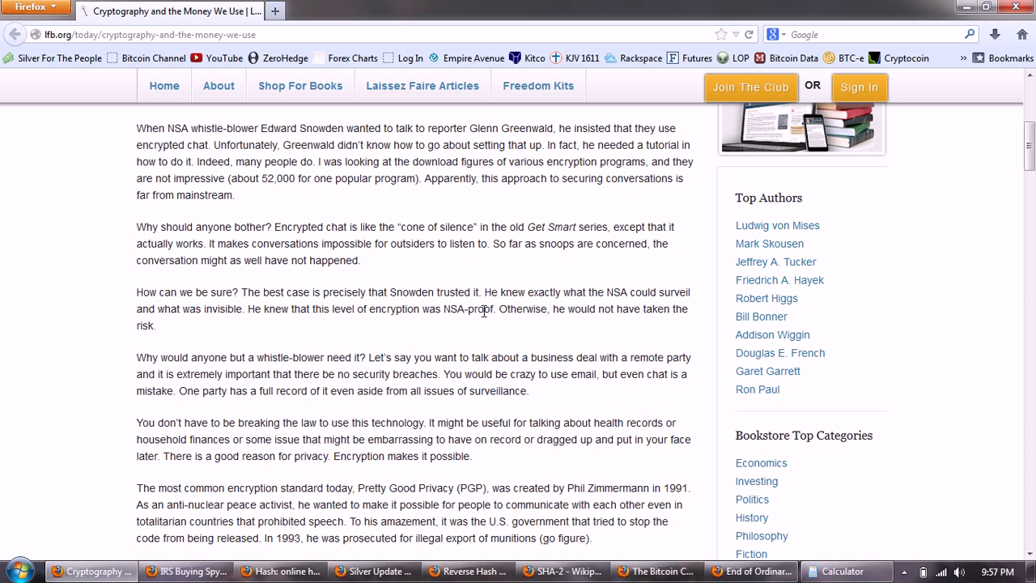
drag(322, 243, 484, 243)
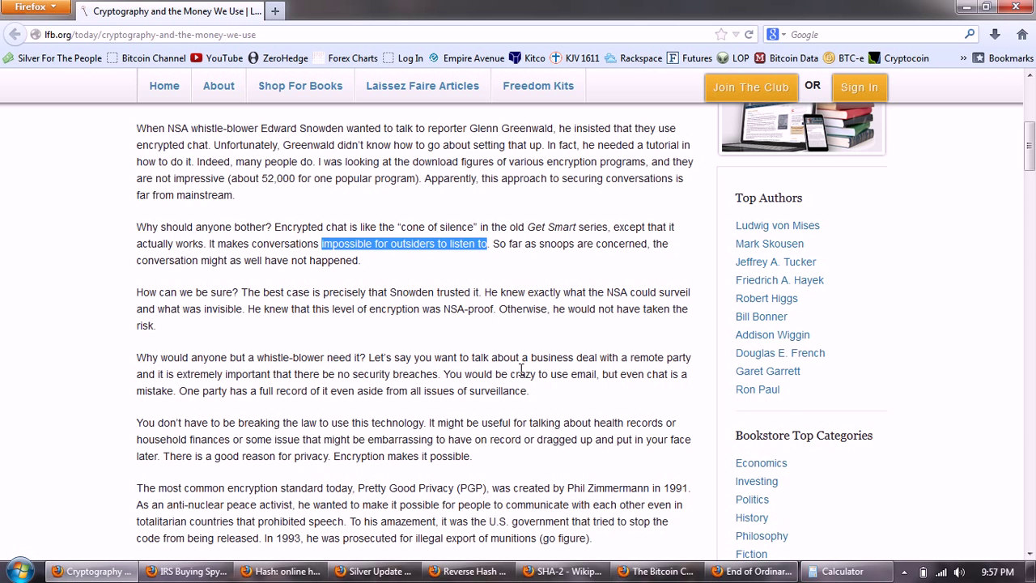
mouse_move(512, 348)
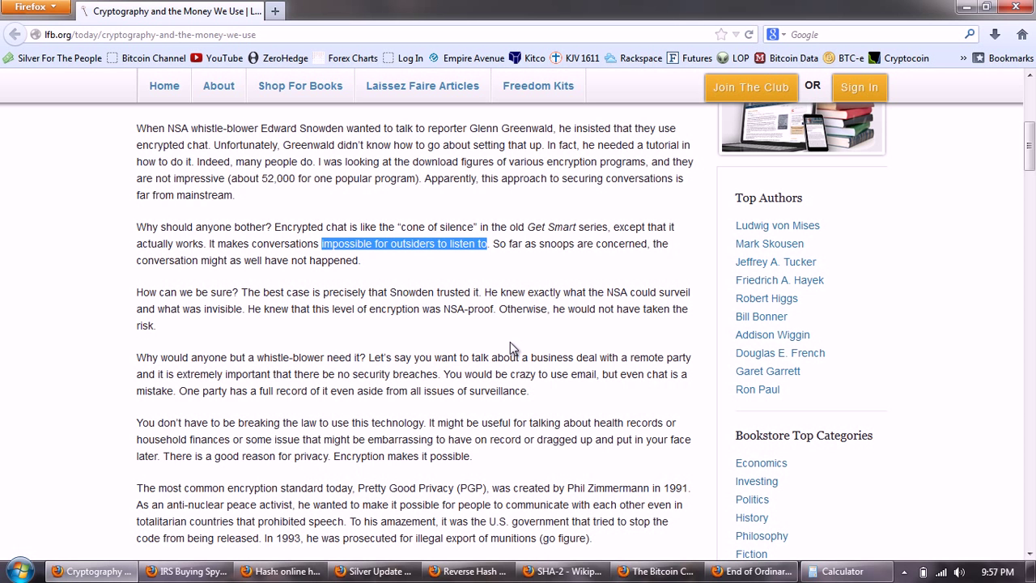
scroll(down, 3)
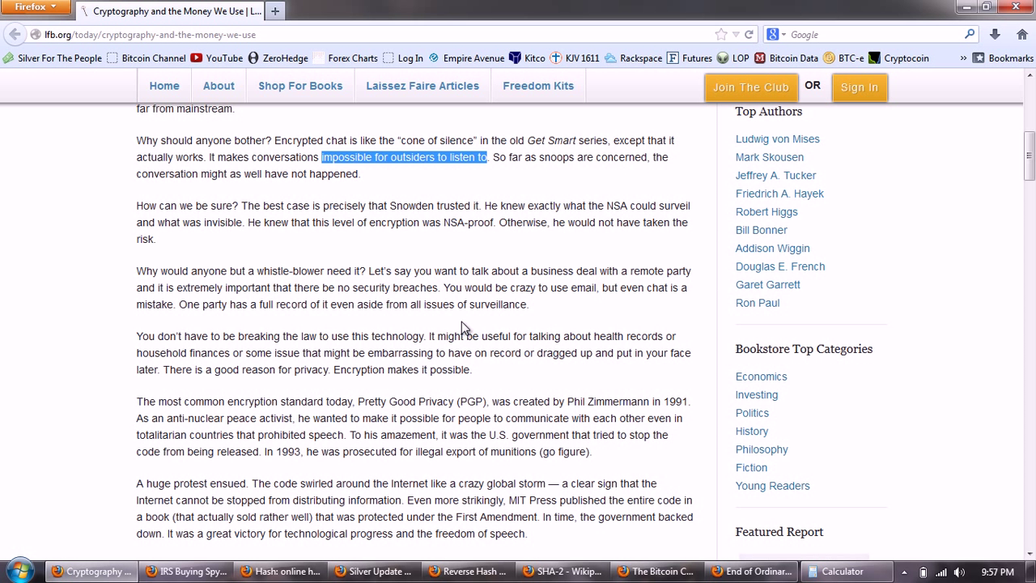
click(344, 253)
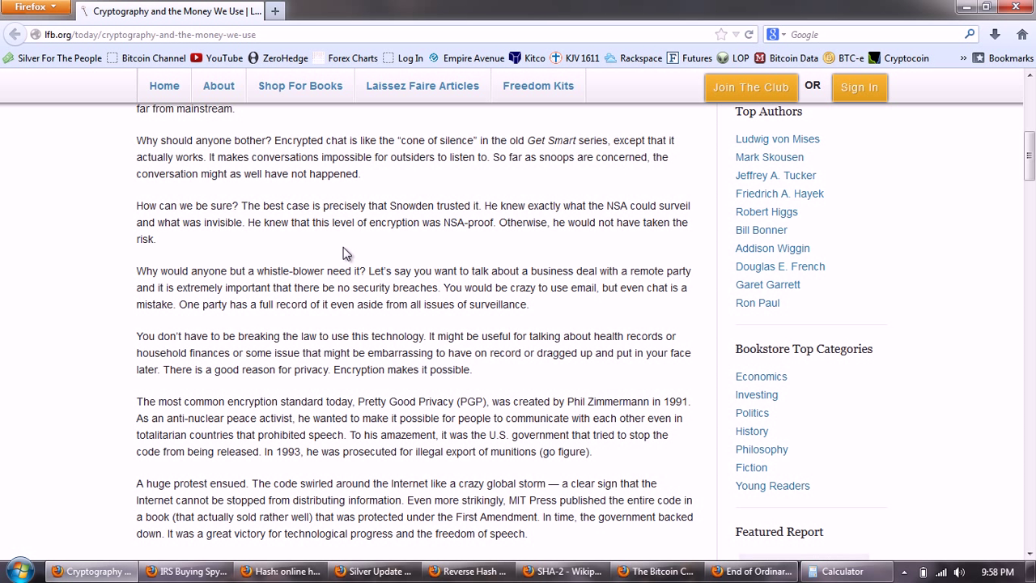
mouse_move(434, 207)
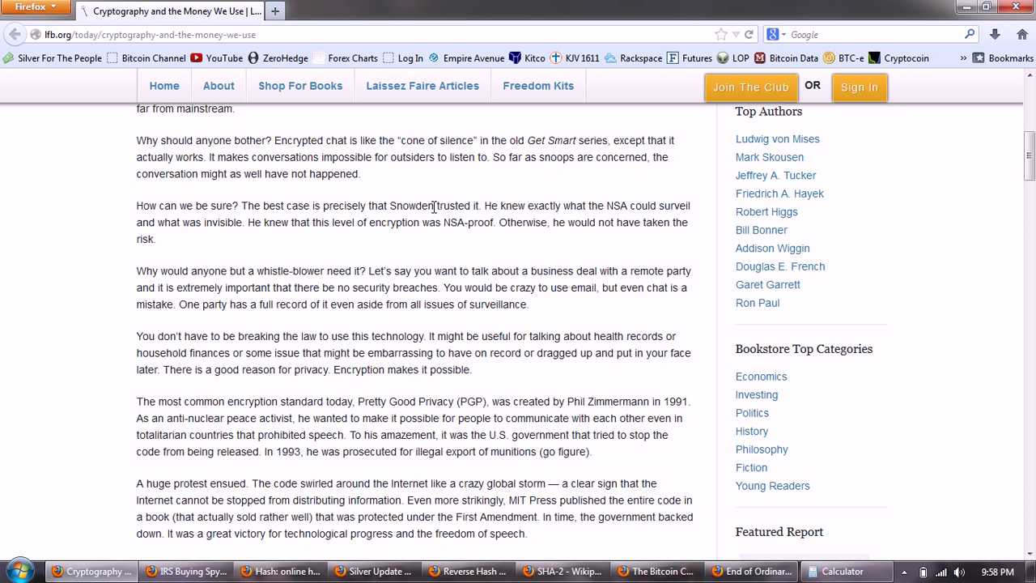
mouse_move(421, 246)
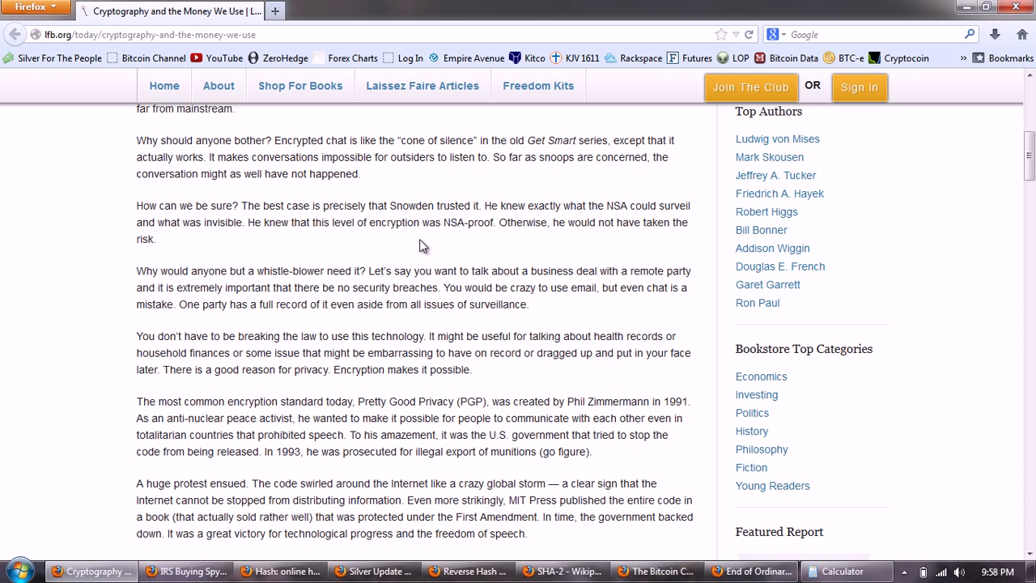
mouse_move(348, 251)
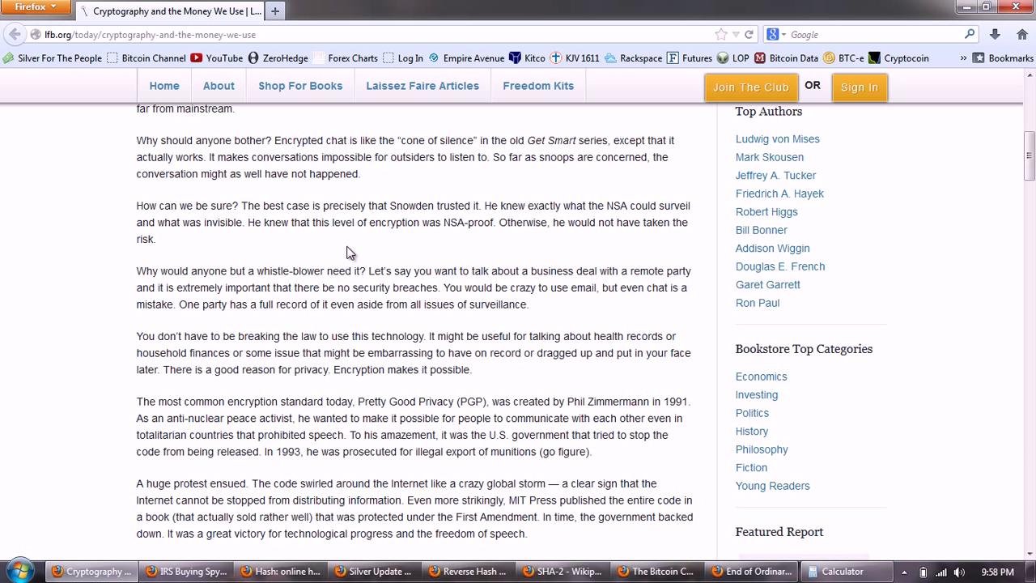
mouse_move(443, 252)
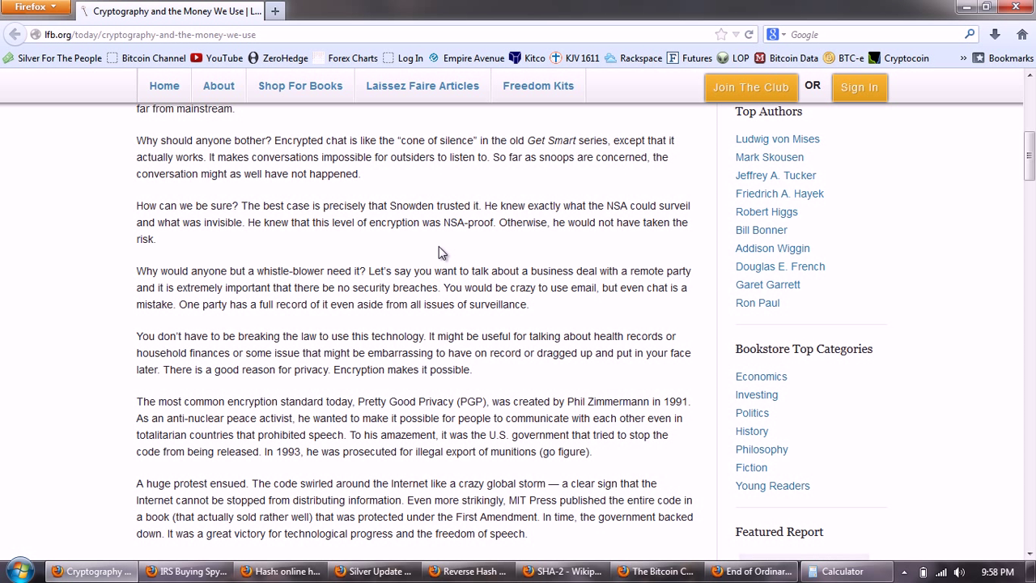
mouse_move(510, 256)
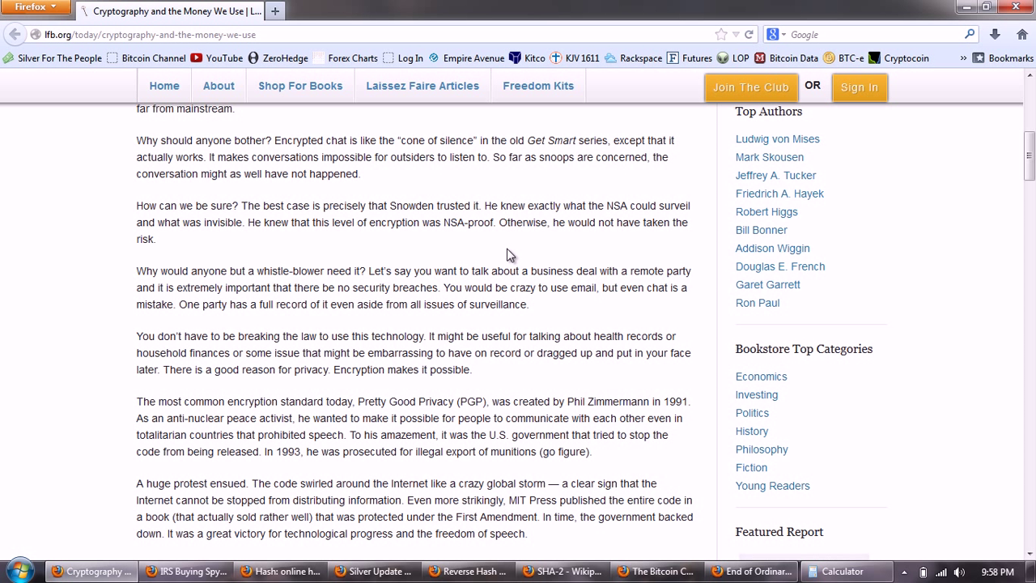
Continue reading and mark the long passage about encryption and PGP.
scroll(down, 3)
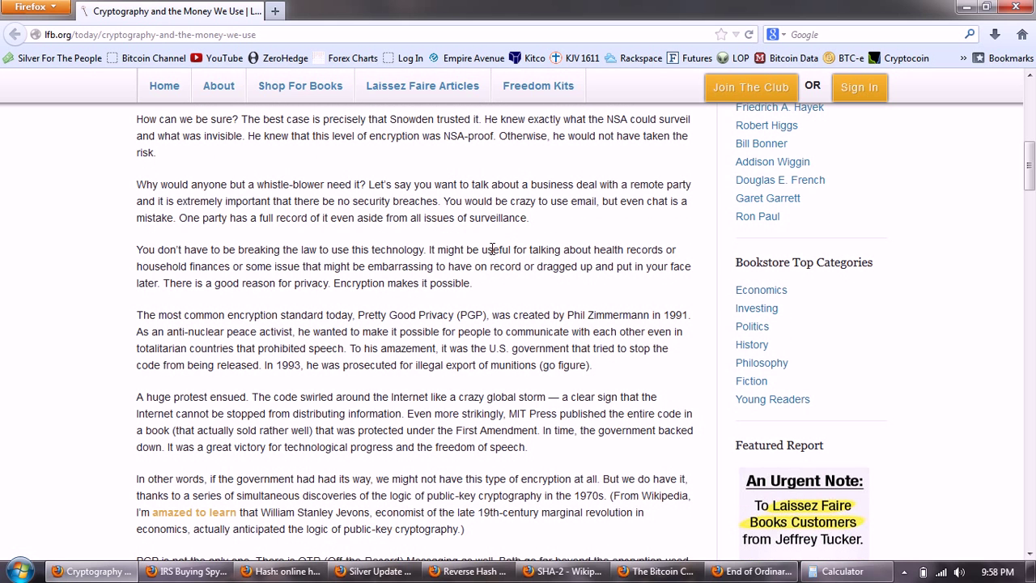
mouse_move(434, 249)
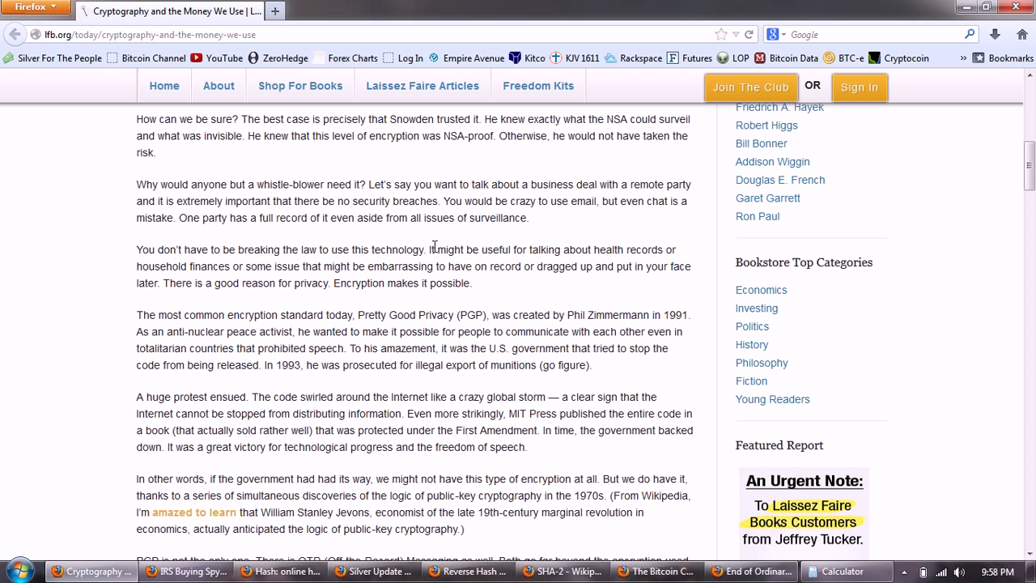
mouse_move(428, 253)
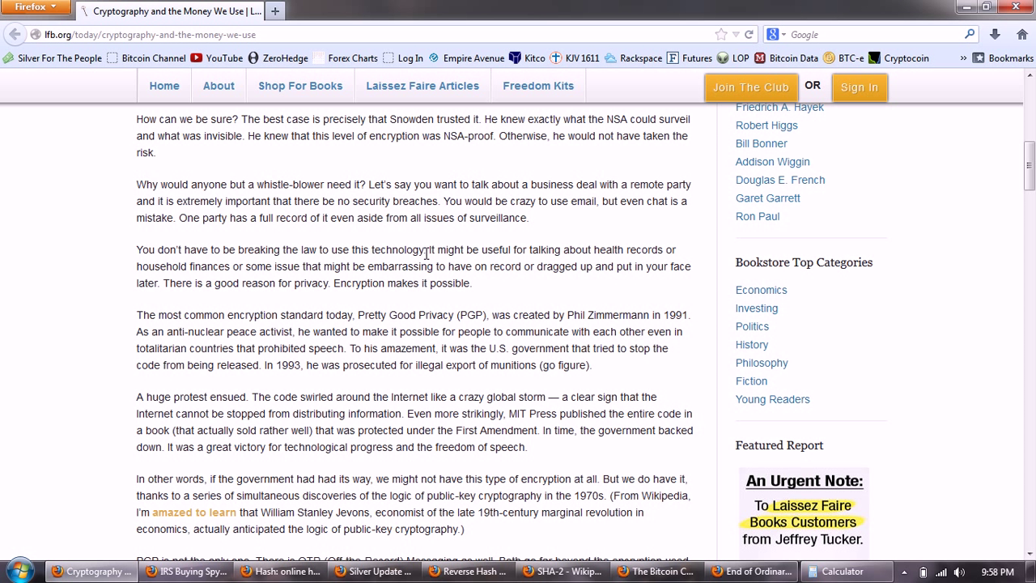
mouse_move(382, 303)
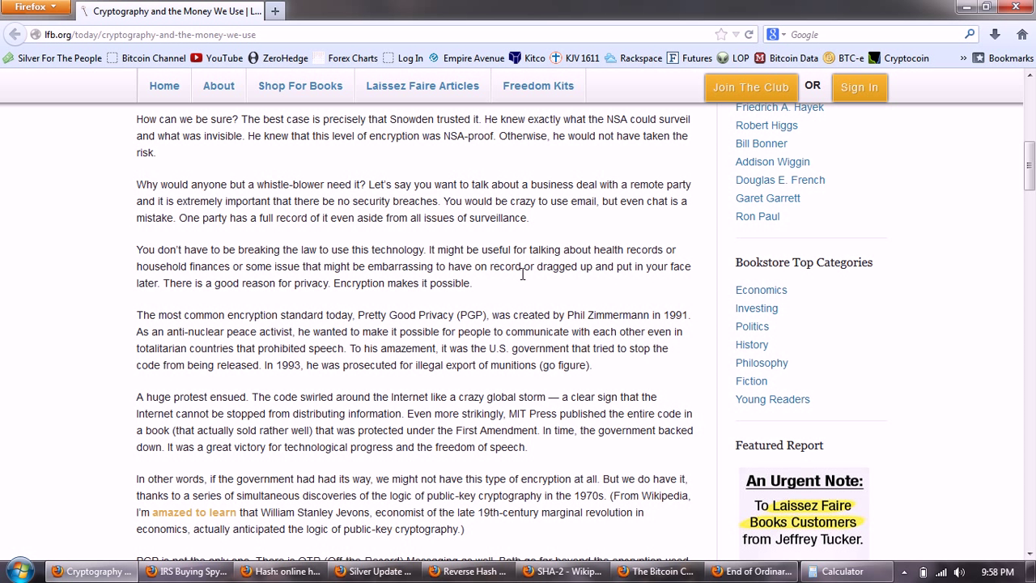
mouse_move(596, 250)
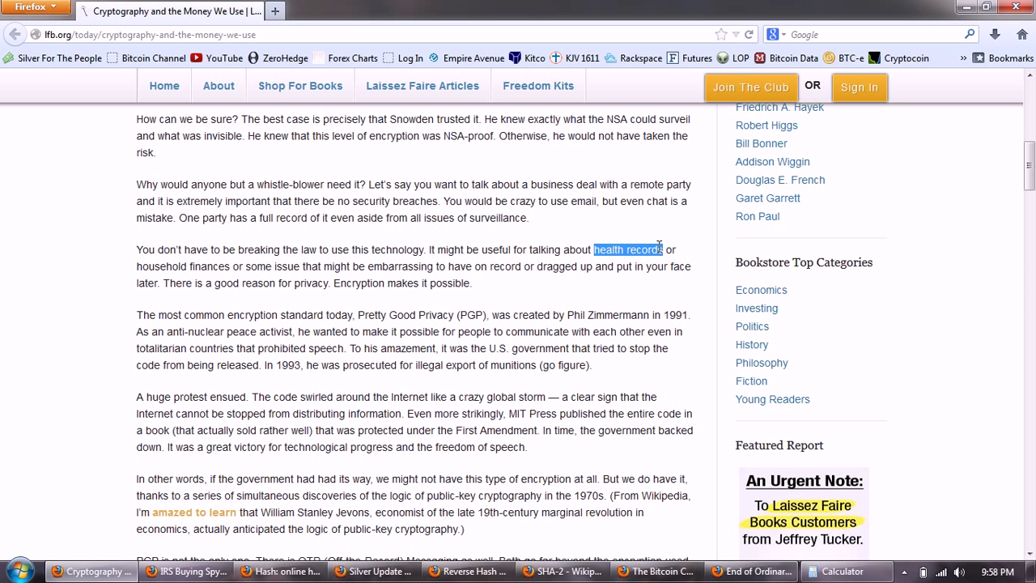
click(428, 289)
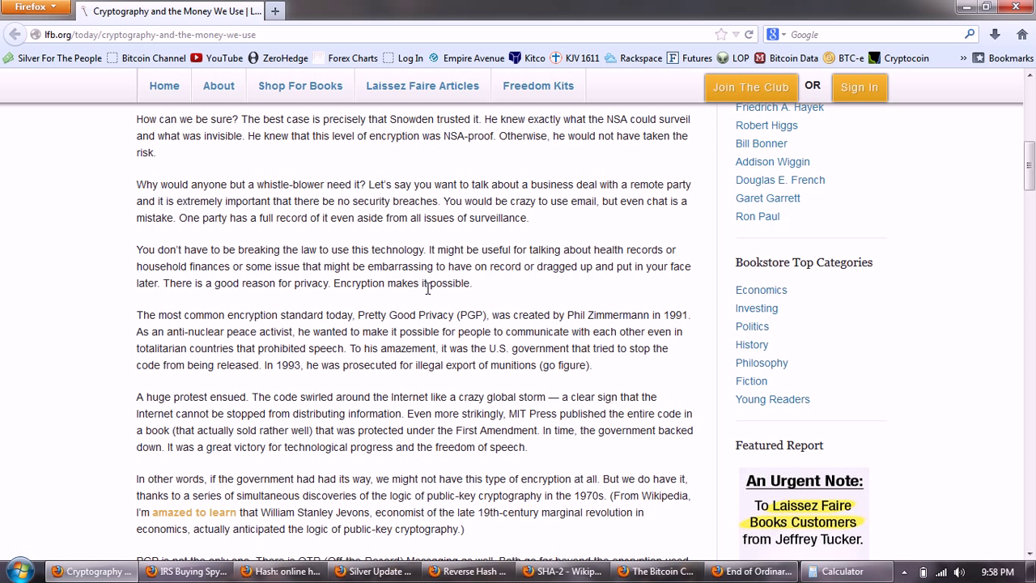
mouse_move(138, 272)
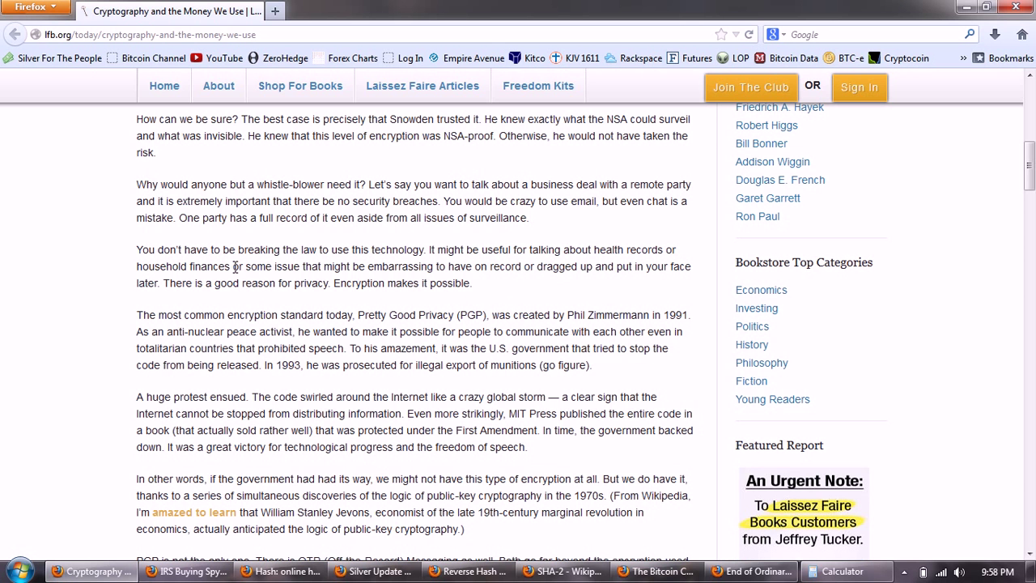
drag(230, 266, 467, 528)
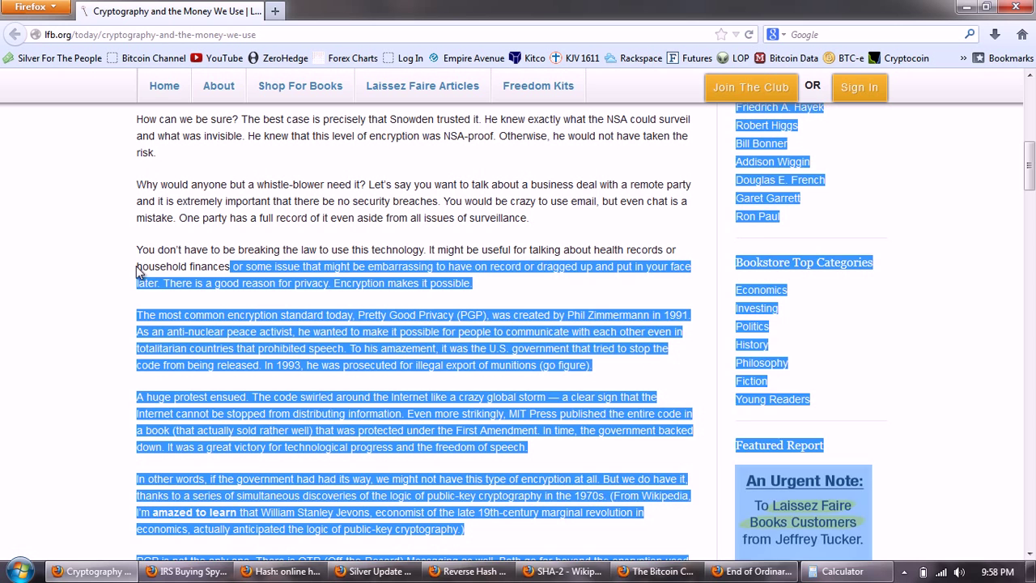
click(481, 314)
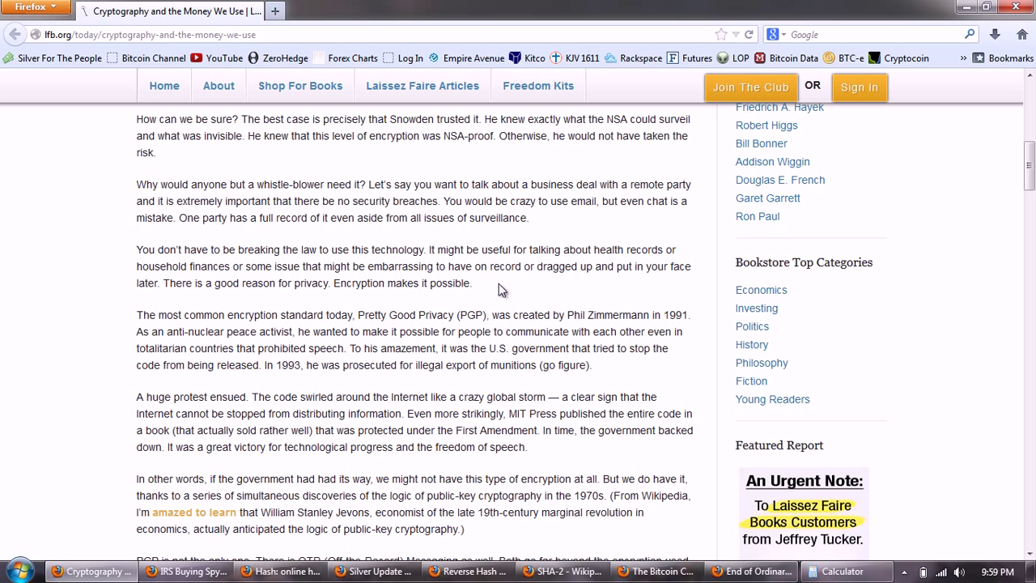
scroll(down, 3)
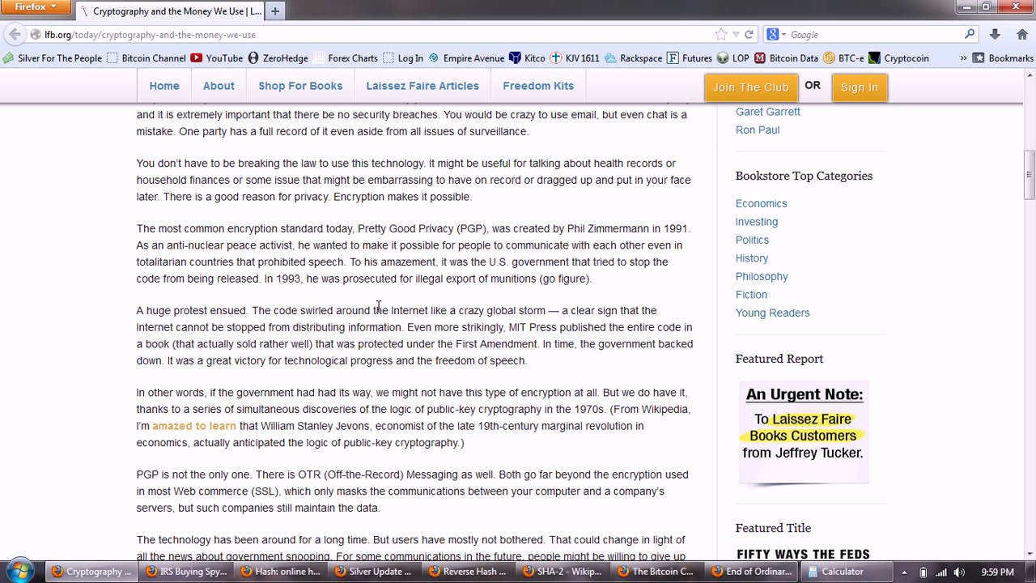
mouse_move(398, 306)
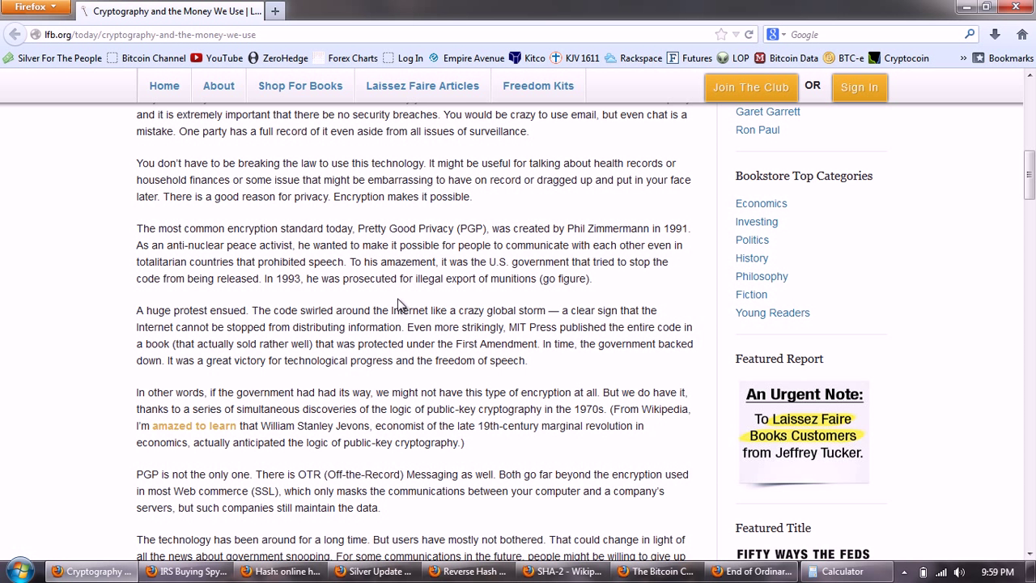
mouse_move(324, 303)
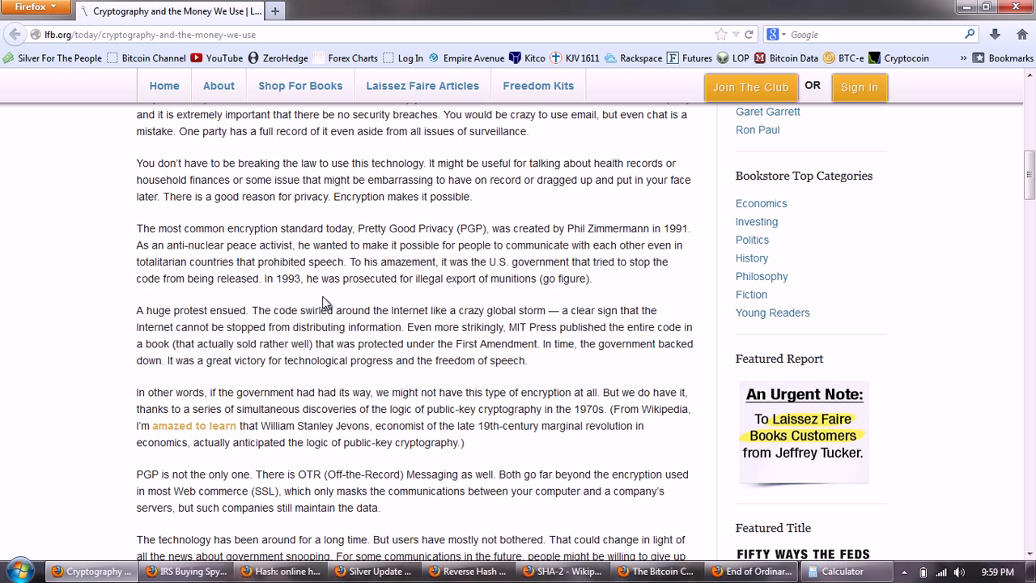
mouse_move(340, 278)
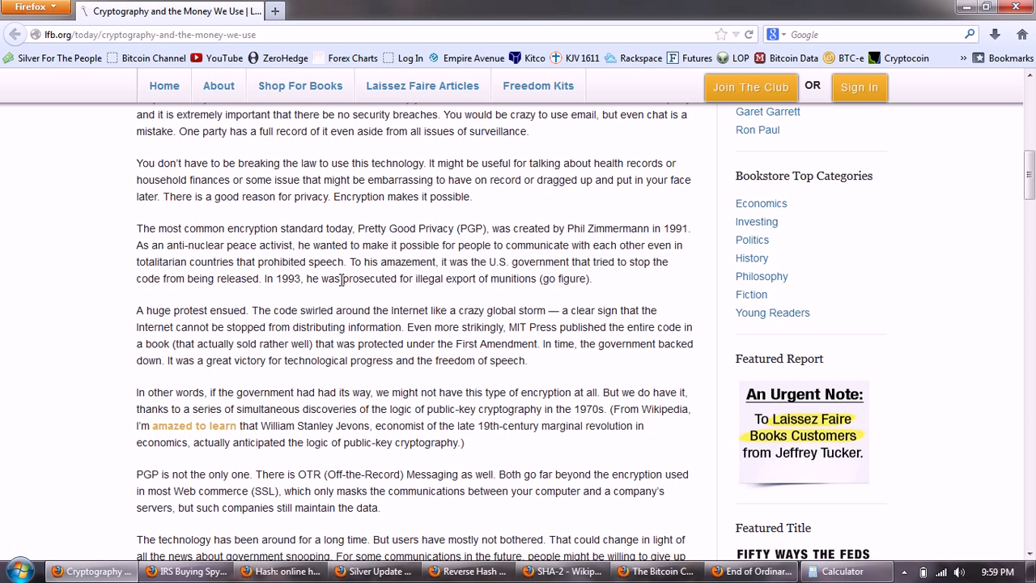
Mark 'prosecuted for illegal export of munitions' and read on to the OTR messaging paragraphs.
drag(344, 278, 478, 279)
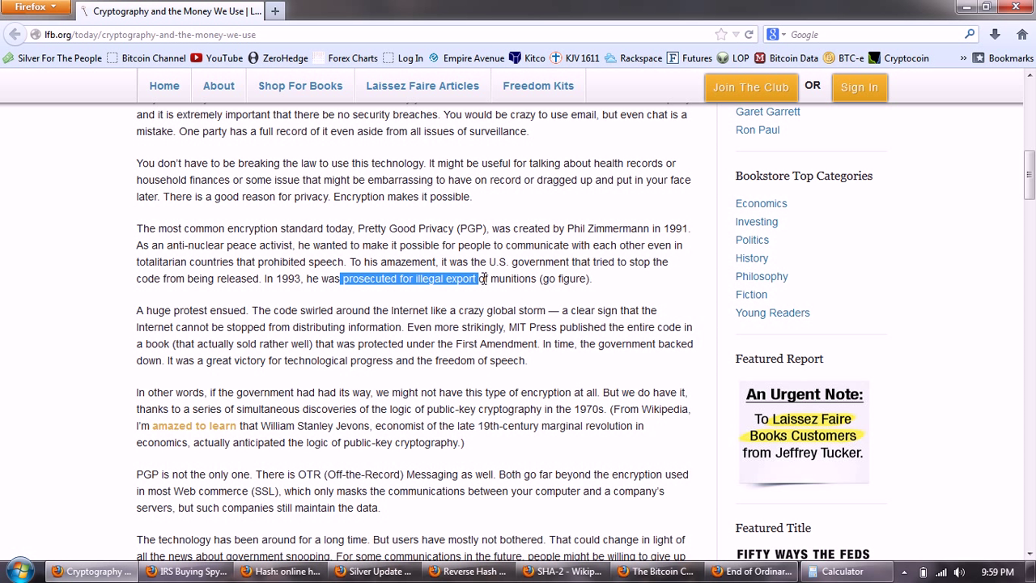
drag(483, 278, 534, 278)
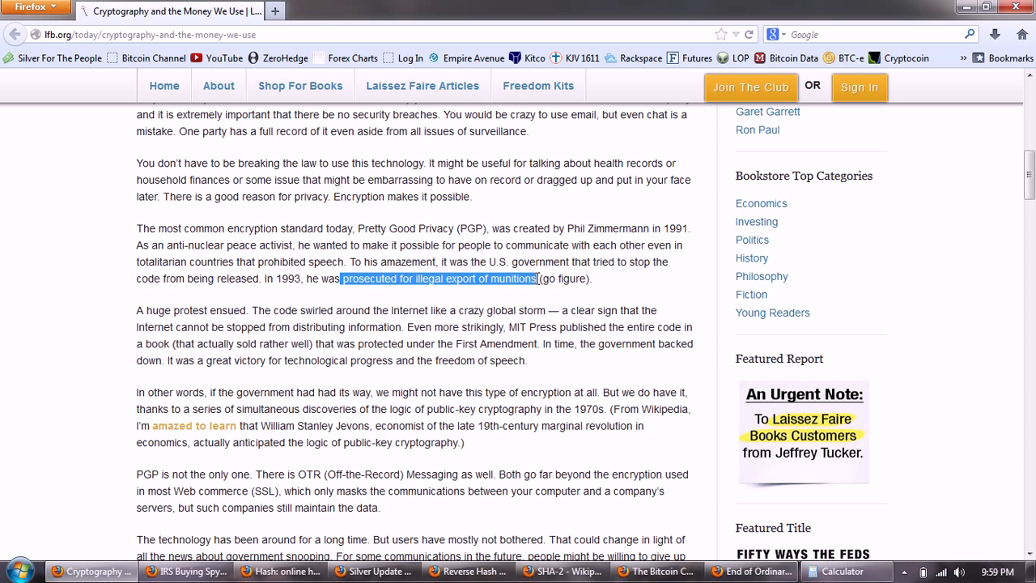
scroll(down, 3)
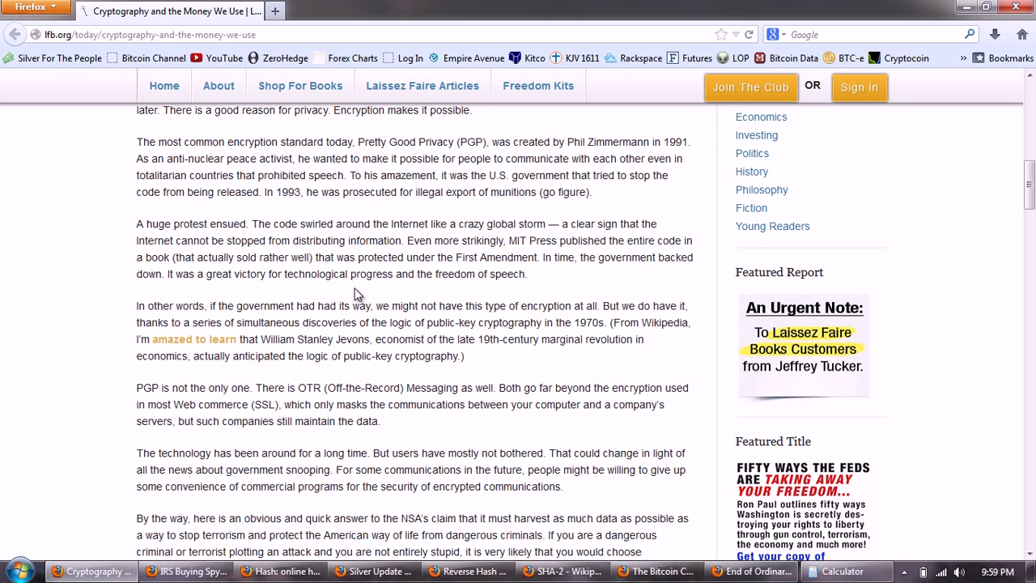
scroll(down, 3)
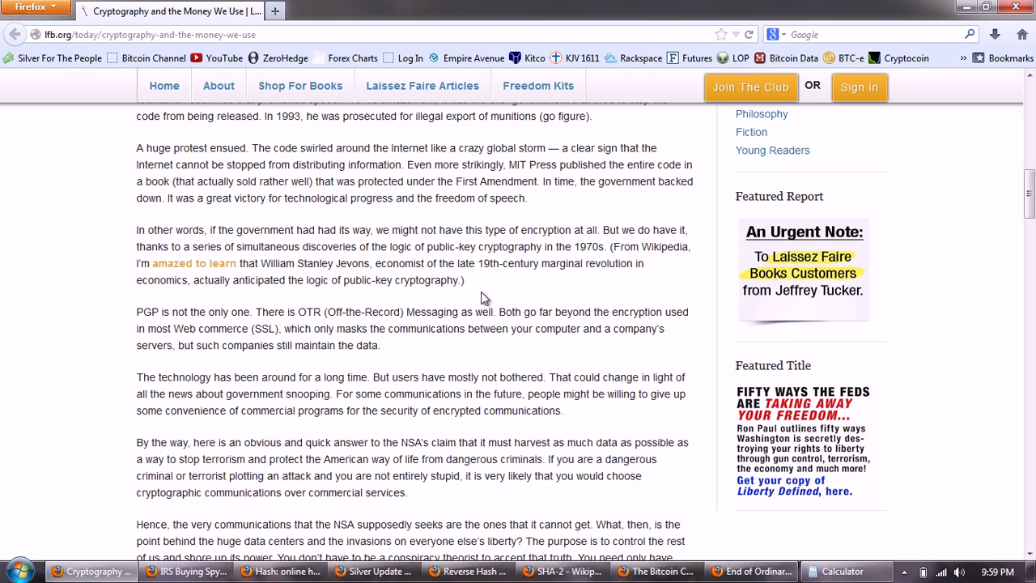
scroll(down, 3)
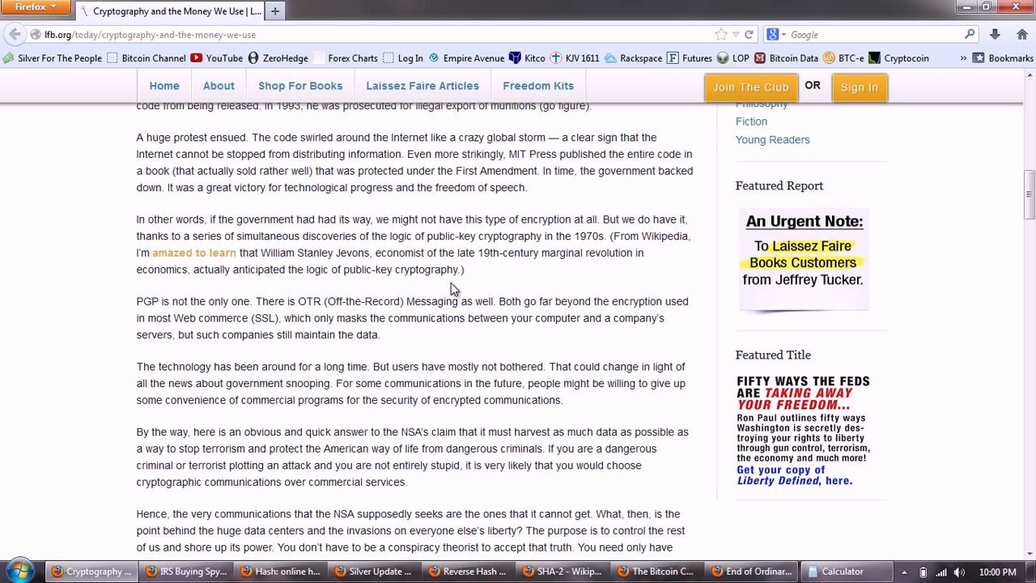
mouse_move(547, 292)
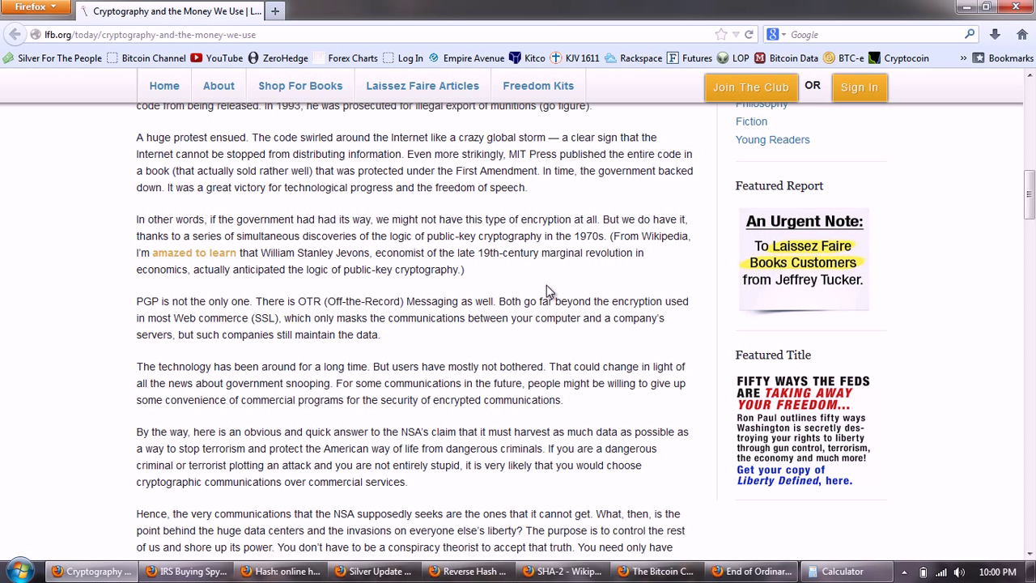
mouse_move(491, 220)
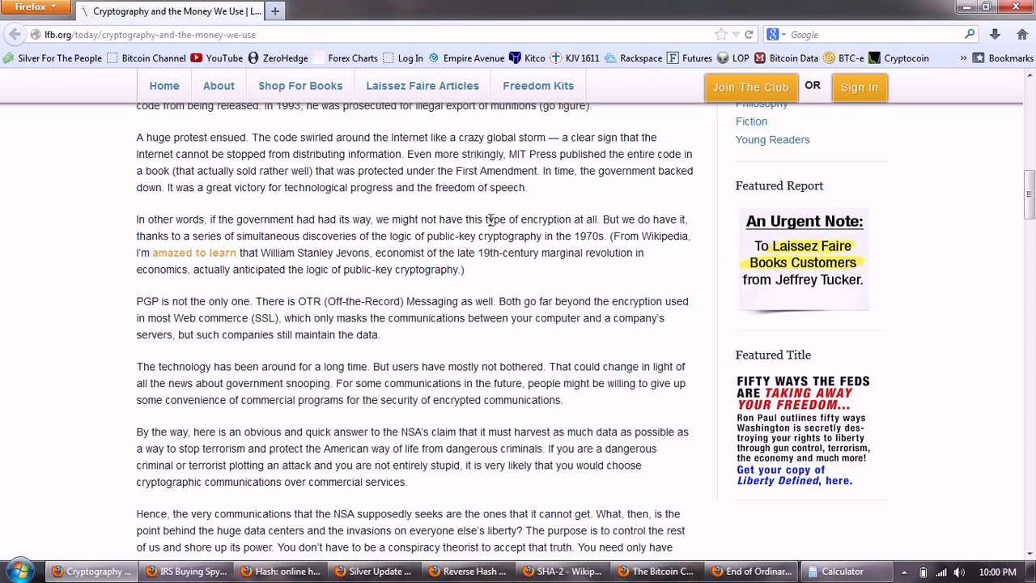
mouse_move(576, 256)
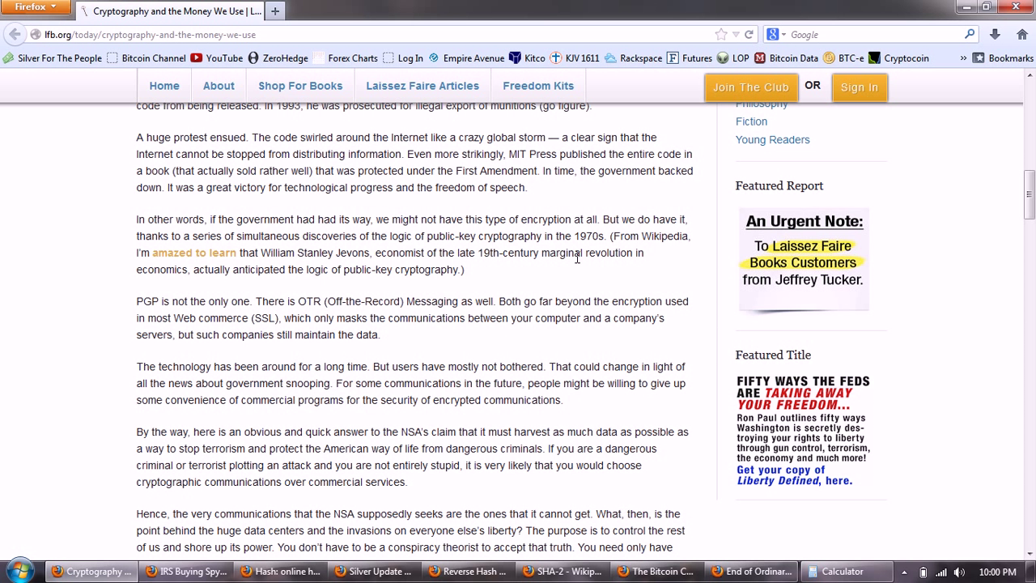
mouse_move(489, 282)
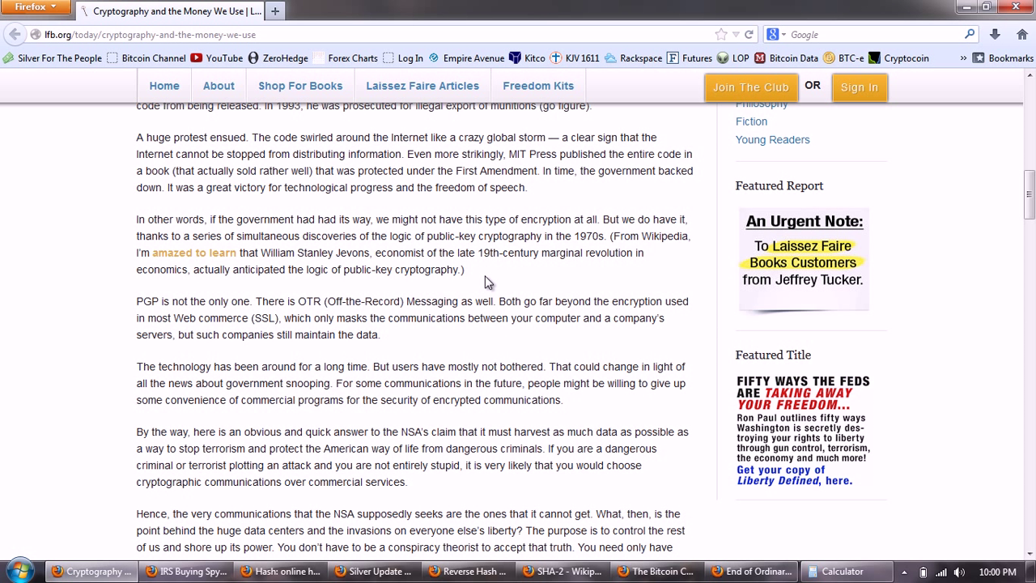
mouse_move(510, 281)
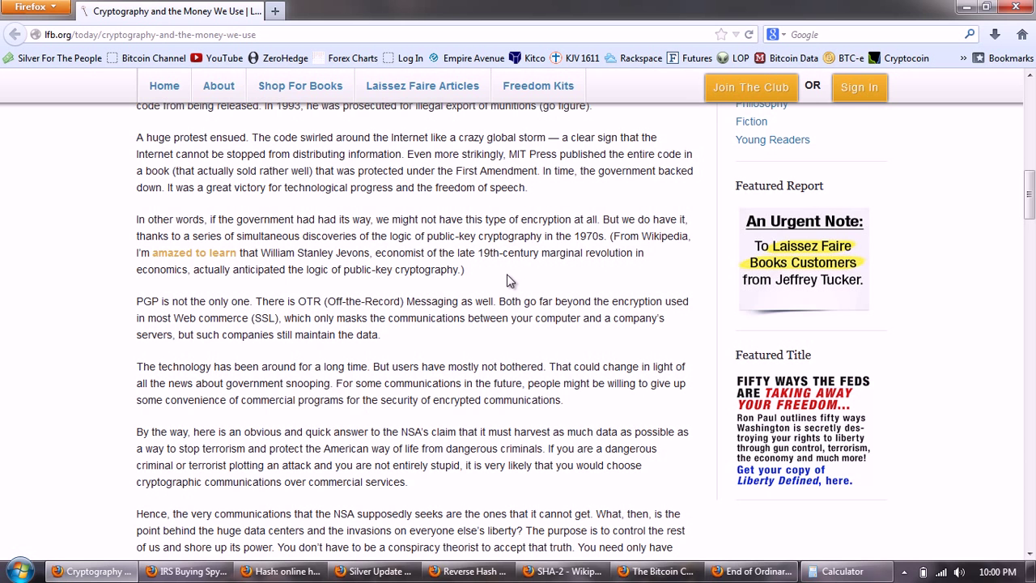
scroll(down, 3)
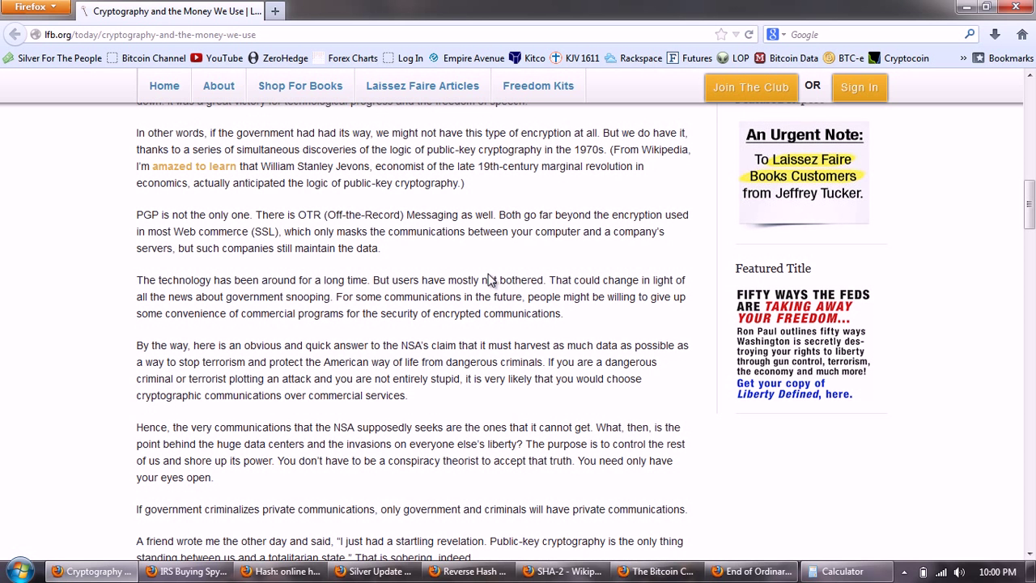
mouse_move(460, 272)
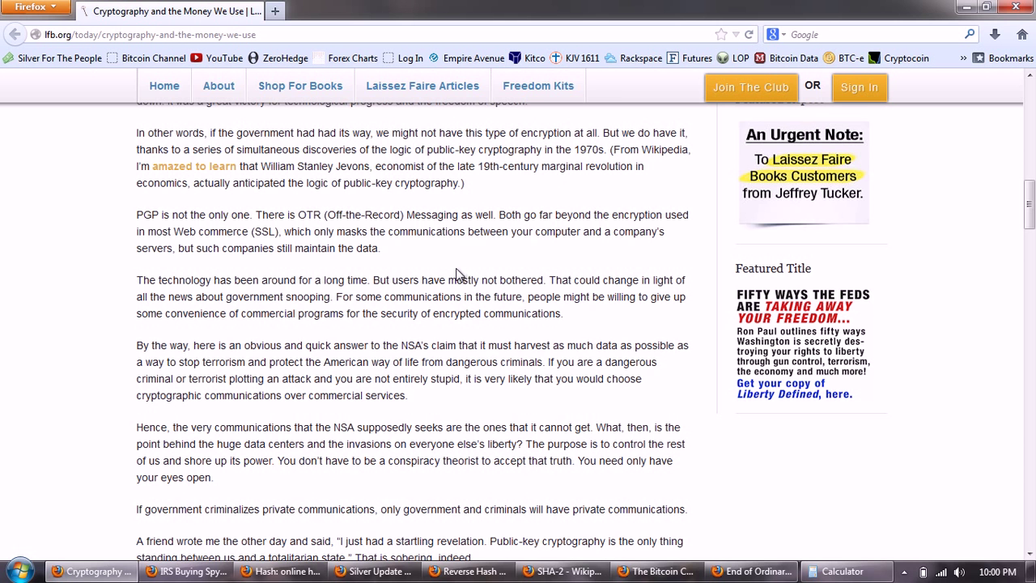
scroll(down, 3)
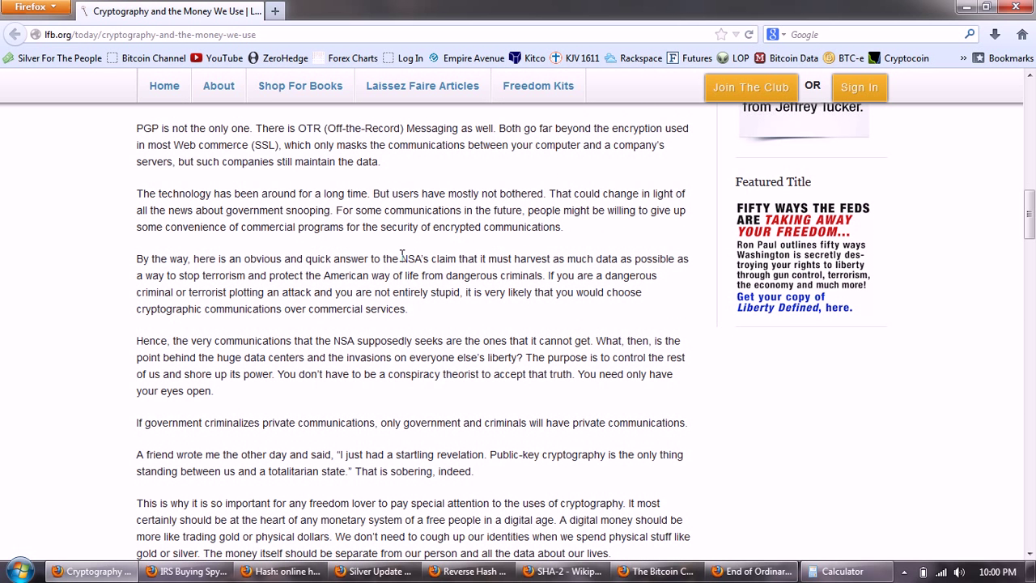
mouse_move(476, 244)
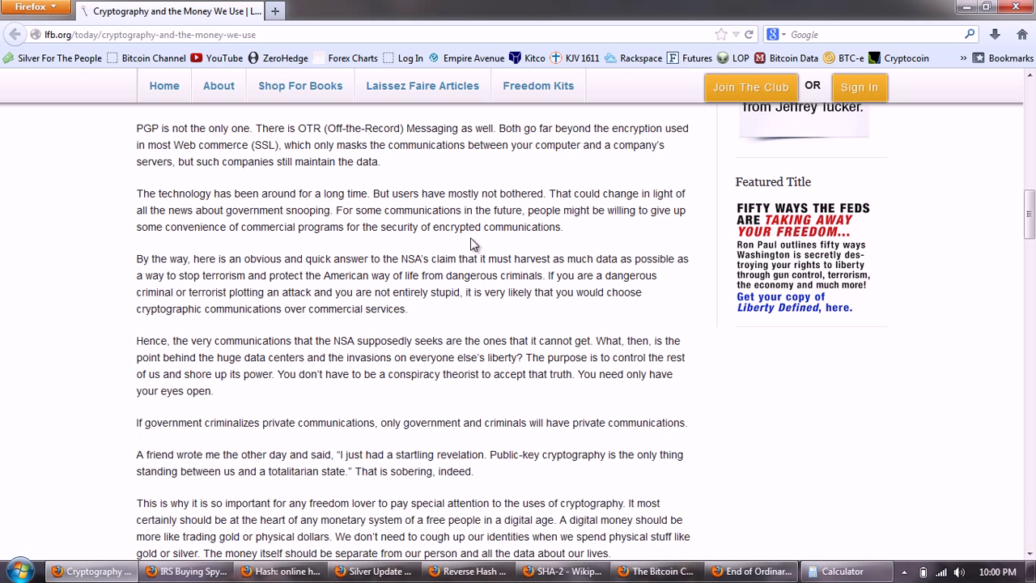
mouse_move(581, 246)
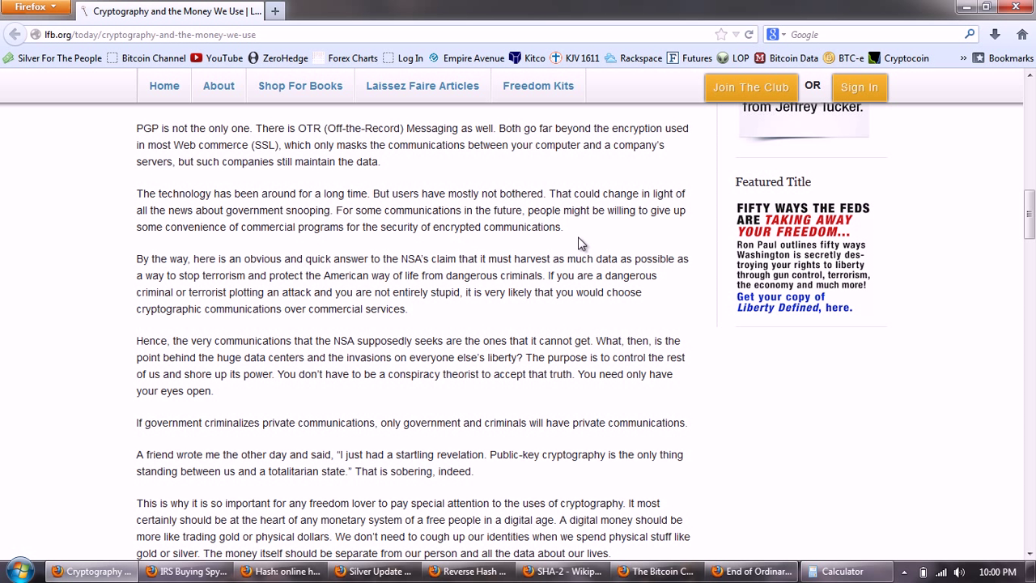
mouse_move(330, 246)
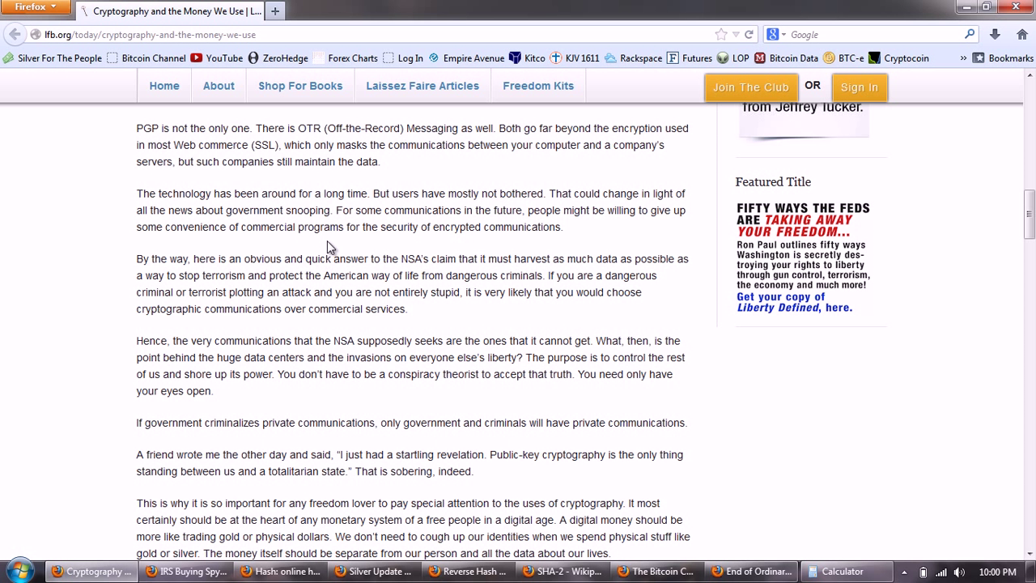
mouse_move(440, 233)
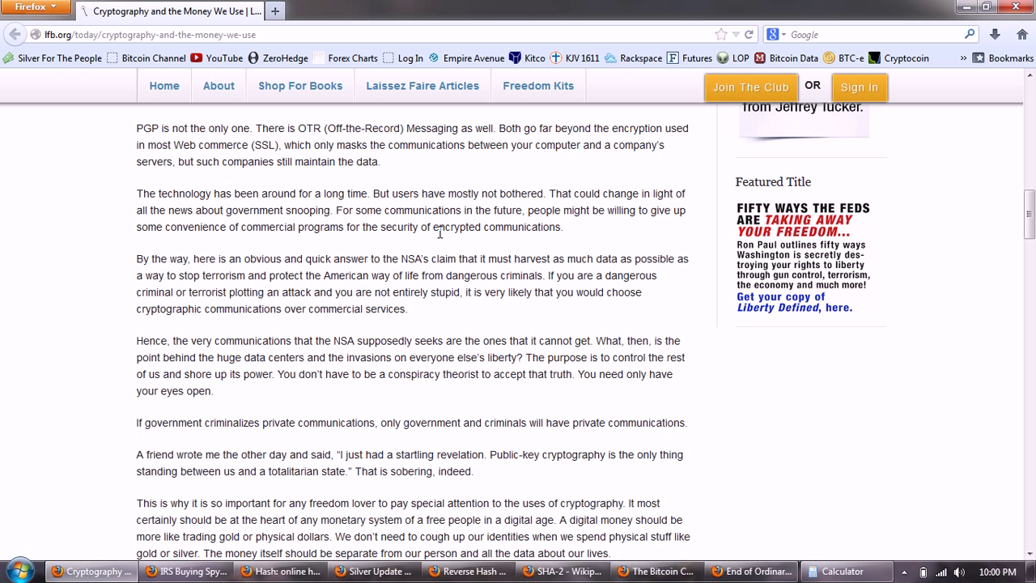
mouse_move(486, 246)
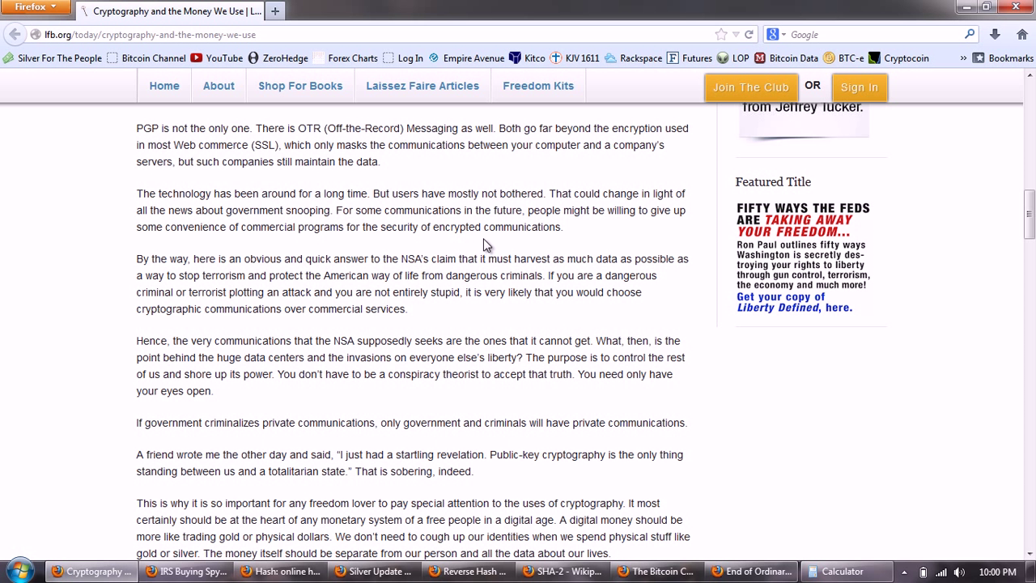
mouse_move(382, 249)
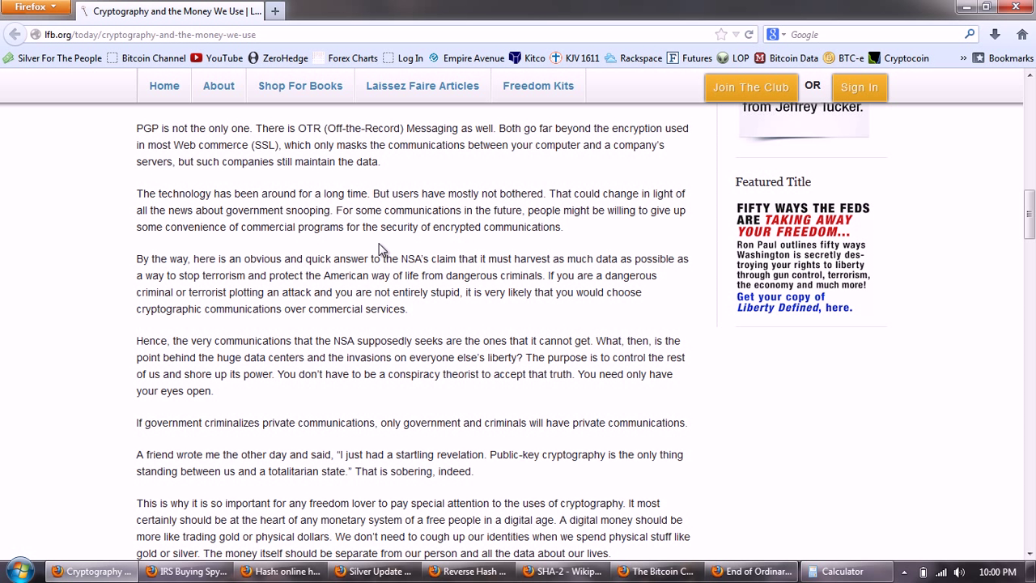
Mark 'security of encrypted communications', then the phrase on stopping terrorism through 'dangerous criminals'.
double_click(388, 226)
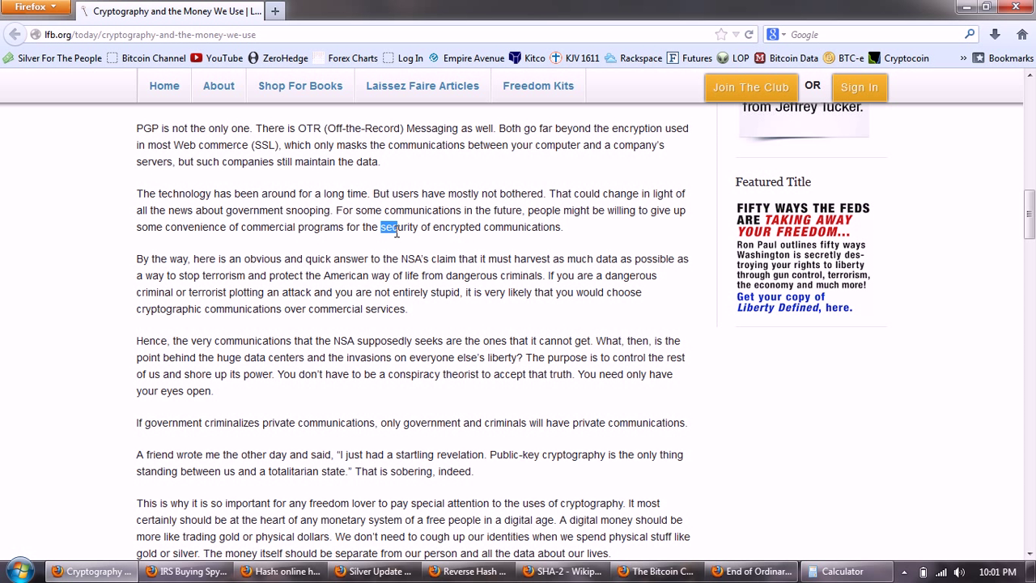
drag(380, 226, 563, 226)
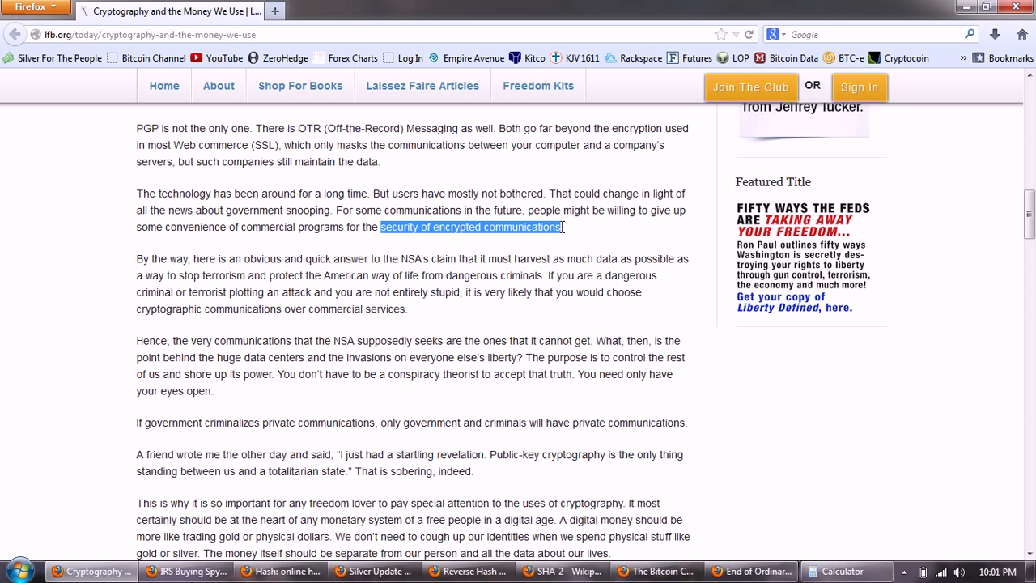
click(399, 326)
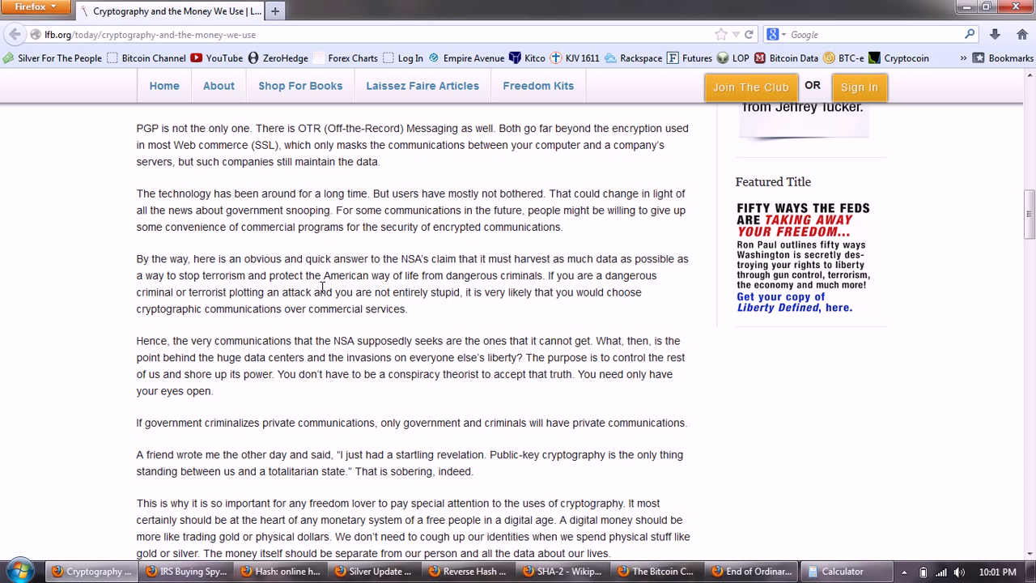
mouse_move(481, 321)
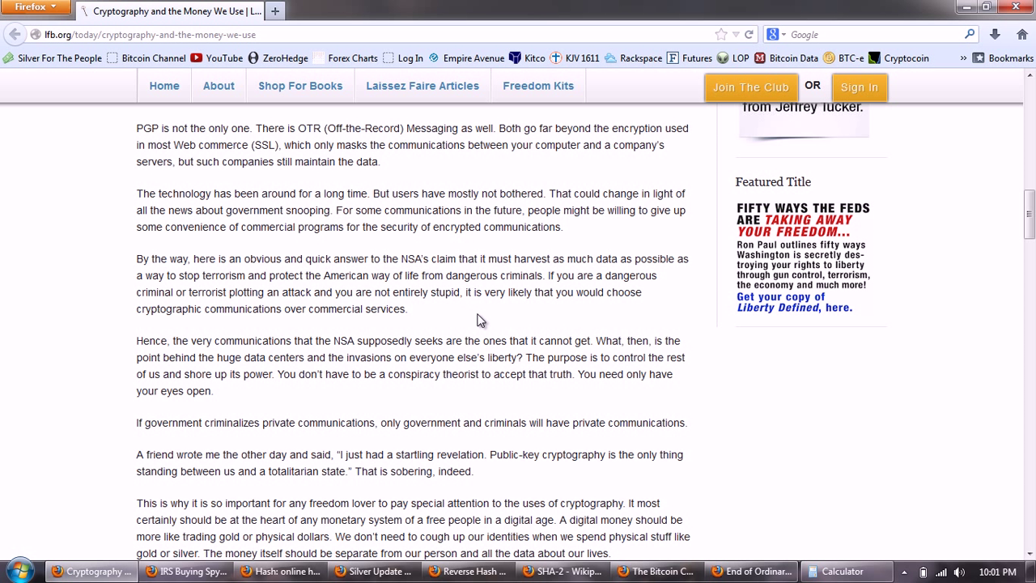
mouse_move(499, 321)
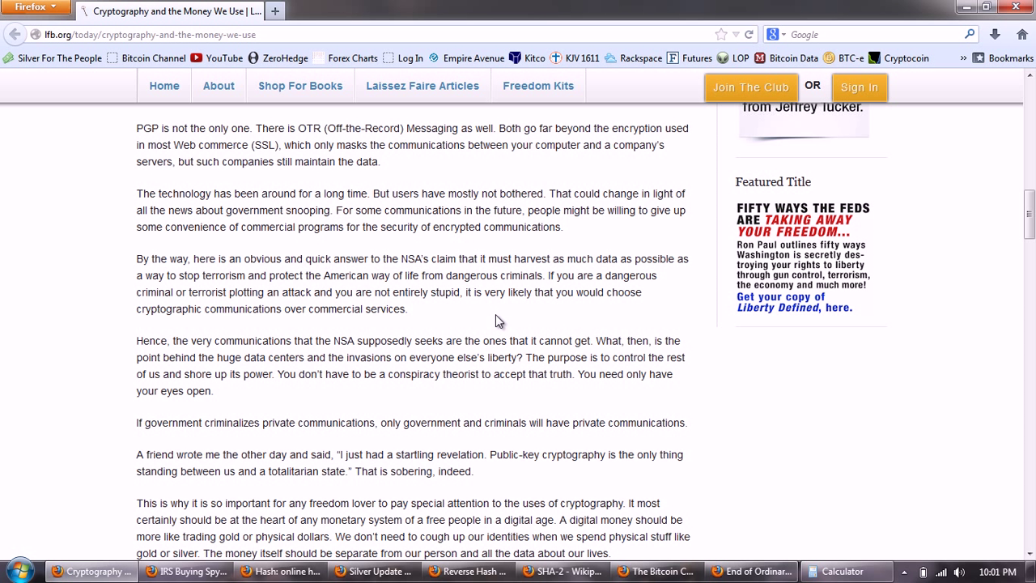
mouse_move(179, 276)
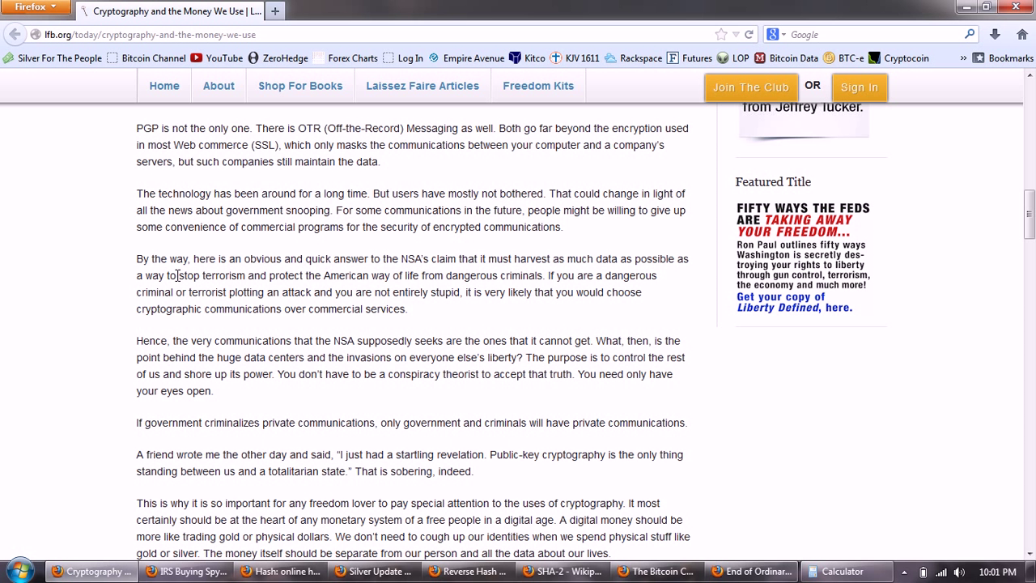
drag(181, 275, 412, 275)
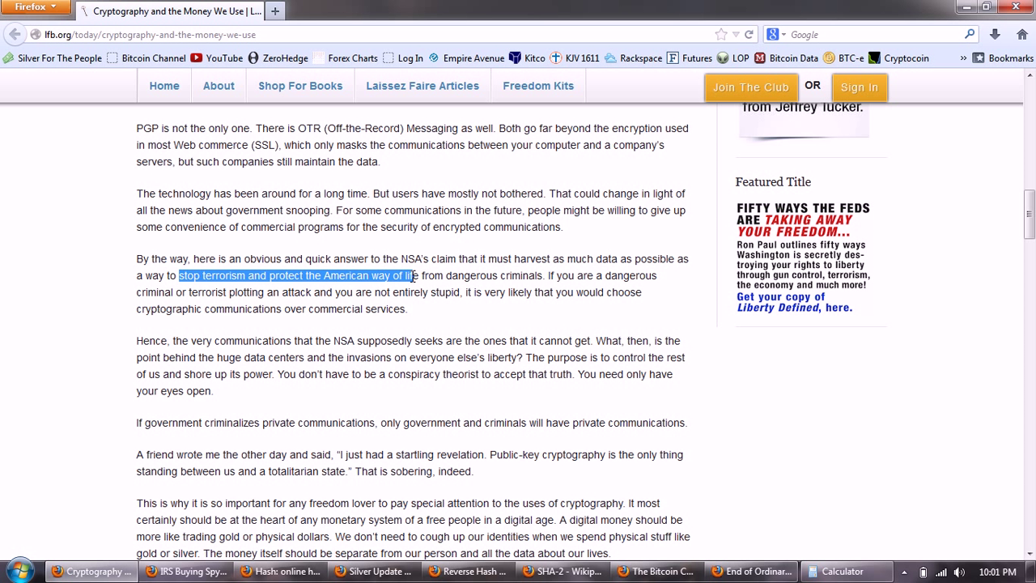
drag(411, 275, 542, 276)
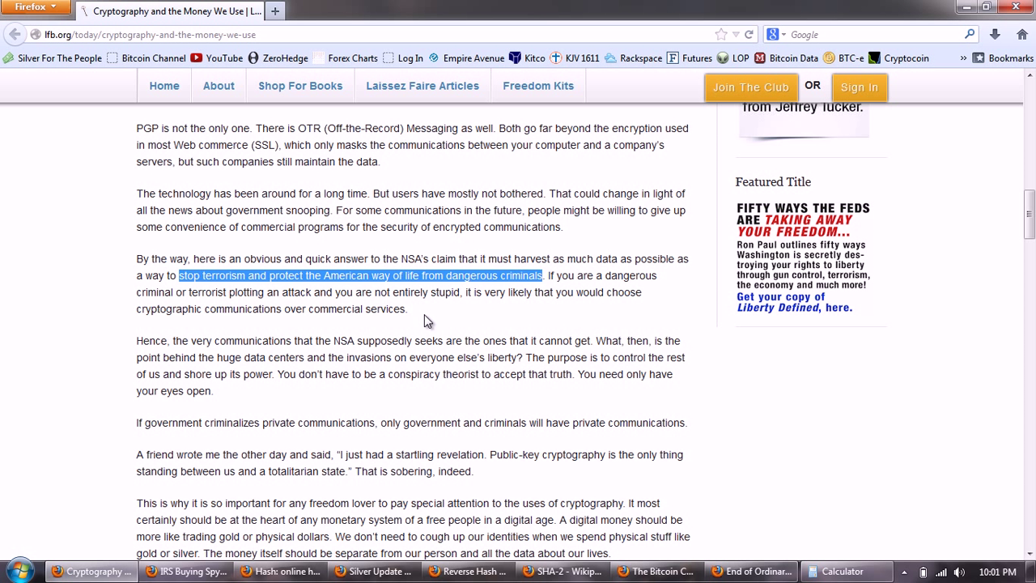
mouse_move(456, 318)
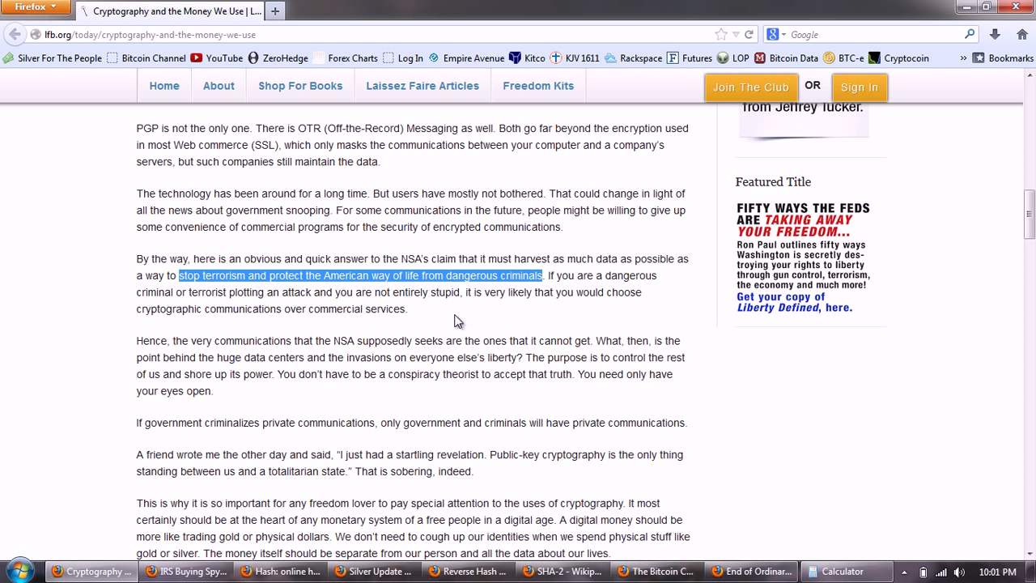
mouse_move(209, 314)
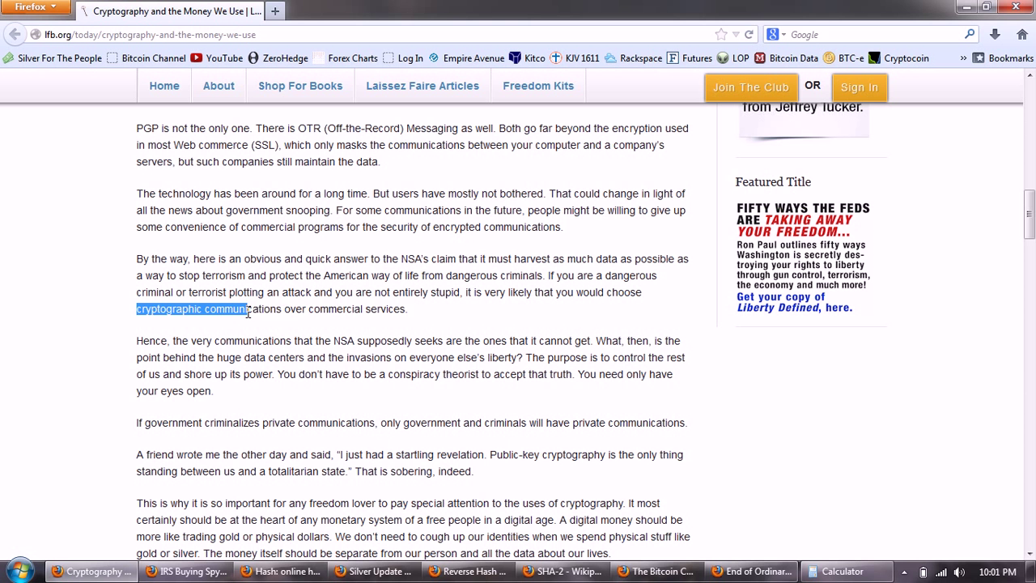
Read past the passage on cryptographic communications over commercial services and clear the marked phrase.
scroll(down, 3)
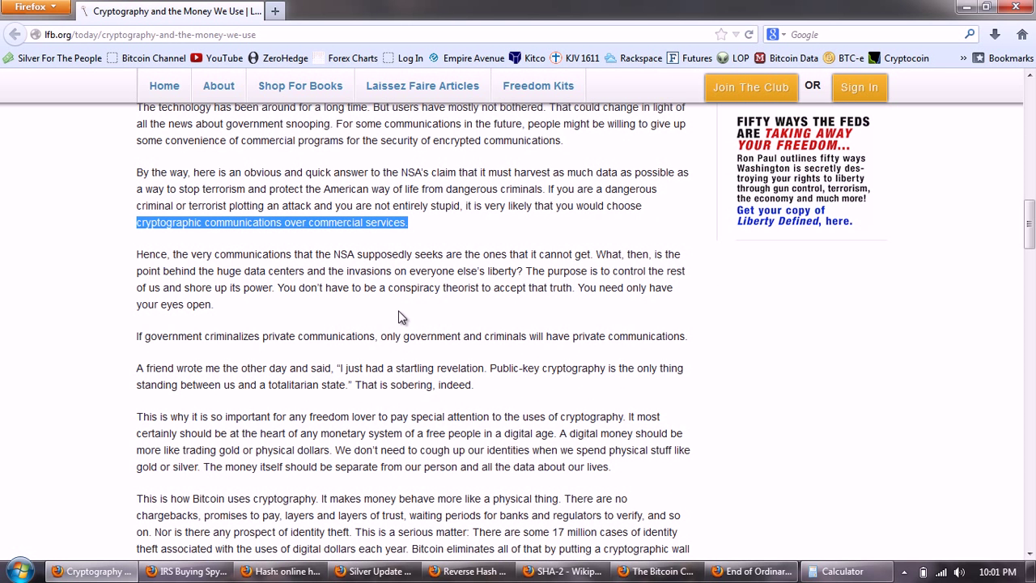
mouse_move(433, 317)
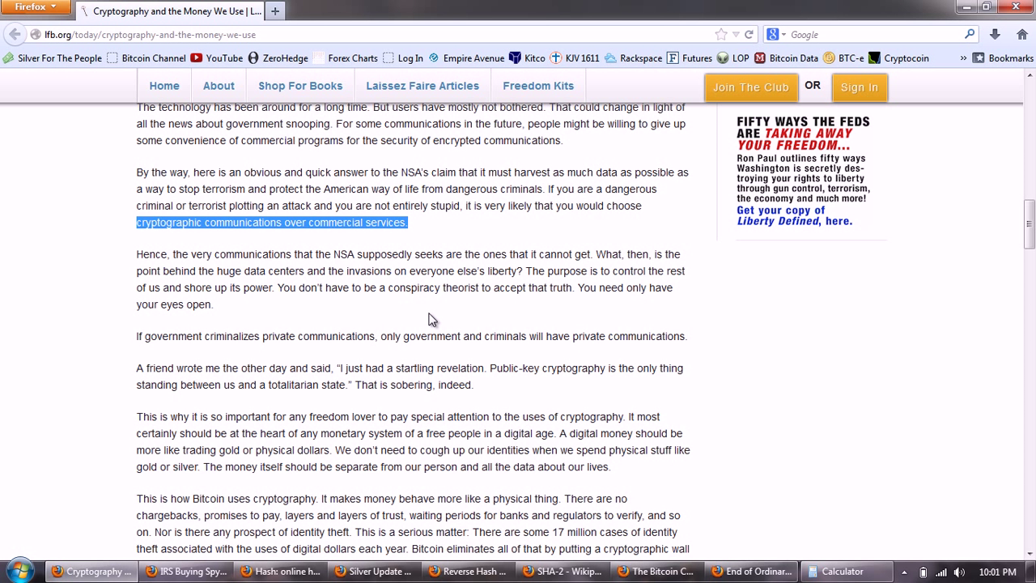
mouse_move(441, 314)
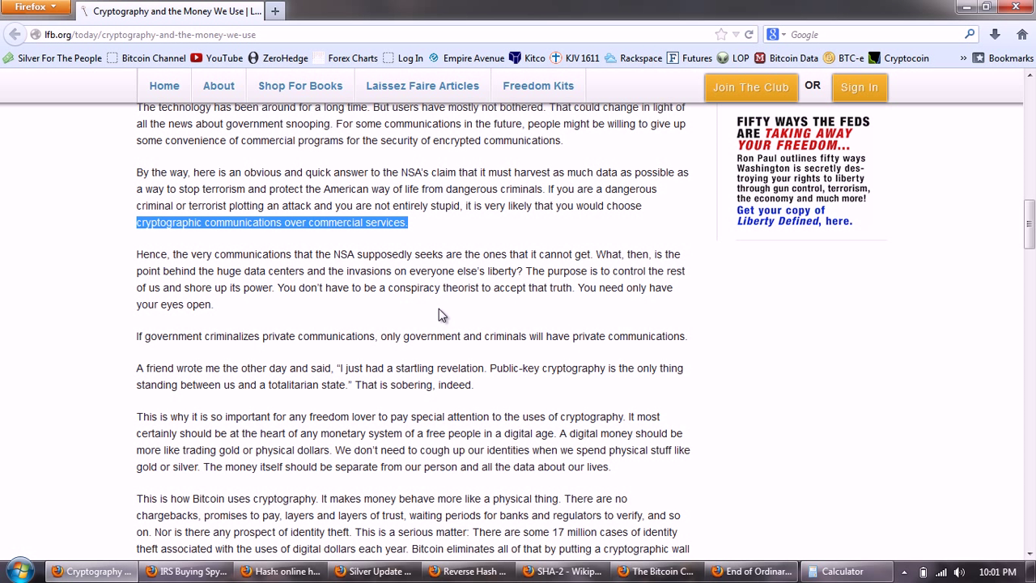
click(444, 314)
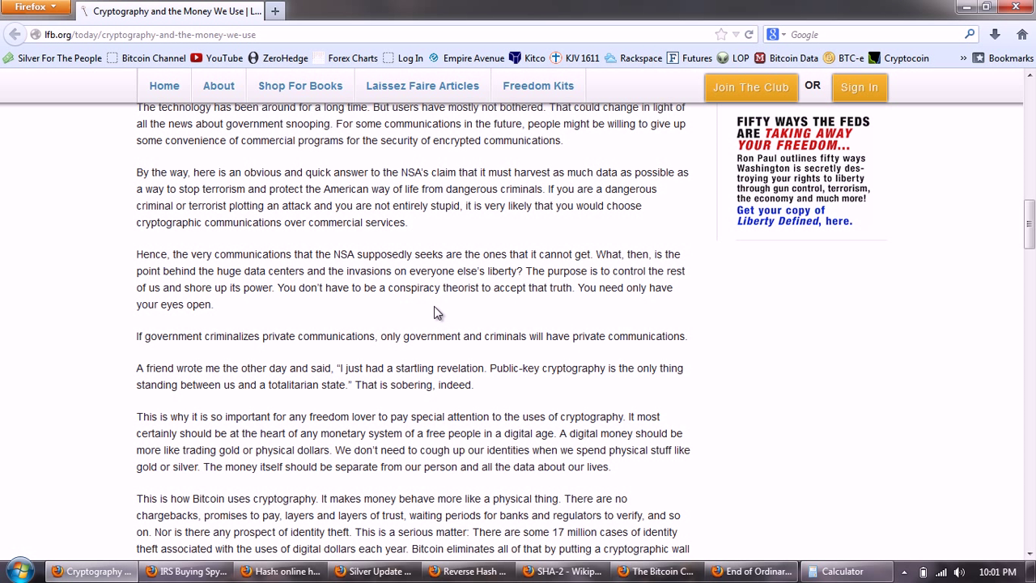
mouse_move(467, 308)
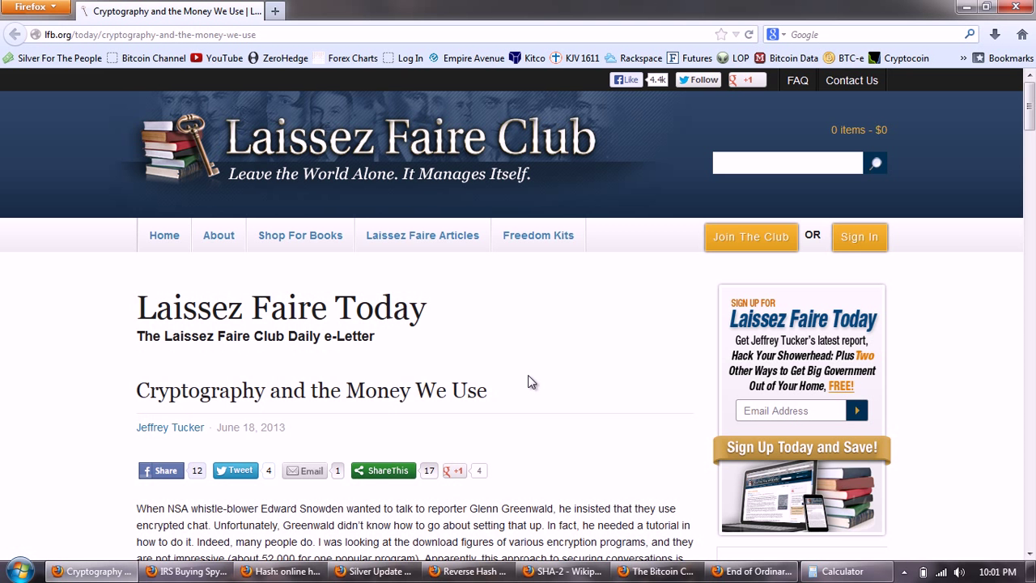
Bring up The Bitcoin Channel window from the taskbar.
scroll(down, 3)
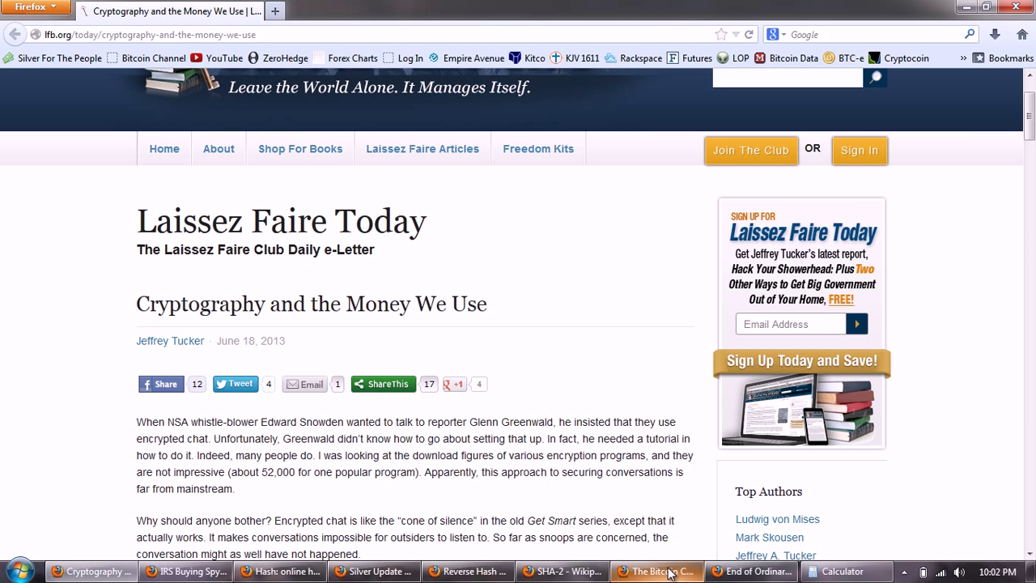
click(658, 570)
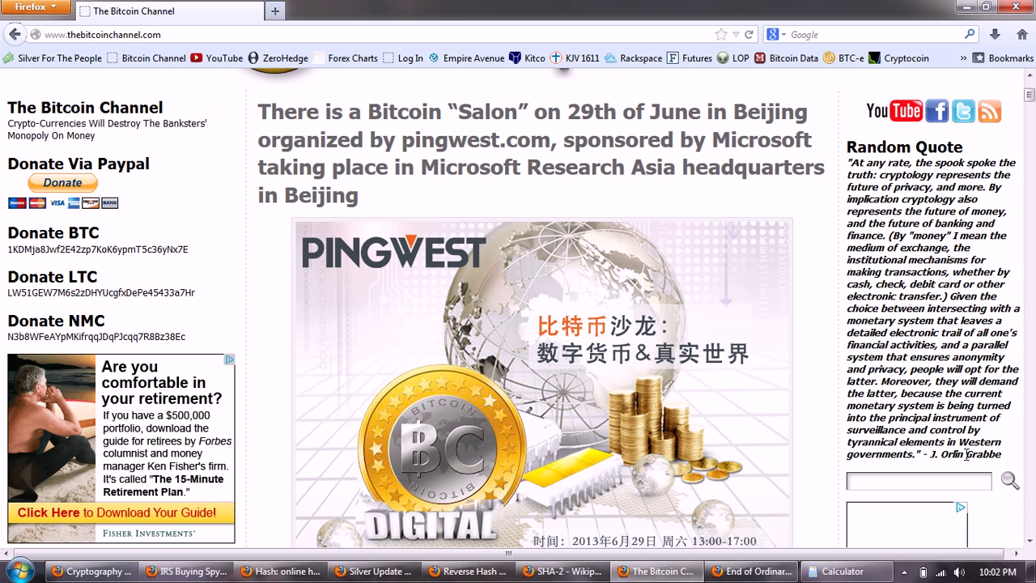
Mark the quote author's name J. Orlin Grabbe in the Random Quote box.
drag(927, 453, 1002, 453)
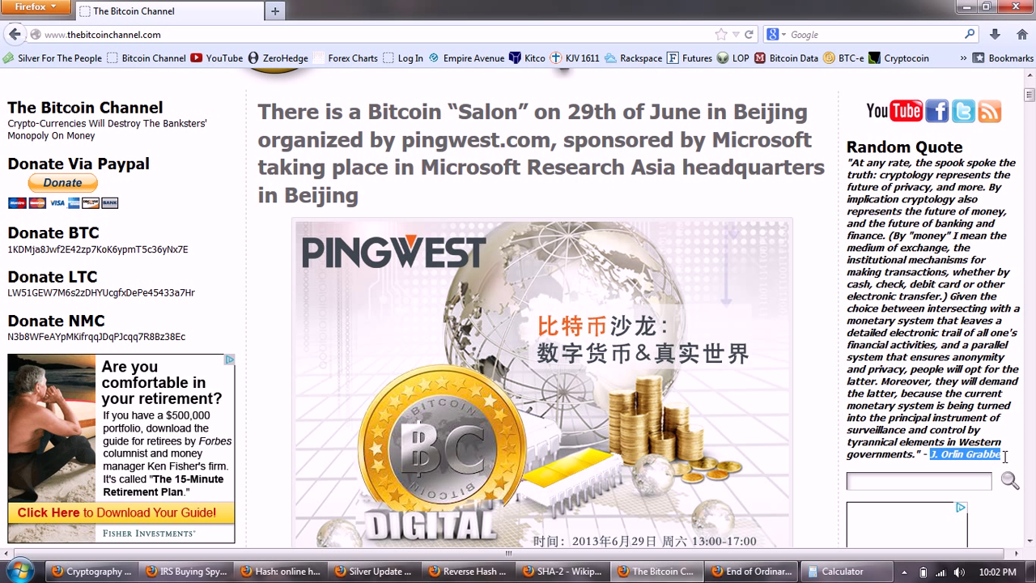
mouse_move(735, 324)
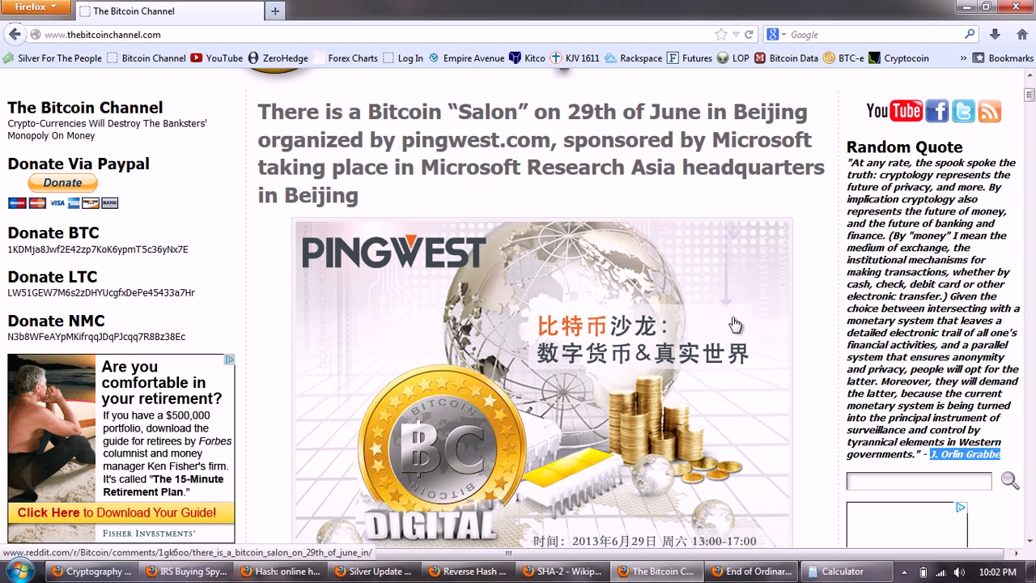
mouse_move(664, 288)
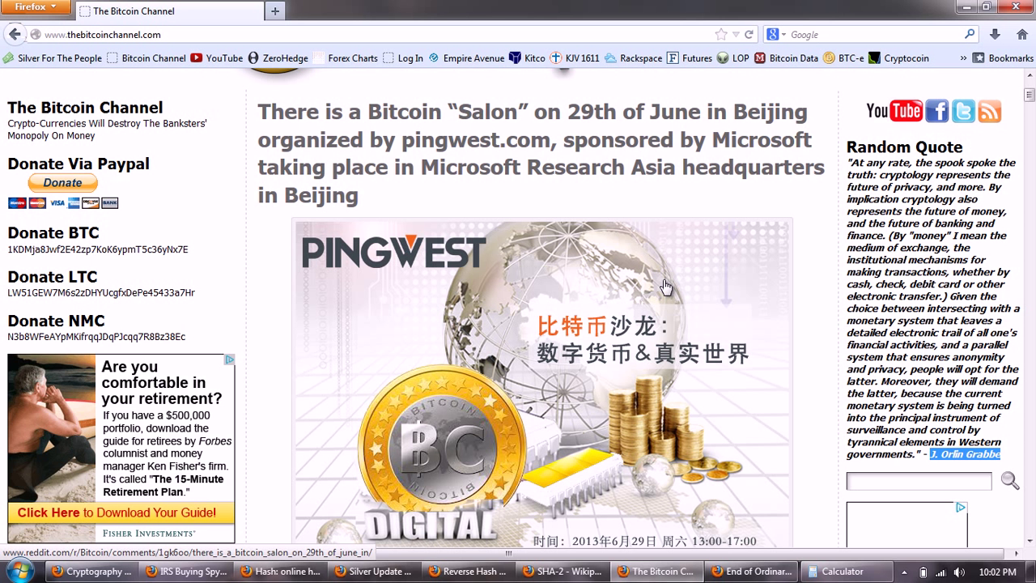
mouse_move(700, 233)
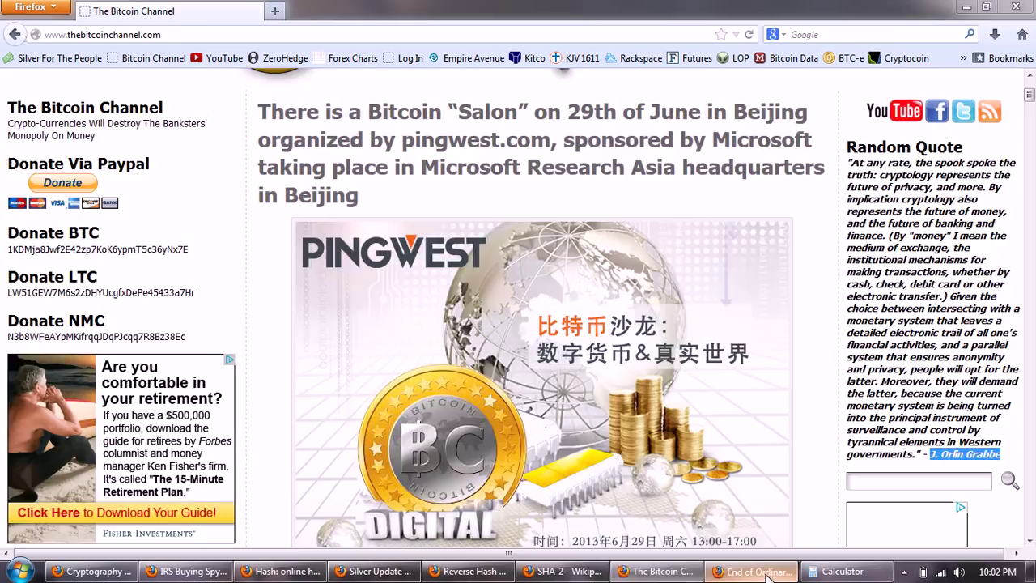
Reach The End of Ordinary Money, Part I via the Privacy and Cryptology index.
click(752, 570)
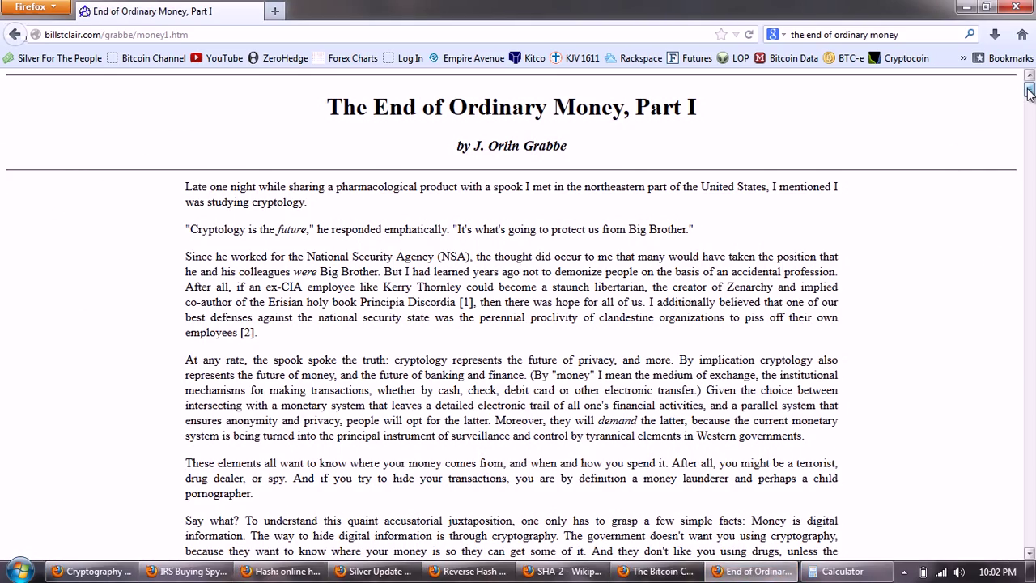
scroll(down, 3)
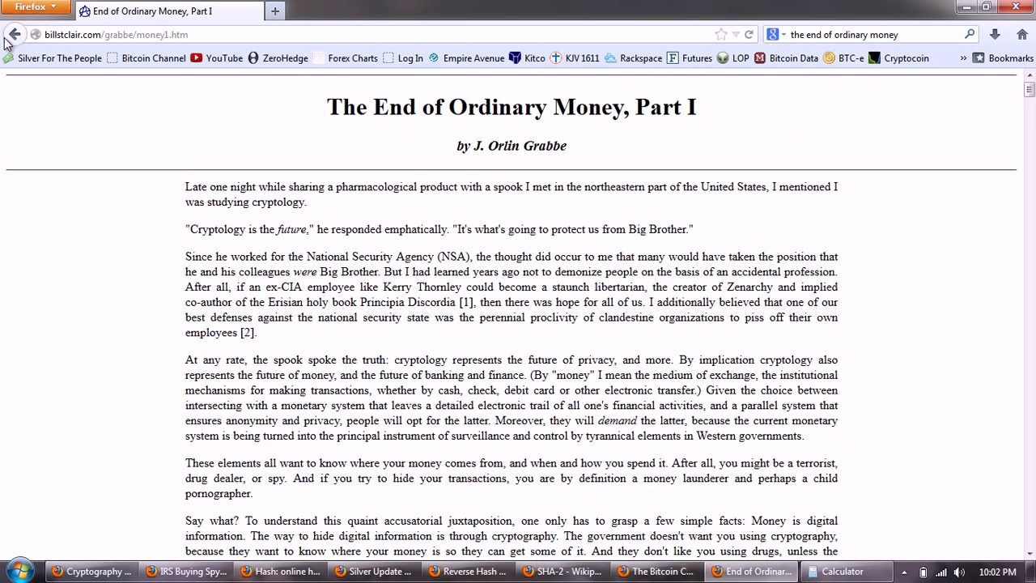
click(15, 34)
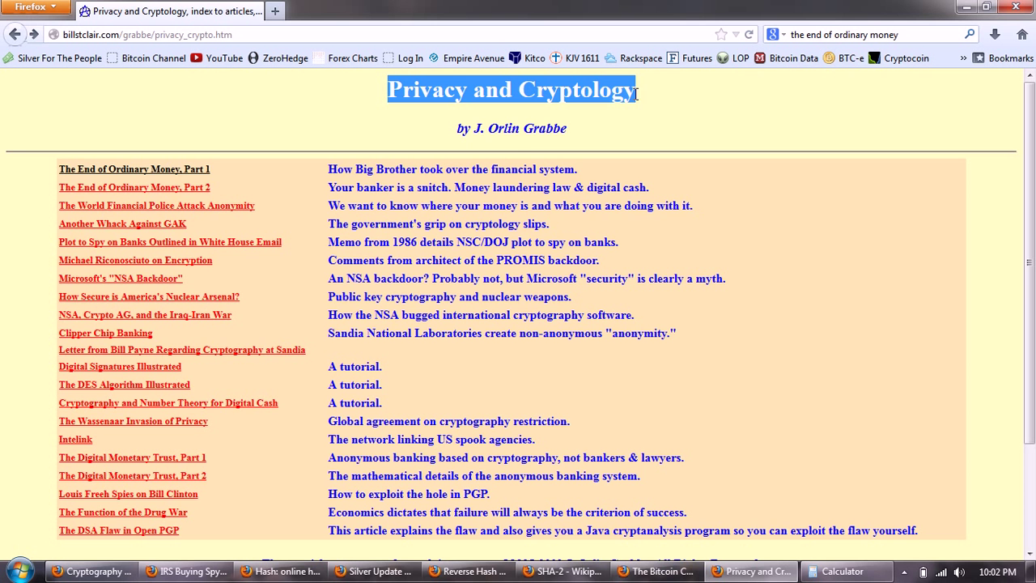
mouse_move(564, 249)
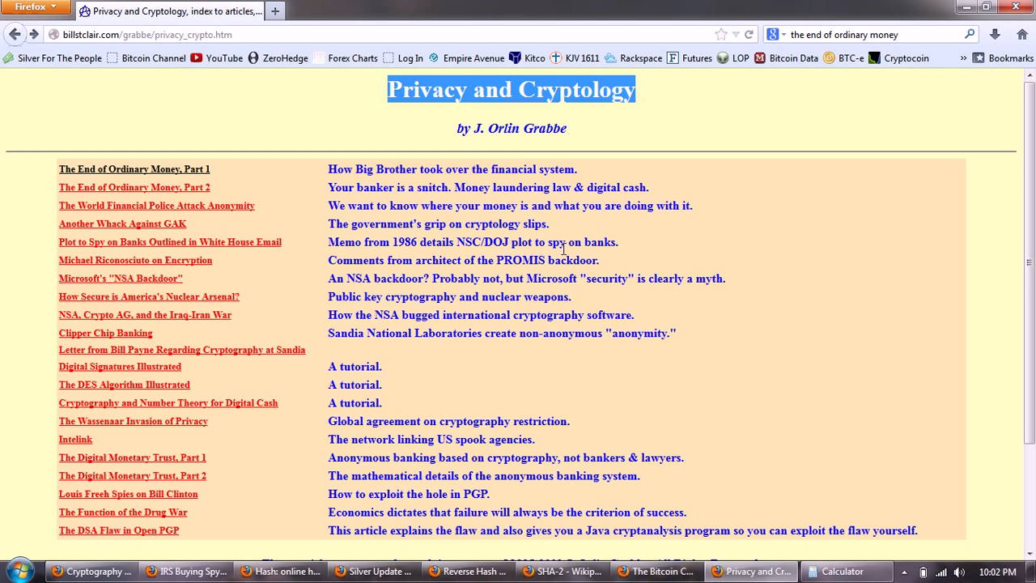
mouse_move(162, 170)
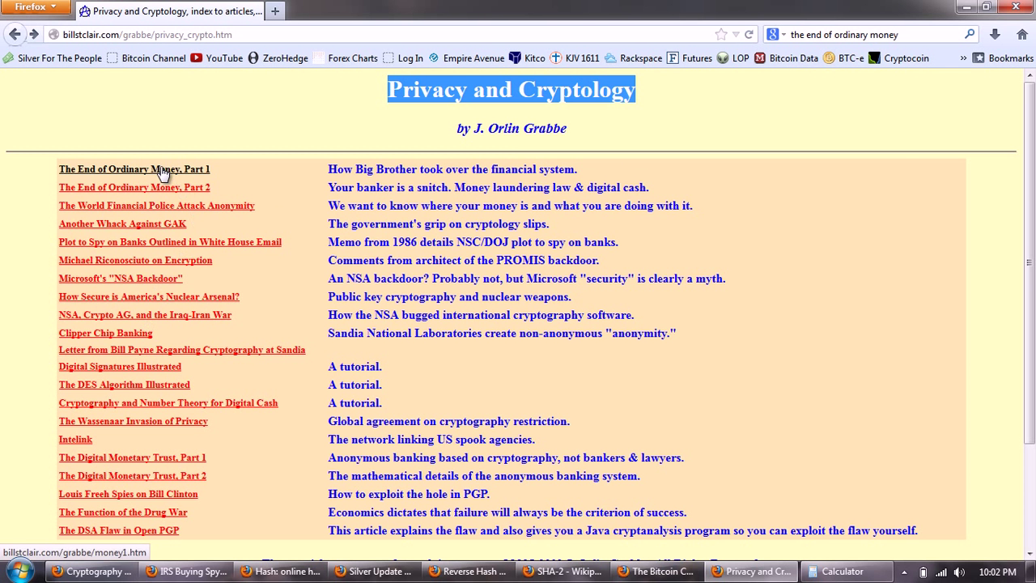
click(133, 169)
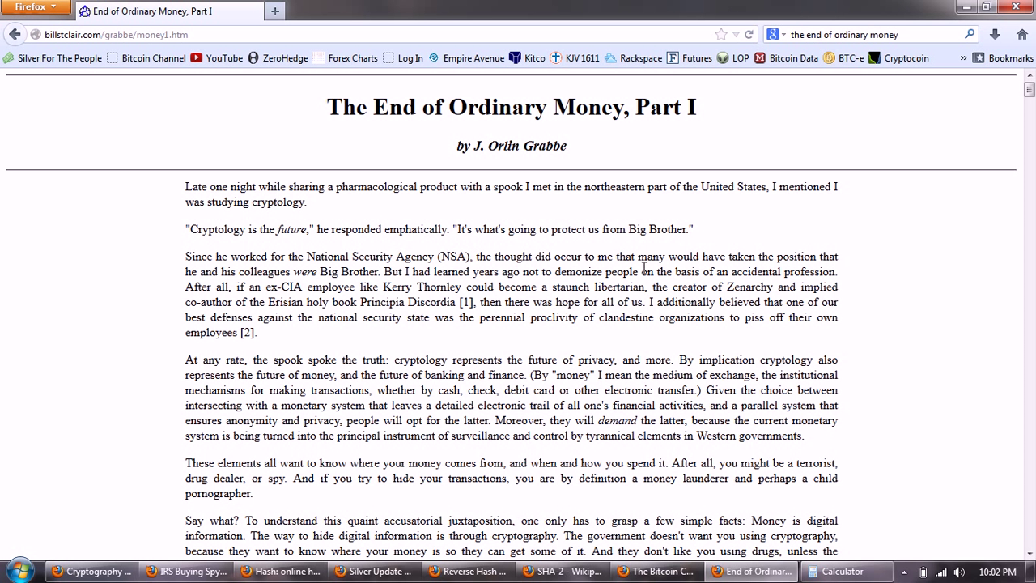
mouse_move(440, 220)
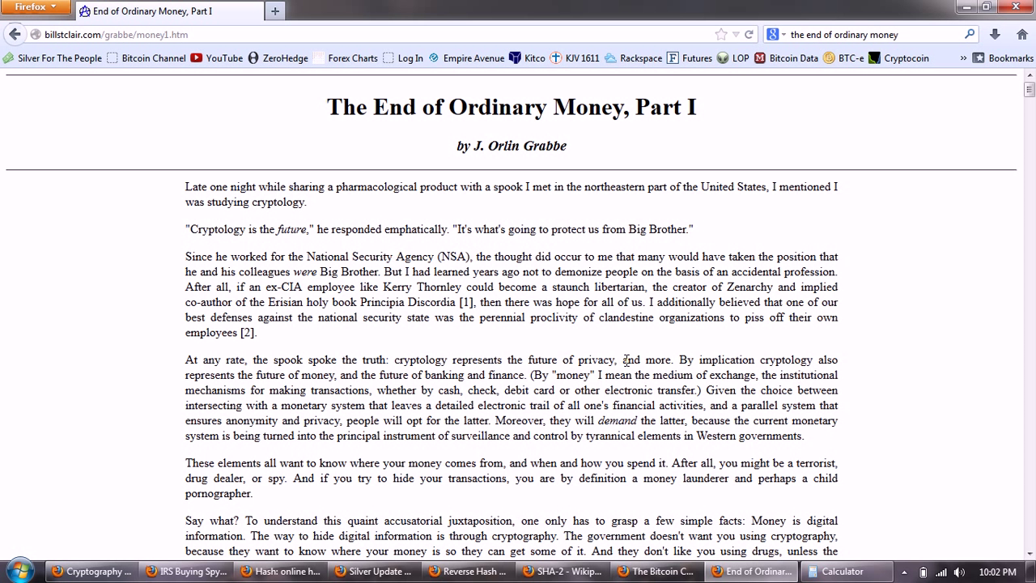
mouse_move(575, 348)
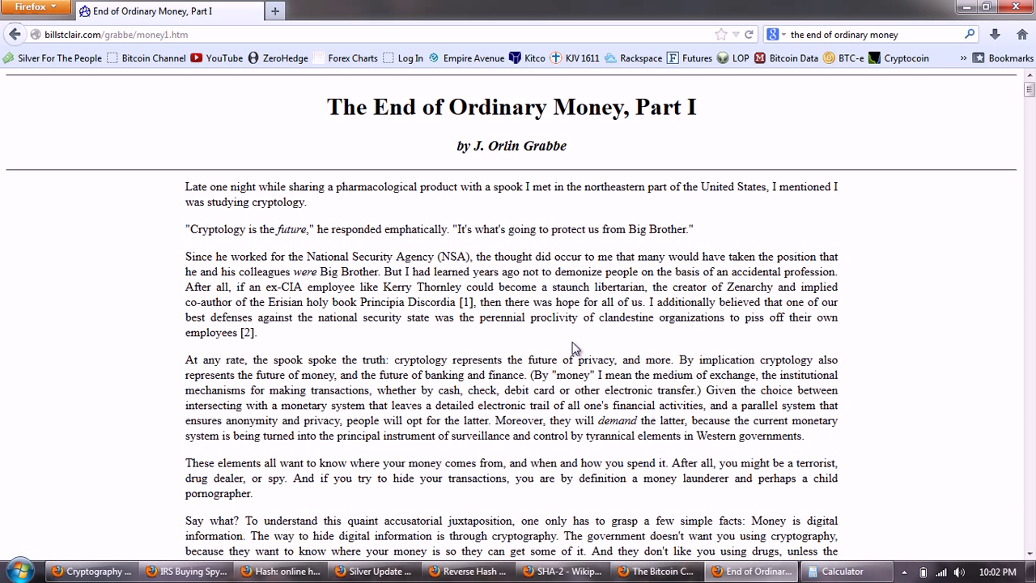
mouse_move(485, 220)
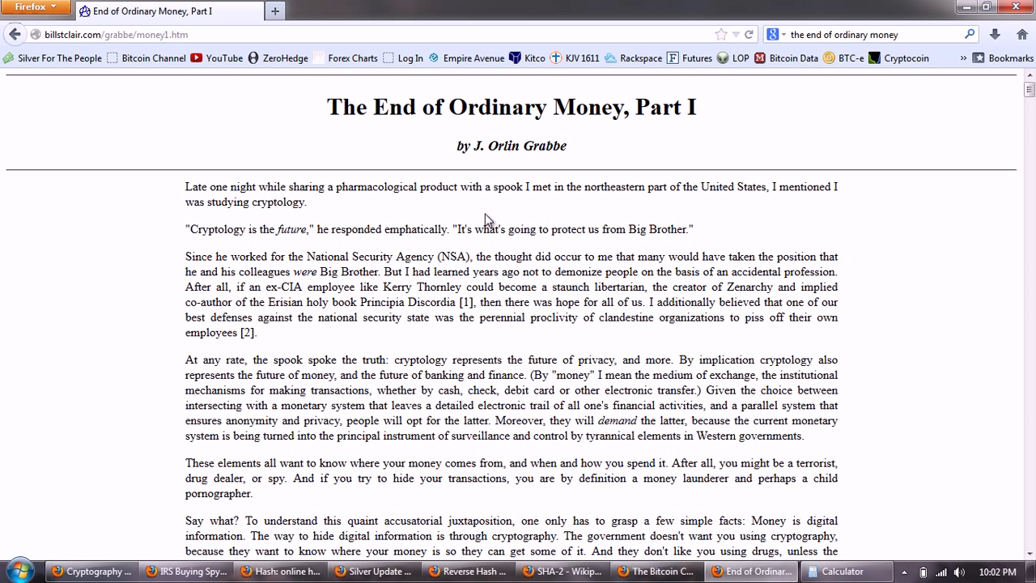
mouse_move(466, 217)
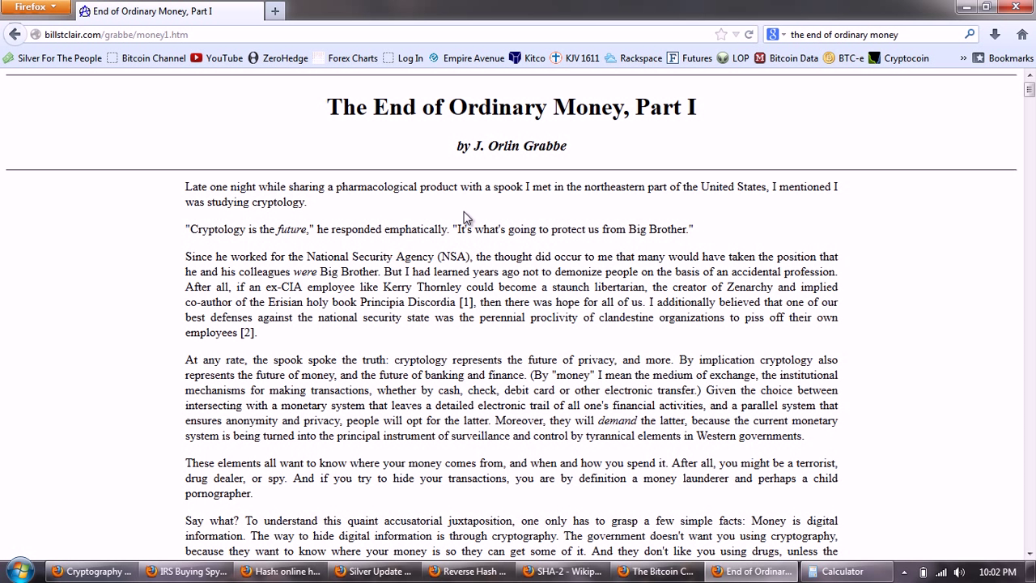
mouse_move(567, 220)
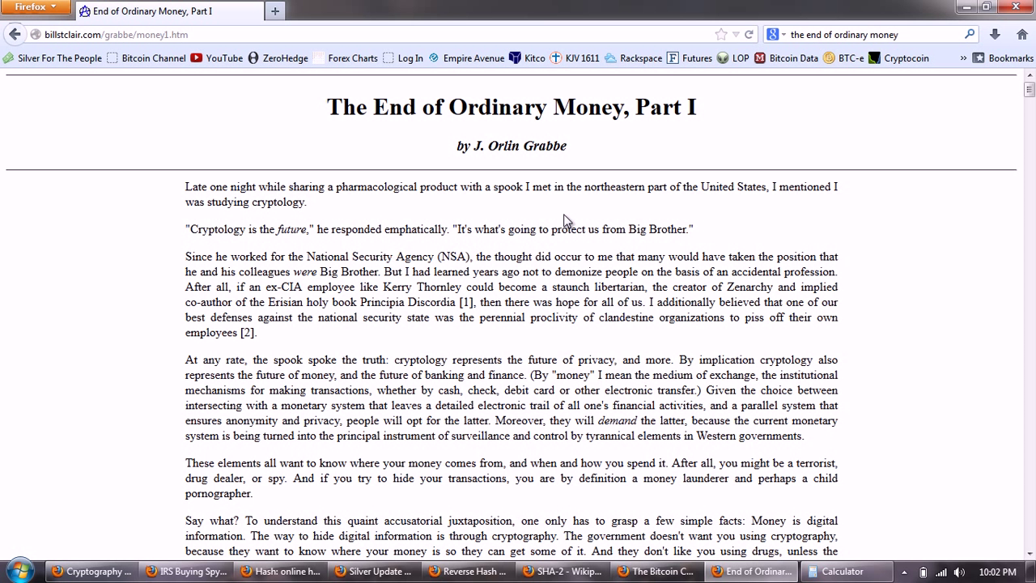
Mark words in the essay's opening paragraphs while reading.
double_click(279, 201)
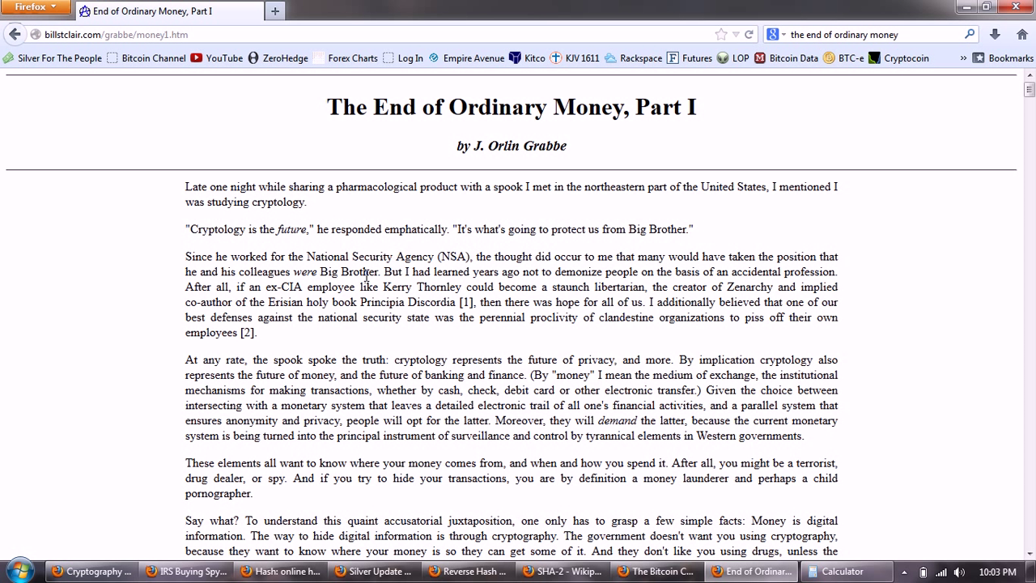
mouse_move(477, 253)
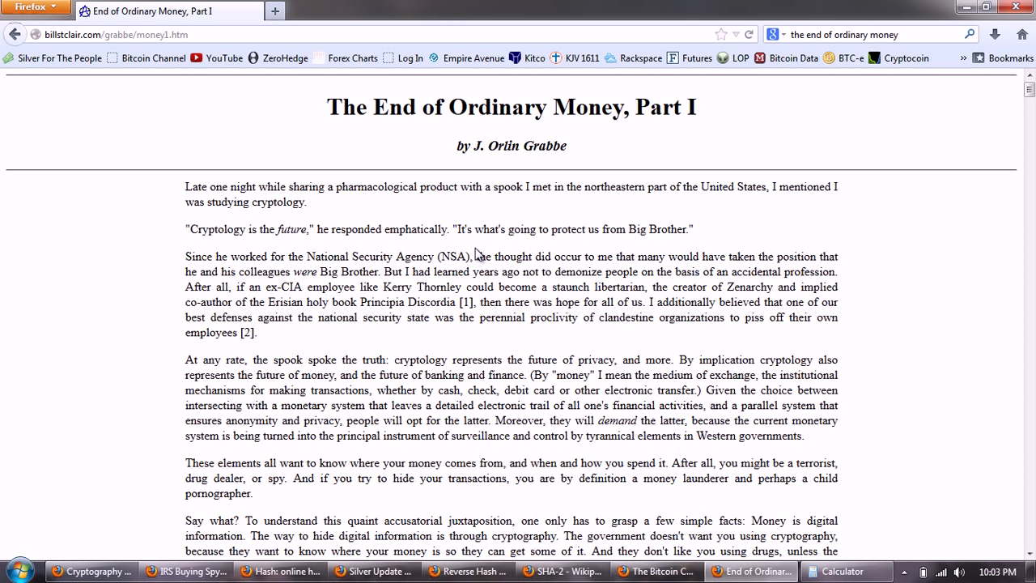
drag(457, 230, 534, 230)
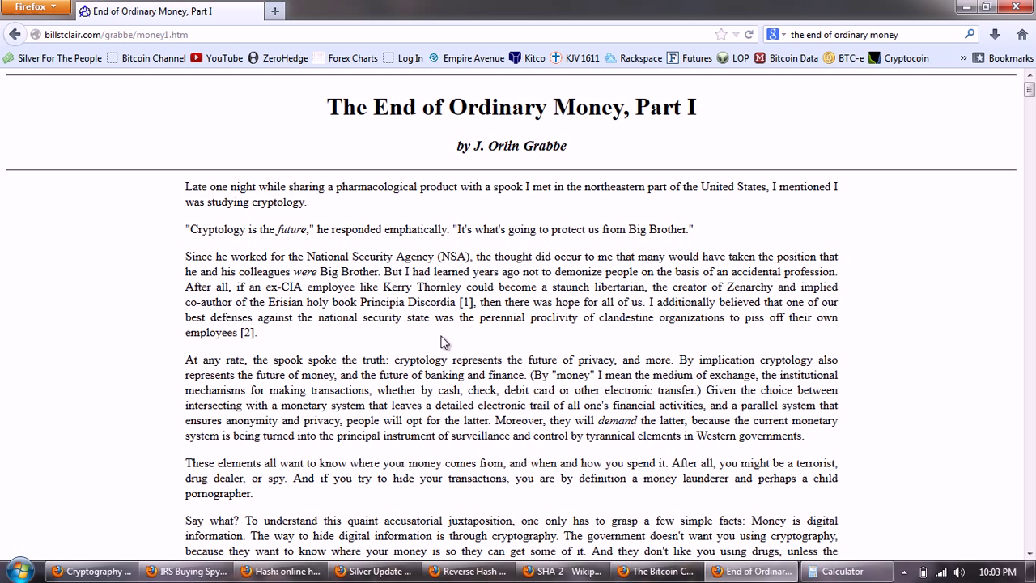
mouse_move(542, 347)
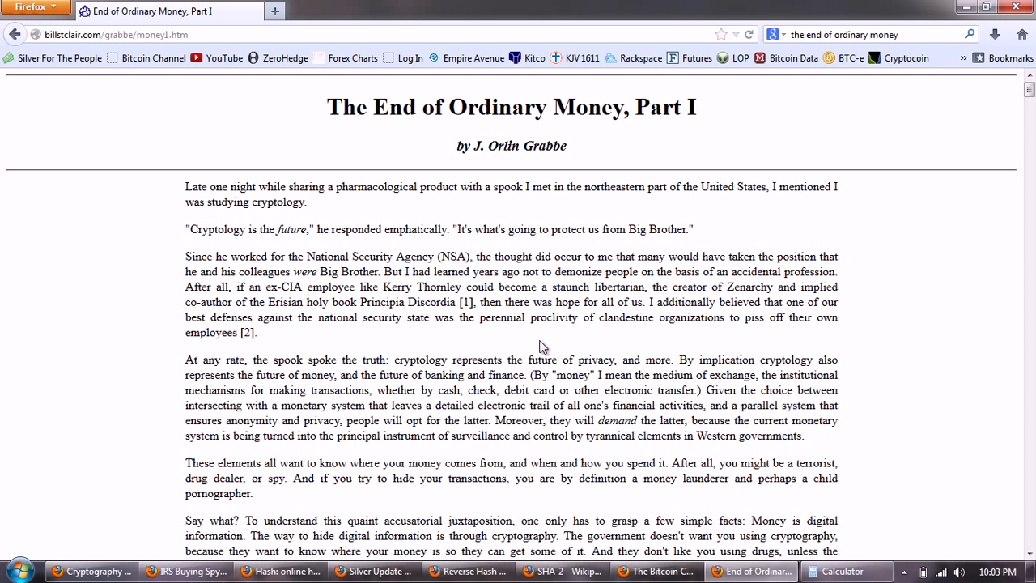
mouse_move(654, 344)
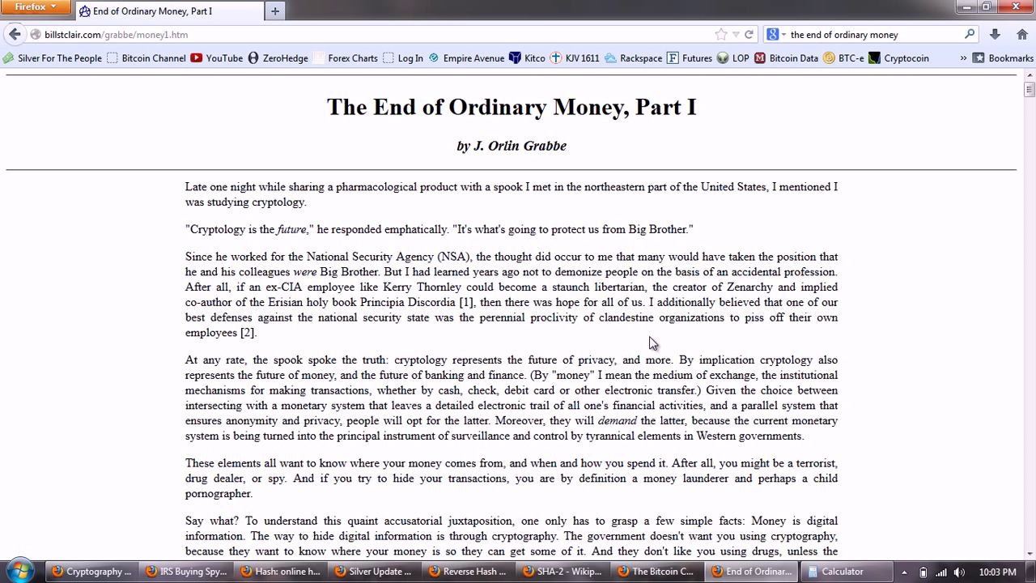
mouse_move(371, 298)
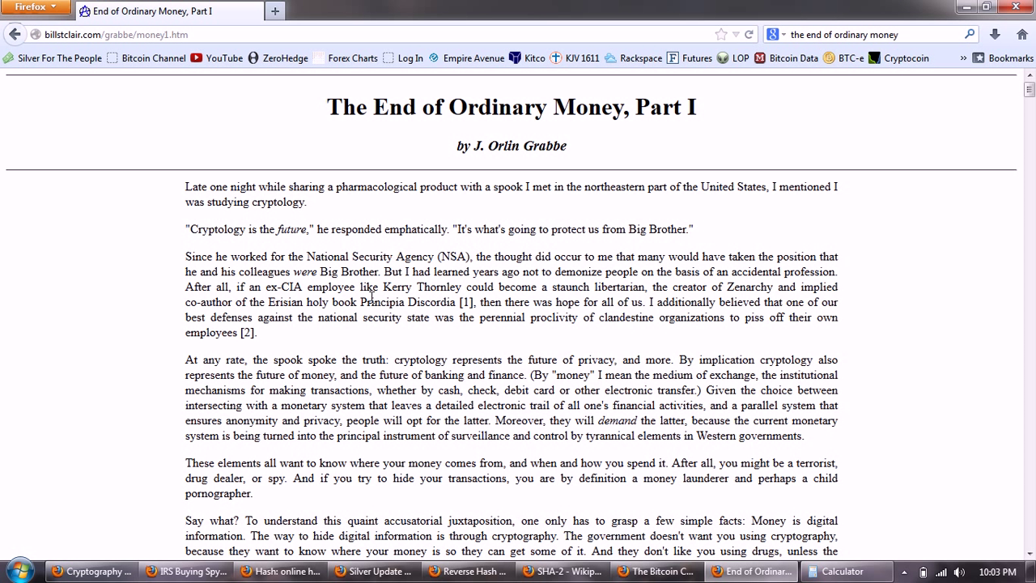
drag(295, 272, 370, 272)
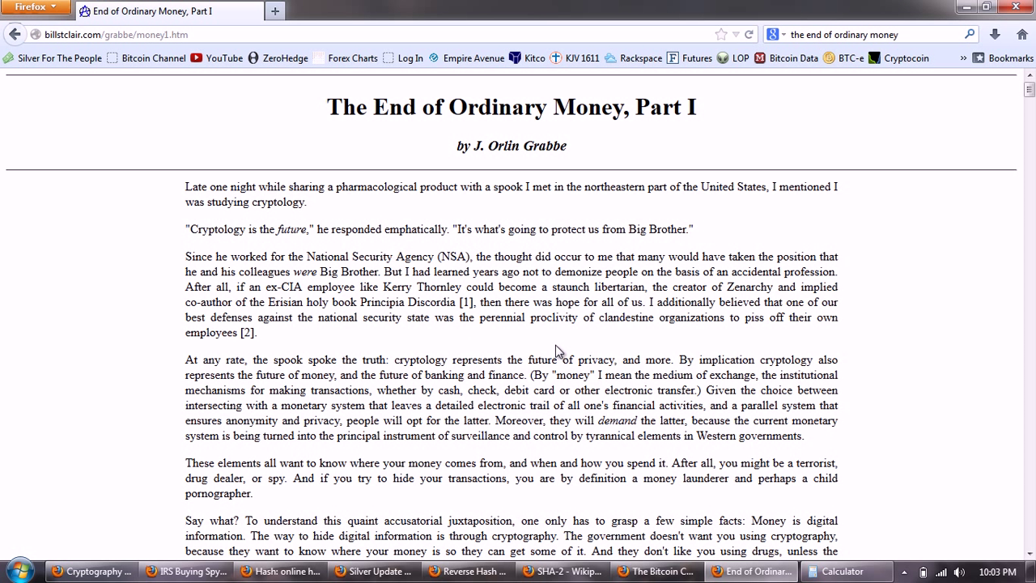
mouse_move(550, 350)
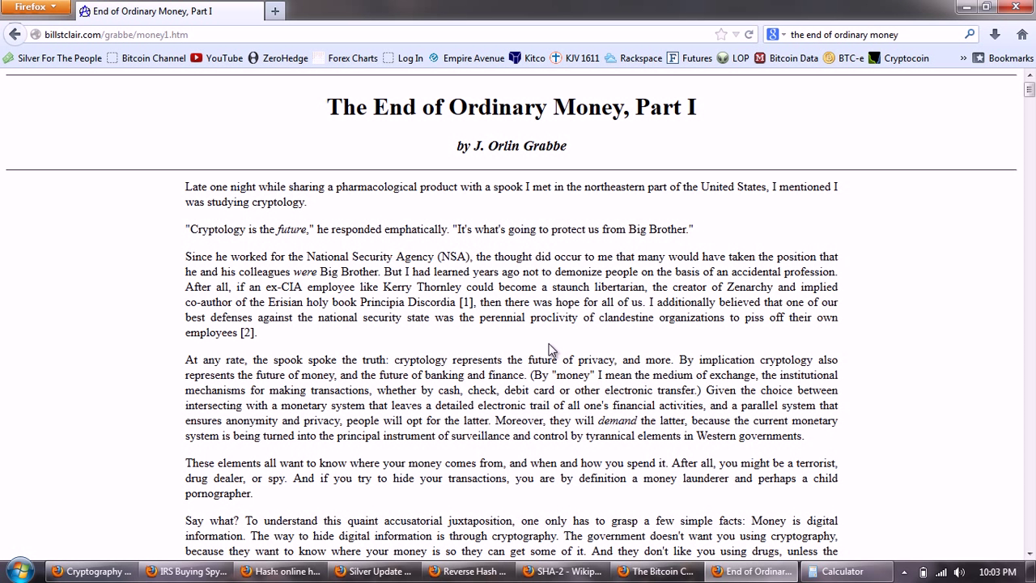
mouse_move(431, 346)
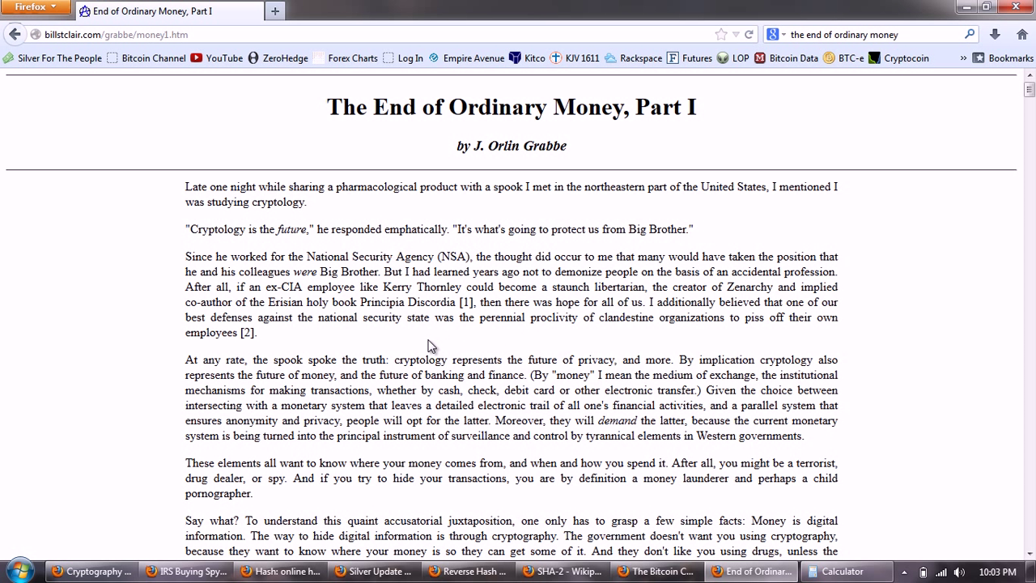
mouse_move(553, 338)
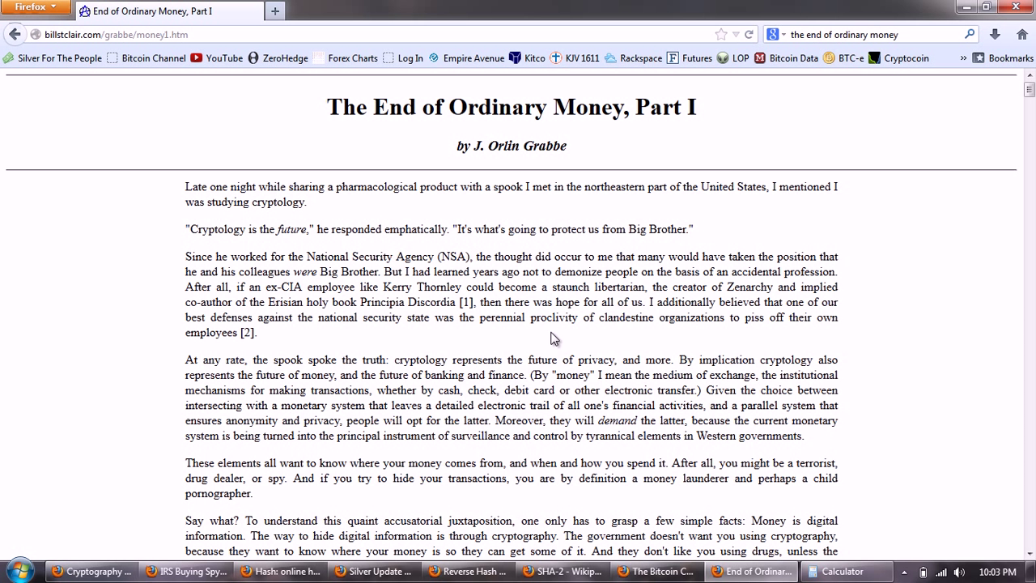
mouse_move(612, 338)
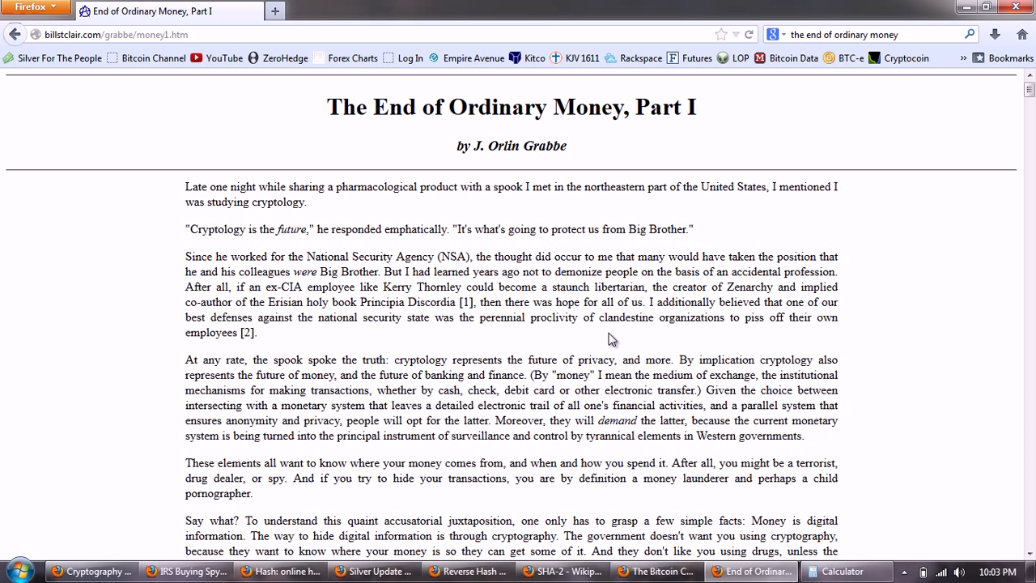
mouse_move(575, 343)
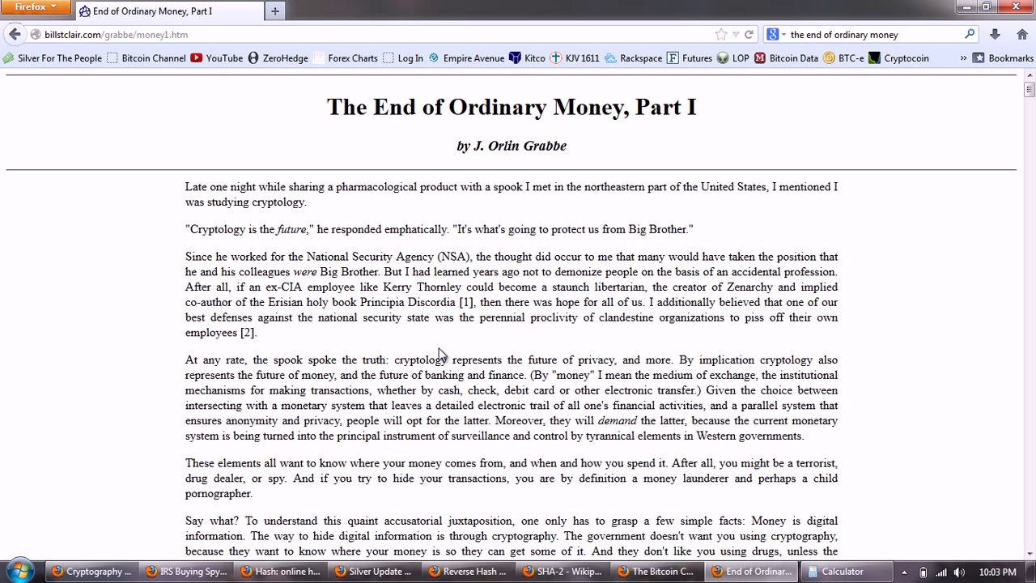
mouse_move(436, 344)
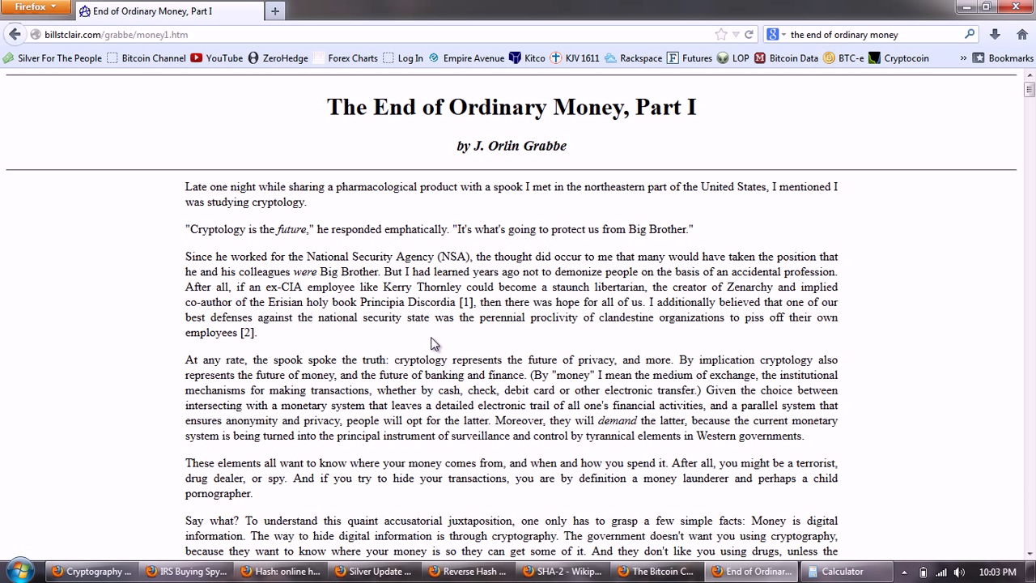
mouse_move(557, 343)
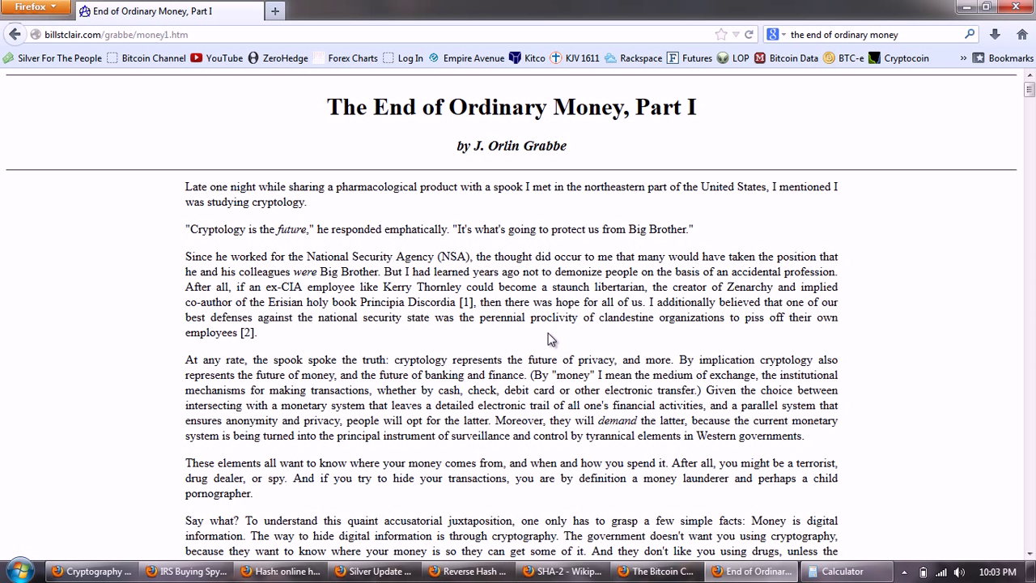
scroll(down, 3)
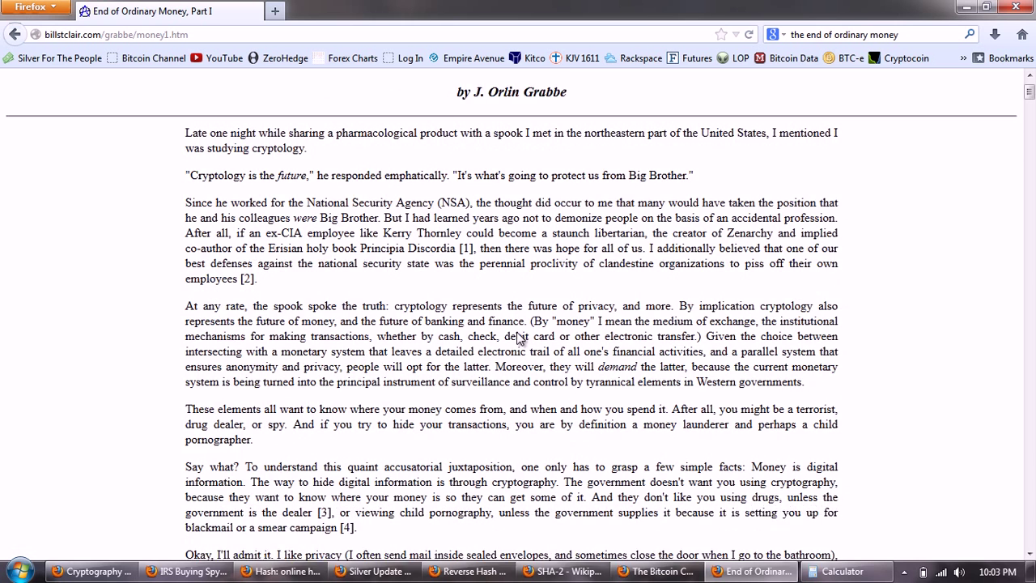
scroll(down, 3)
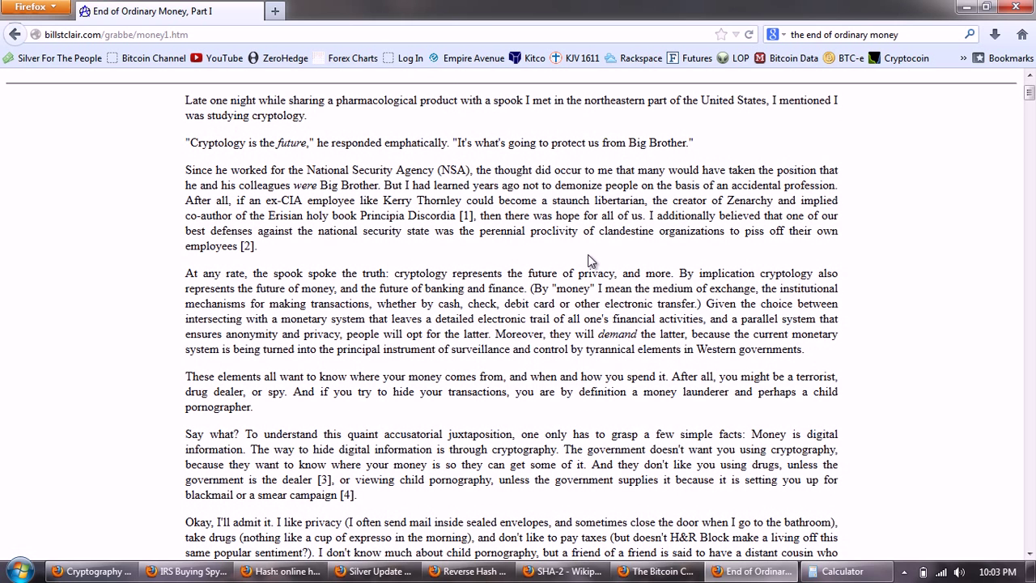
mouse_move(638, 256)
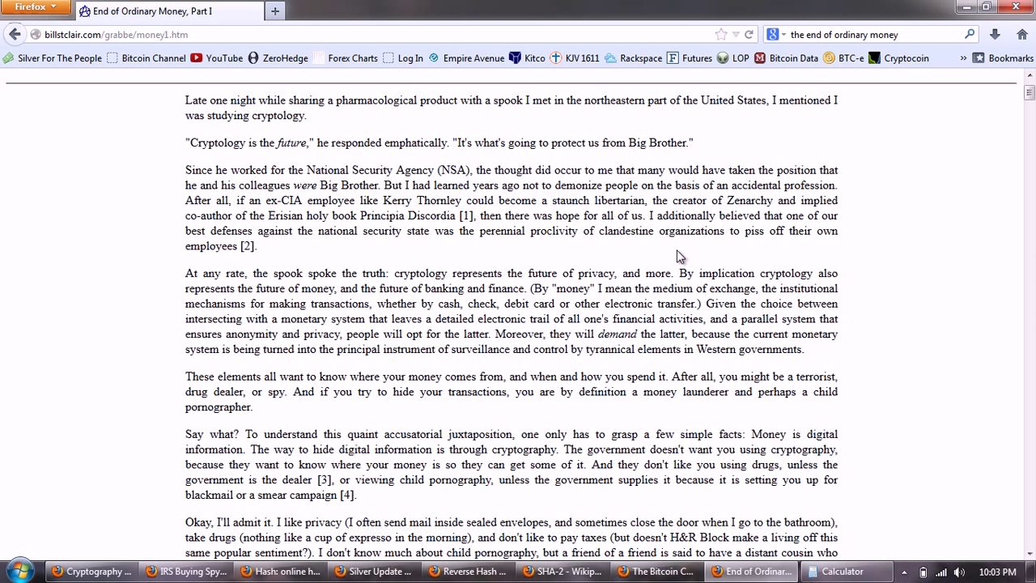
drag(742, 229, 255, 246)
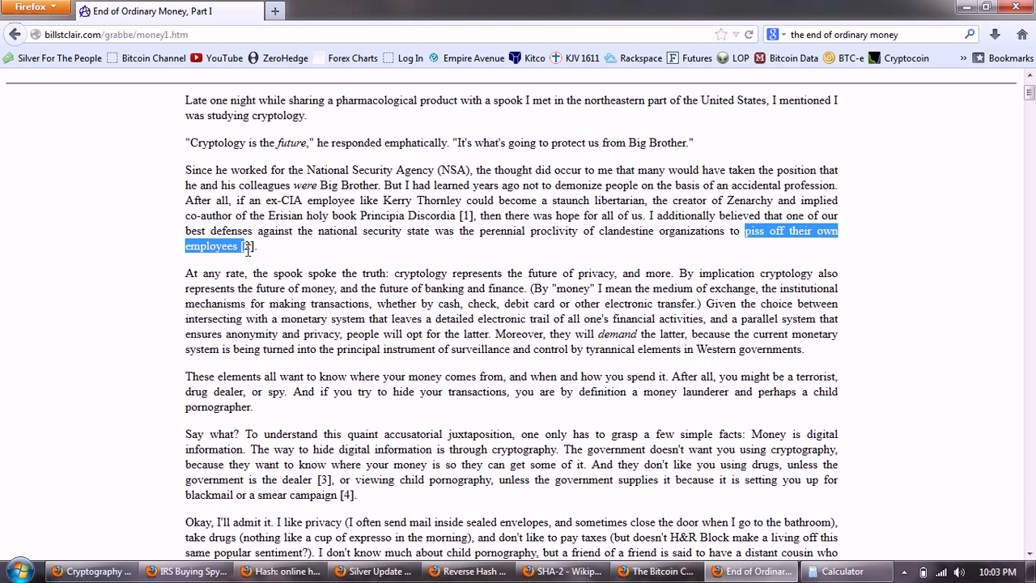
scroll(down, 3)
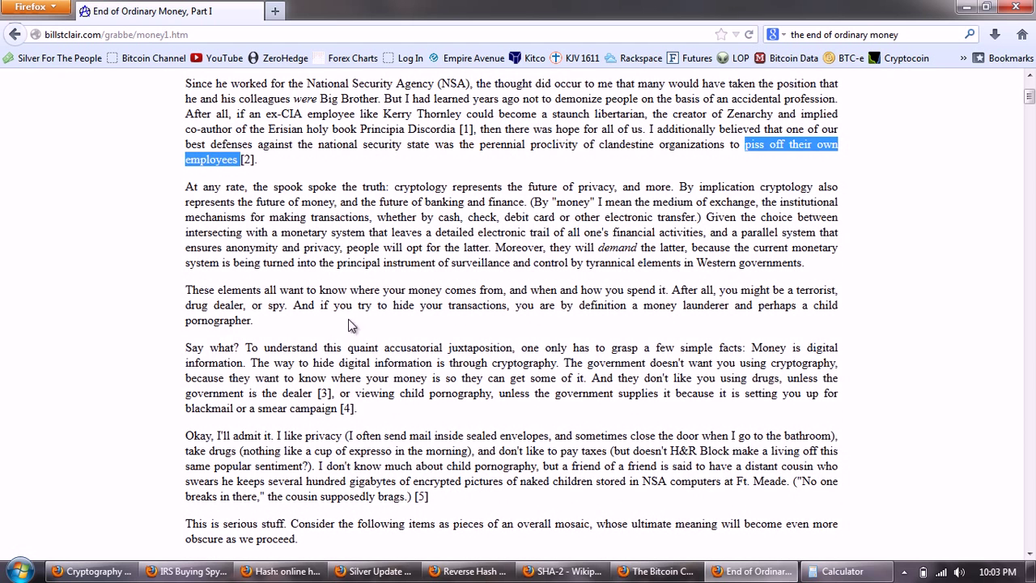
mouse_move(472, 181)
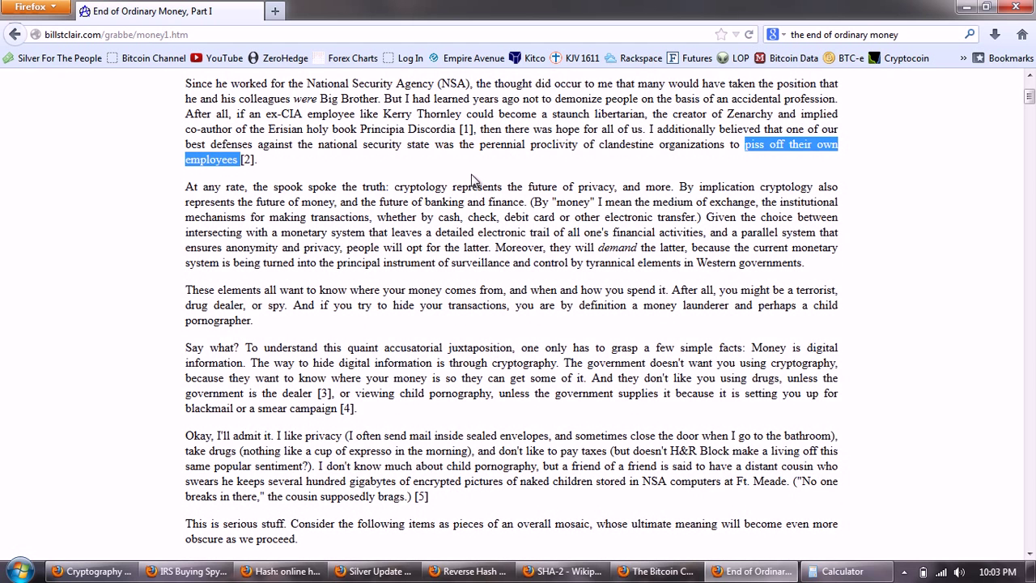
click(417, 181)
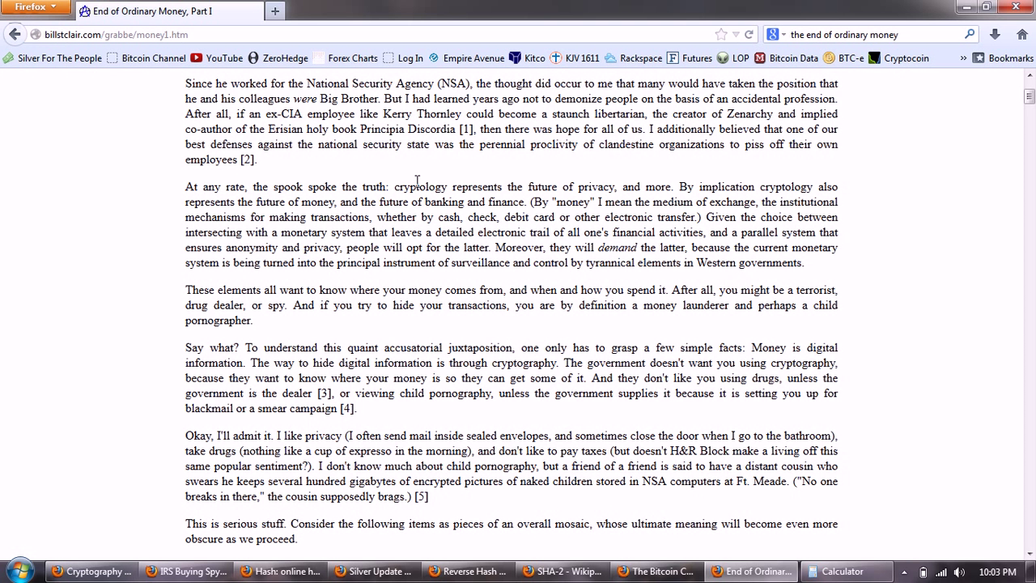
drag(395, 186, 614, 186)
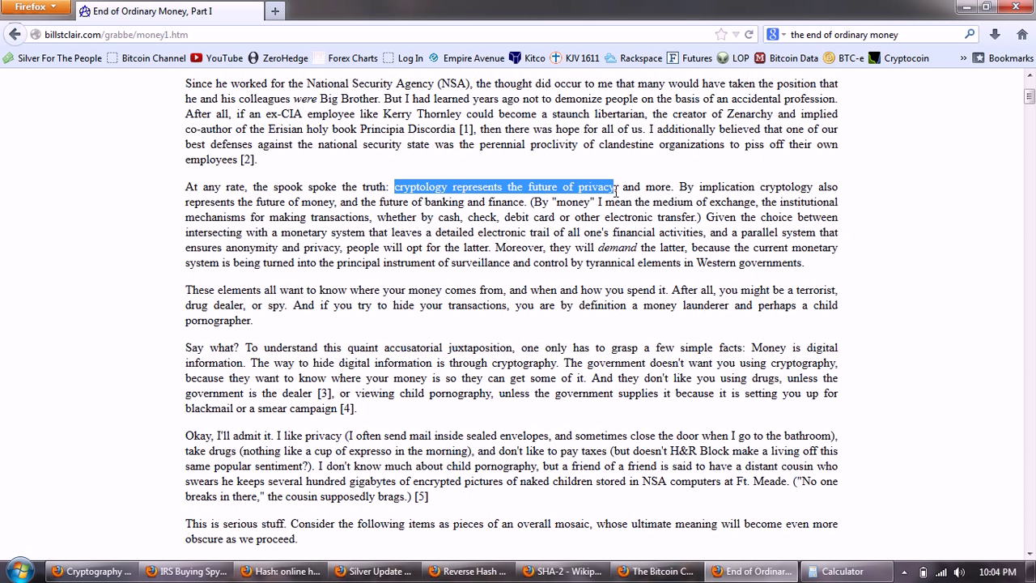
mouse_move(601, 294)
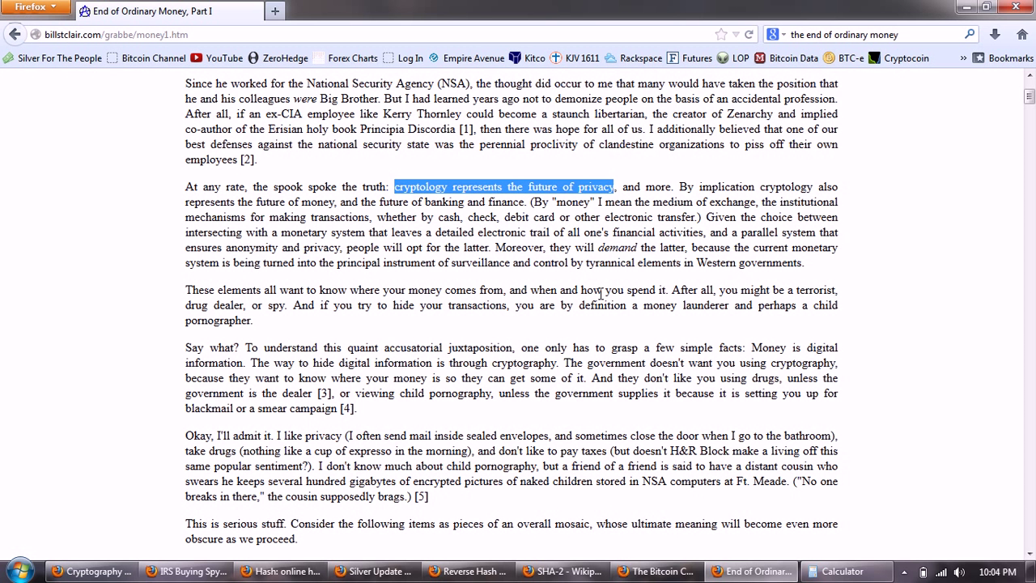
click(258, 202)
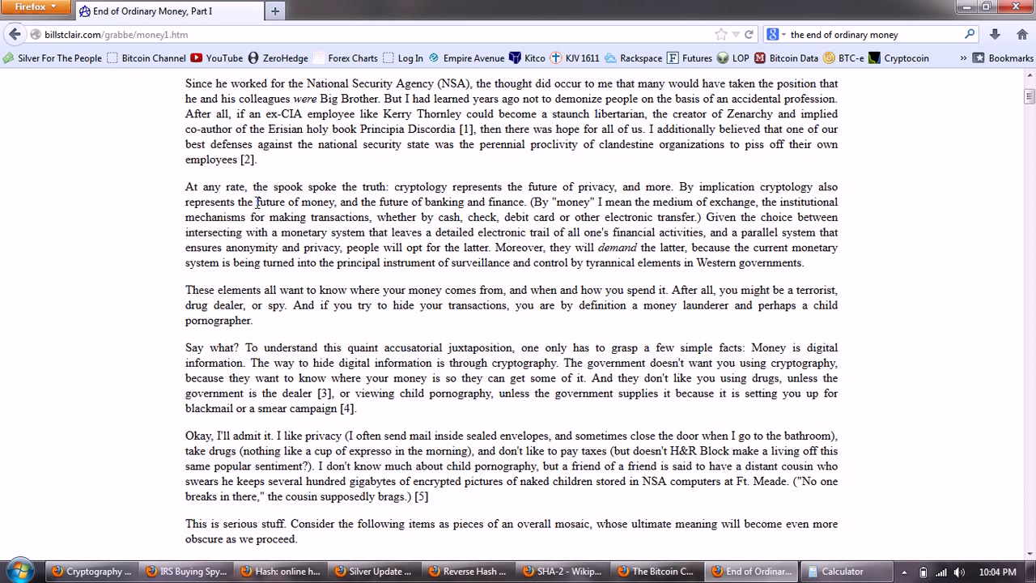
drag(254, 201, 334, 201)
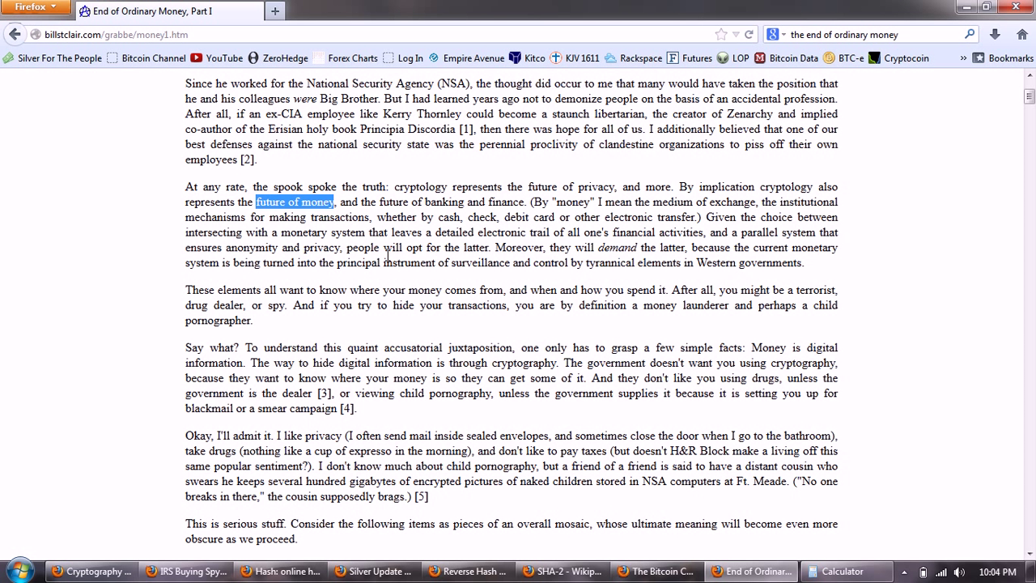
mouse_move(506, 207)
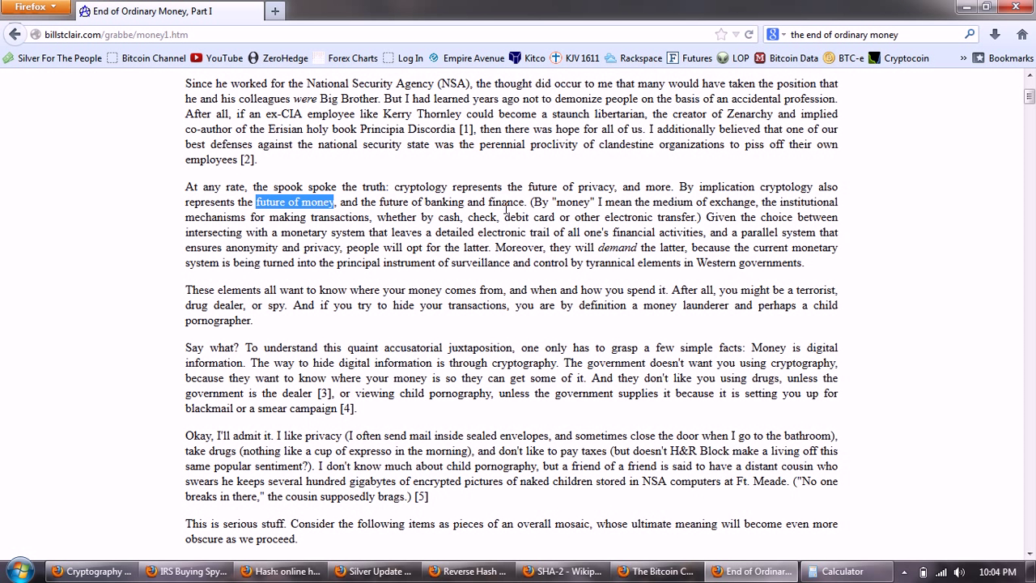
mouse_move(693, 232)
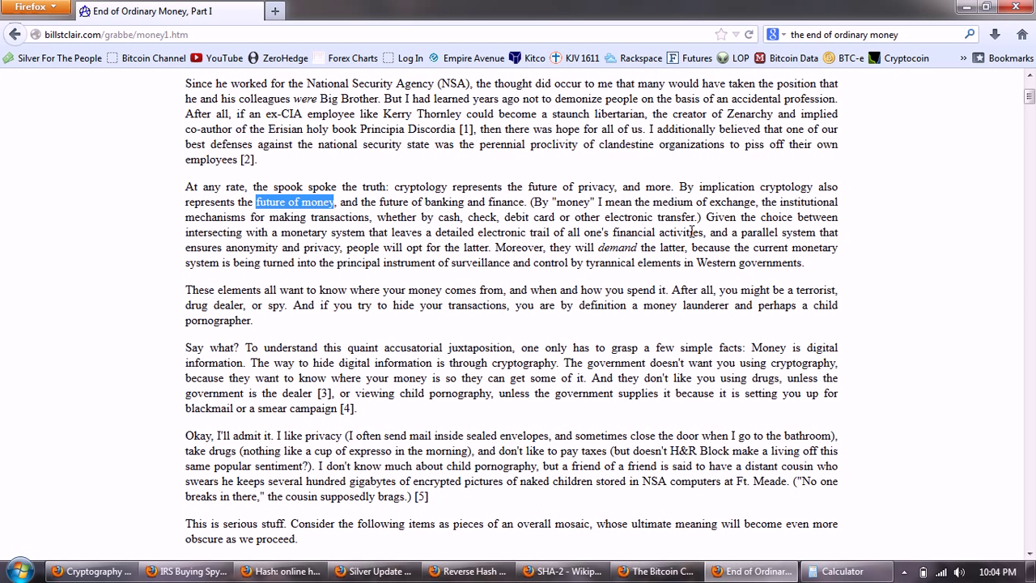
mouse_move(435, 224)
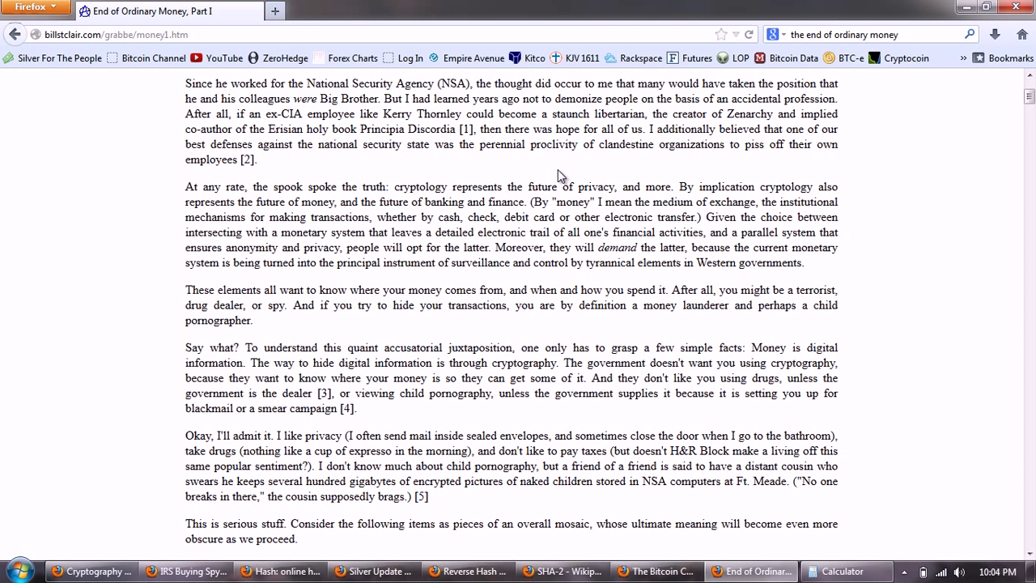
mouse_move(622, 156)
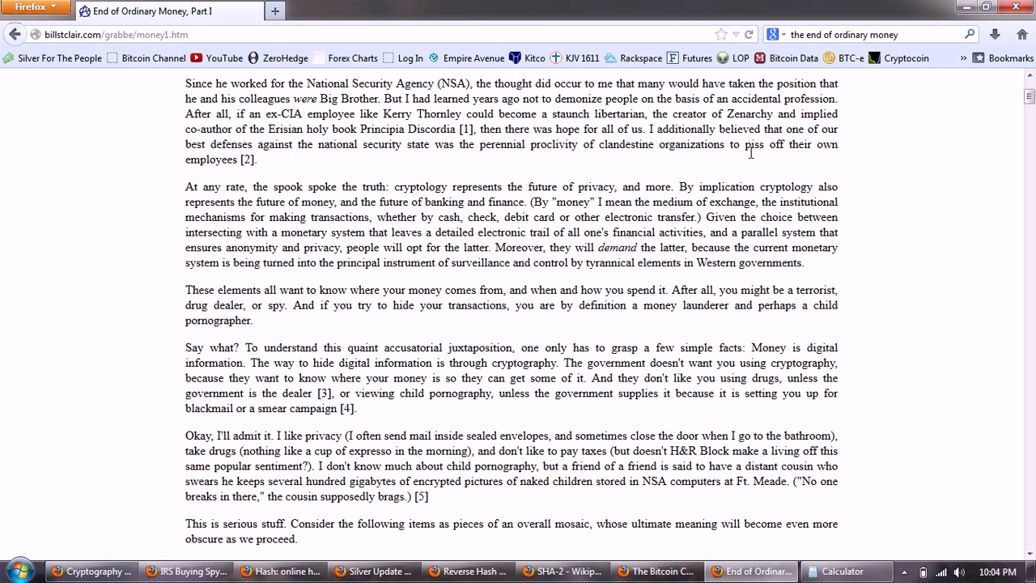
mouse_move(736, 149)
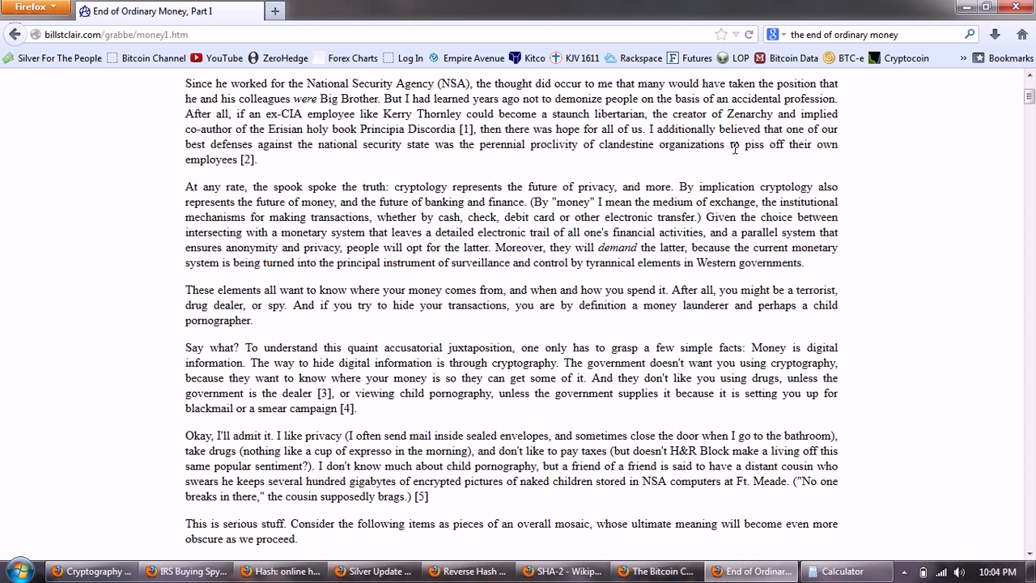
mouse_move(577, 303)
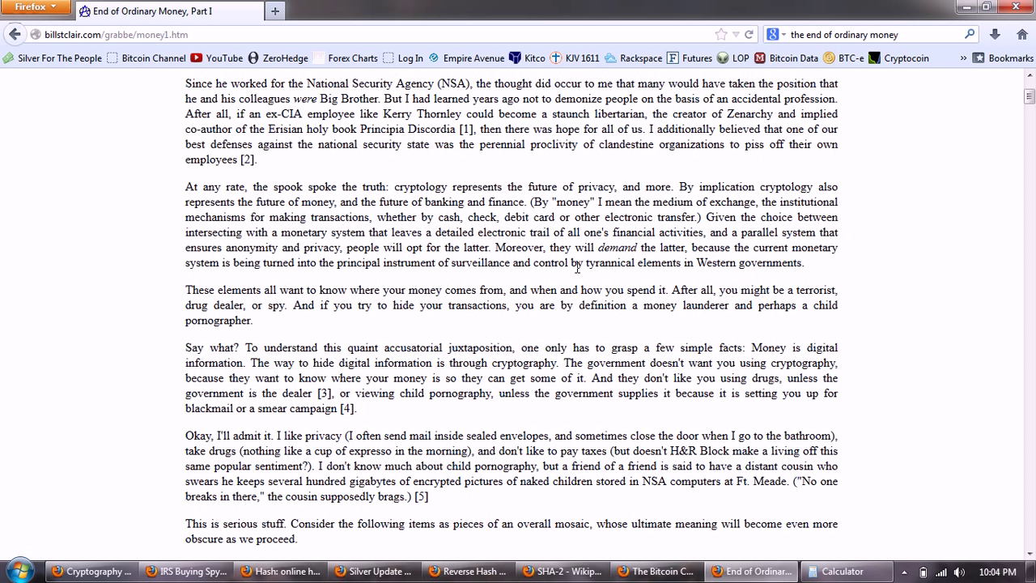
mouse_move(576, 268)
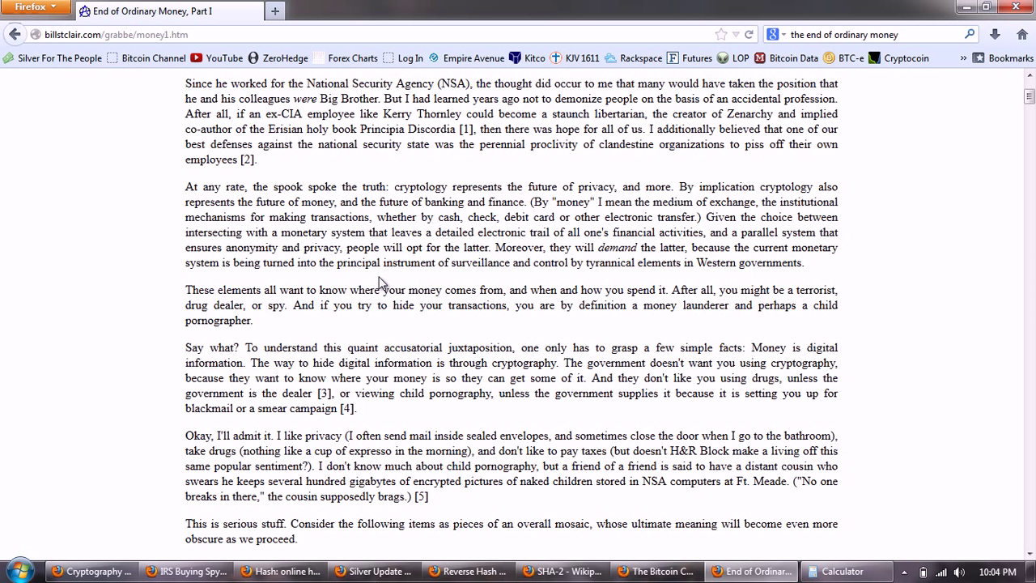
mouse_move(526, 282)
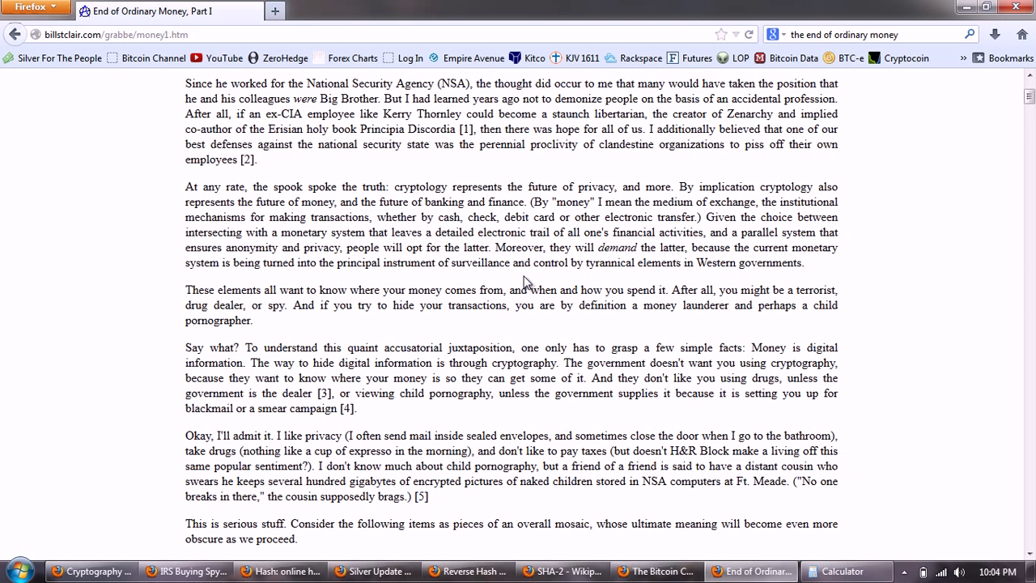
mouse_move(386, 282)
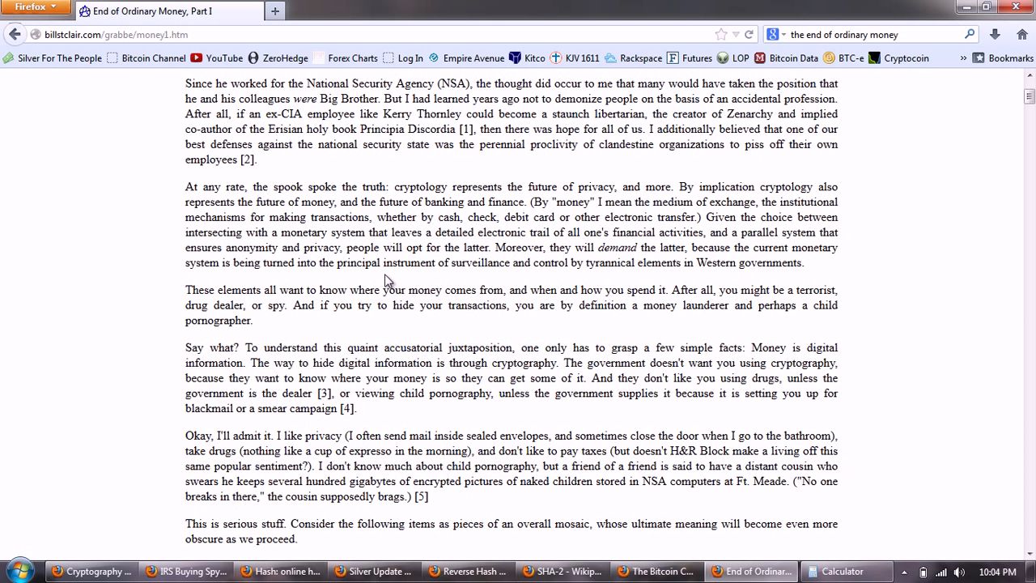
Mark the sentence on monetary system surveillance by tyrannical elements of Western governments.
drag(234, 262, 366, 262)
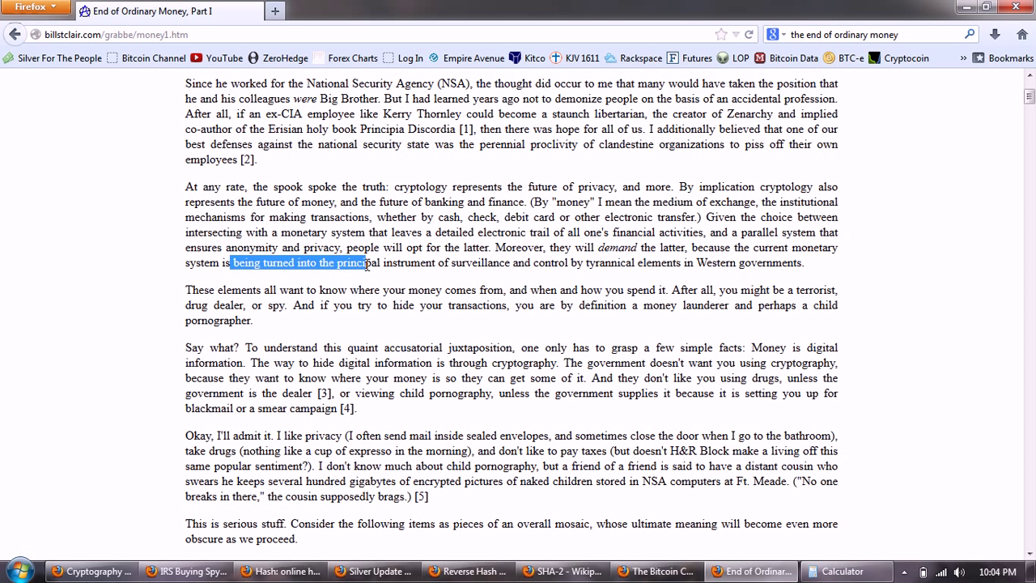
drag(366, 263, 515, 263)
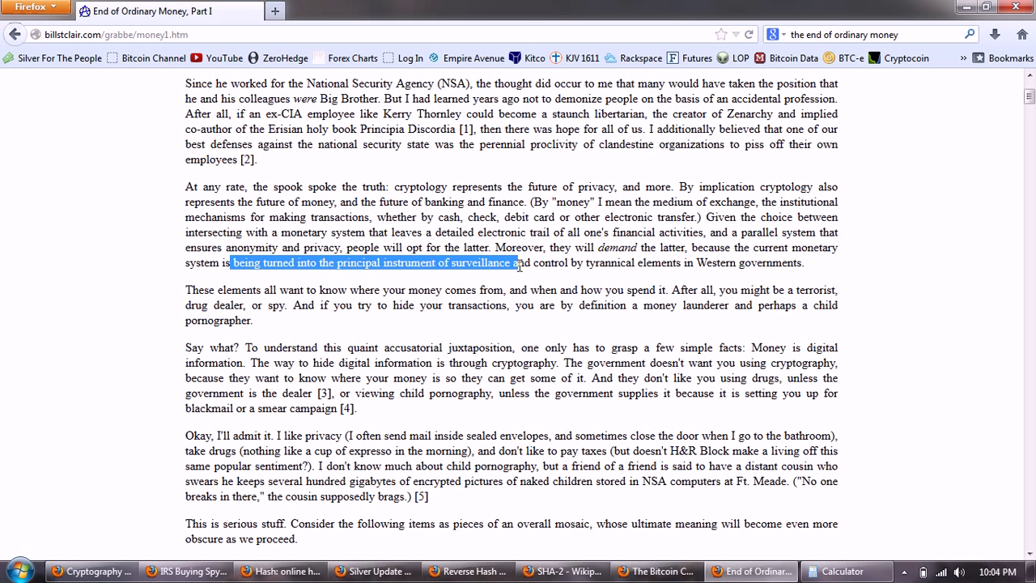
drag(515, 262, 686, 262)
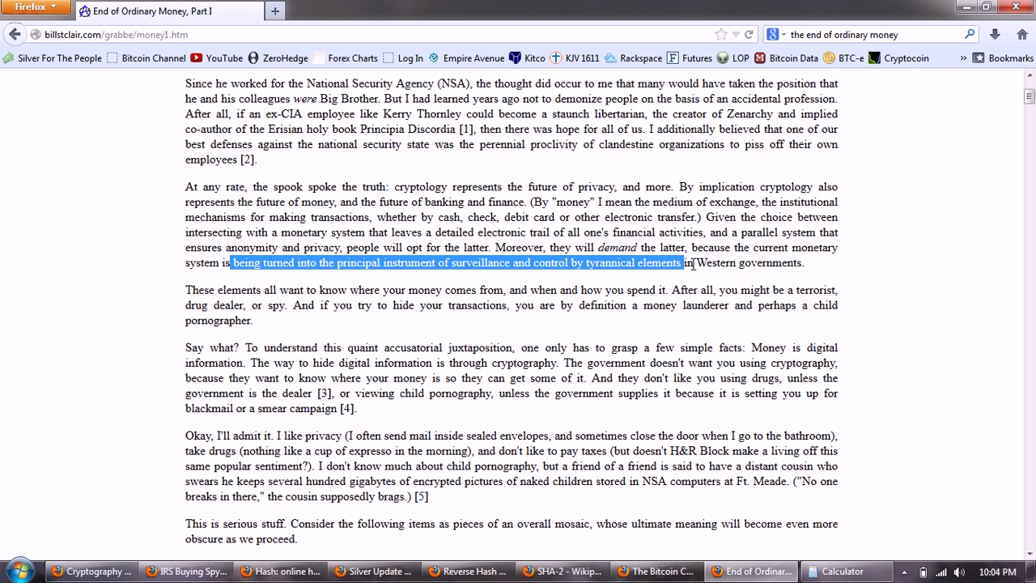
drag(684, 263, 806, 263)
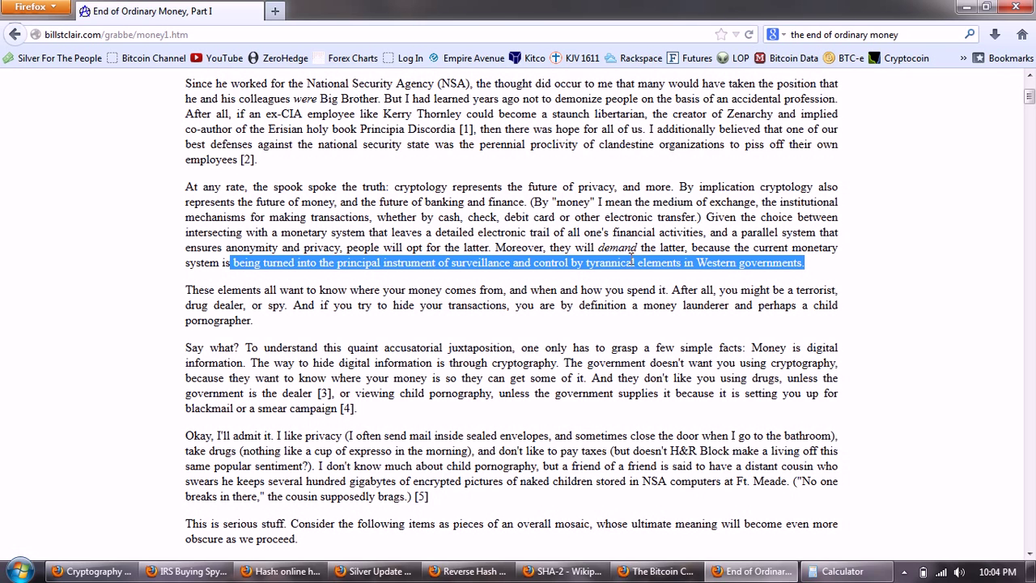
scroll(down, 3)
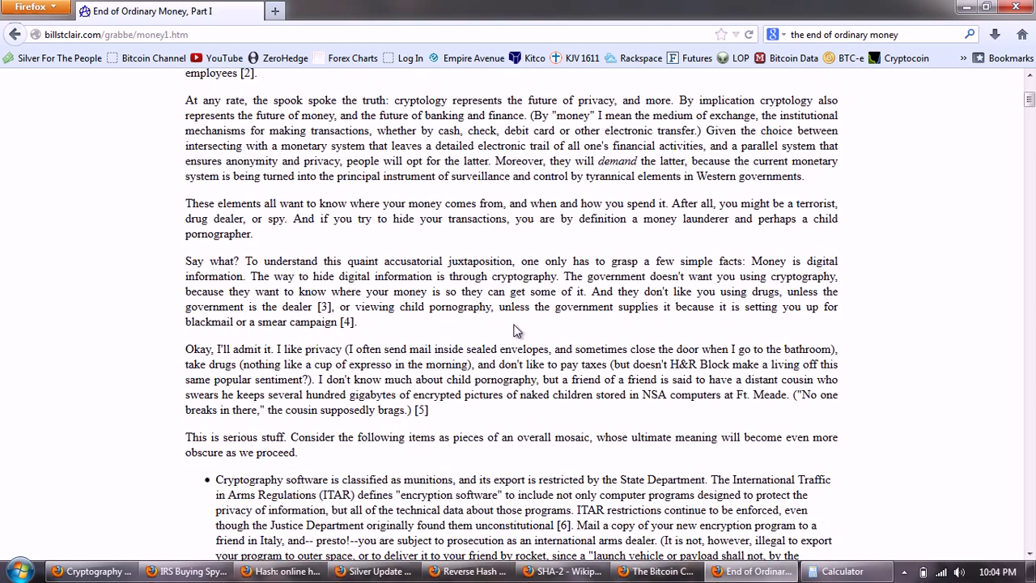
mouse_move(540, 253)
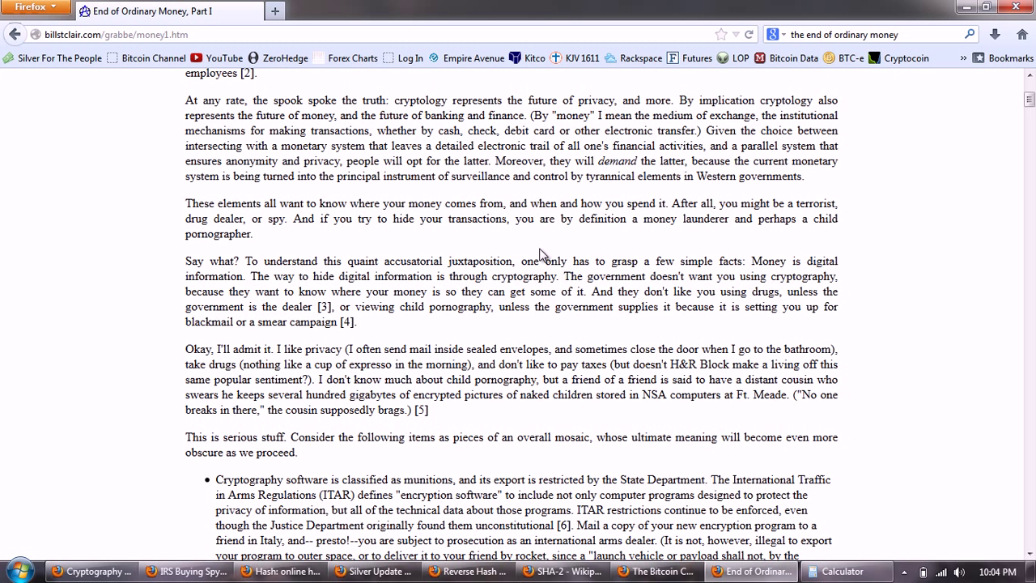
mouse_move(592, 220)
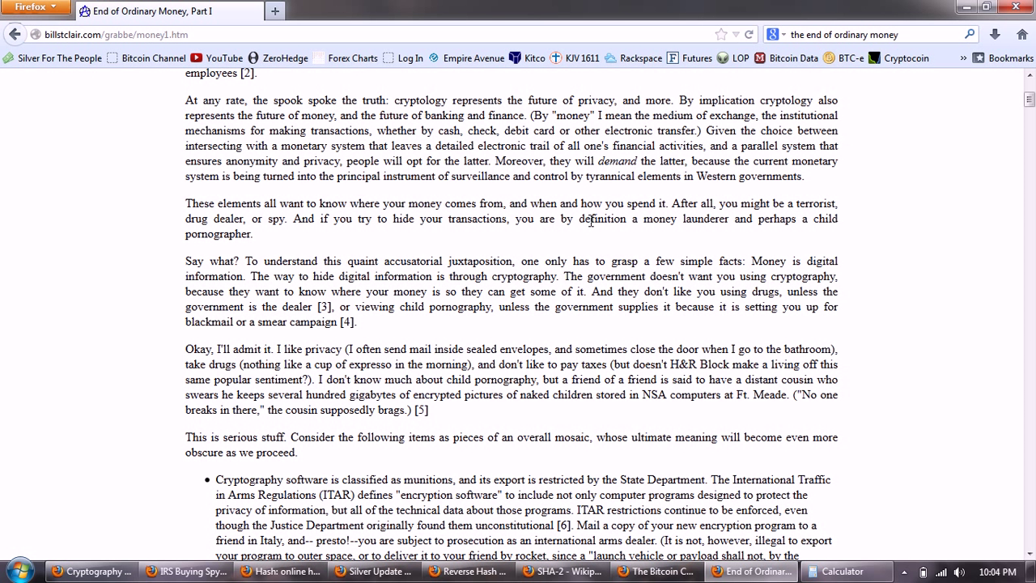
mouse_move(736, 235)
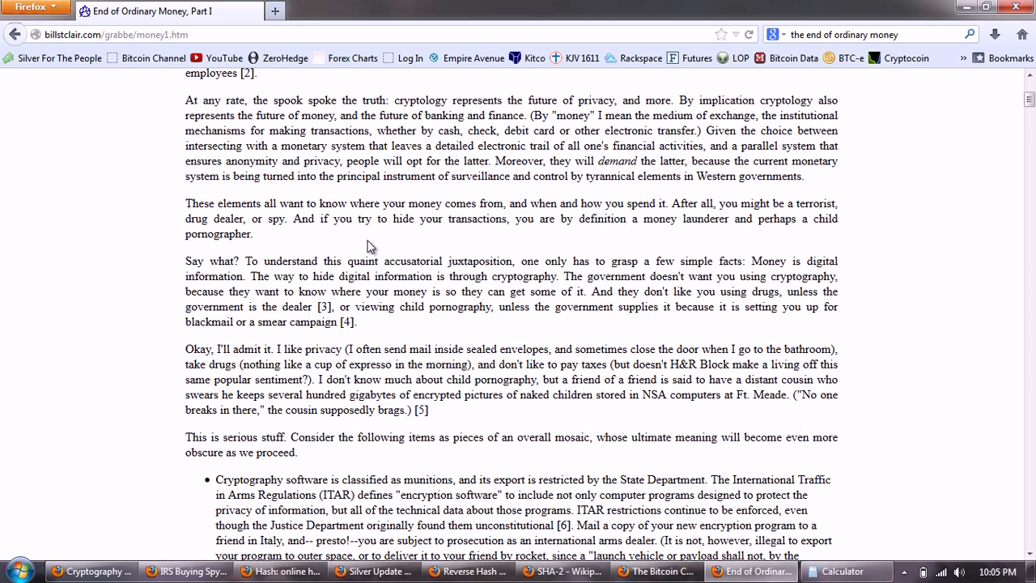
mouse_move(596, 249)
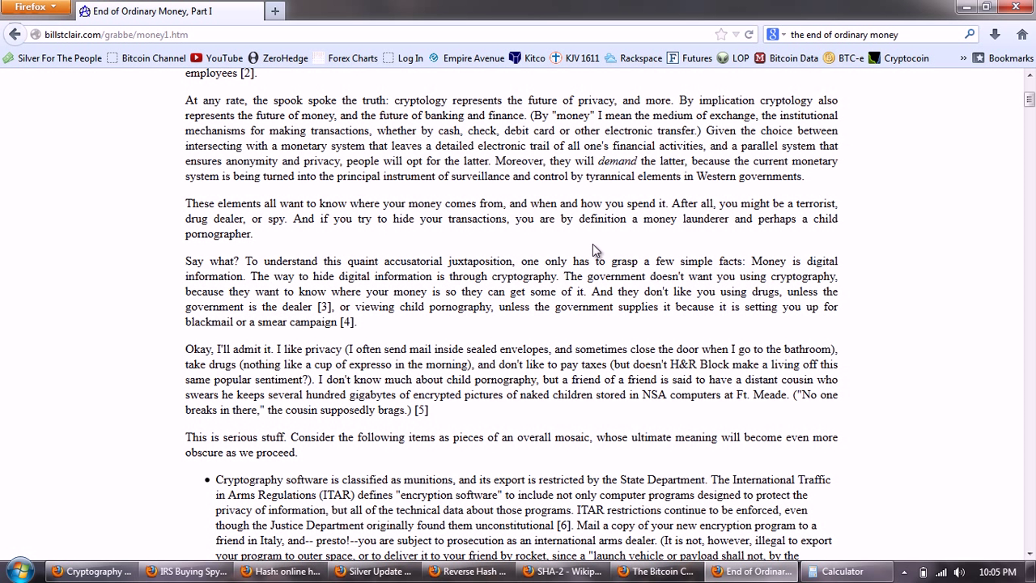
mouse_move(592, 246)
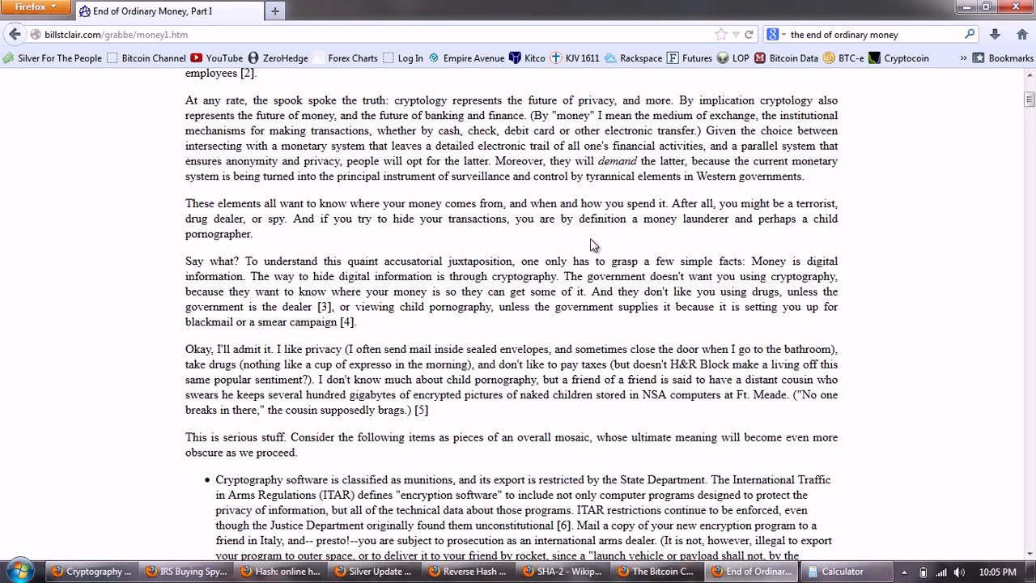
Read on, marking the clause about blackmail or a smear campaign, down toward the bulleted points.
scroll(down, 3)
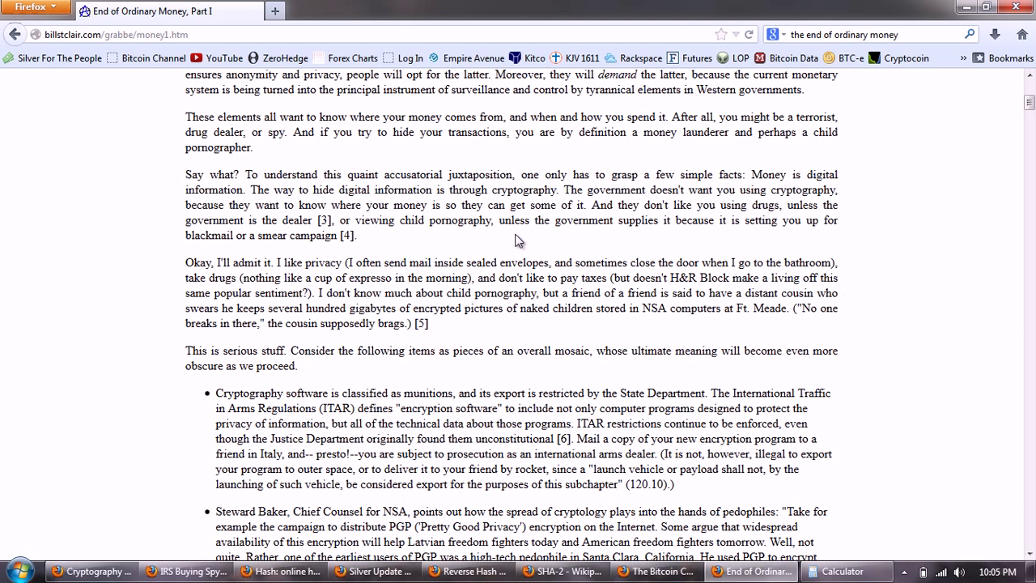
mouse_move(494, 247)
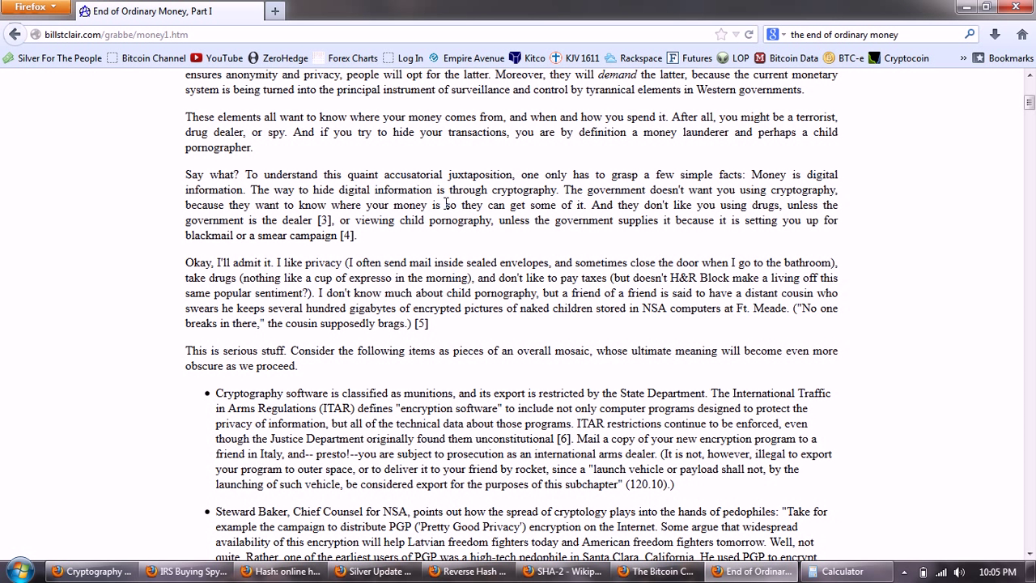
drag(444, 205, 584, 204)
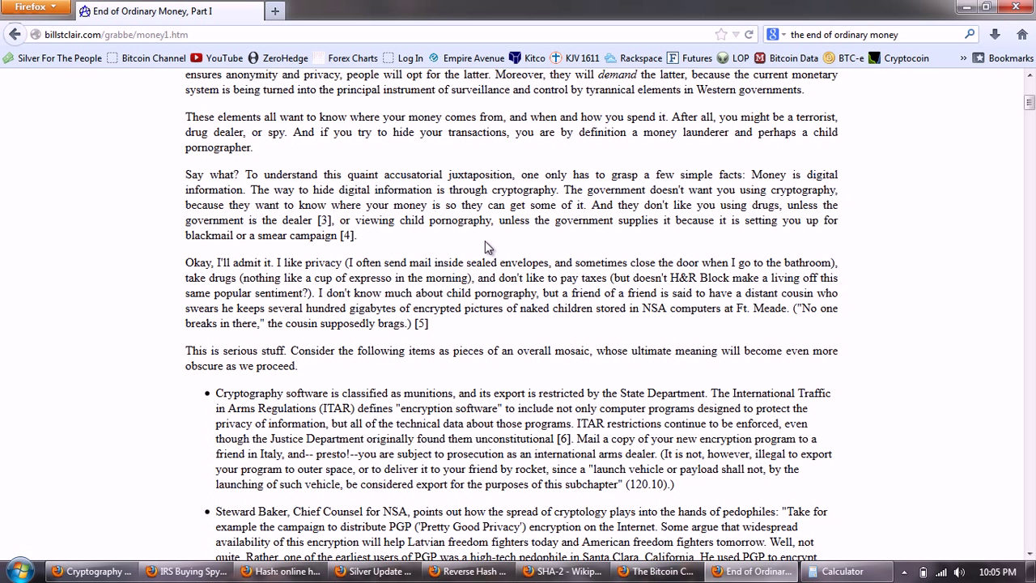
double_click(515, 220)
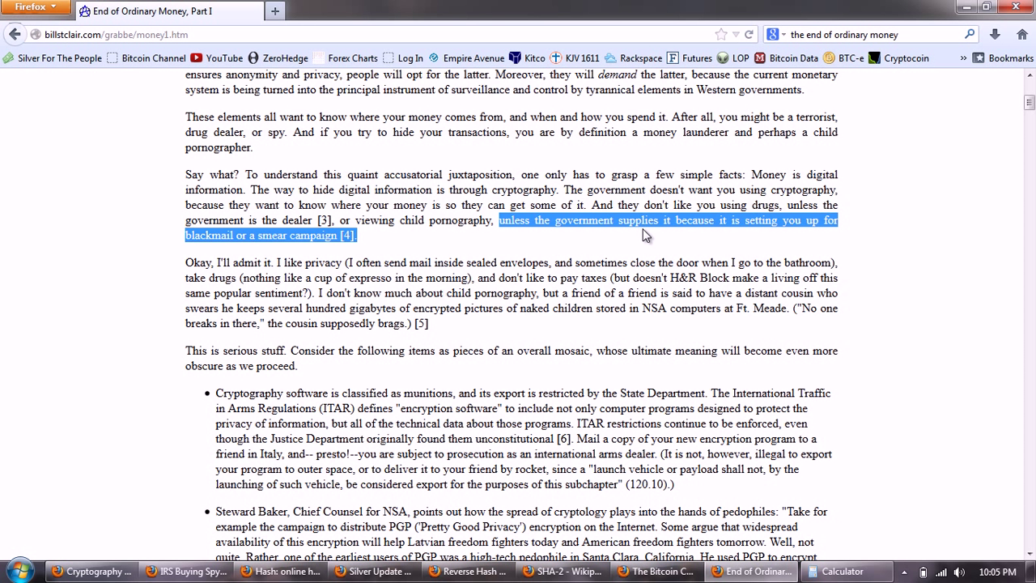
click(444, 327)
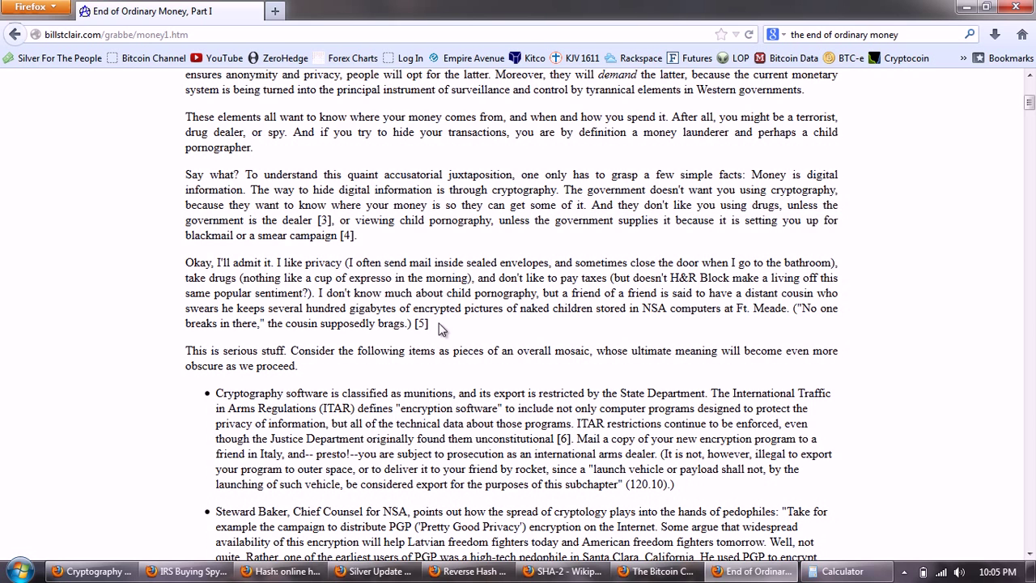
scroll(down, 3)
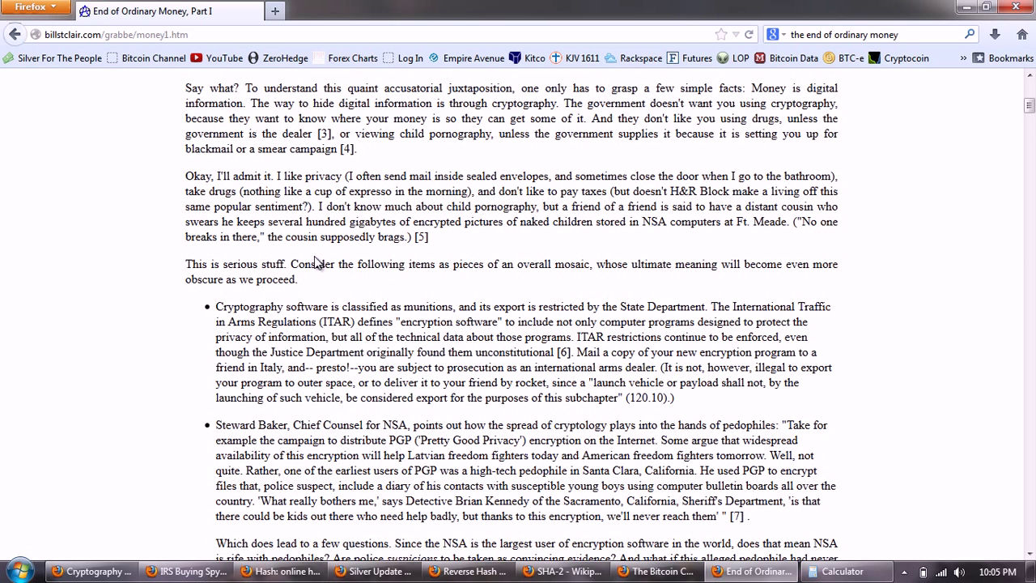
mouse_move(460, 253)
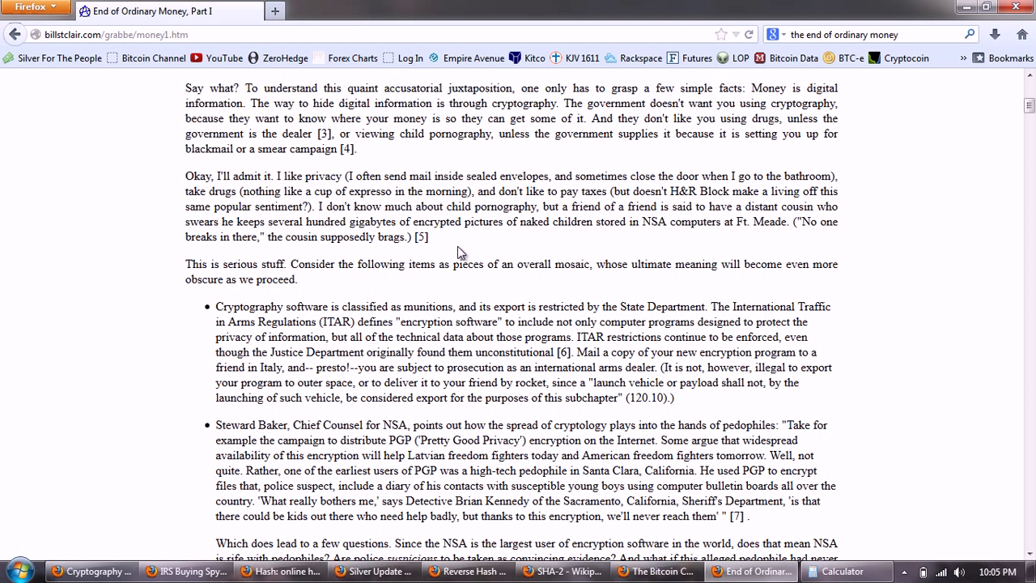
mouse_move(515, 246)
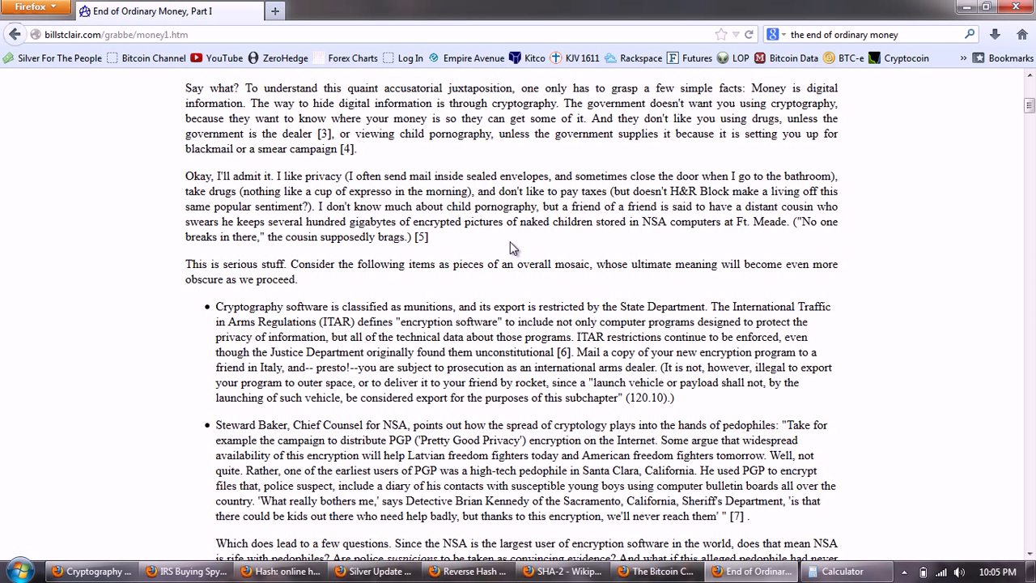
mouse_move(586, 249)
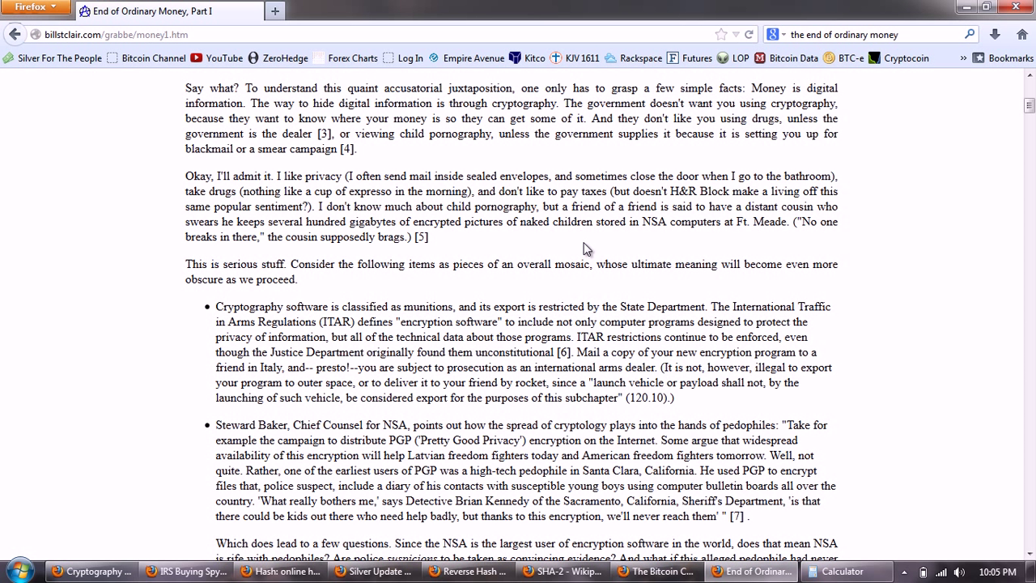
mouse_move(473, 251)
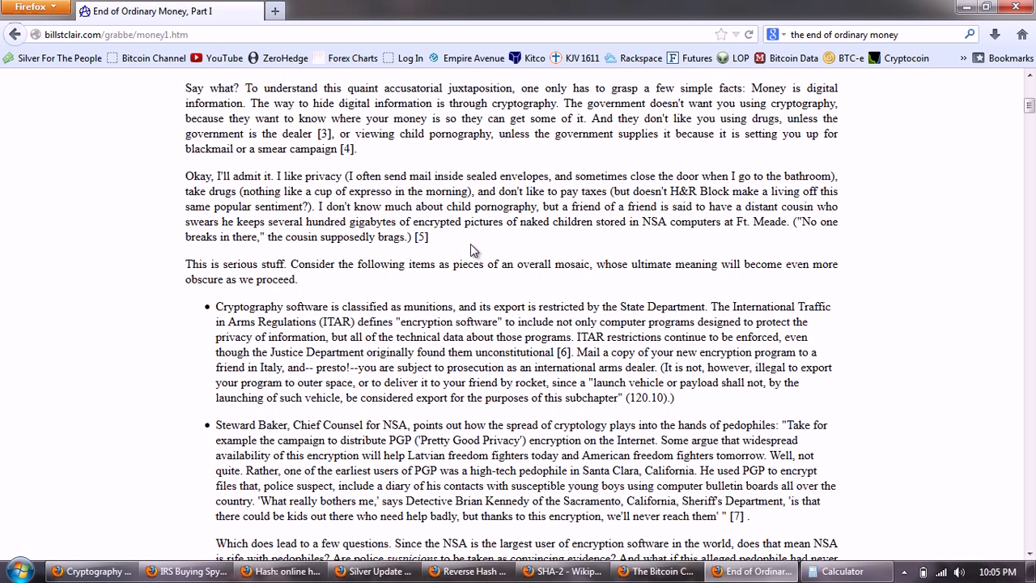
mouse_move(587, 251)
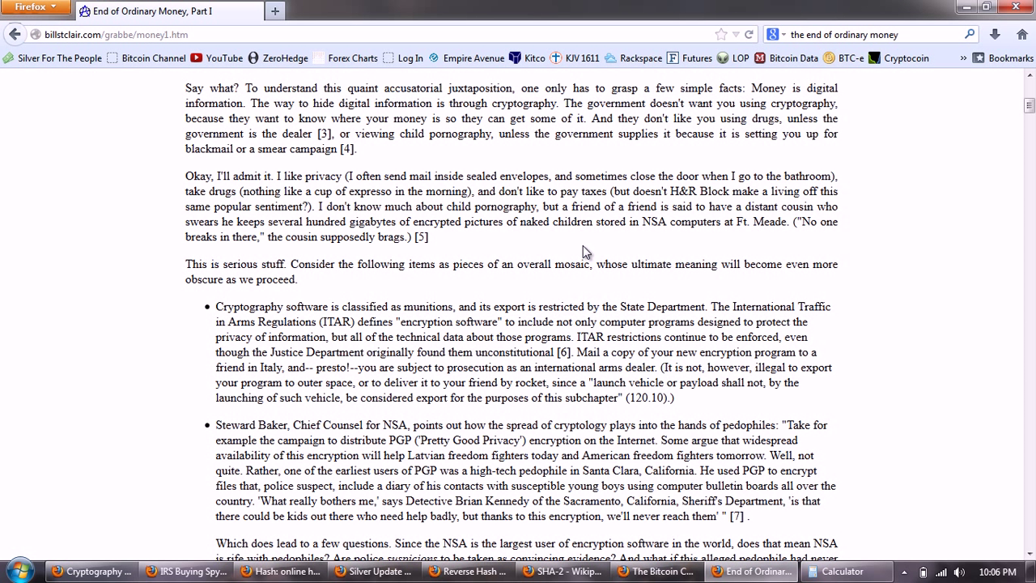
mouse_move(499, 255)
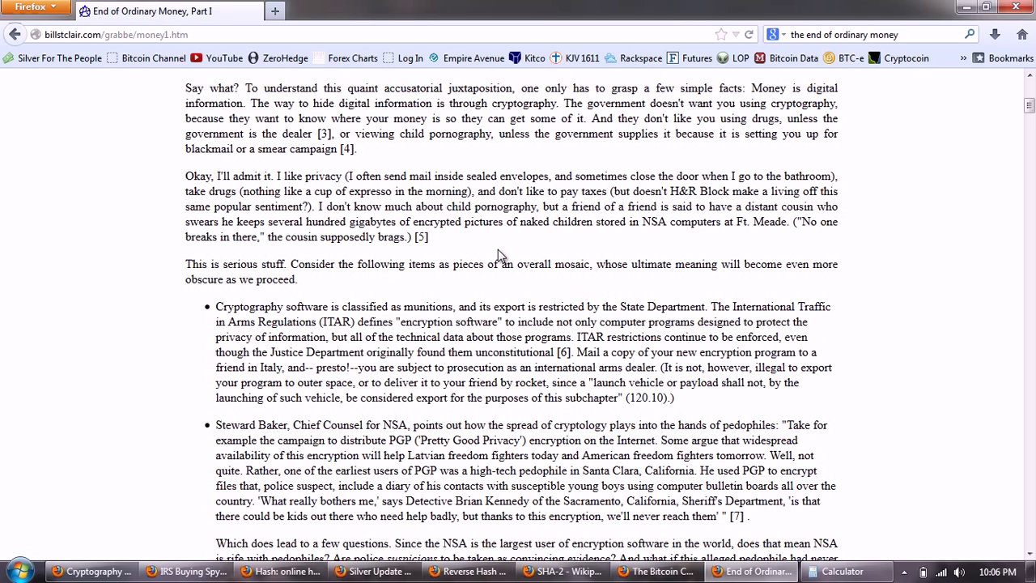
mouse_move(593, 246)
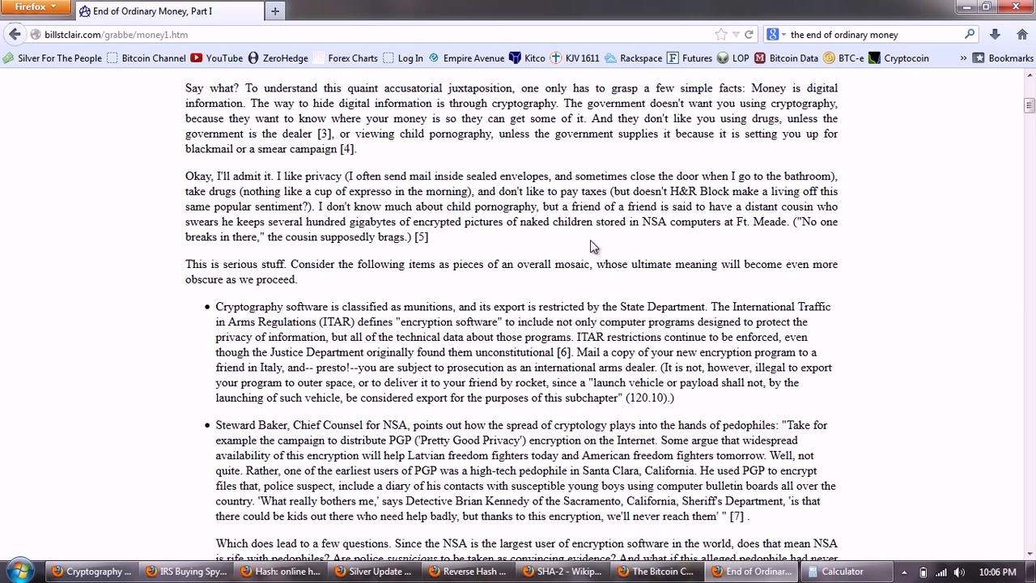
Skim the essay down through Hayek's denationalization passage to the footnotes.
scroll(down, 3)
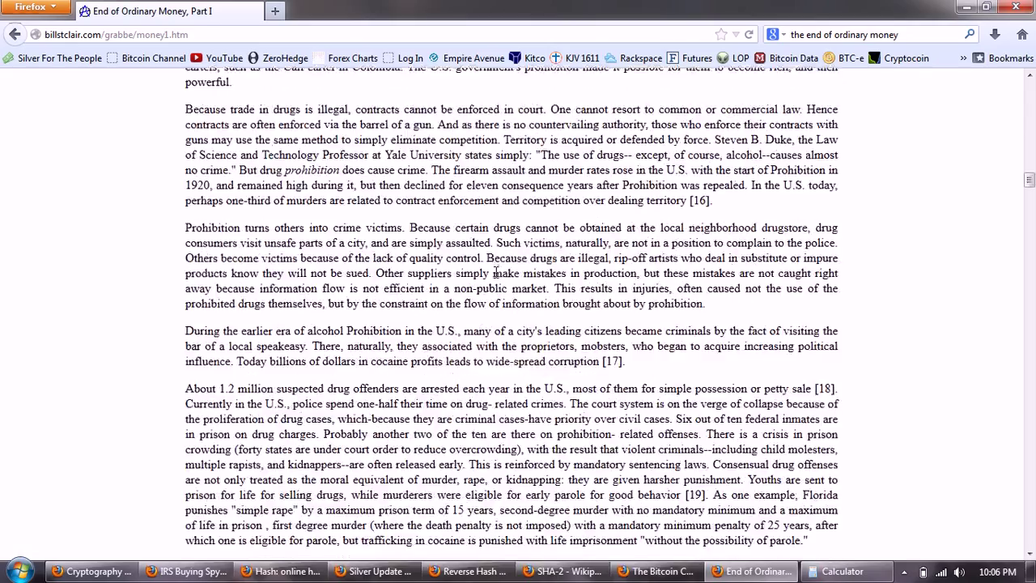
scroll(down, 3)
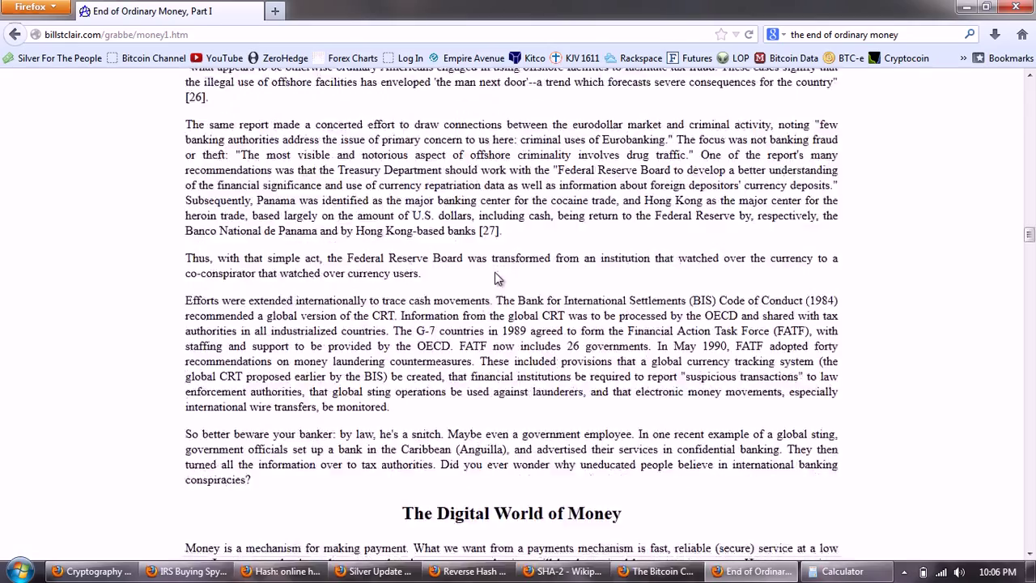
scroll(down, 3)
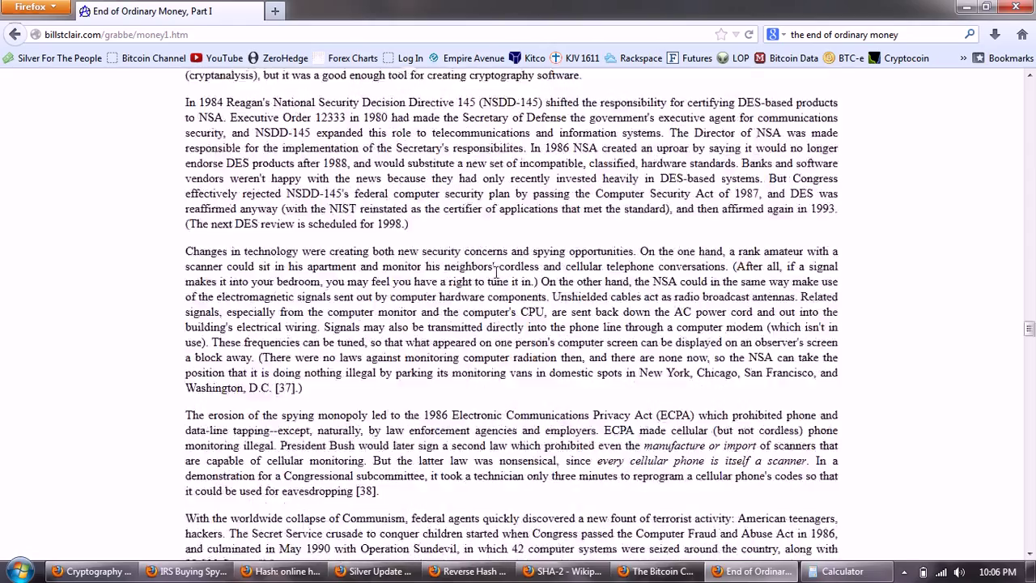
scroll(down, 3)
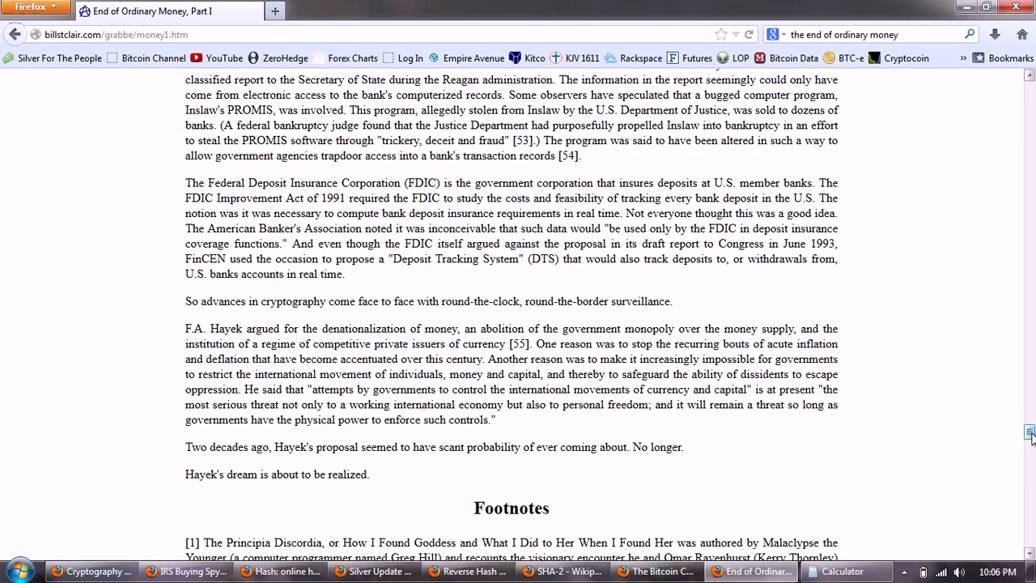
scroll(down, 3)
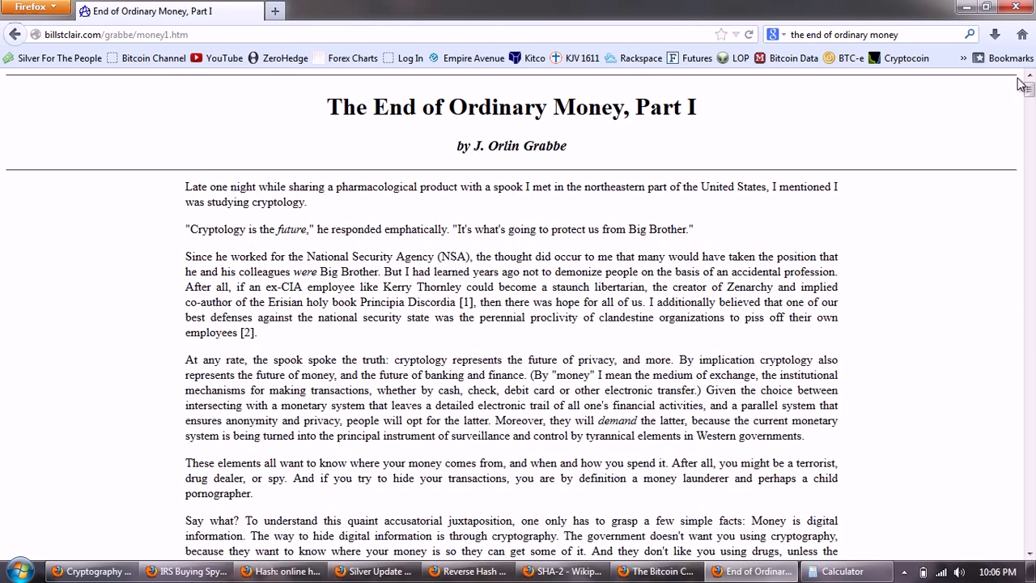
mouse_move(320, 264)
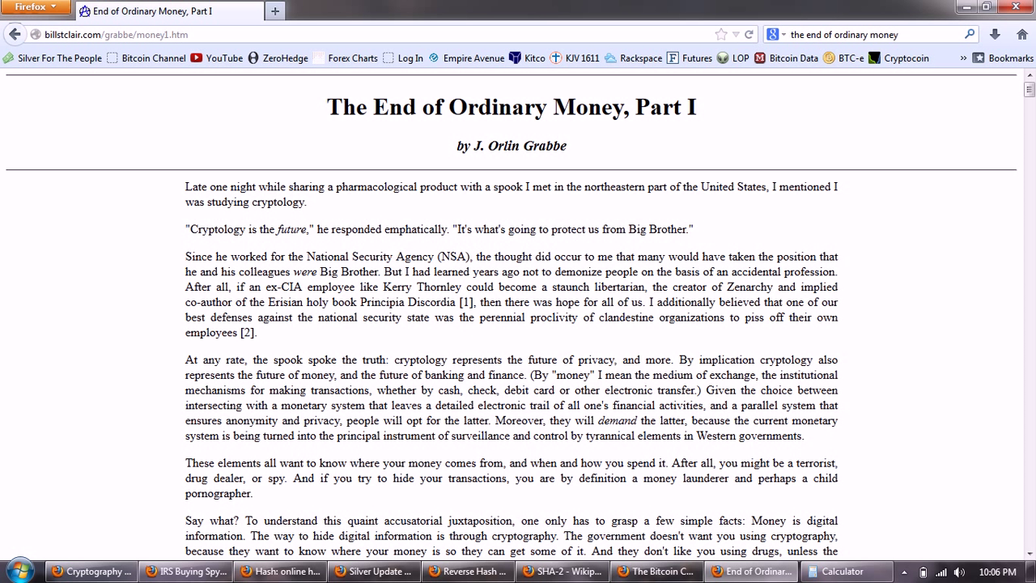
mouse_move(184, 570)
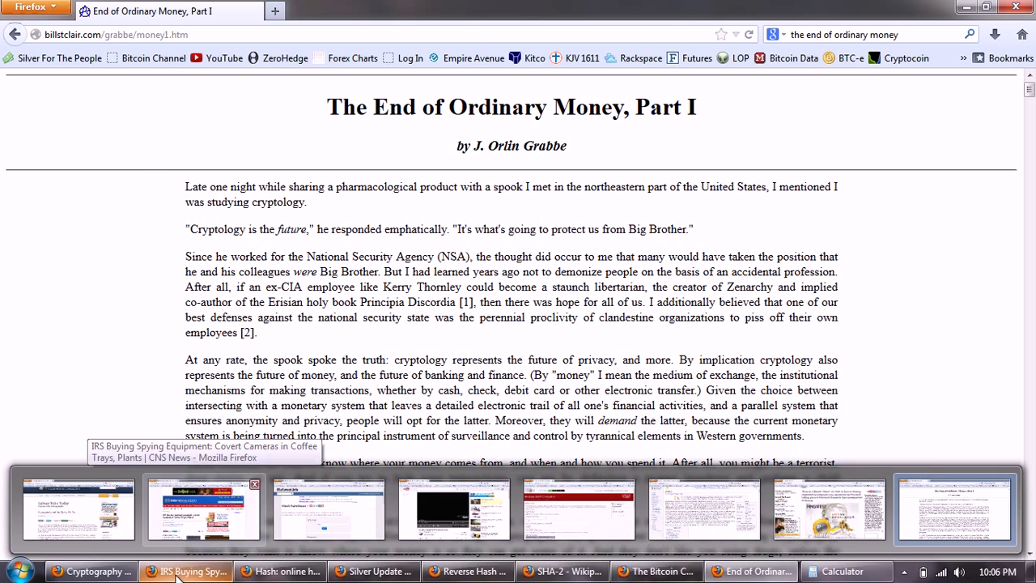
Switch to the CNSNews IRS article and mark 'Covert Cameras in Coffee Trays, Plants' in its headline.
click(186, 570)
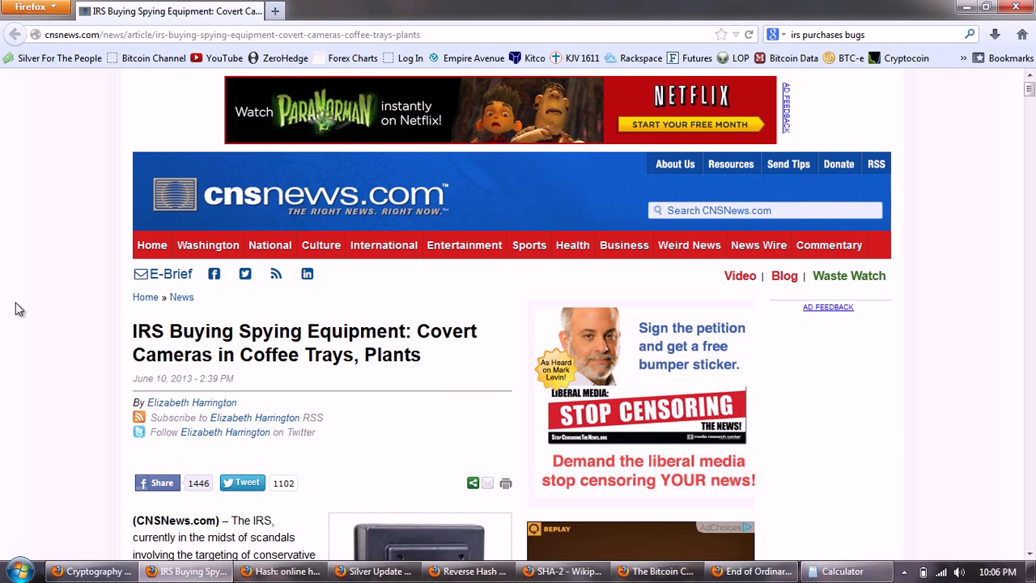
scroll(down, 3)
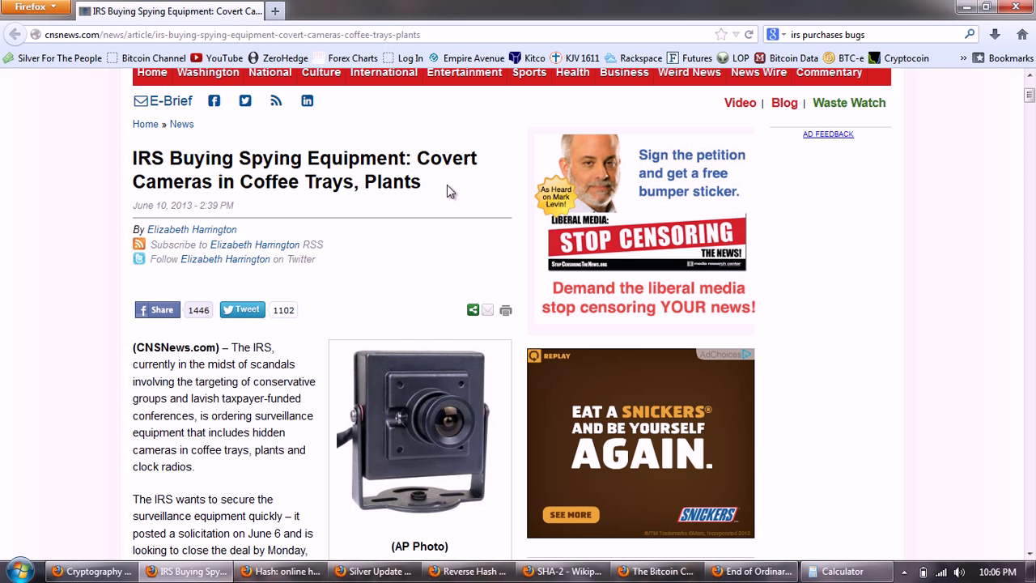
drag(429, 159, 419, 181)
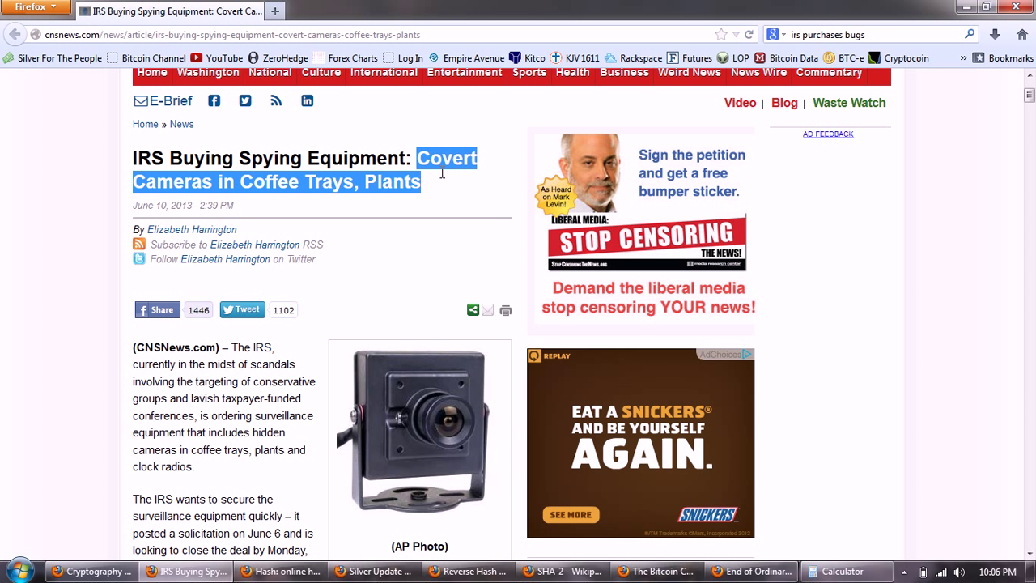
mouse_move(452, 210)
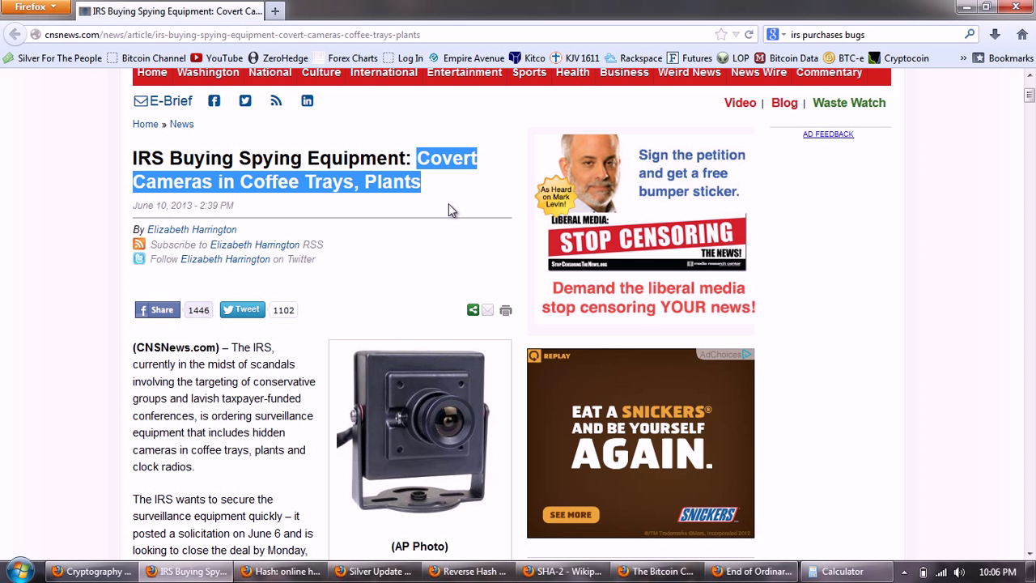
mouse_move(634, 201)
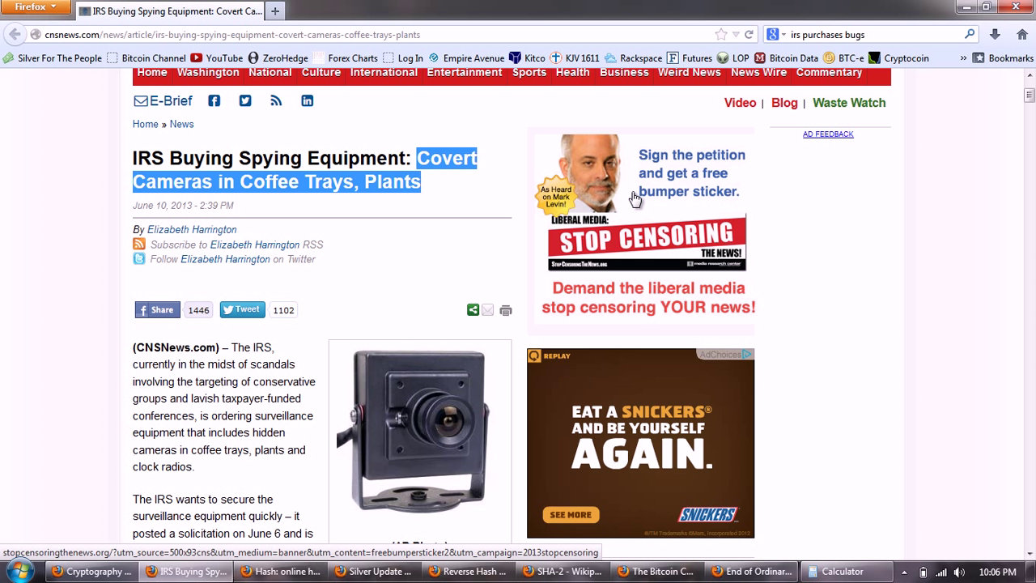
mouse_move(402, 219)
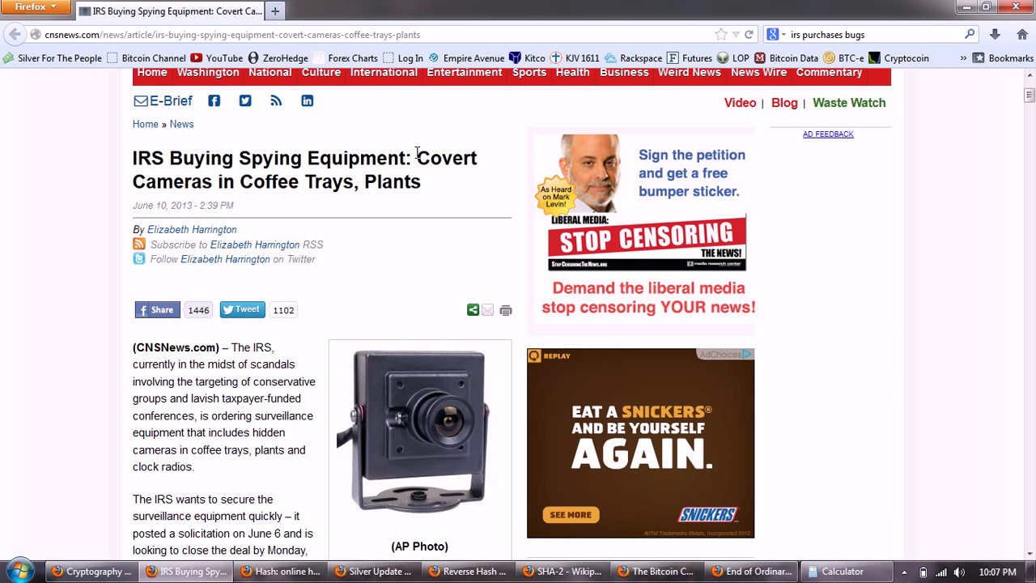
drag(418, 159, 420, 181)
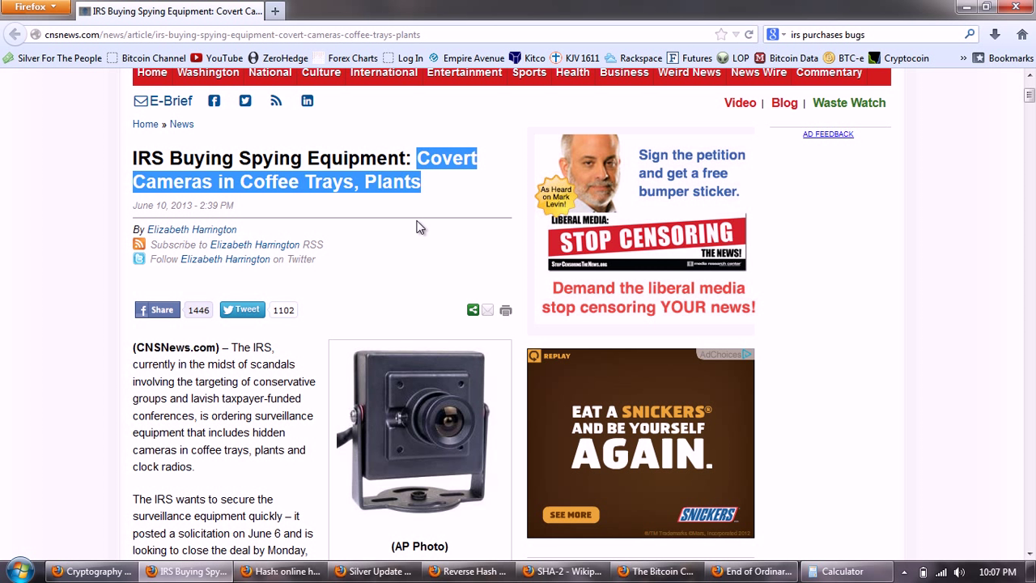
click(438, 267)
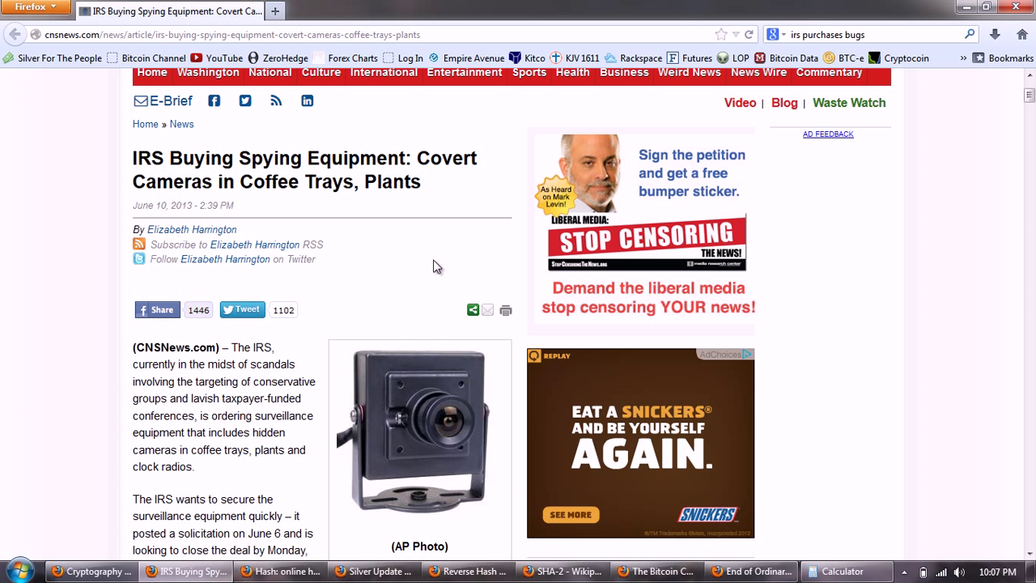
mouse_move(431, 253)
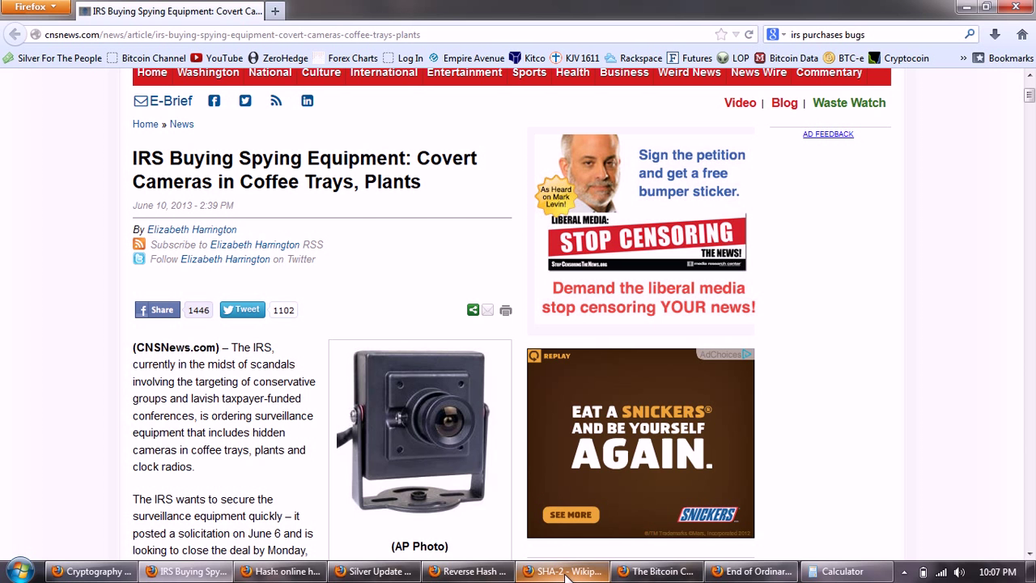
Switch to Wikipedia's SHA-2 article and mark the term SHA-256.
click(562, 571)
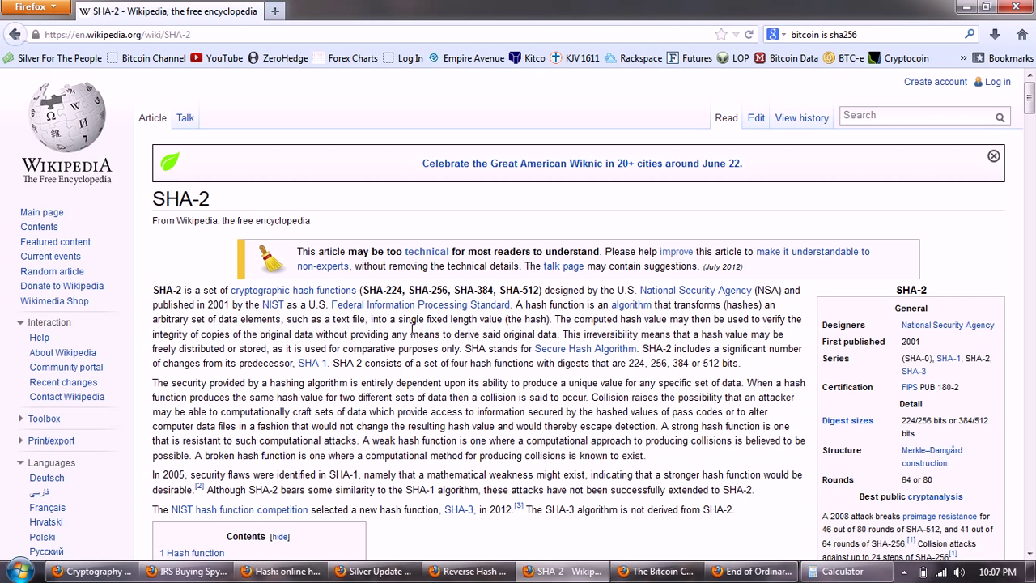
mouse_move(405, 380)
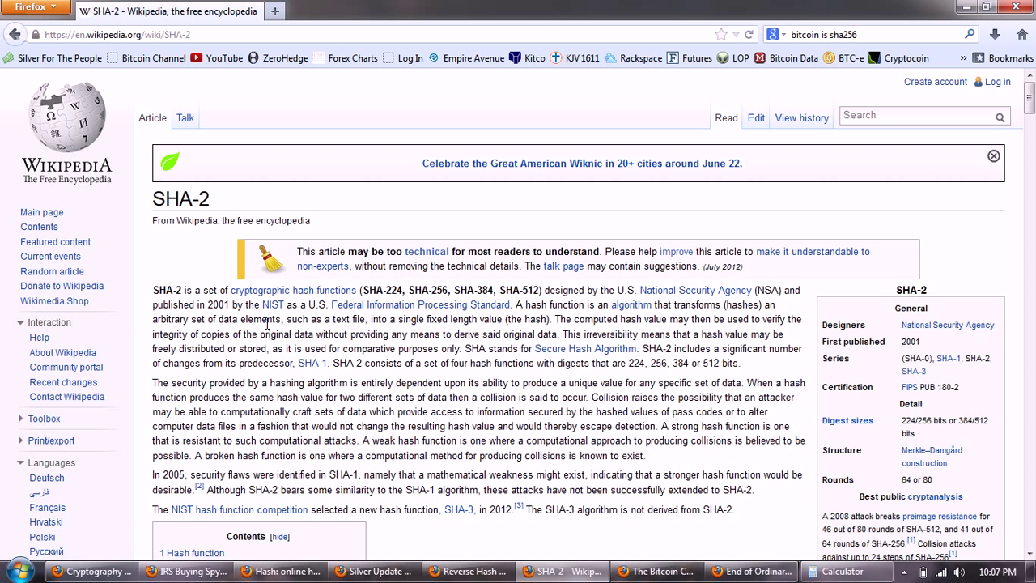
mouse_move(272, 305)
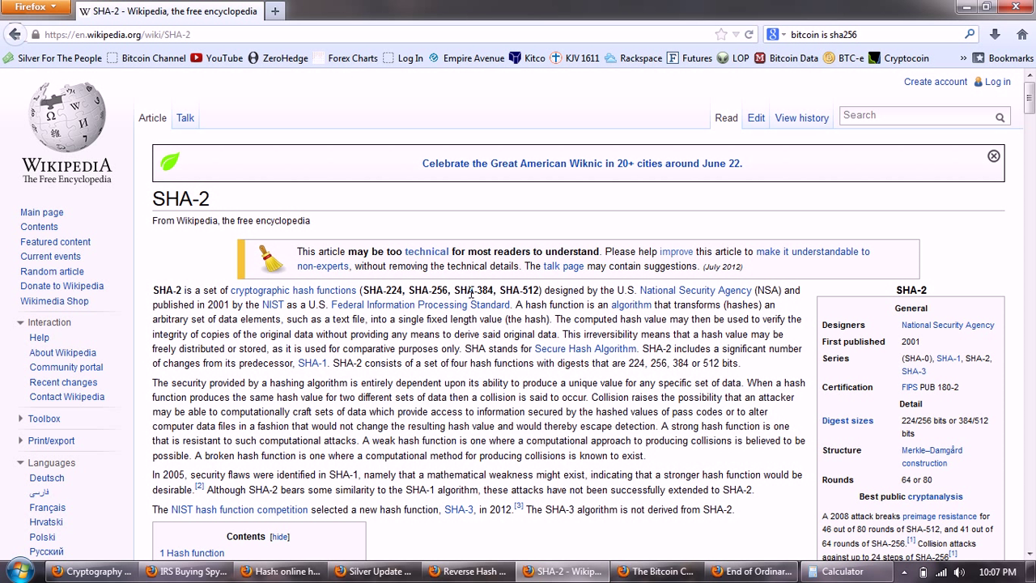
double_click(428, 290)
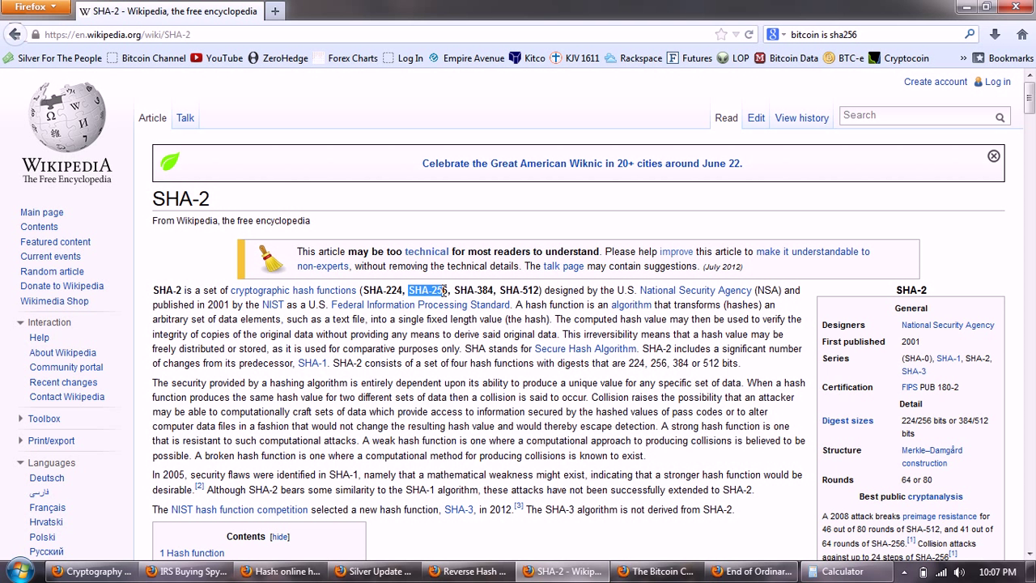
mouse_move(464, 363)
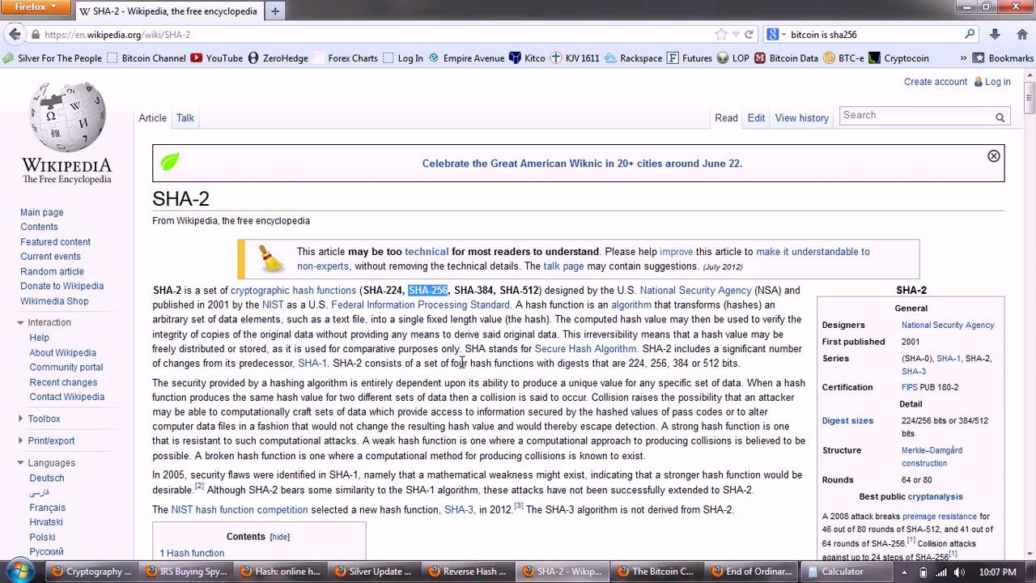
mouse_move(632, 305)
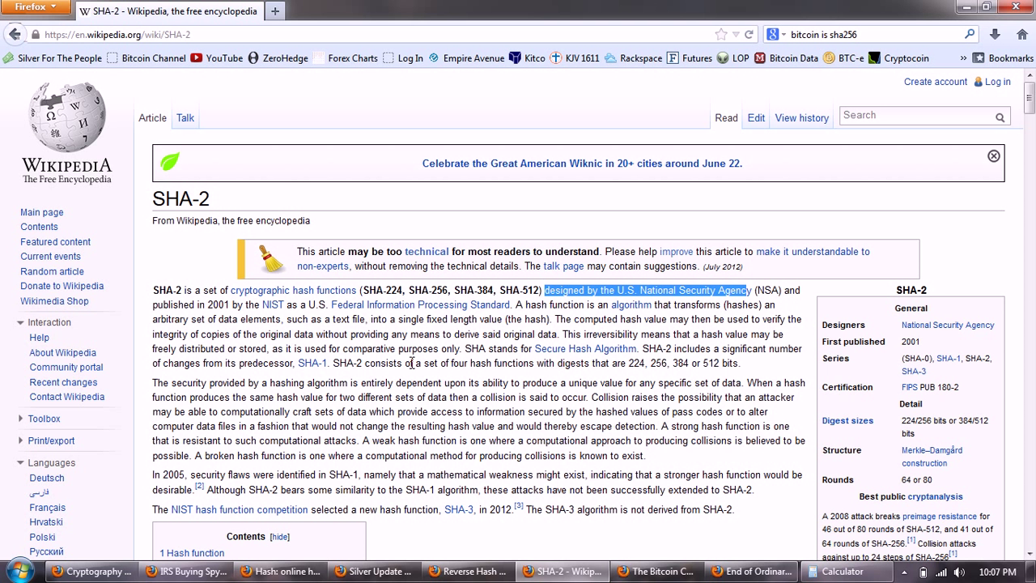
mouse_move(445, 363)
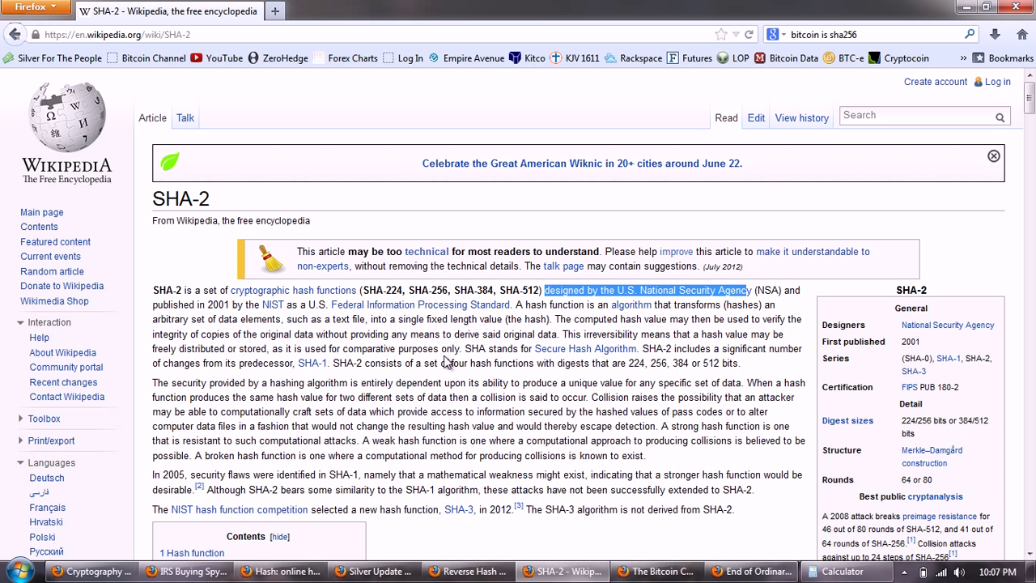
mouse_move(584, 314)
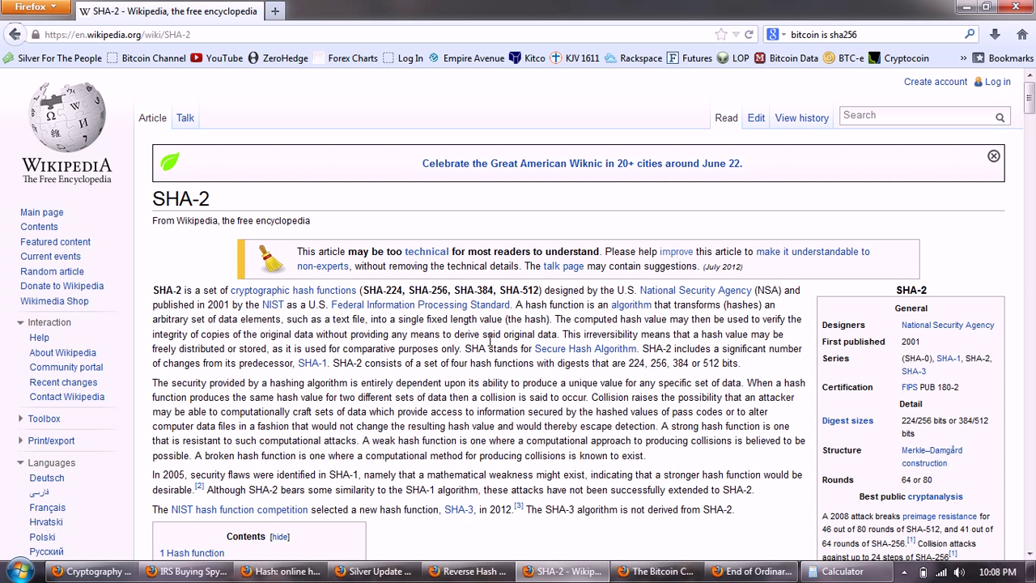
mouse_move(489, 341)
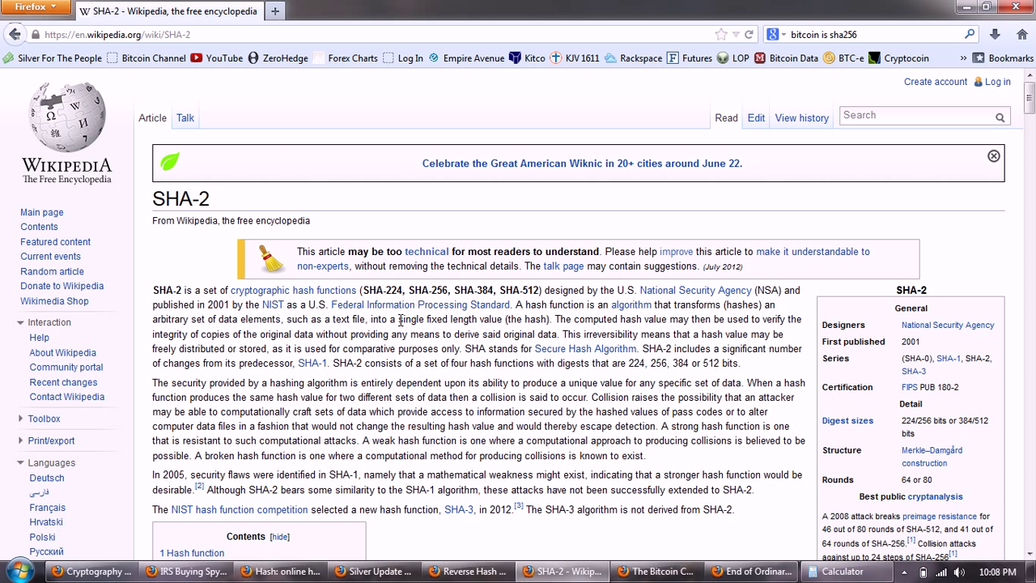
Highlight 'This irreversibility means' and 'SHA stands for Secure Hash Algorithm' in the article intro.
drag(398, 318, 551, 318)
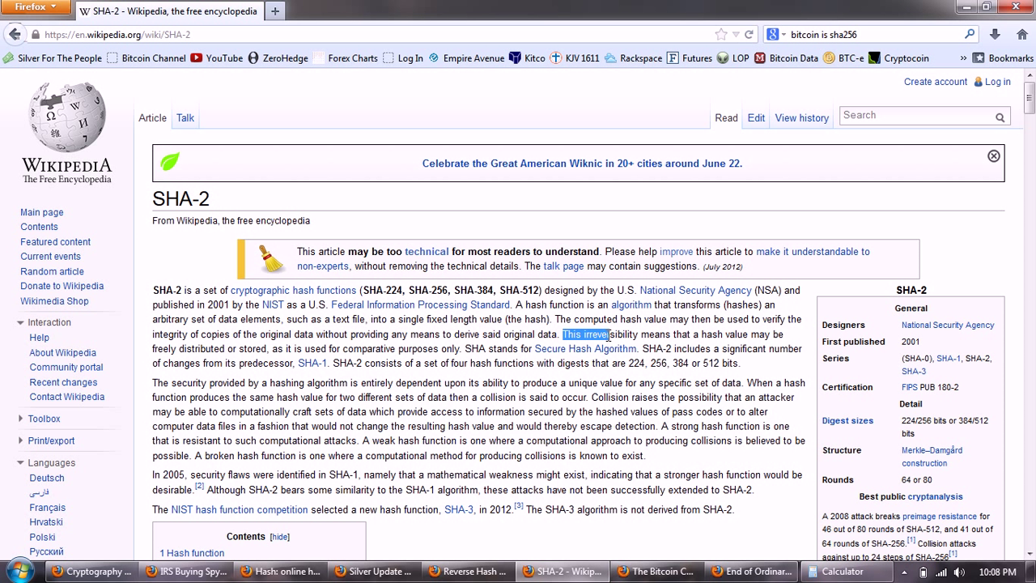
drag(584, 334, 662, 334)
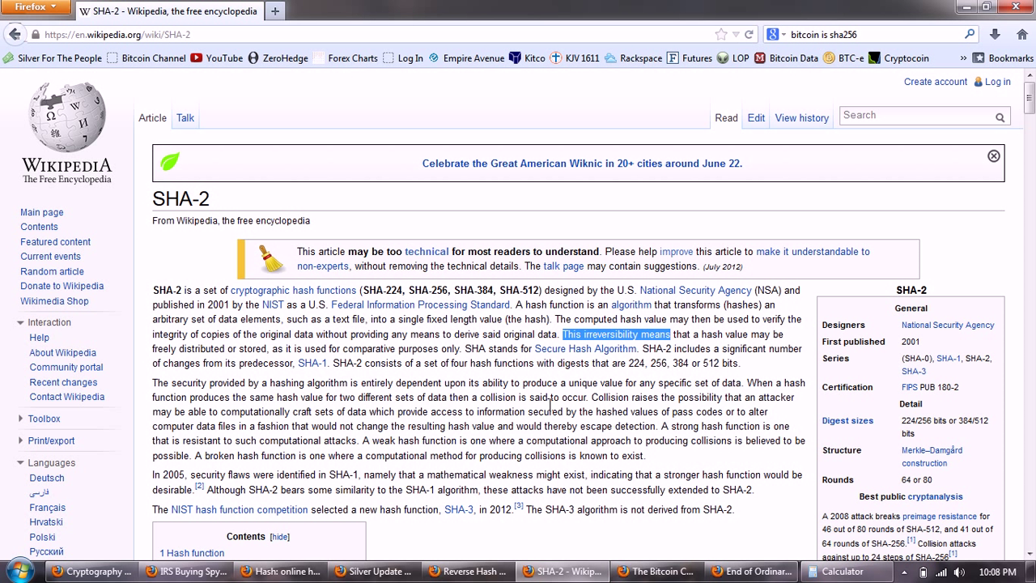
mouse_move(387, 398)
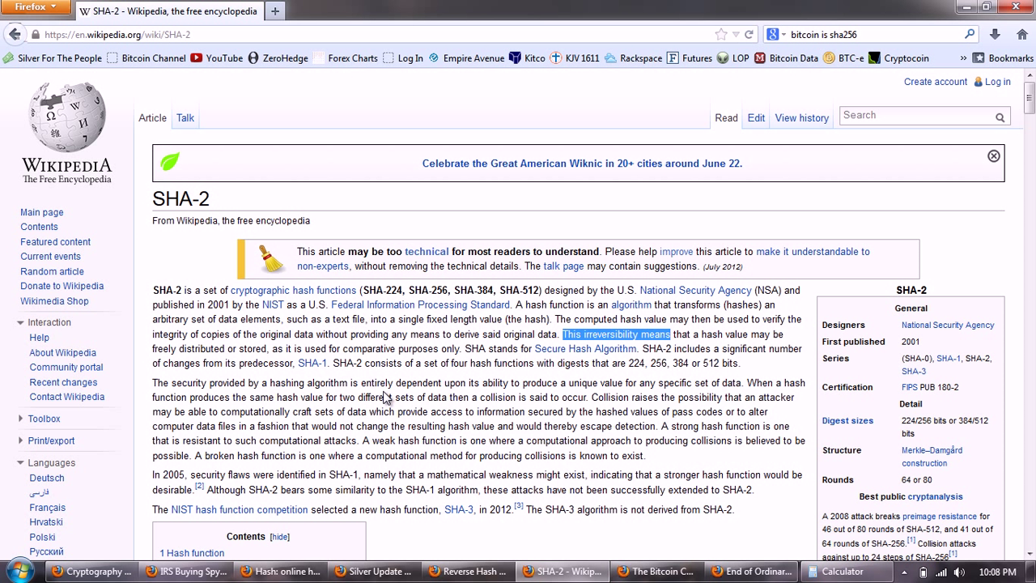
mouse_move(496, 366)
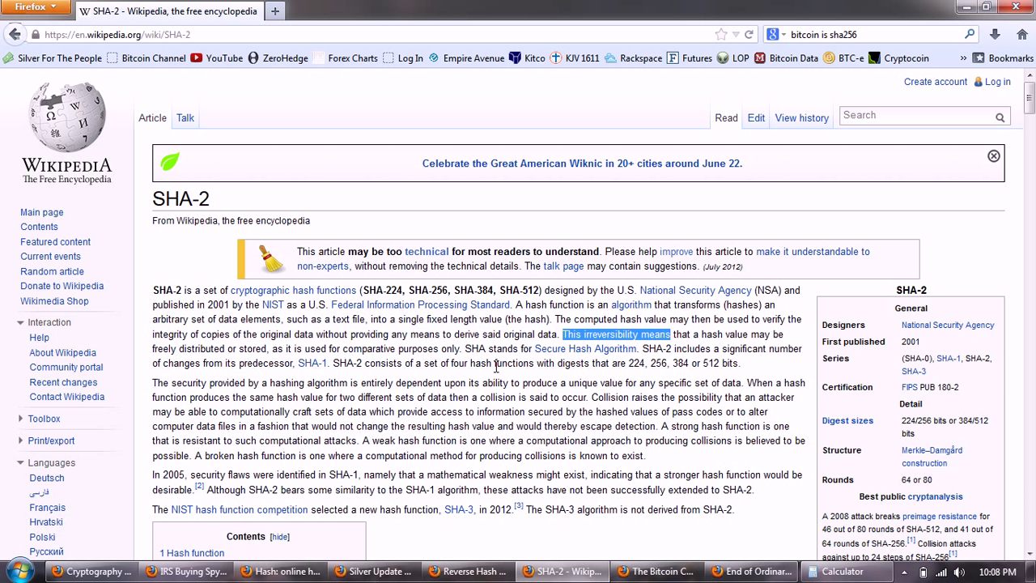
double_click(482, 350)
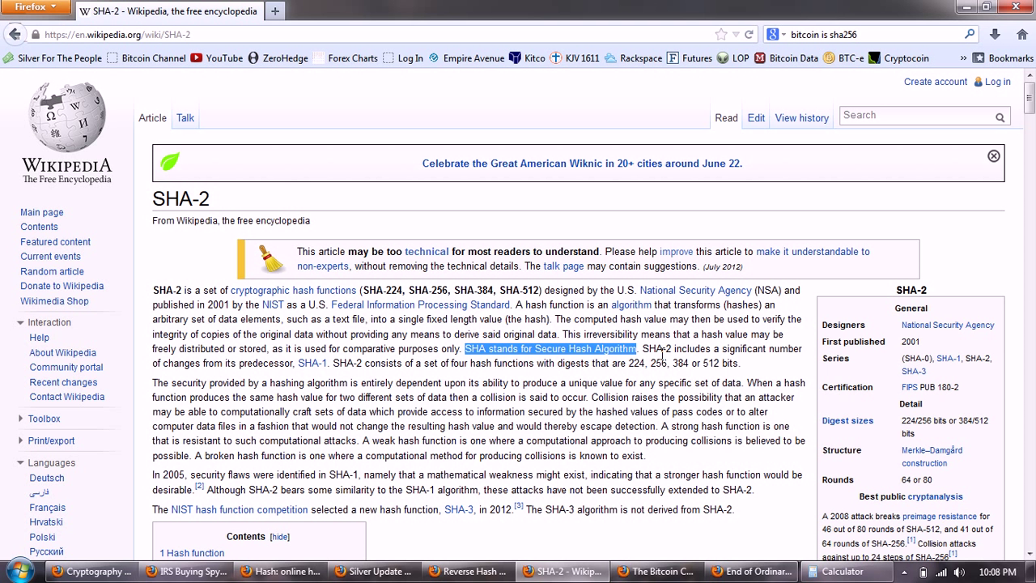
mouse_move(338, 363)
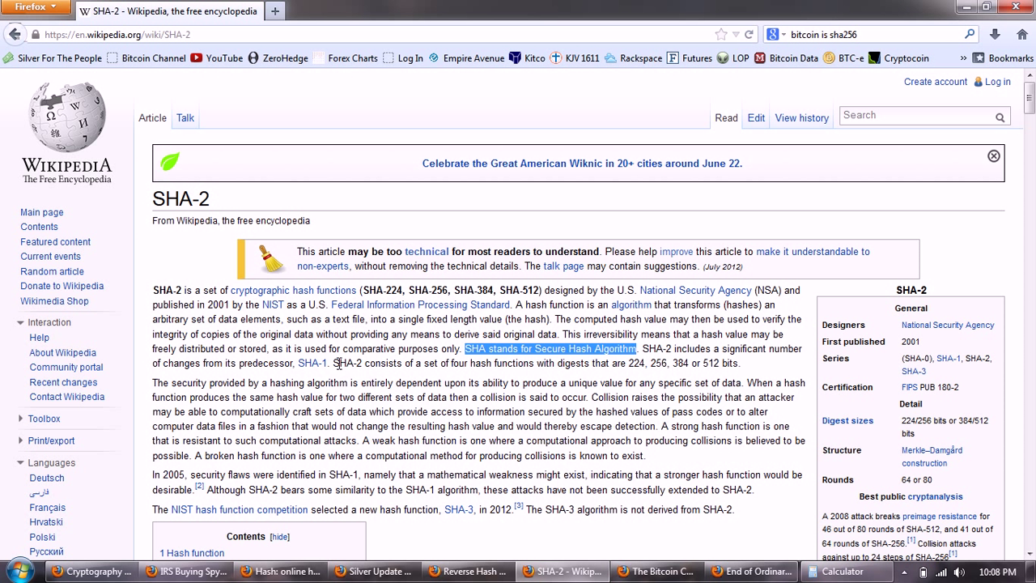
mouse_move(324, 381)
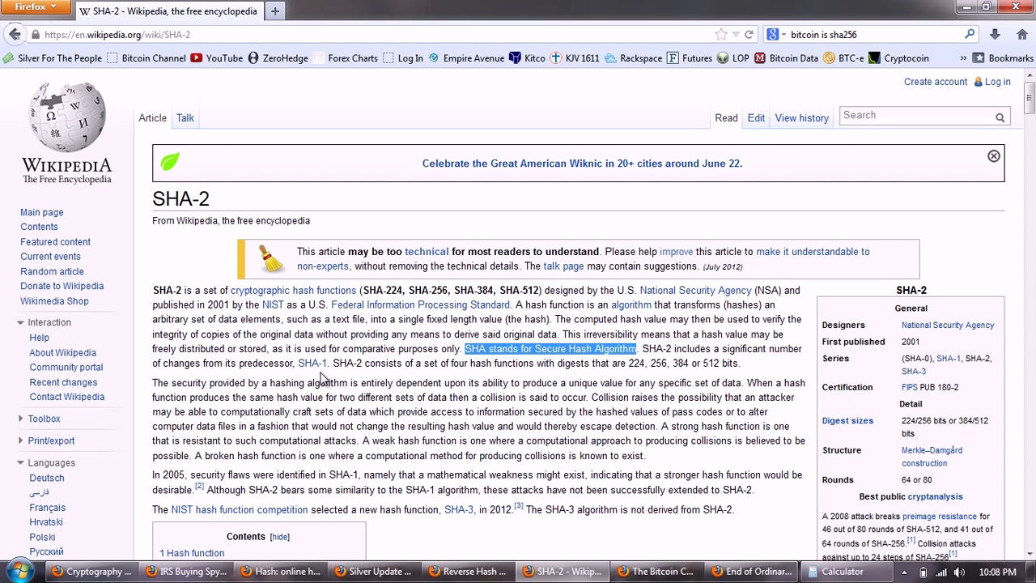
mouse_move(395, 382)
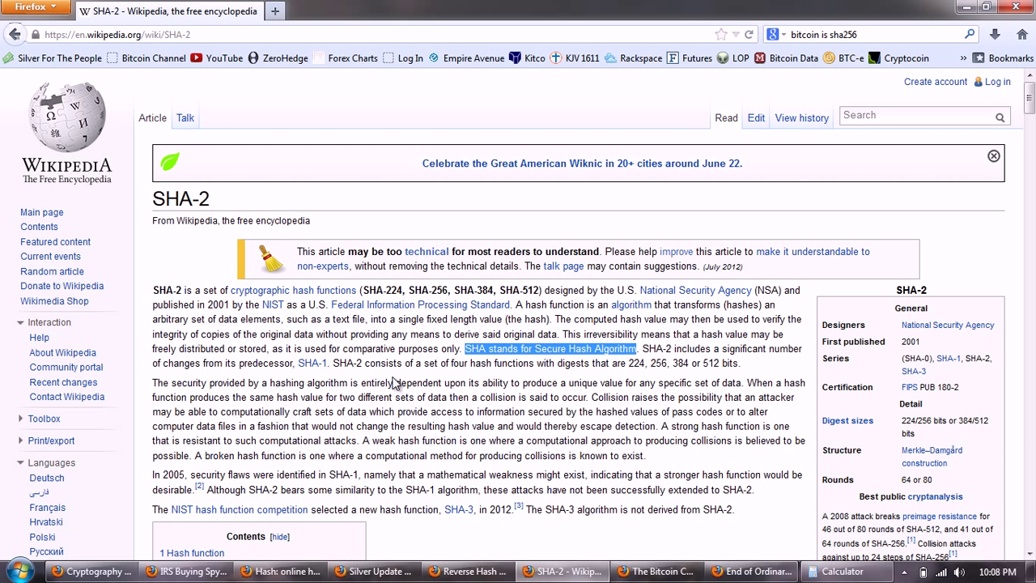
mouse_move(557, 375)
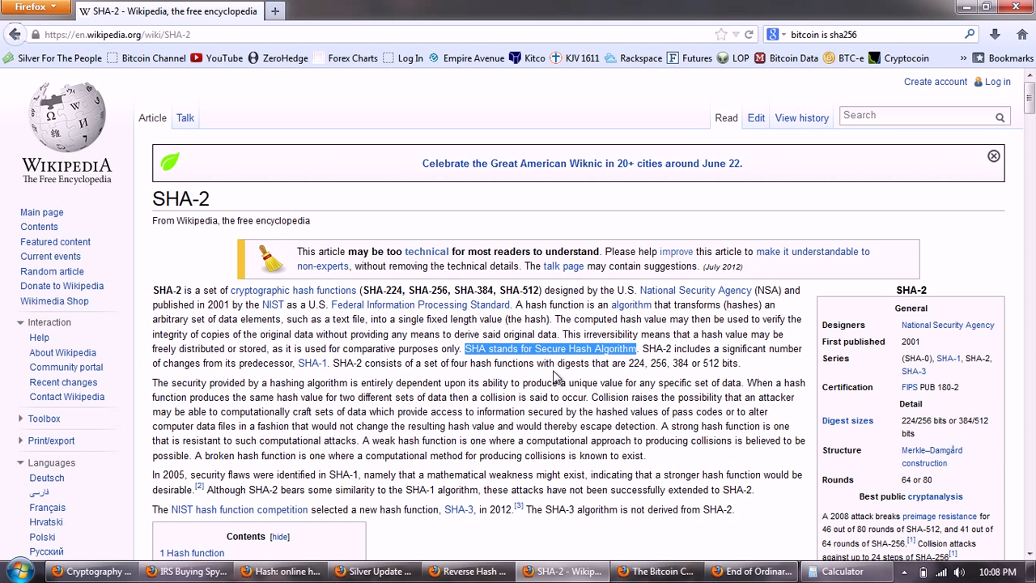
scroll(down, 3)
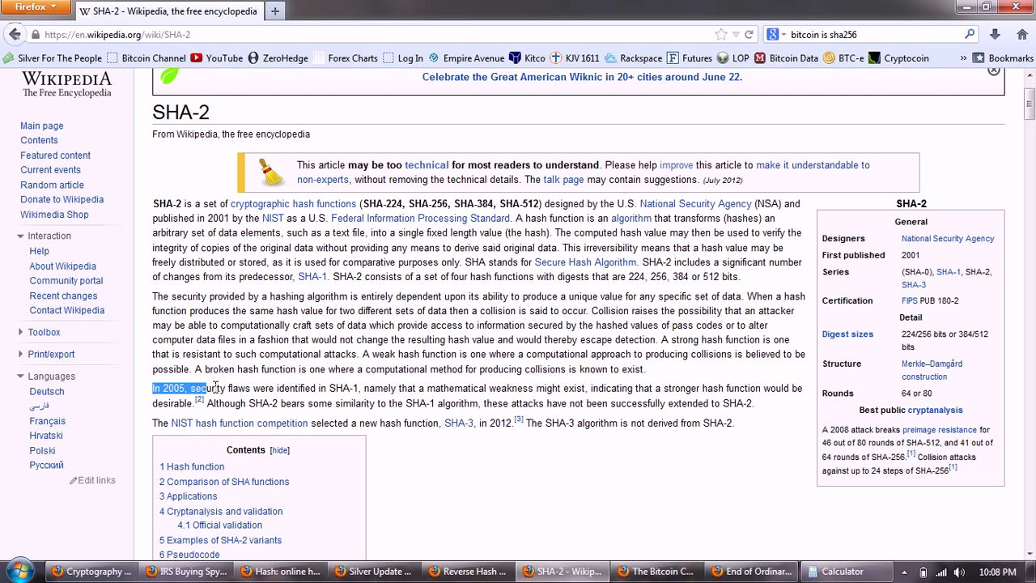
drag(212, 388, 360, 388)
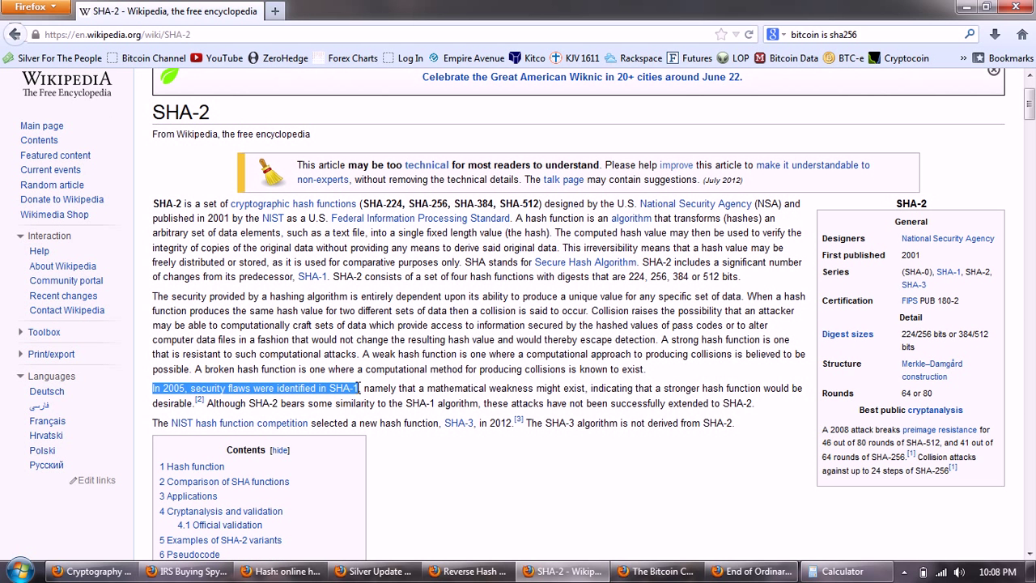
mouse_move(531, 389)
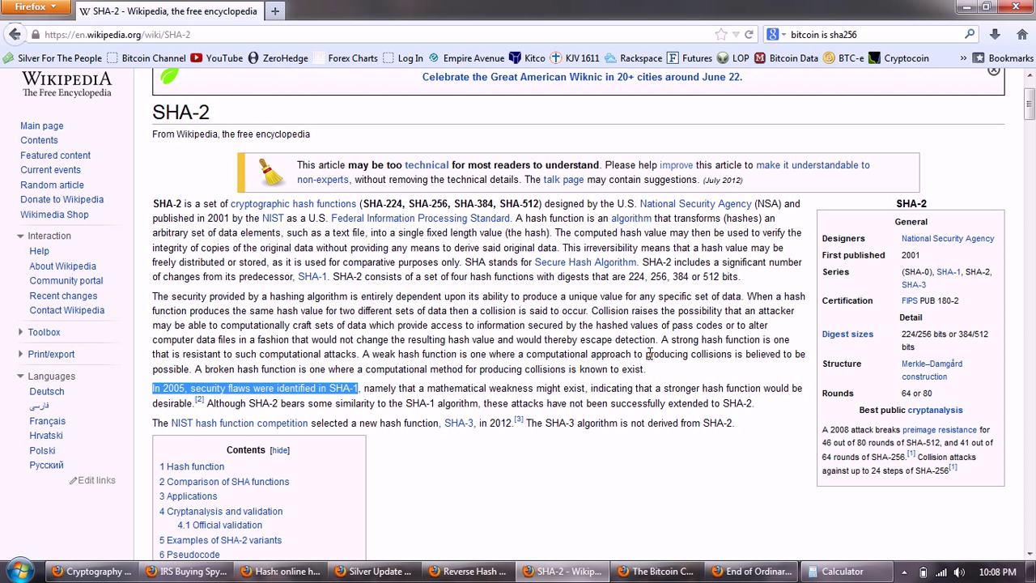
mouse_move(535, 366)
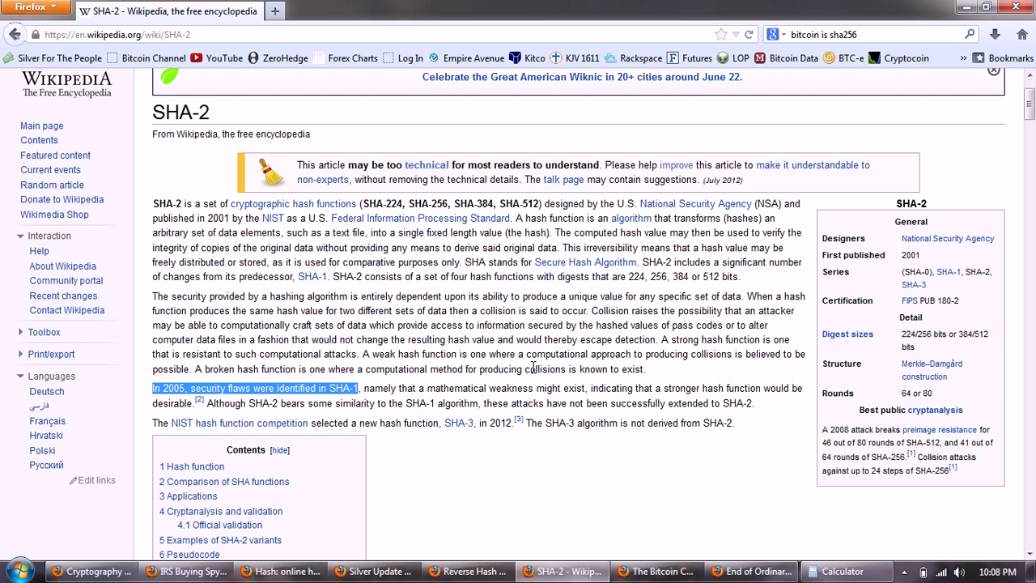
mouse_move(213, 410)
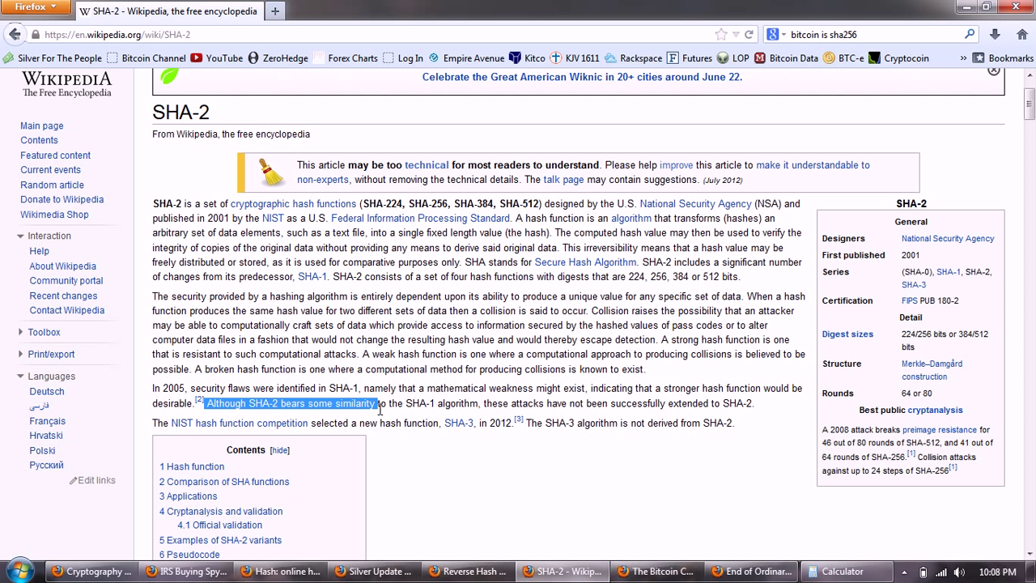
drag(379, 403, 479, 403)
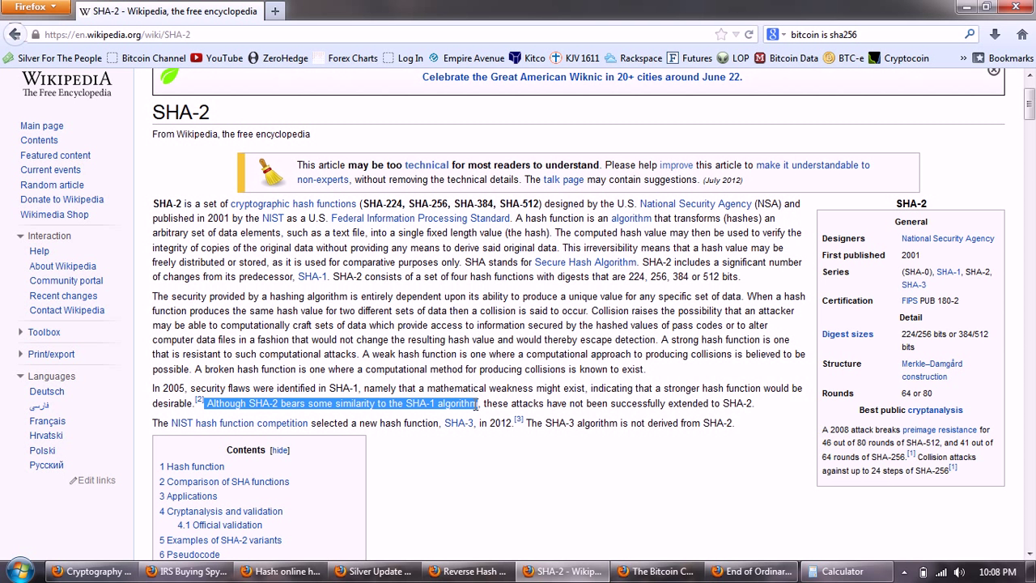
drag(482, 403, 557, 403)
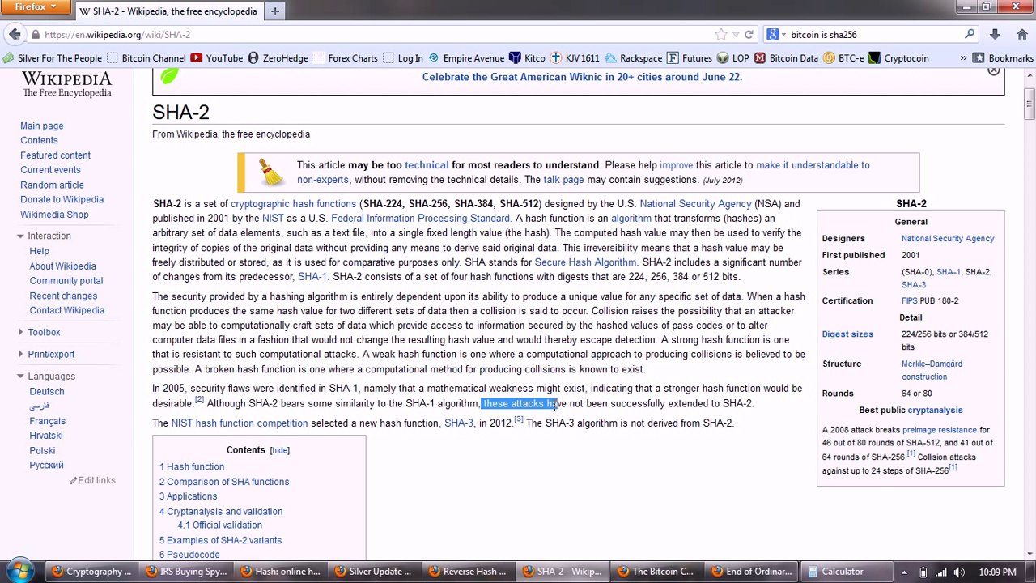
drag(550, 403, 753, 403)
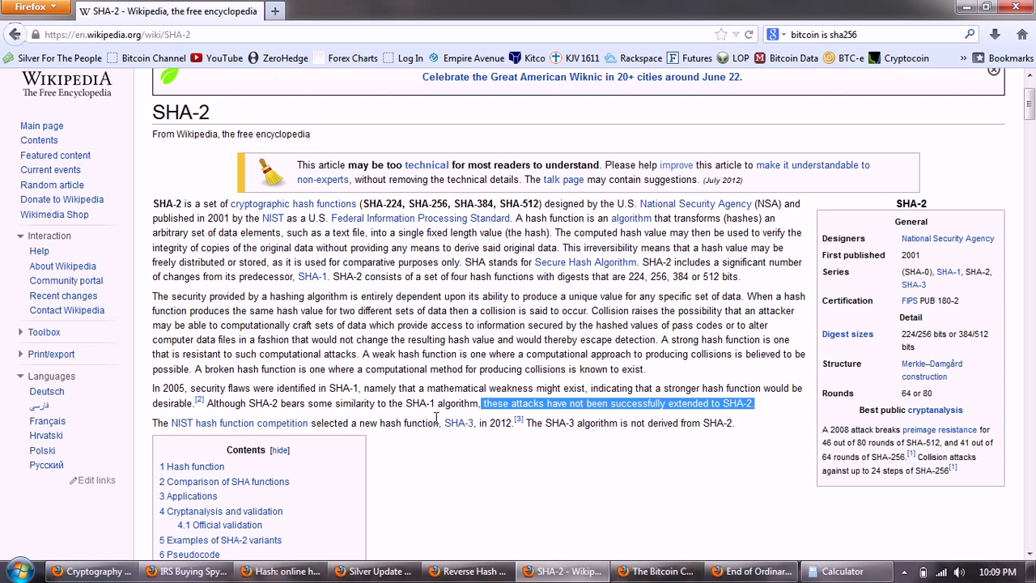
mouse_move(758, 424)
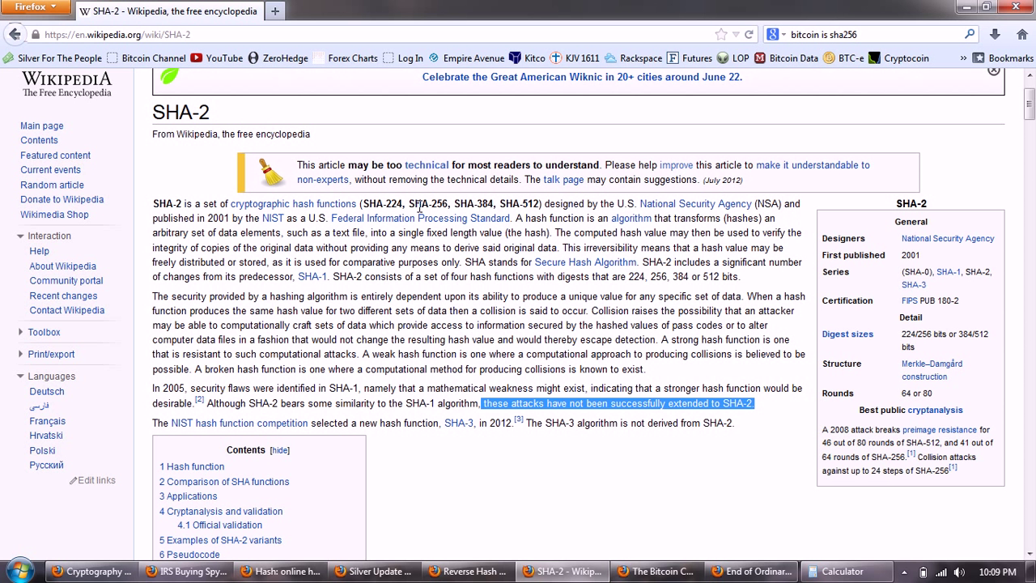
mouse_move(466, 314)
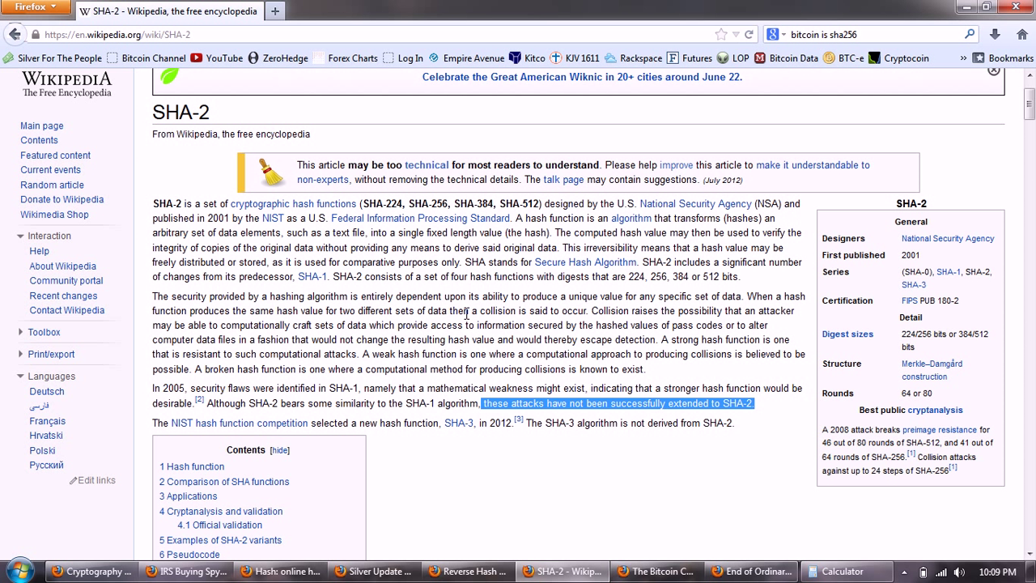
mouse_move(466, 324)
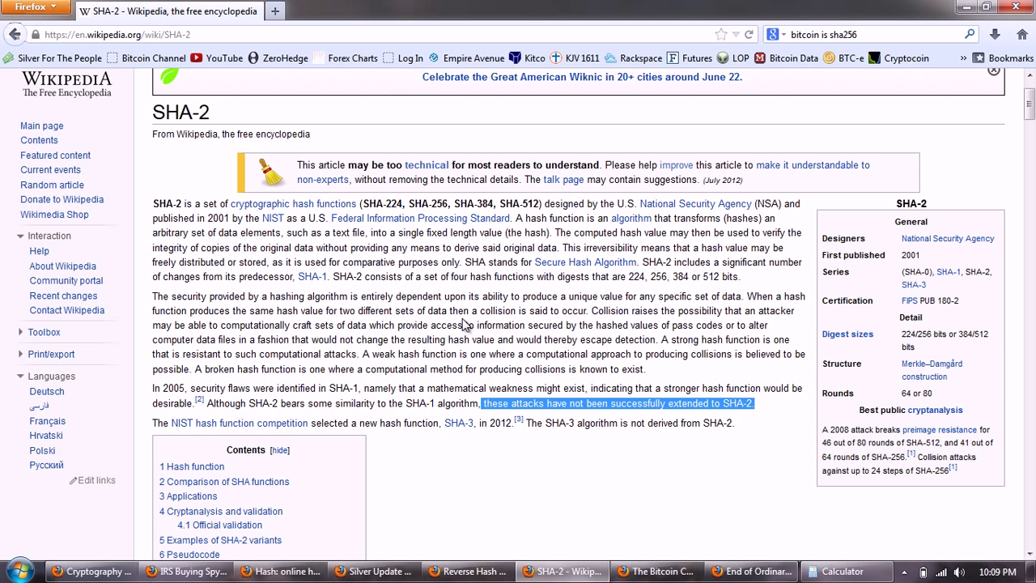
mouse_move(501, 316)
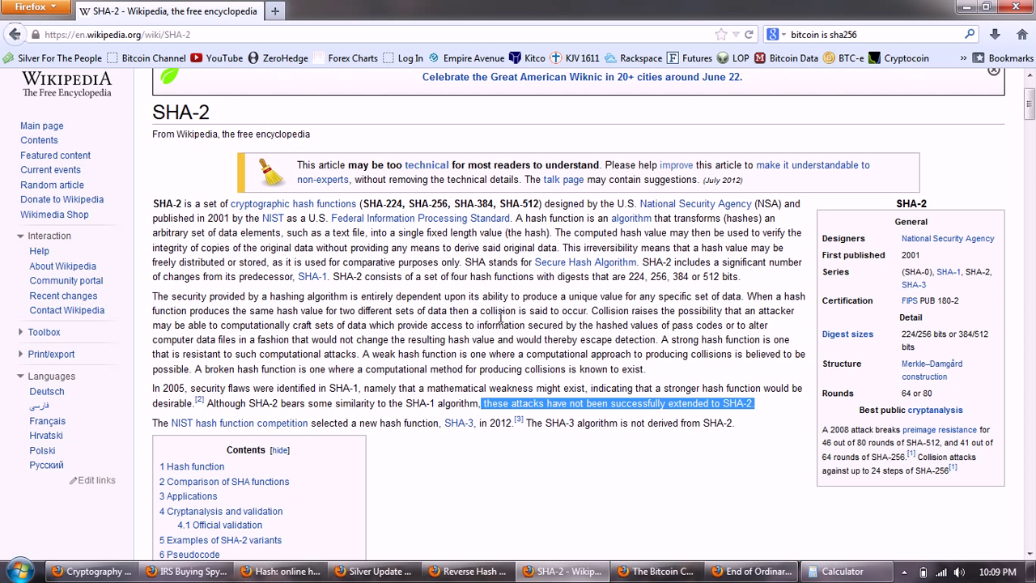
mouse_move(579, 318)
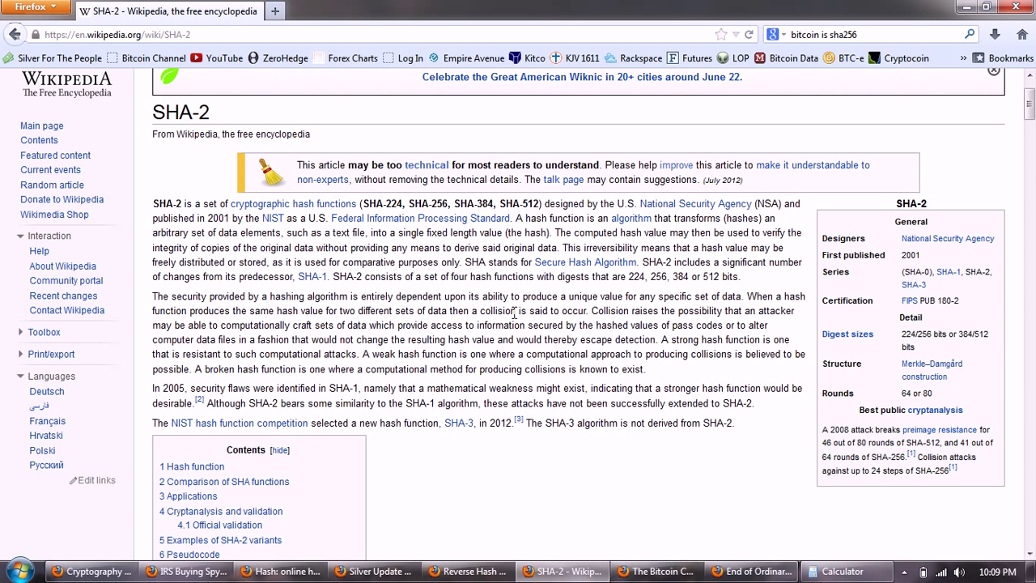
mouse_move(511, 298)
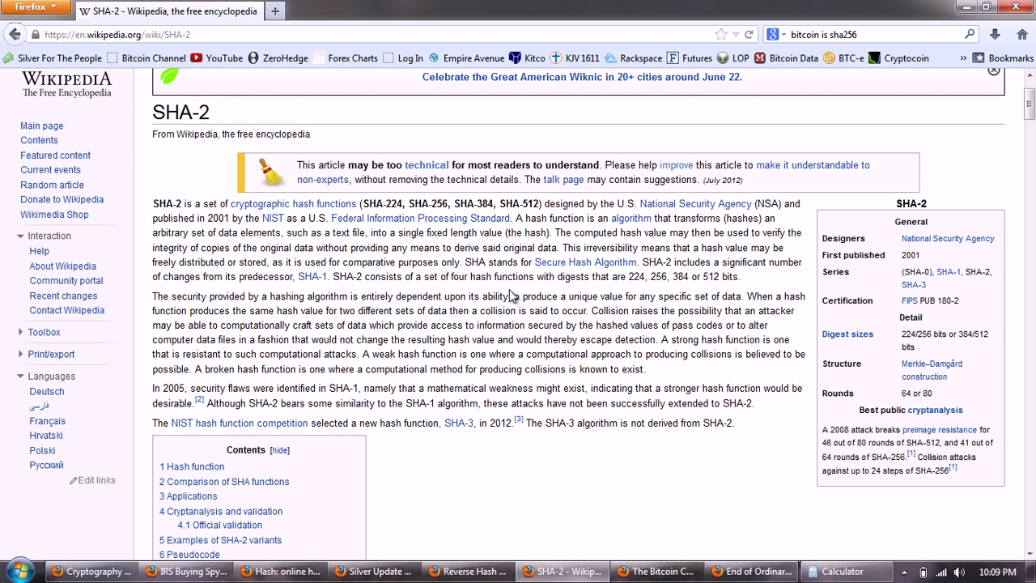
mouse_move(517, 307)
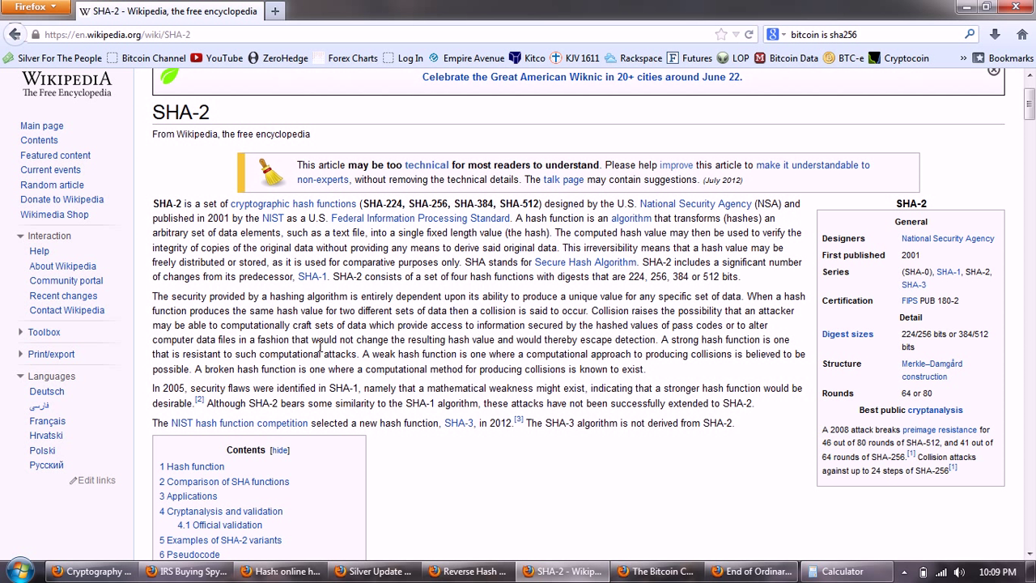
mouse_move(318, 324)
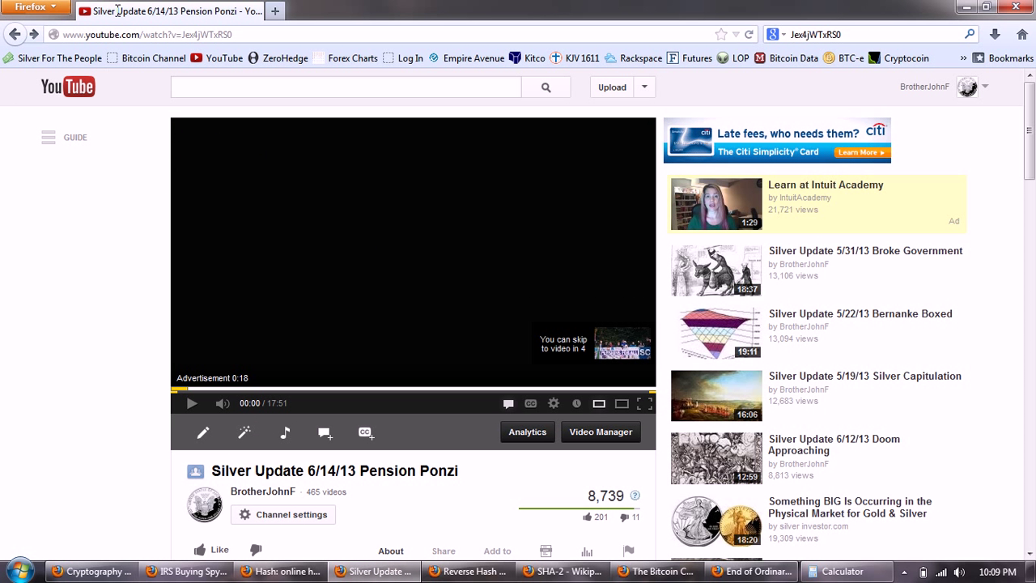
mouse_move(65, 119)
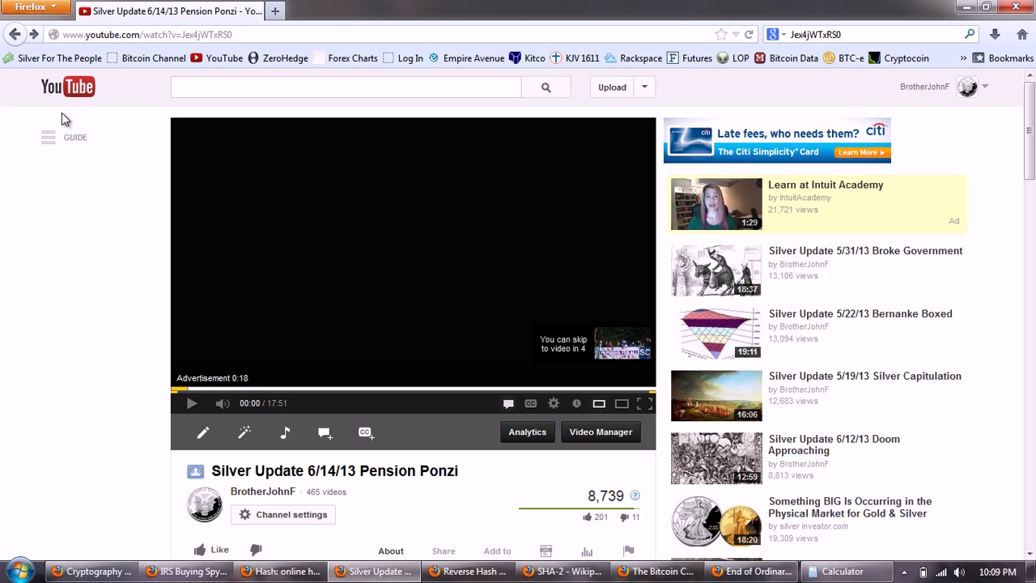
Switch to the YouTube tab showing the Pension Ponzi video.
click(230, 34)
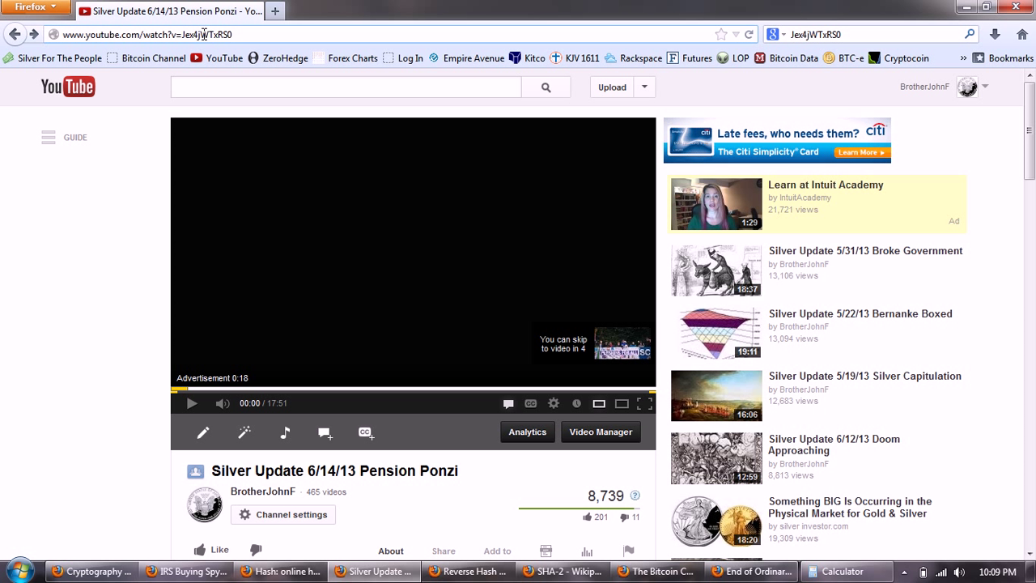
mouse_move(239, 34)
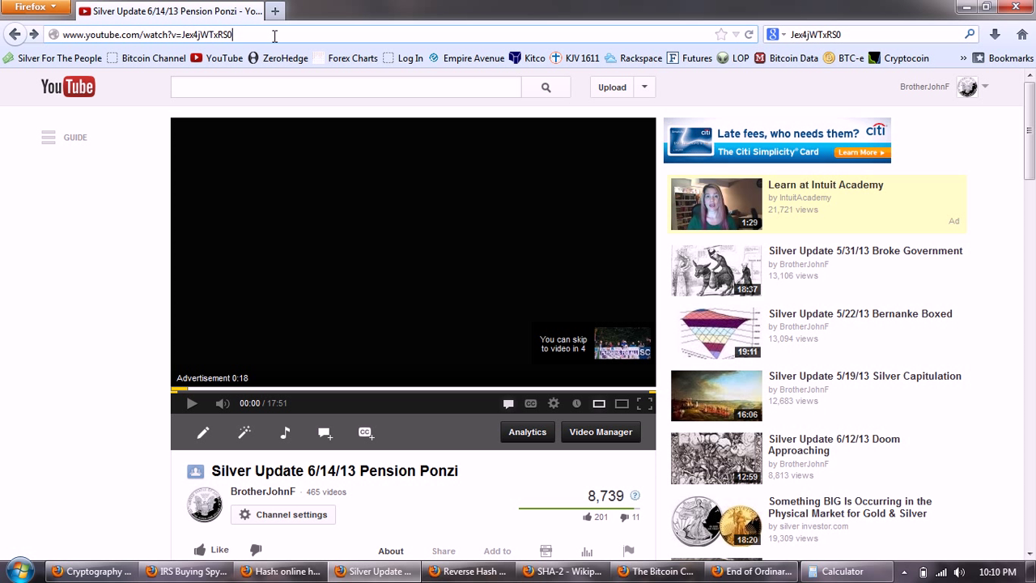
mouse_move(386, 34)
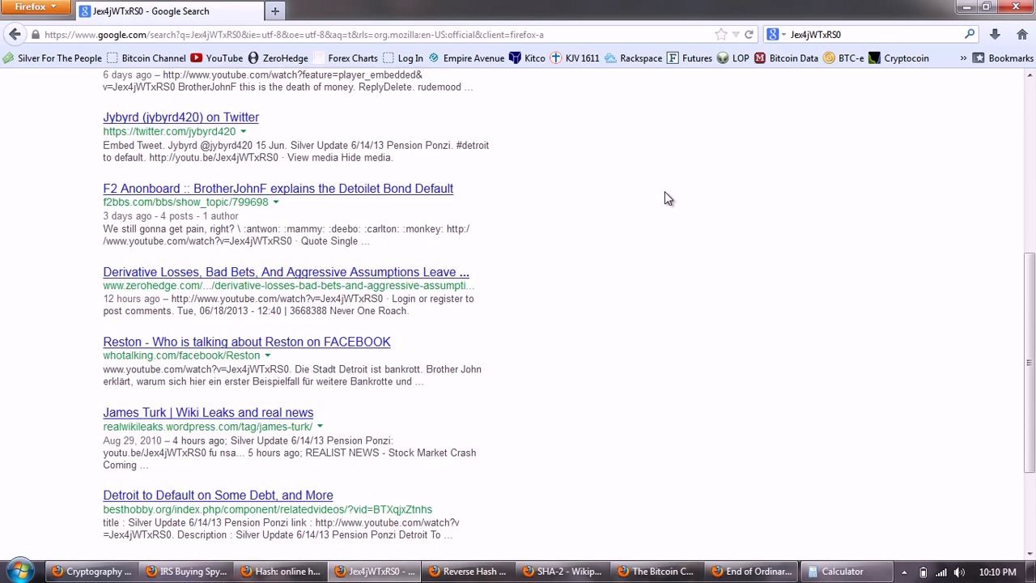
scroll(up, 3)
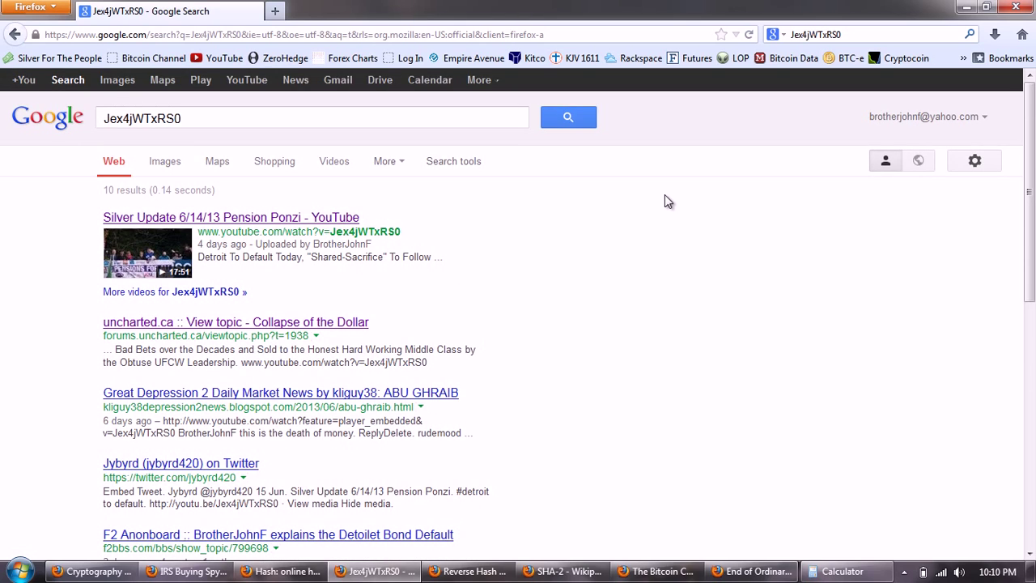
scroll(down, 3)
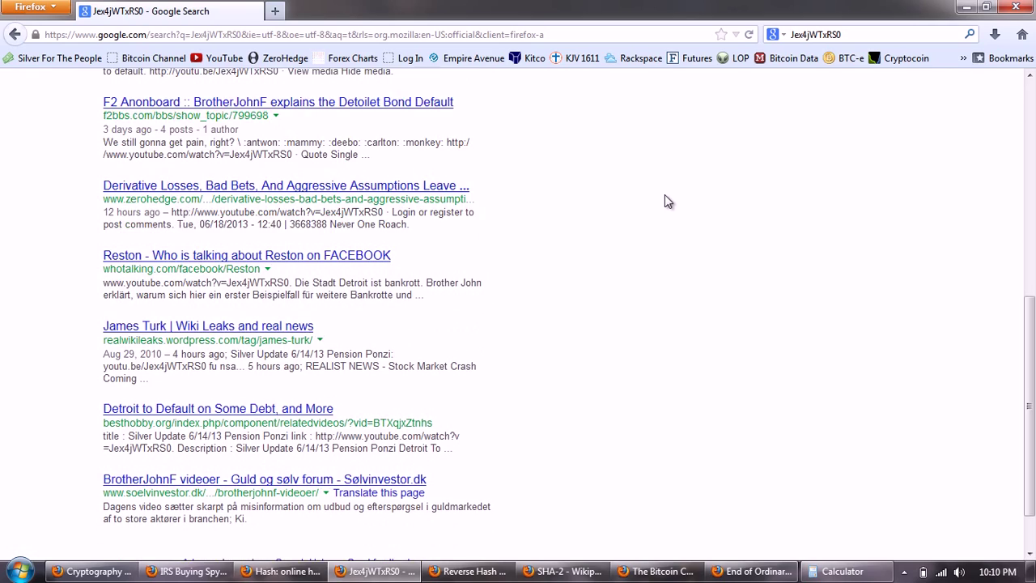
scroll(down, 3)
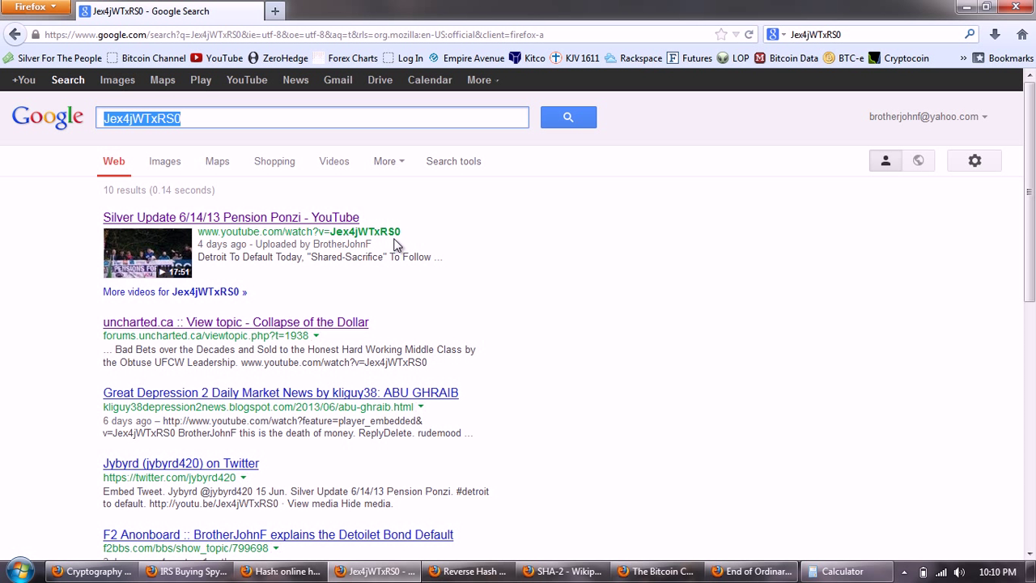
mouse_move(774, 356)
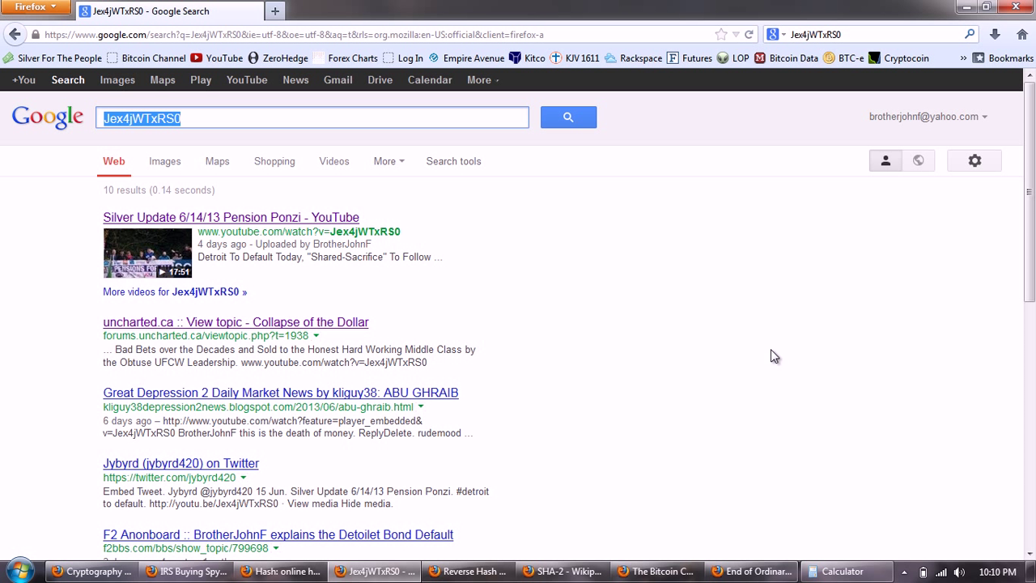
mouse_move(622, 332)
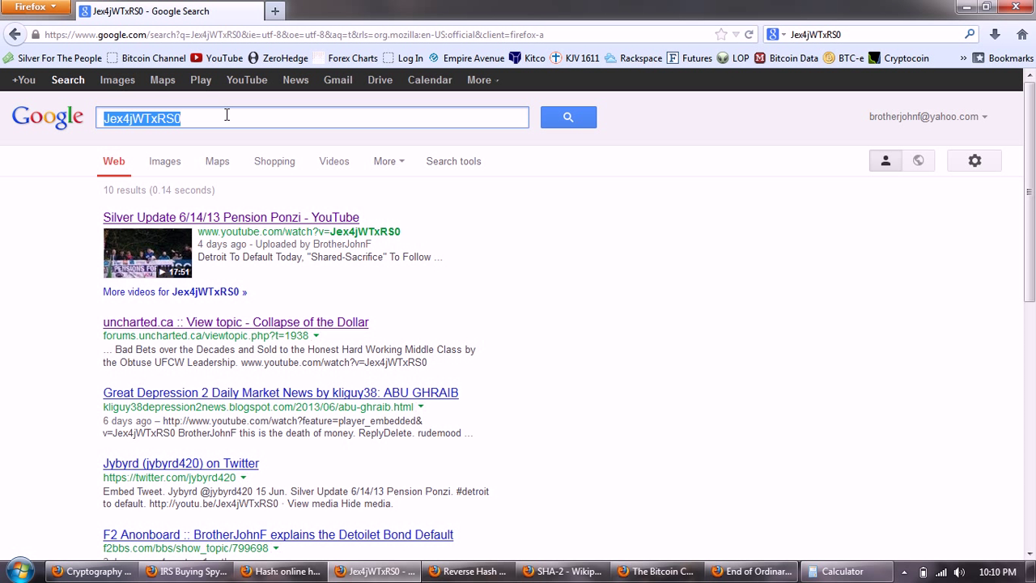
click(845, 570)
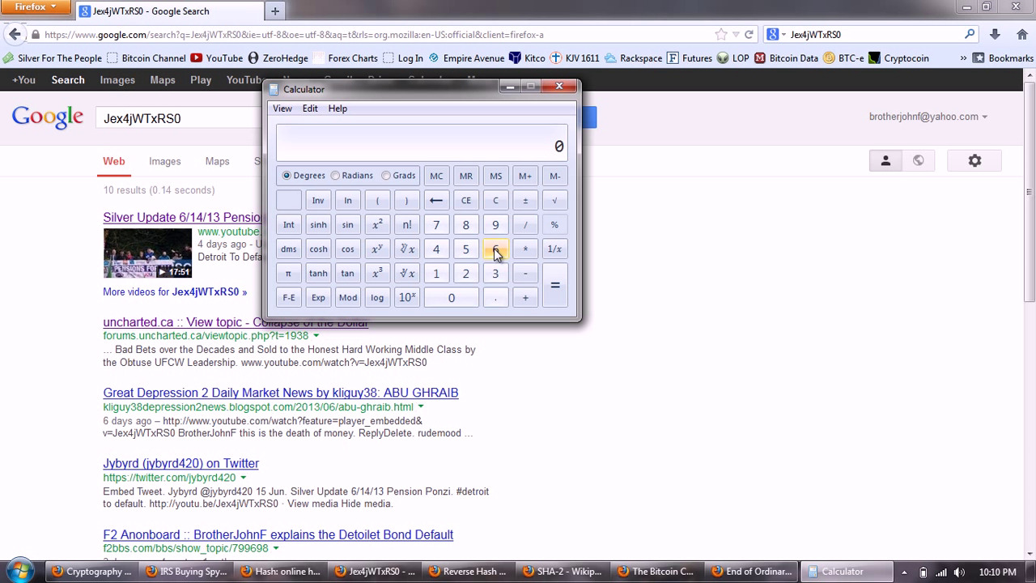
Multiply 64 by itself repeatedly toward 73,786,976,294,838,206,464.
click(437, 249)
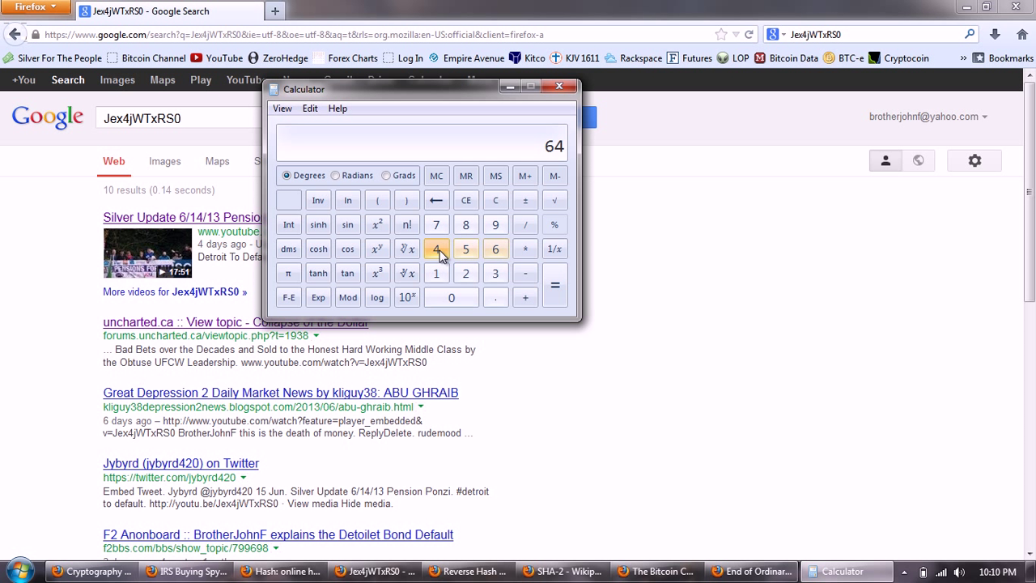
click(495, 250)
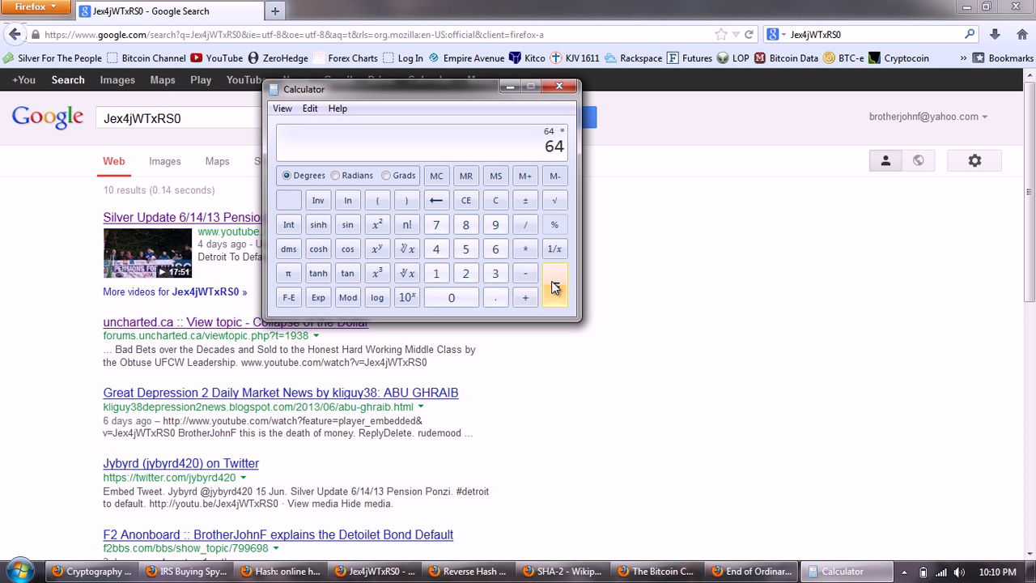
click(553, 285)
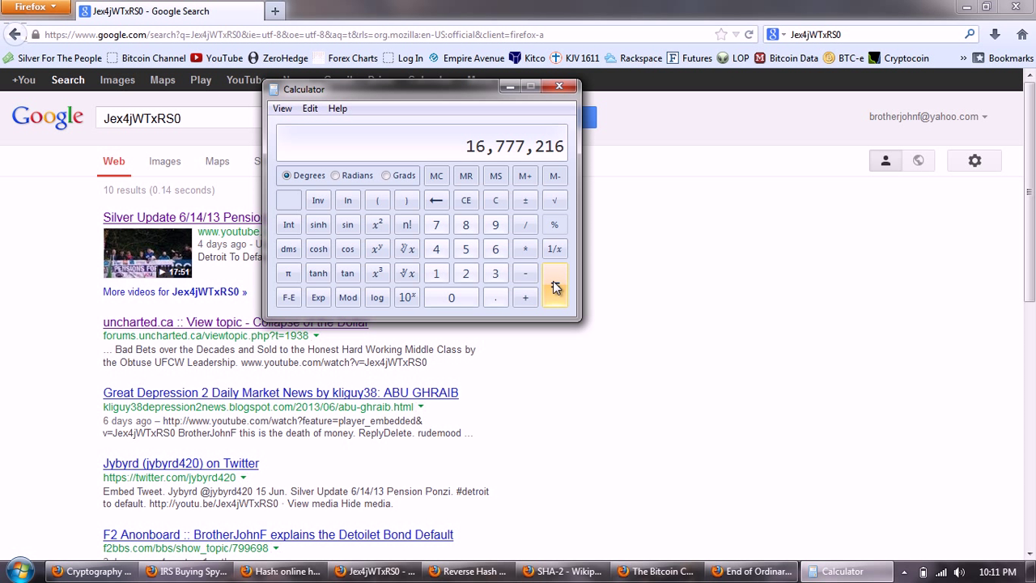
click(525, 272)
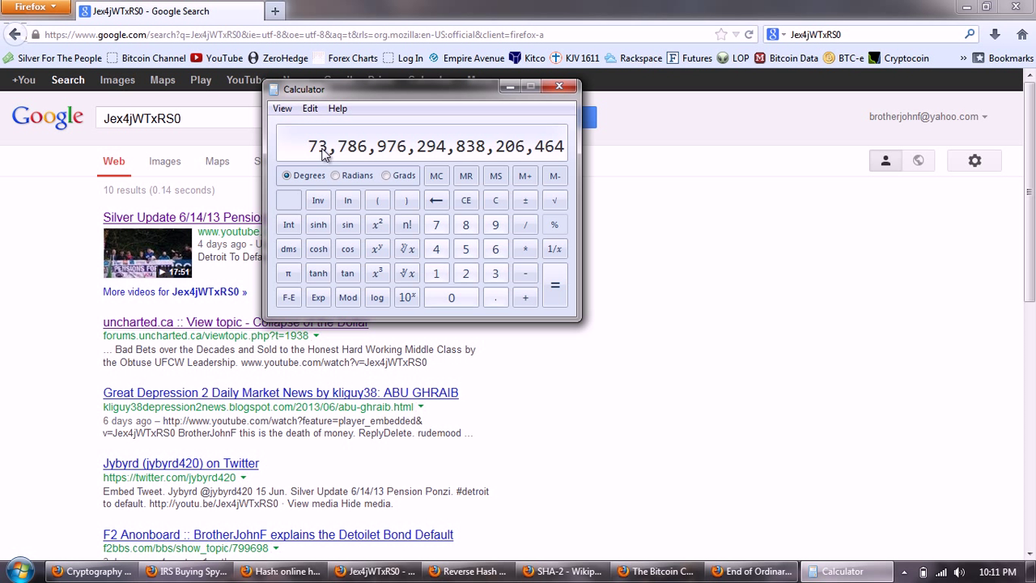
mouse_move(318, 155)
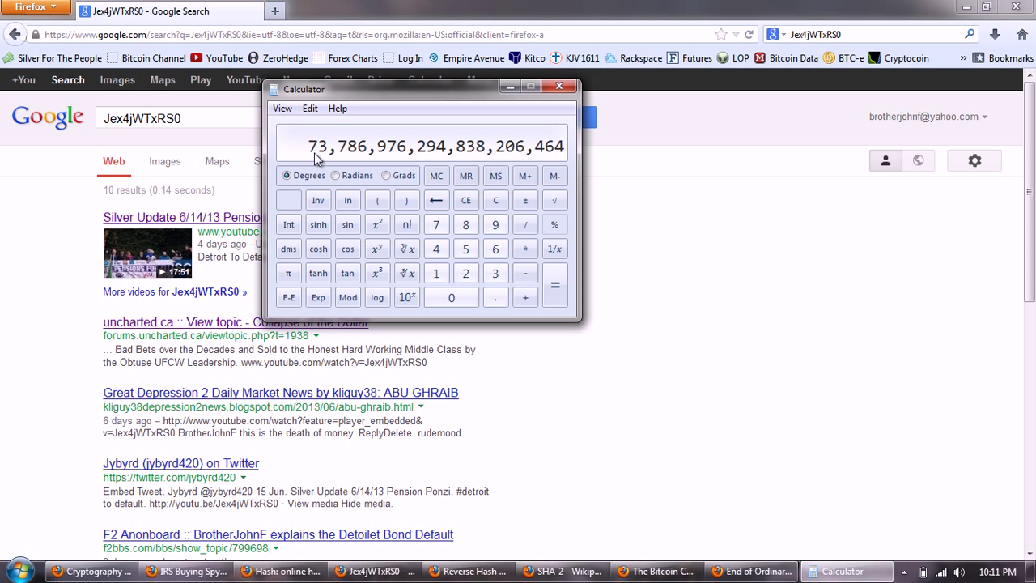
mouse_move(314, 158)
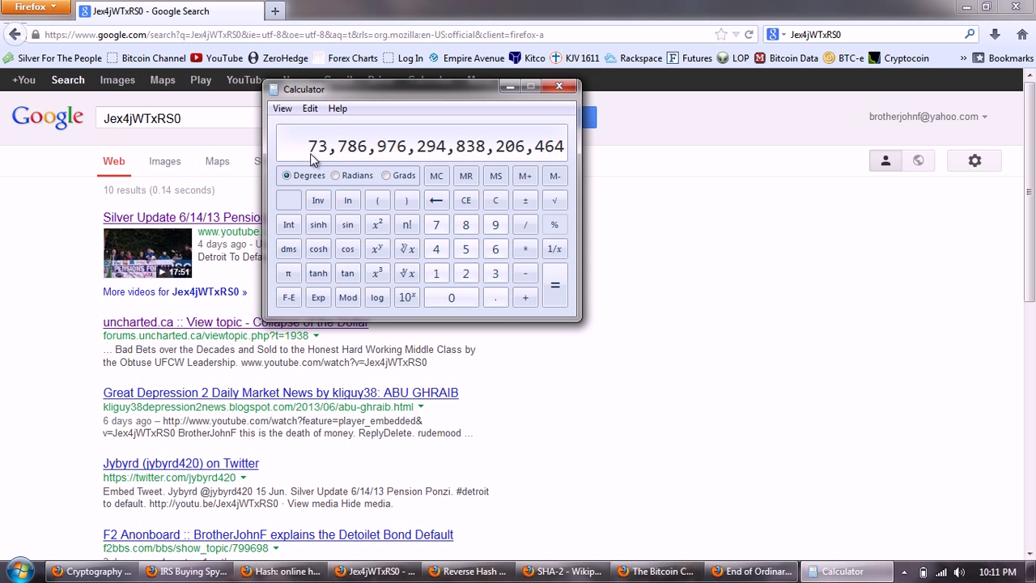
mouse_move(214, 142)
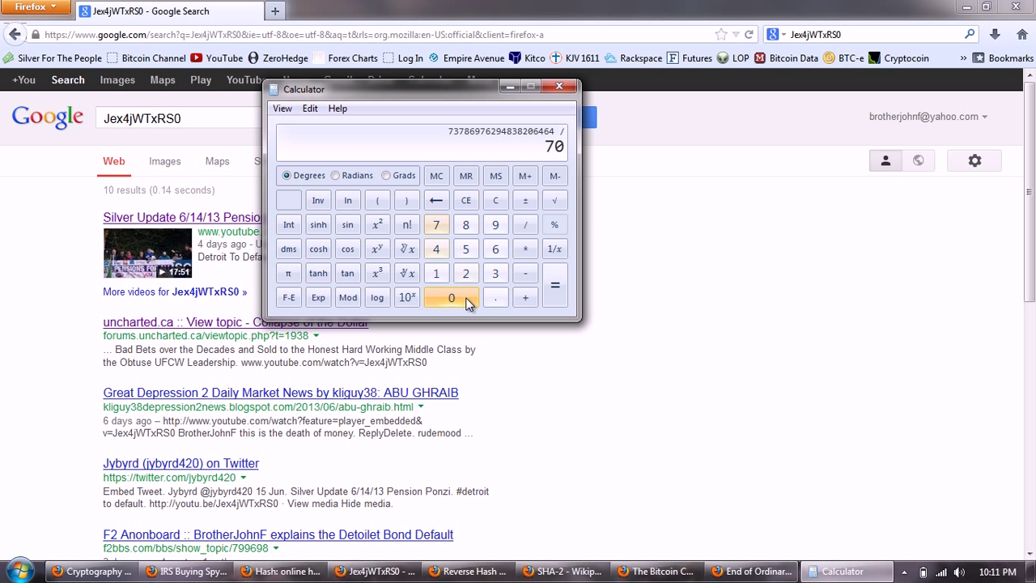
Divide the result by 70,000,000, giving about 10,540,996,613.55.
click(450, 298)
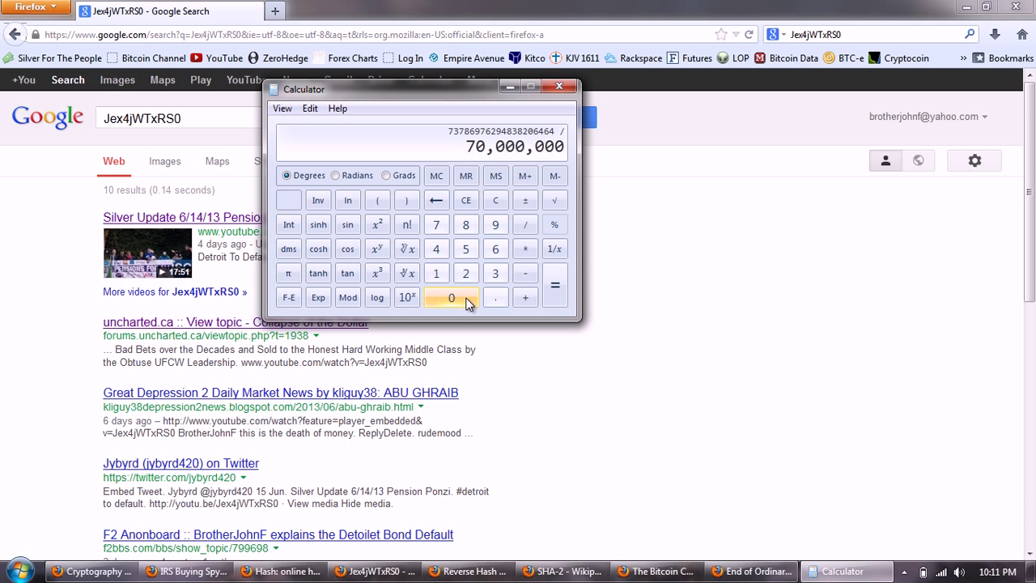
click(555, 285)
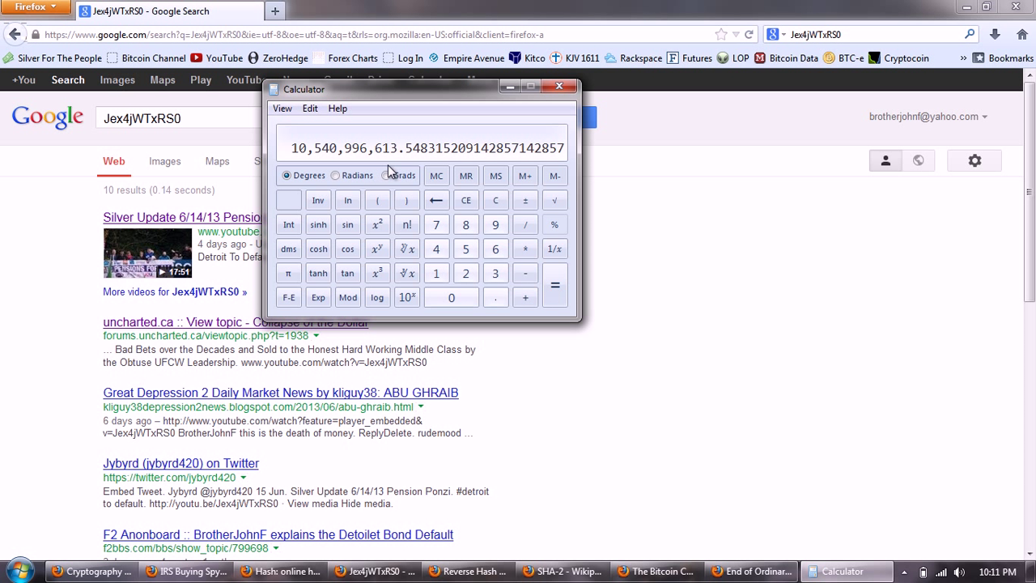
mouse_move(324, 162)
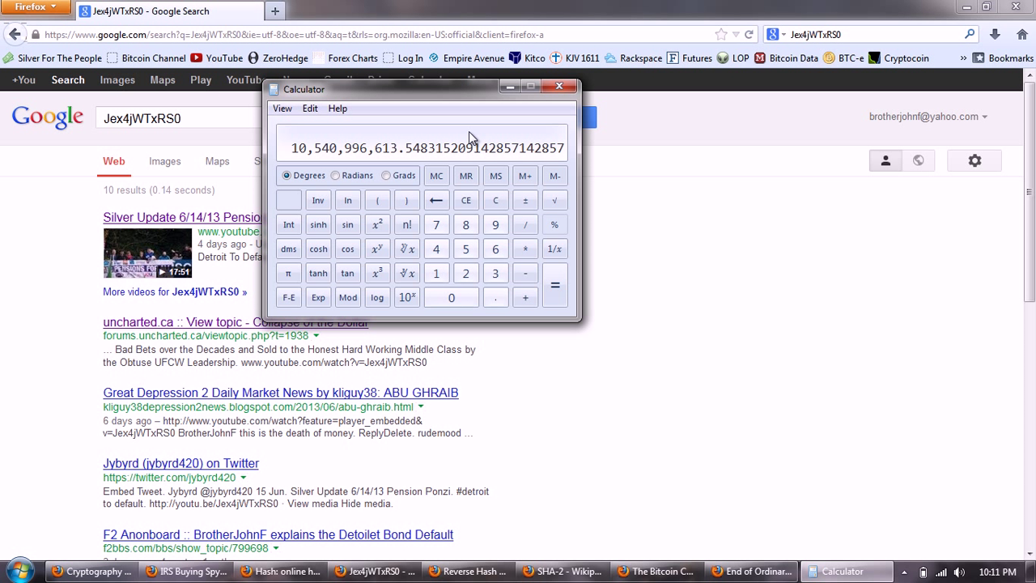
mouse_move(628, 246)
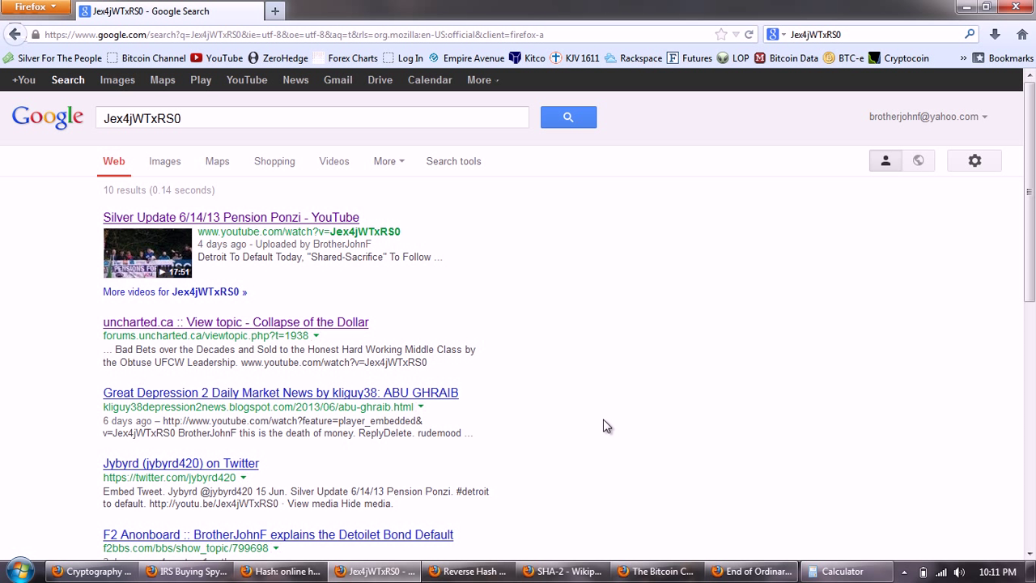
mouse_move(609, 421)
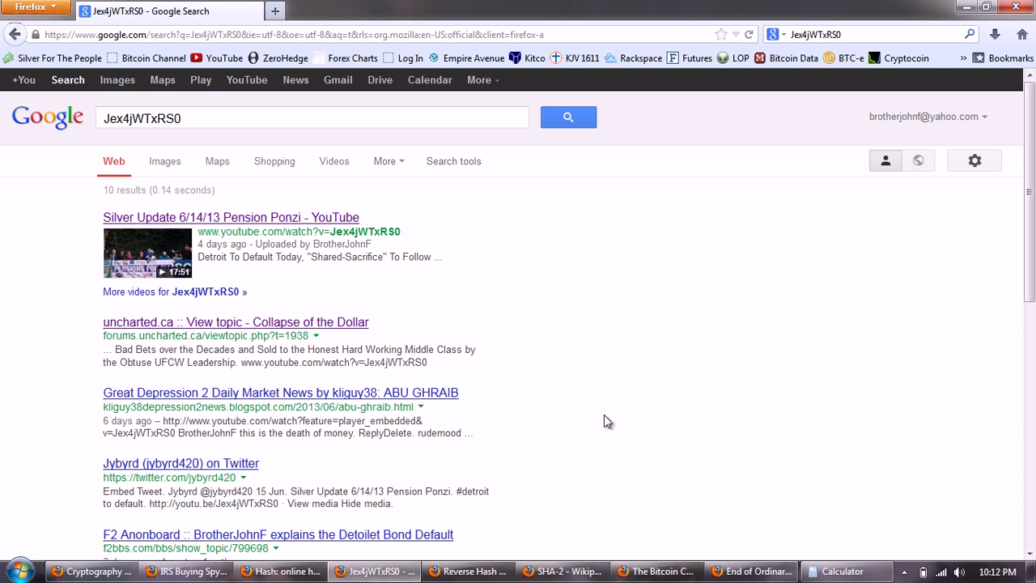
Bring up the FileFormat.info Hash Functions page from the taskbar.
click(279, 570)
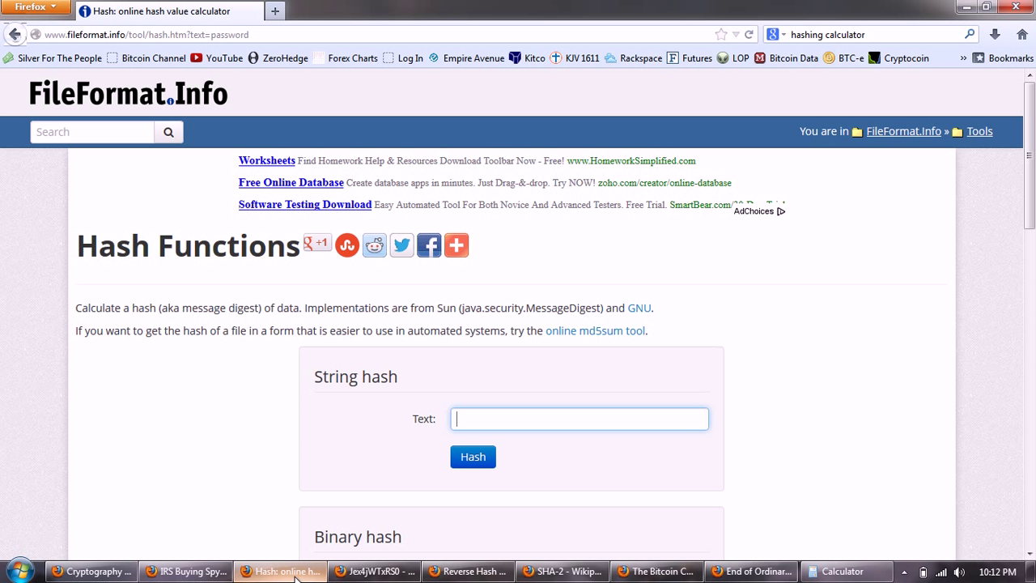
mouse_move(201, 440)
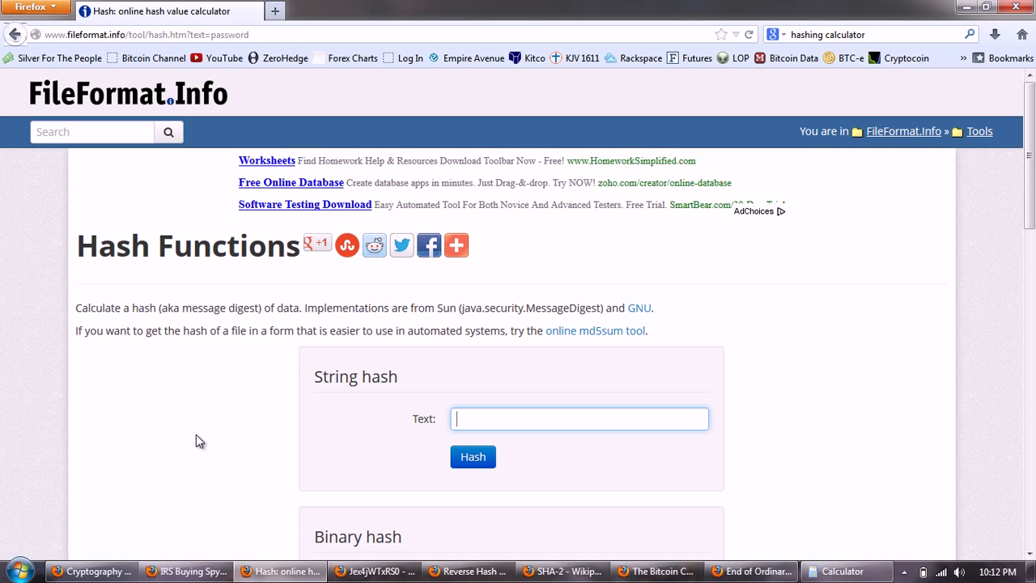
mouse_move(220, 385)
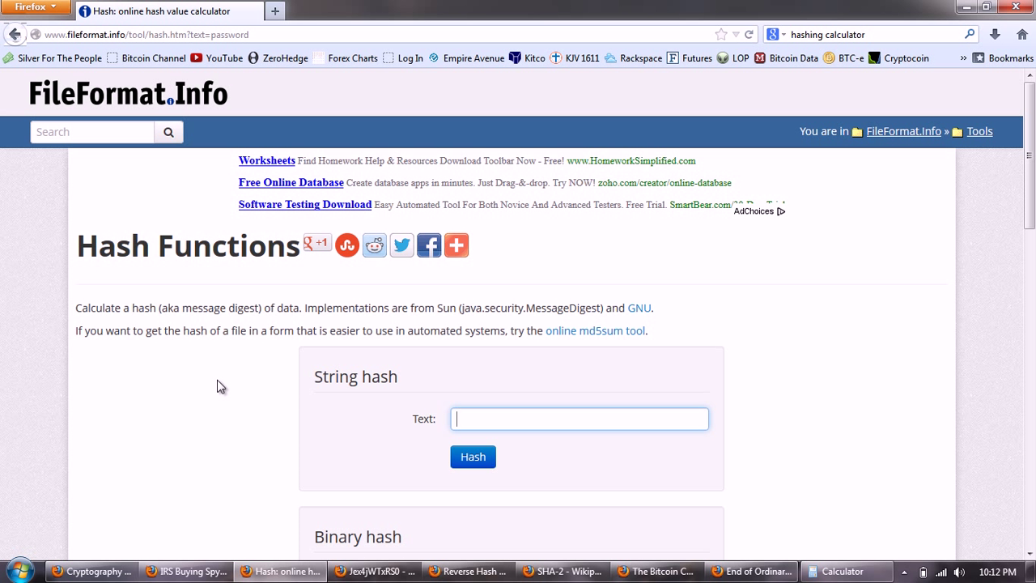
mouse_move(112, 382)
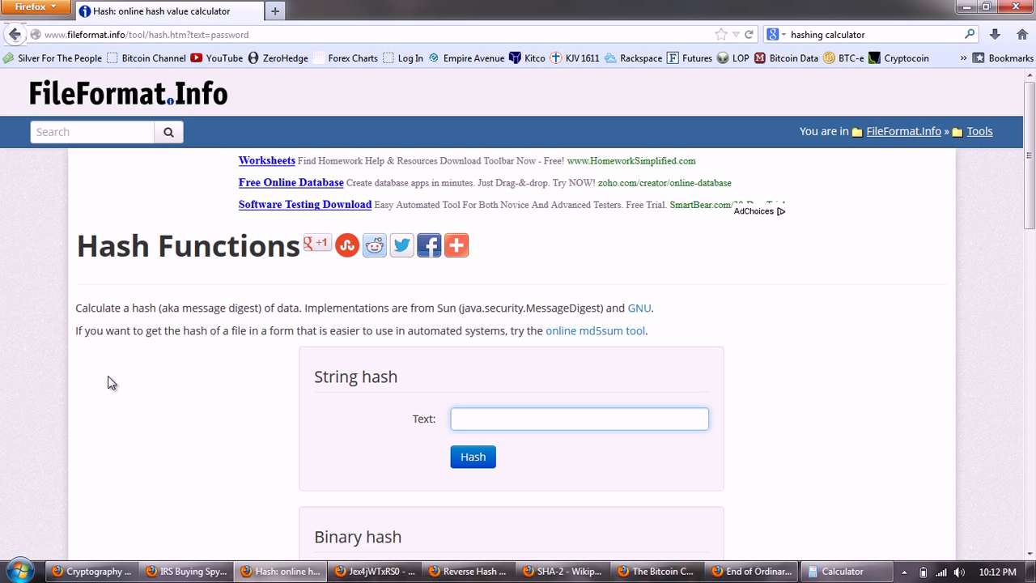
mouse_move(78, 316)
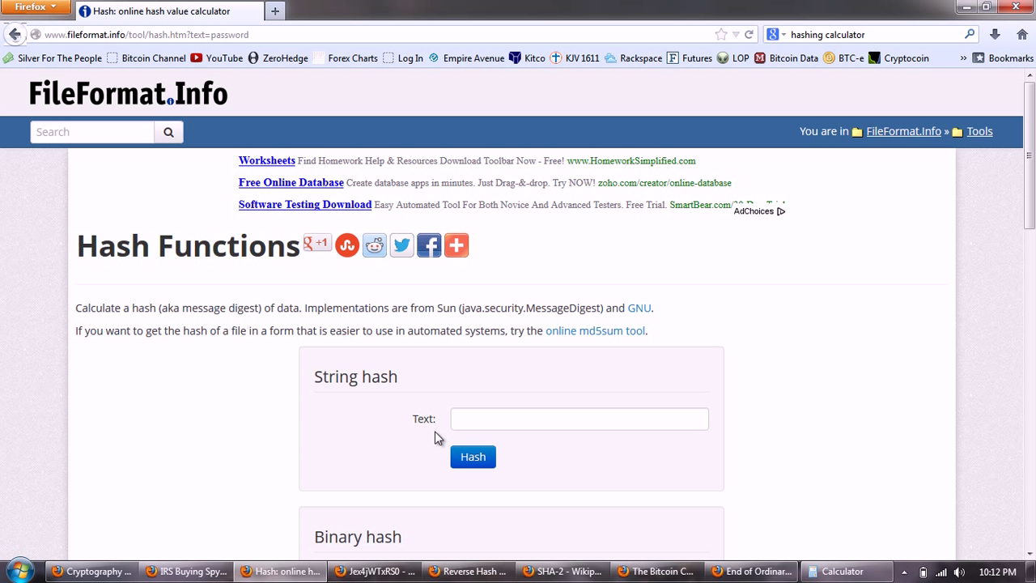
Enter 'password' as the string to hash under String hash.
click(580, 418)
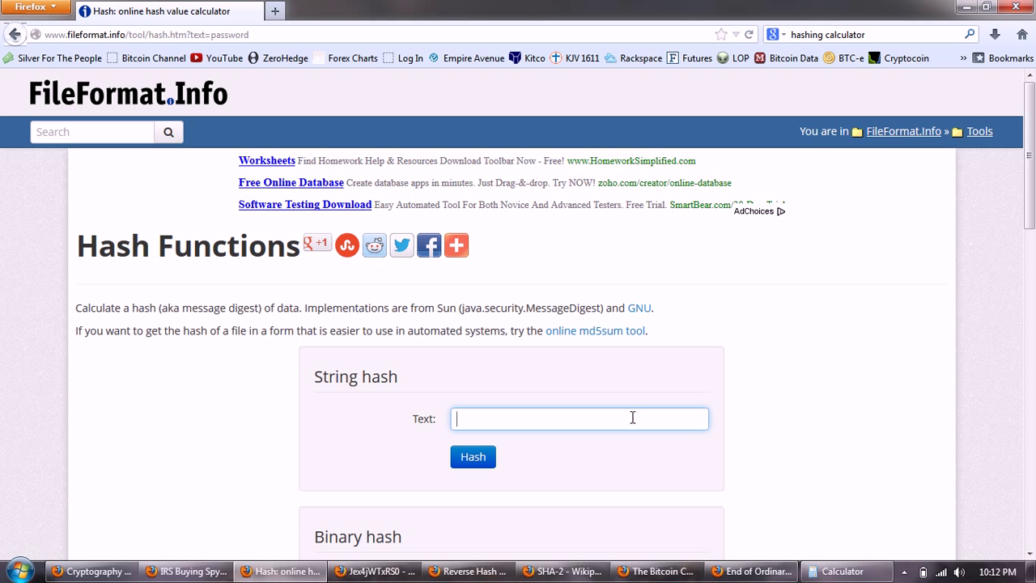
text(pass)
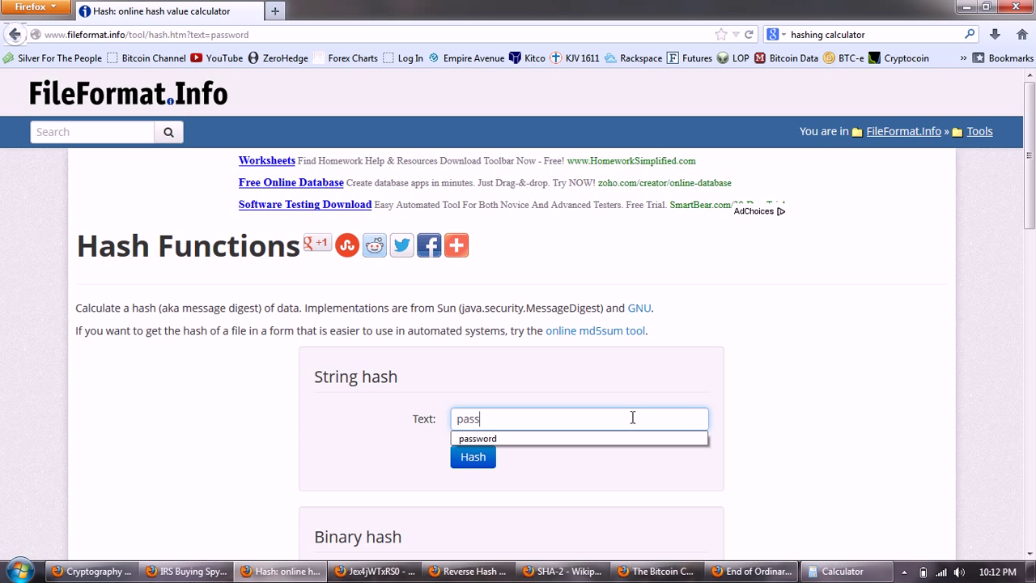
text(word)
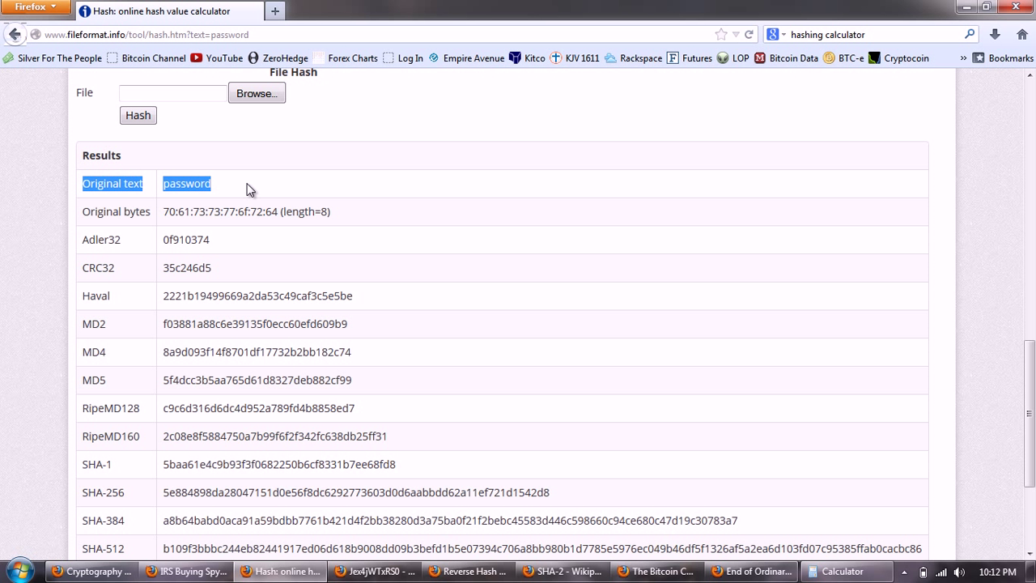
Review the hash results for 'password', selecting the MD5 label, SHA-256 and SHA-384 values.
click(86, 211)
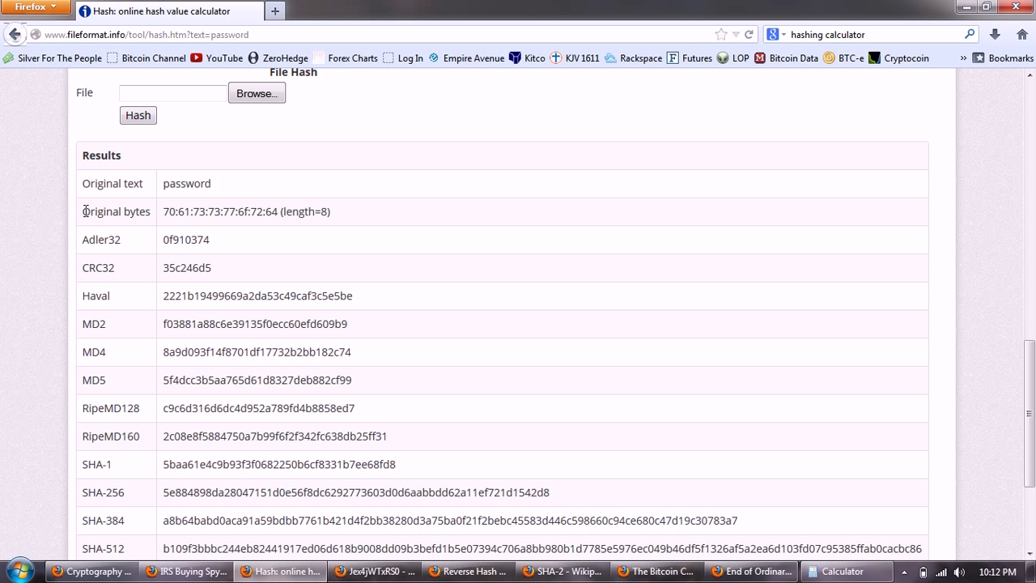
mouse_move(149, 246)
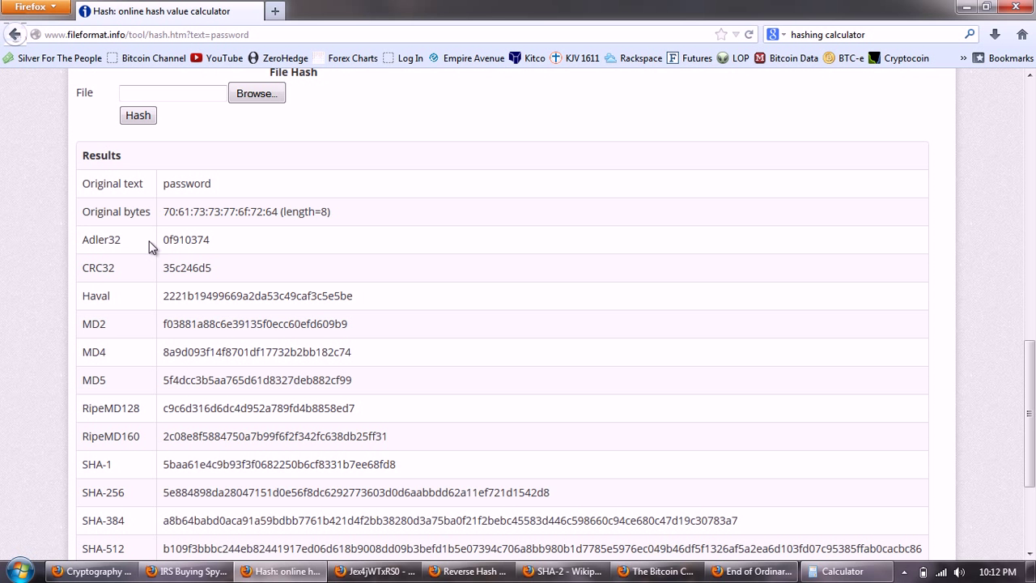
mouse_move(219, 295)
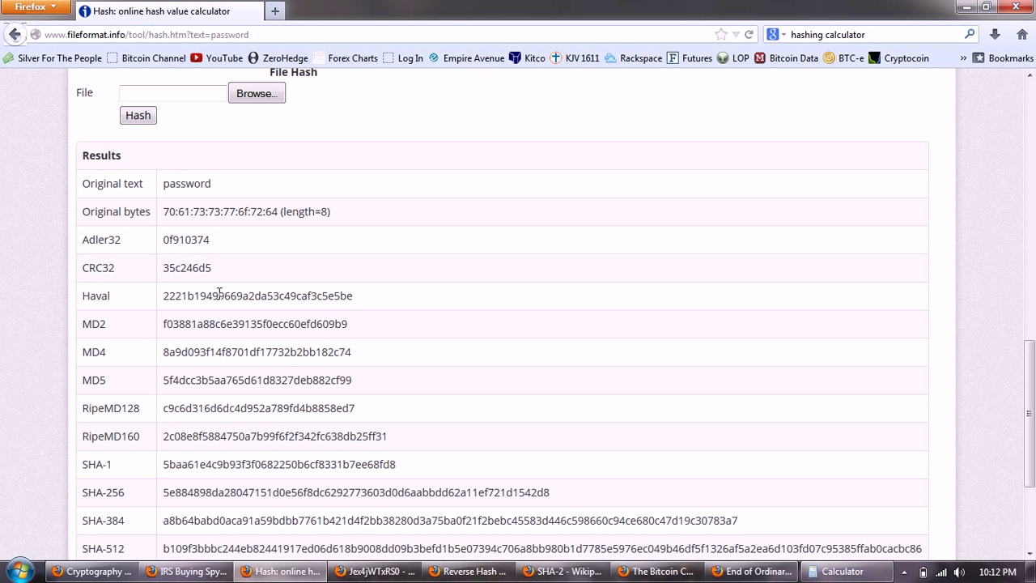
scroll(down, 3)
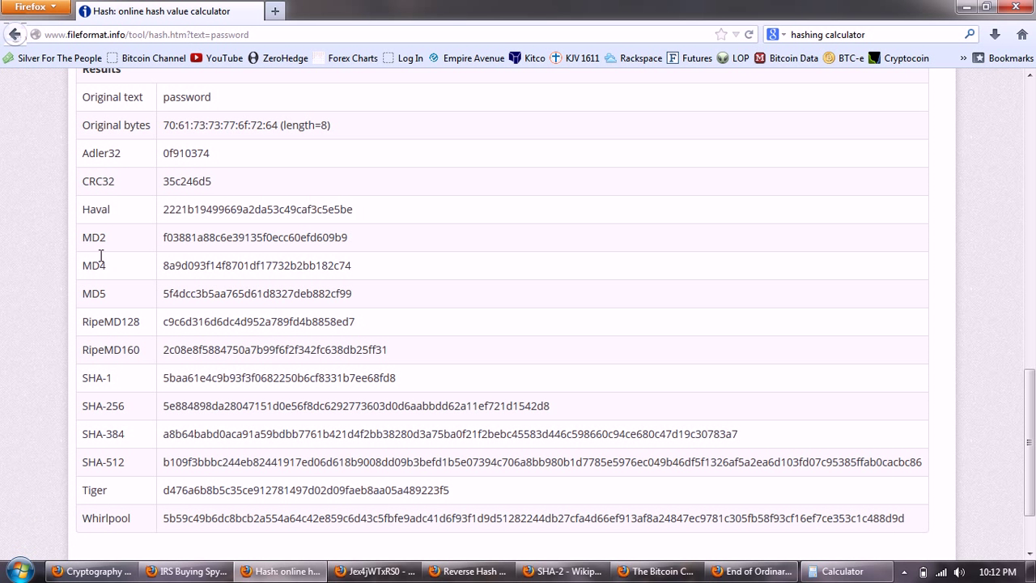
double_click(94, 293)
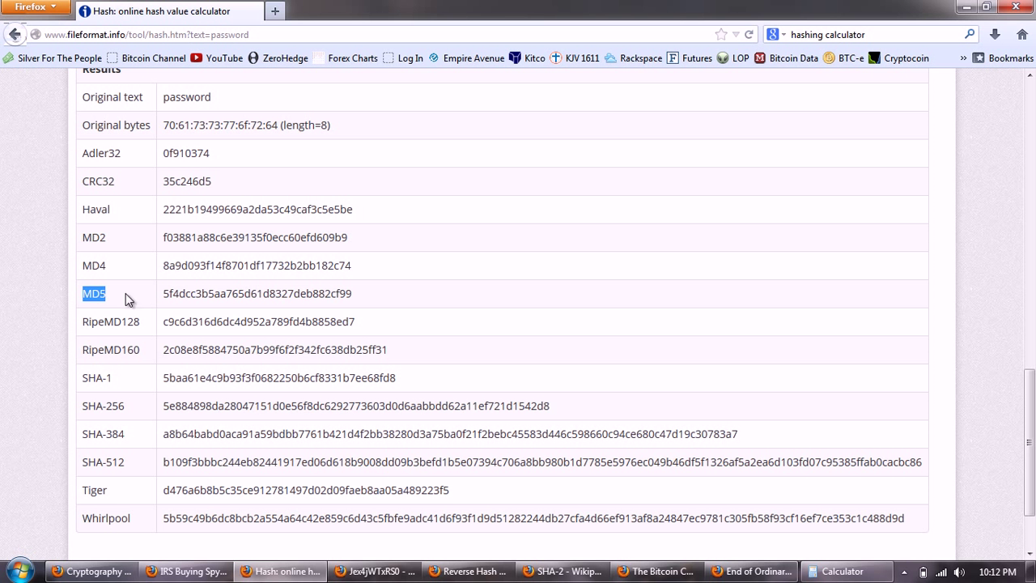
mouse_move(381, 316)
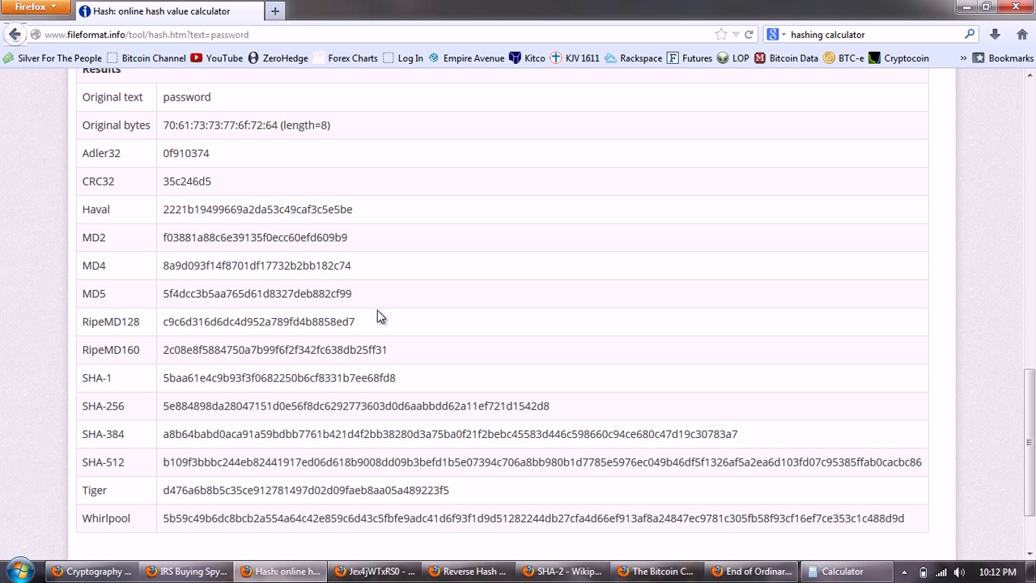
scroll(down, 3)
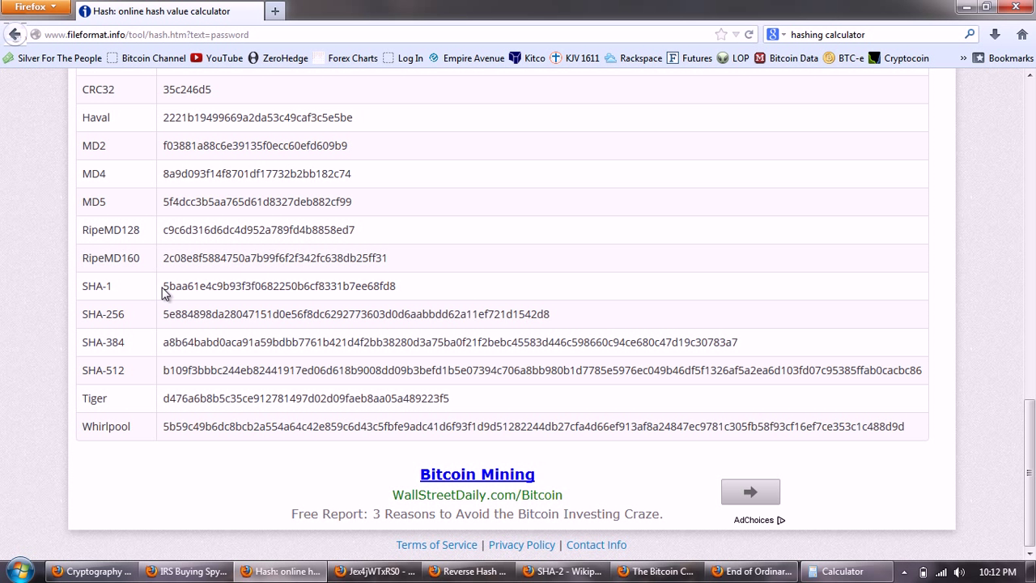
mouse_move(155, 321)
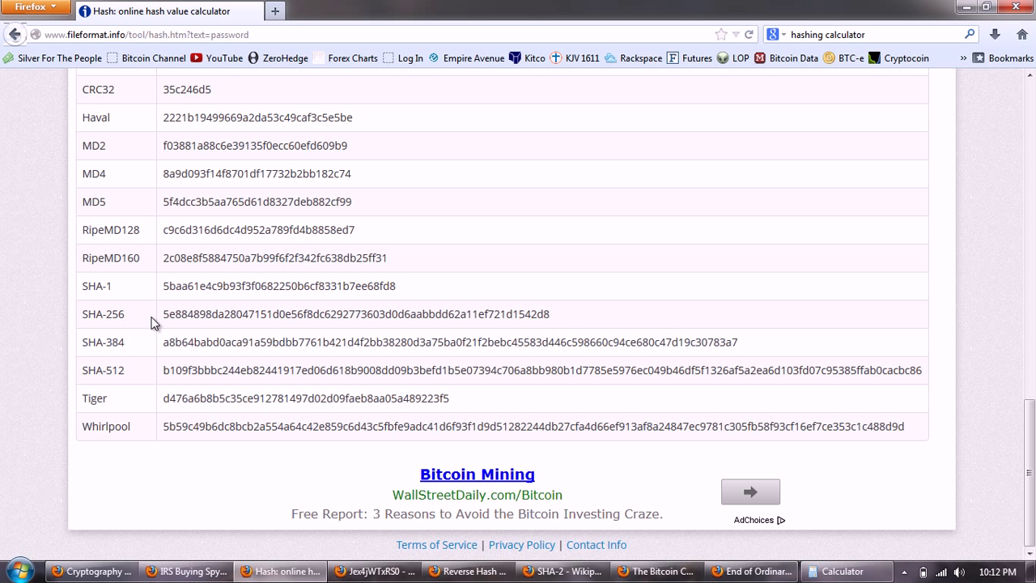
drag(162, 314, 549, 314)
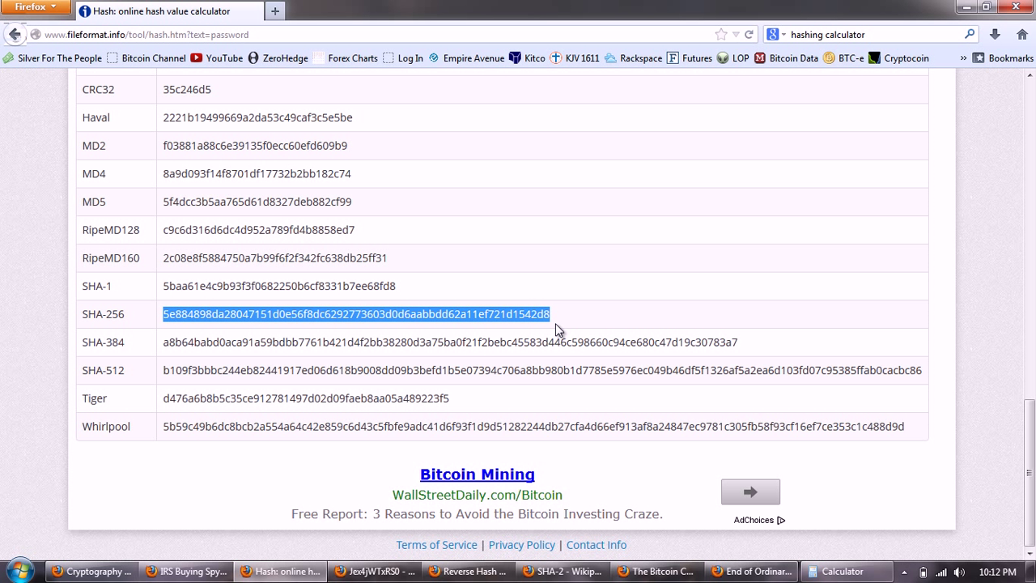
click(385, 342)
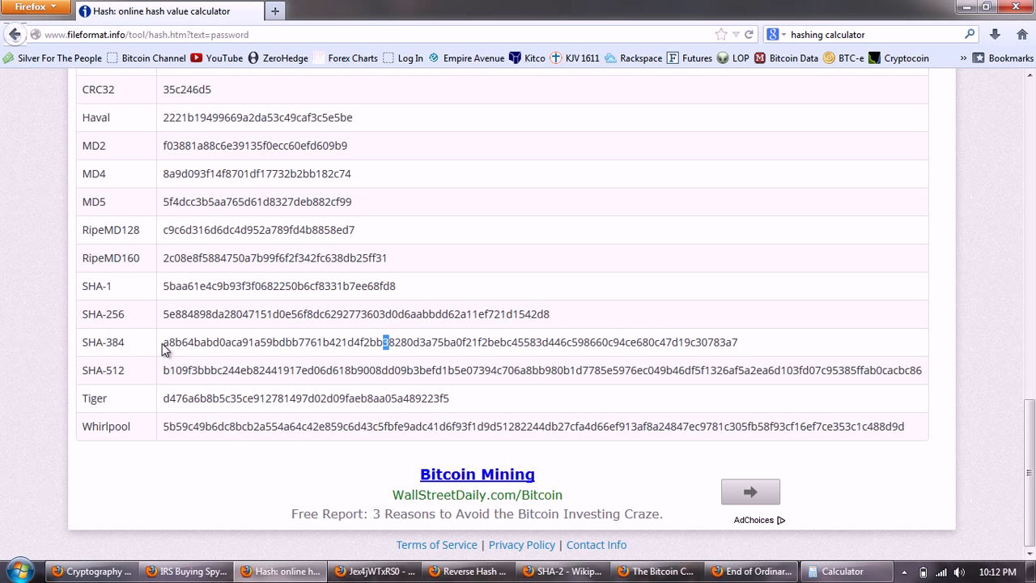
drag(162, 370, 661, 370)
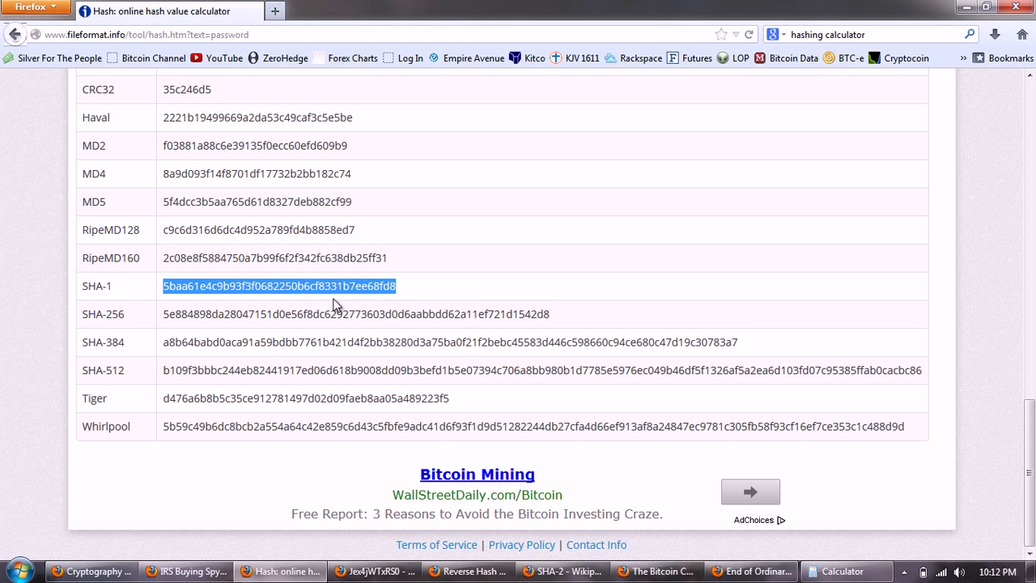
mouse_move(494, 560)
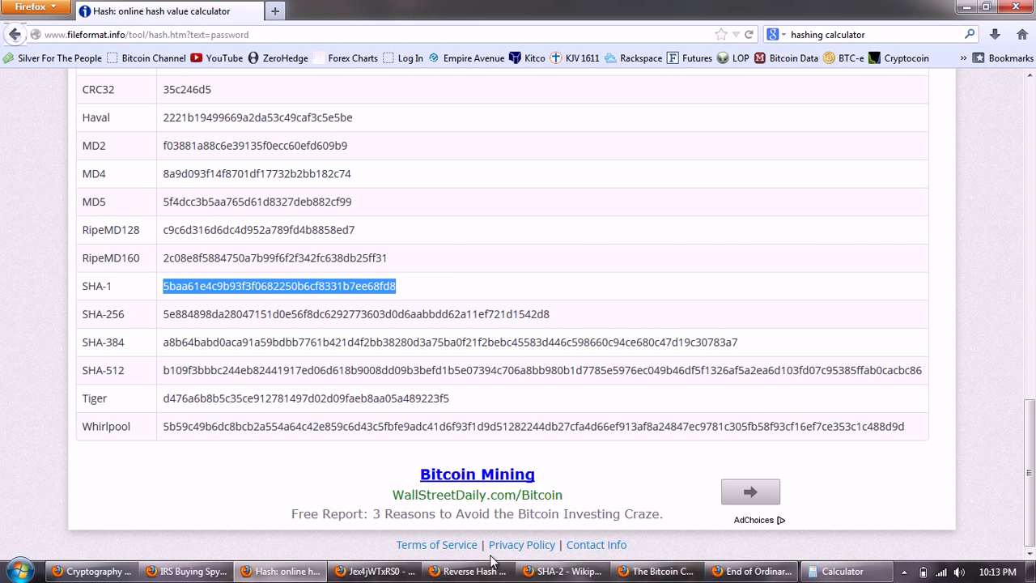
Switch to the SANS ISC Reverse Hash Calculator page.
click(468, 570)
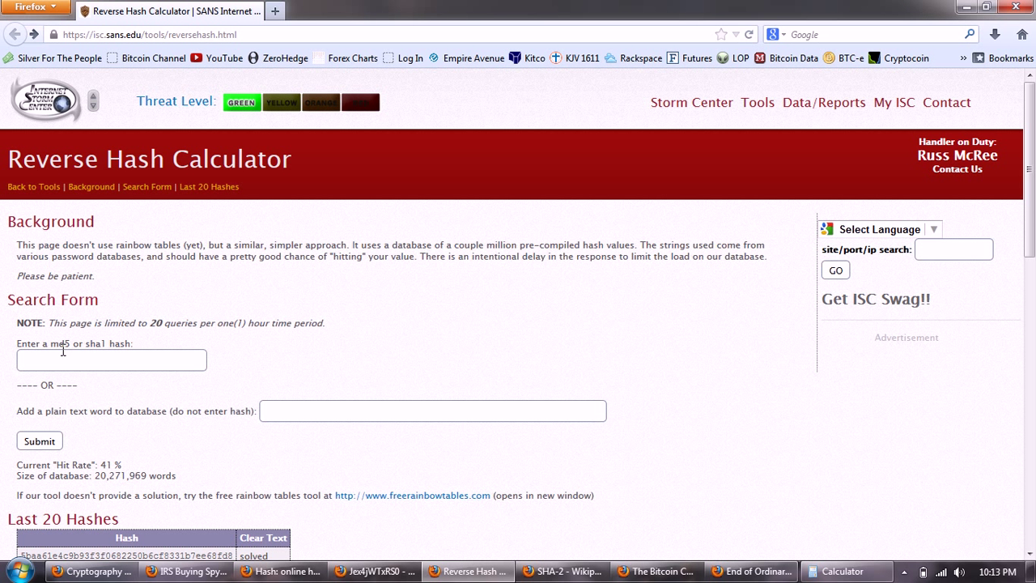
mouse_move(336, 353)
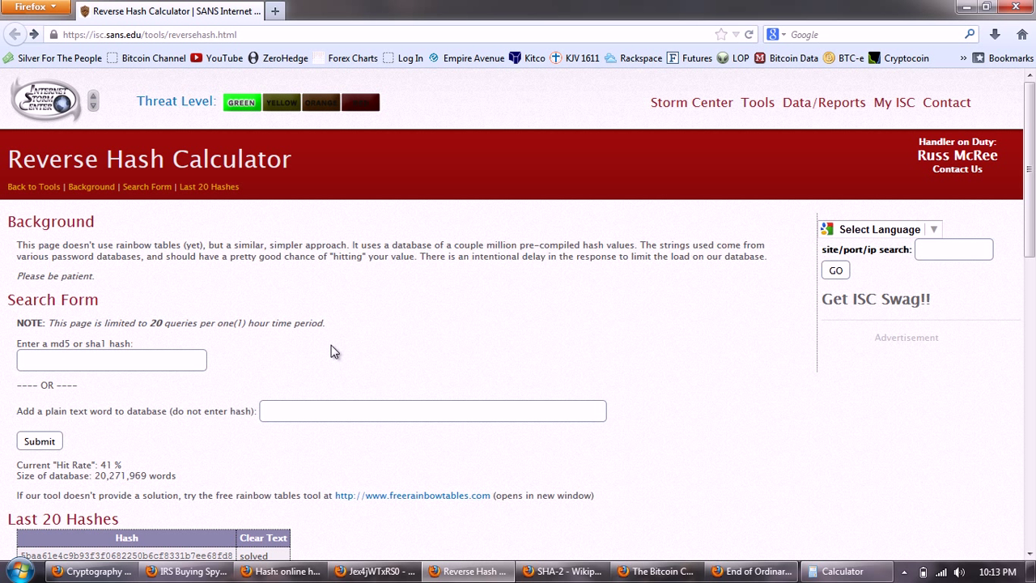
scroll(down, 3)
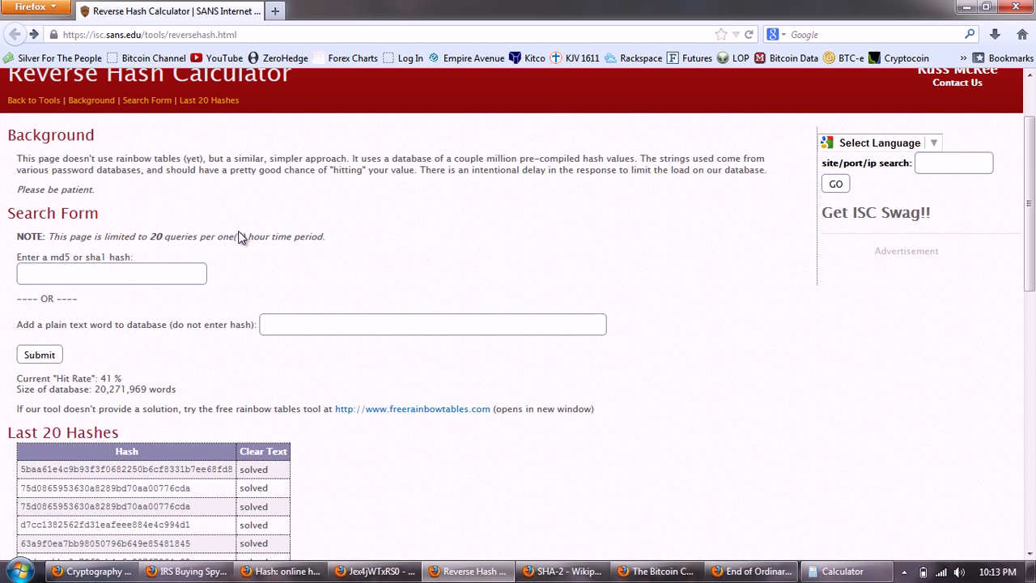
mouse_move(272, 373)
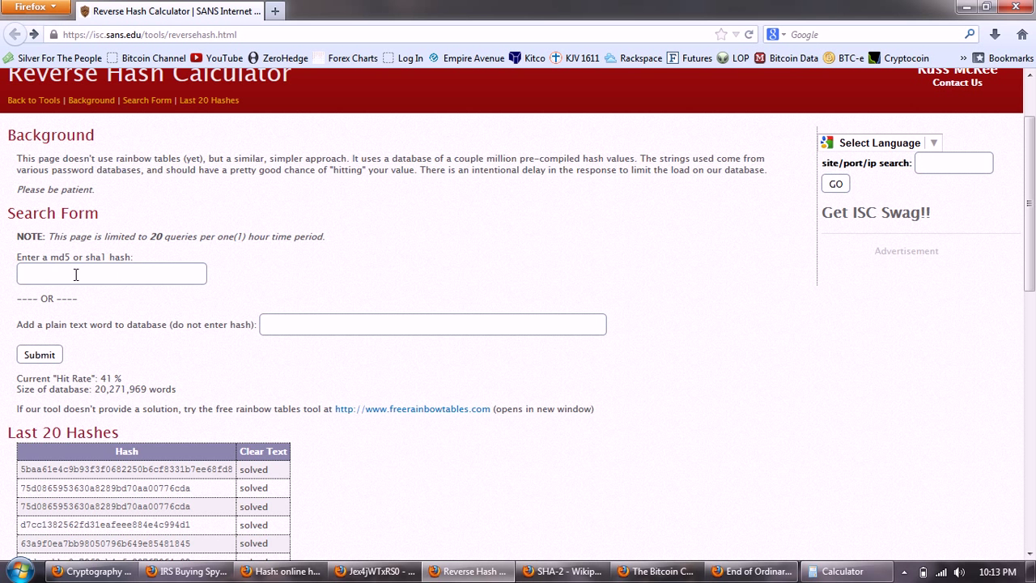
text(5baa61e4c9b93f3f0682250b6cf8331b7ee68fd8)
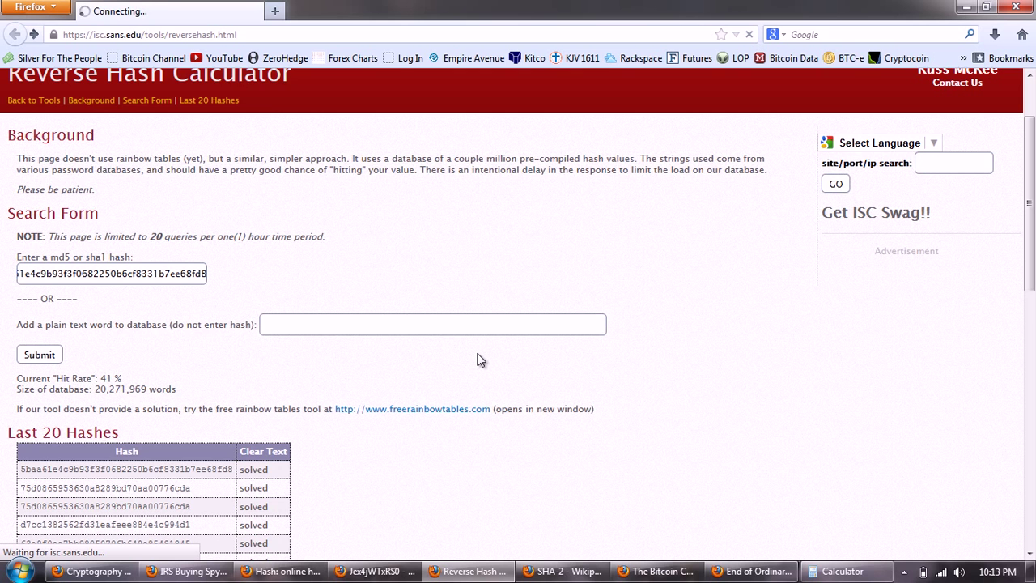
click(39, 355)
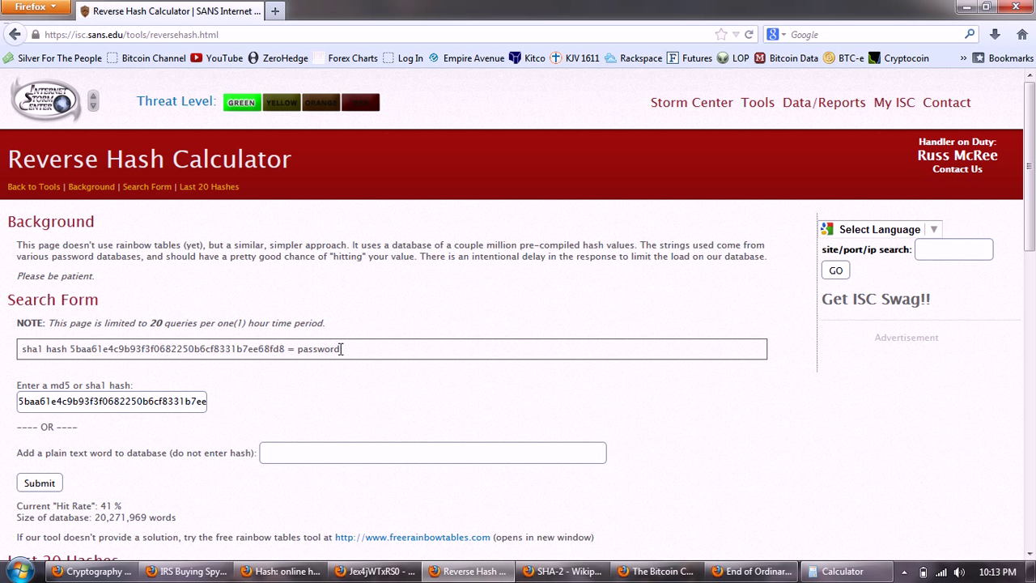
Highlight the recovered word 'password', then return to the Cryptography and the Money We Use article.
double_click(318, 350)
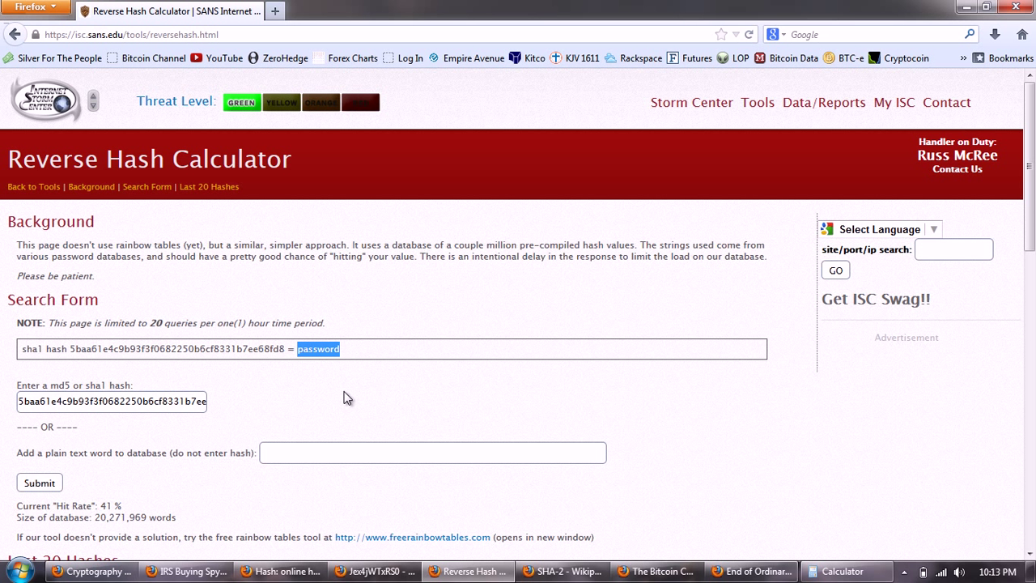
mouse_move(29, 343)
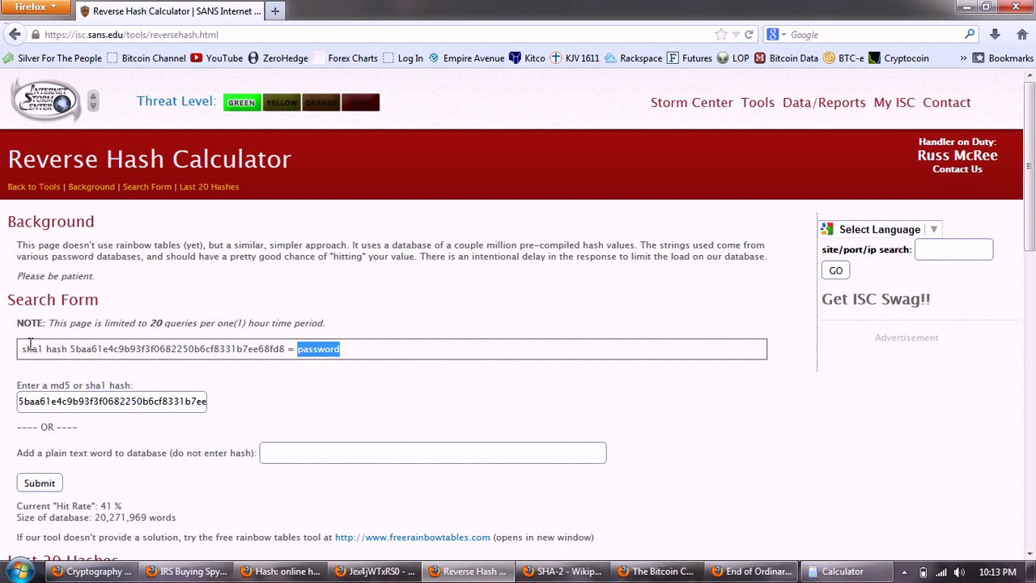
mouse_move(398, 404)
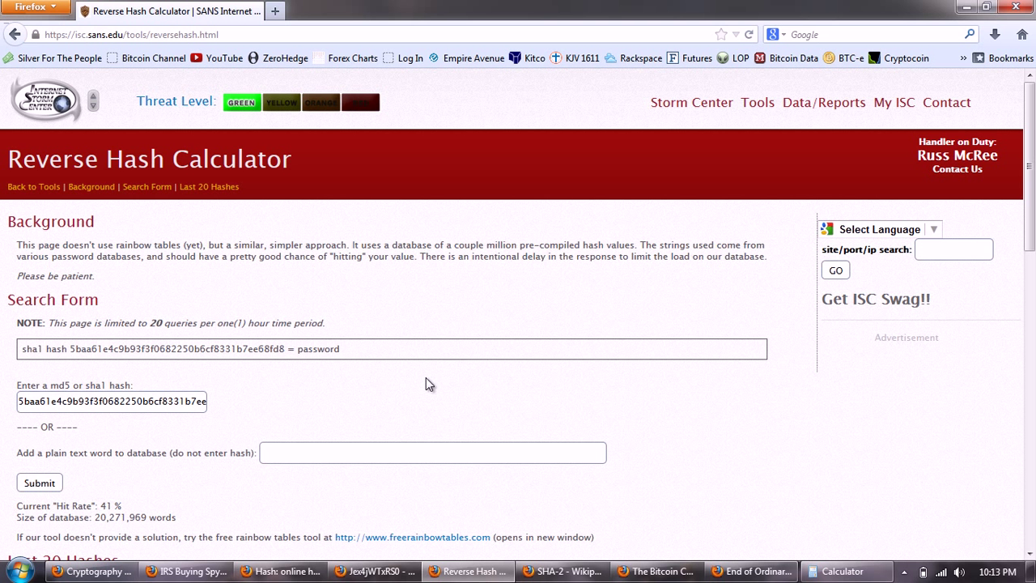
mouse_move(441, 312)
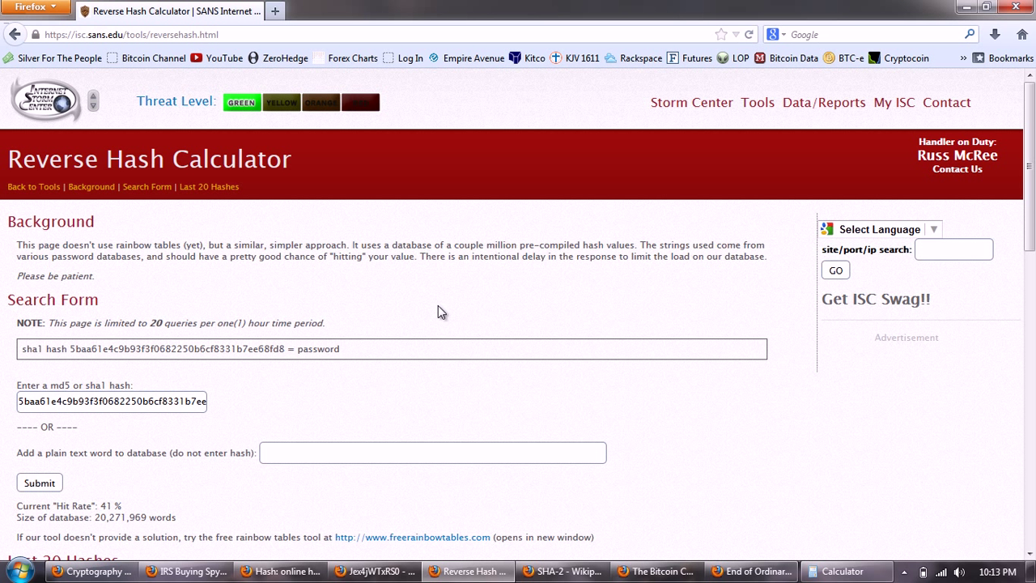
mouse_move(421, 359)
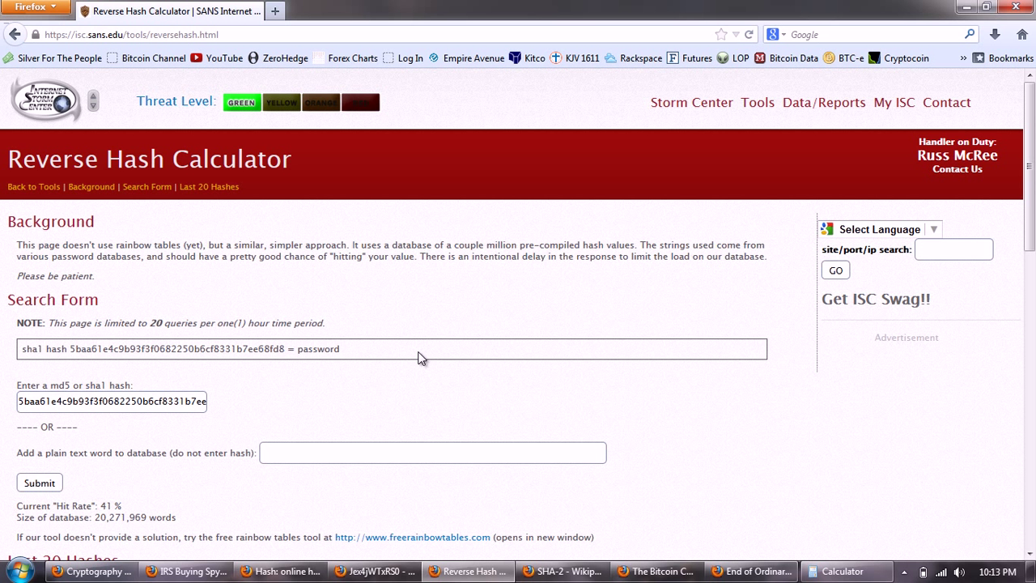
mouse_move(362, 366)
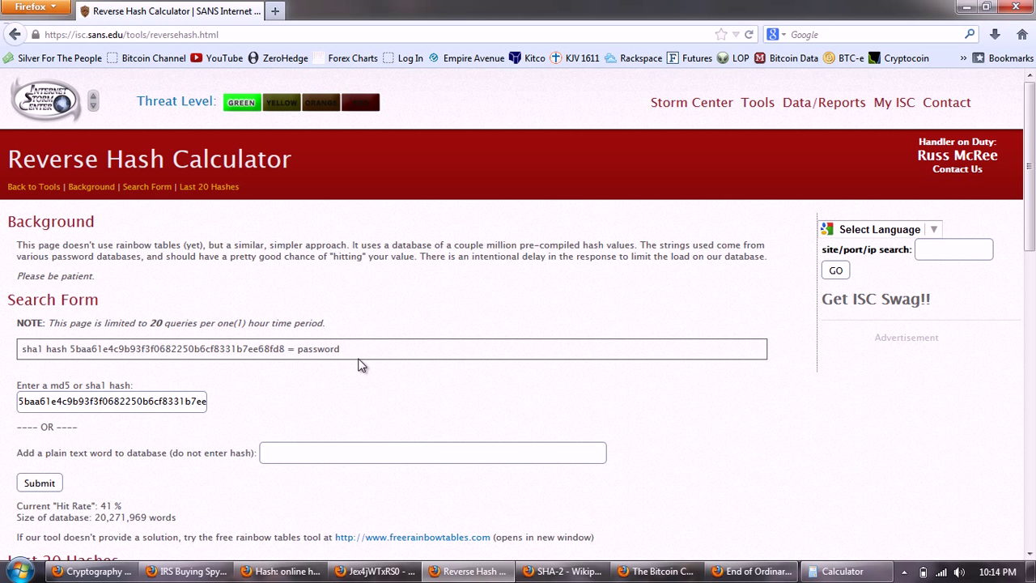
mouse_move(116, 564)
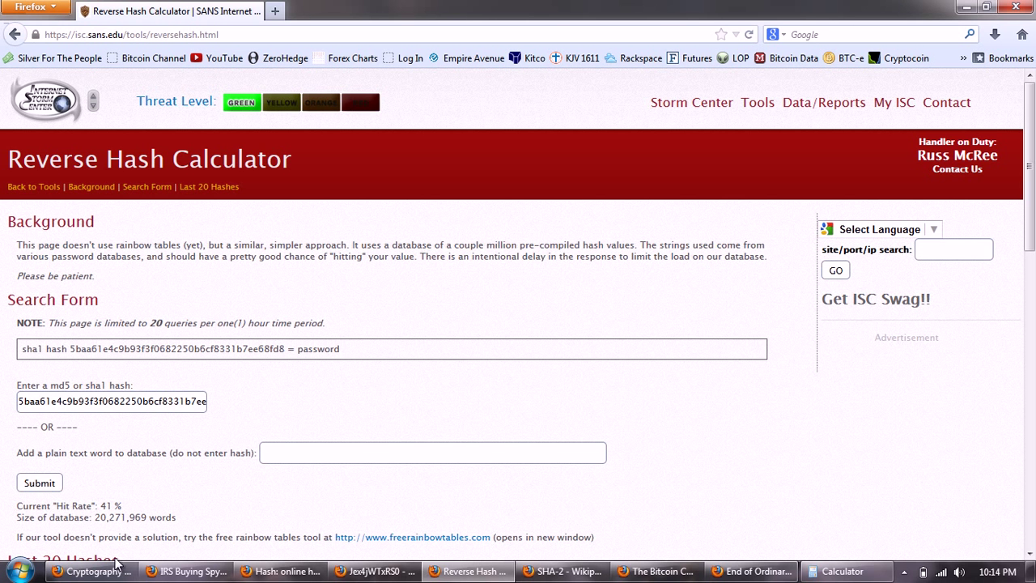
click(91, 571)
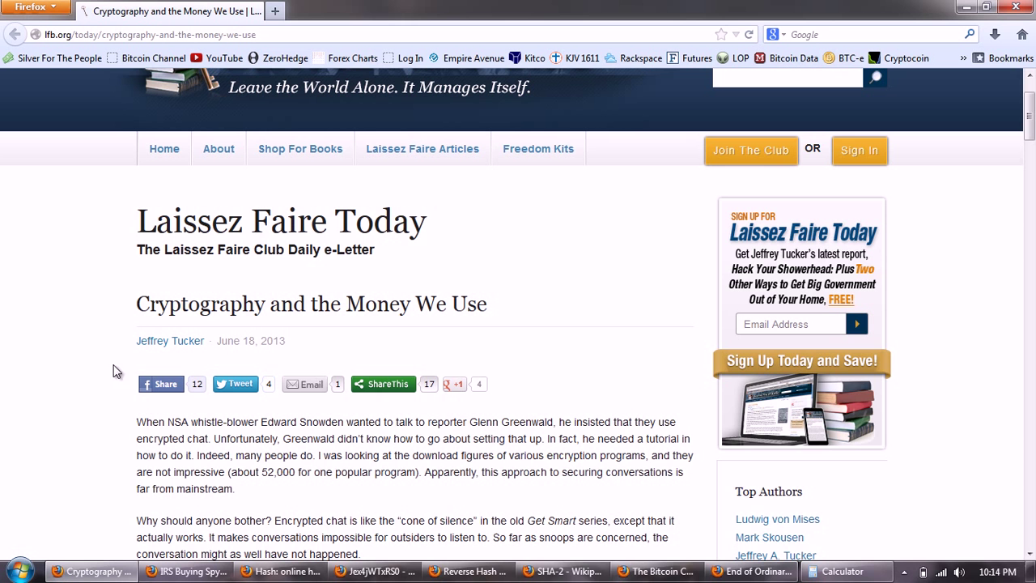
mouse_move(563, 572)
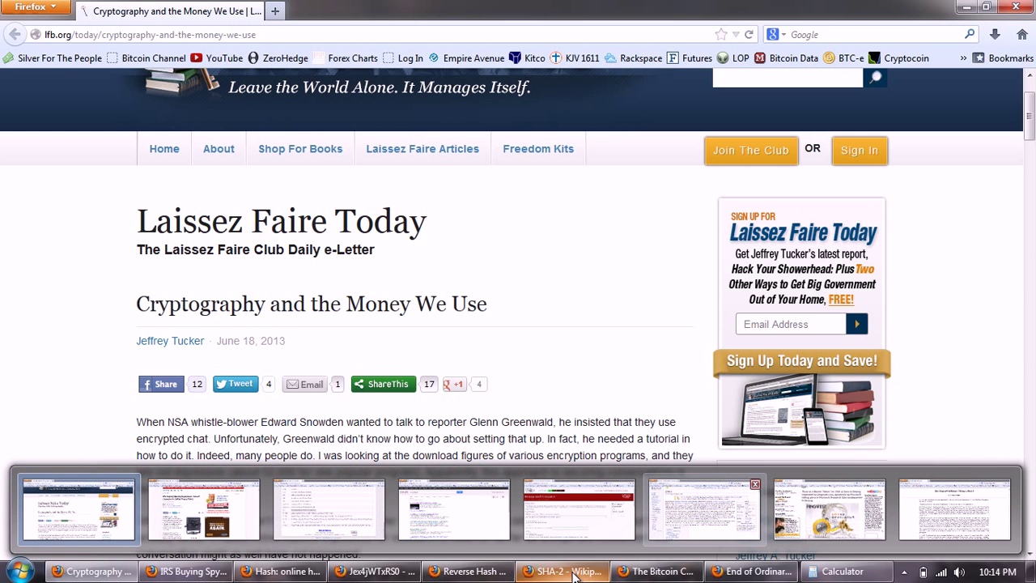
Highlight the Big Brother quote in The End of Ordinary Money, then return to the SHA-2 article.
click(751, 572)
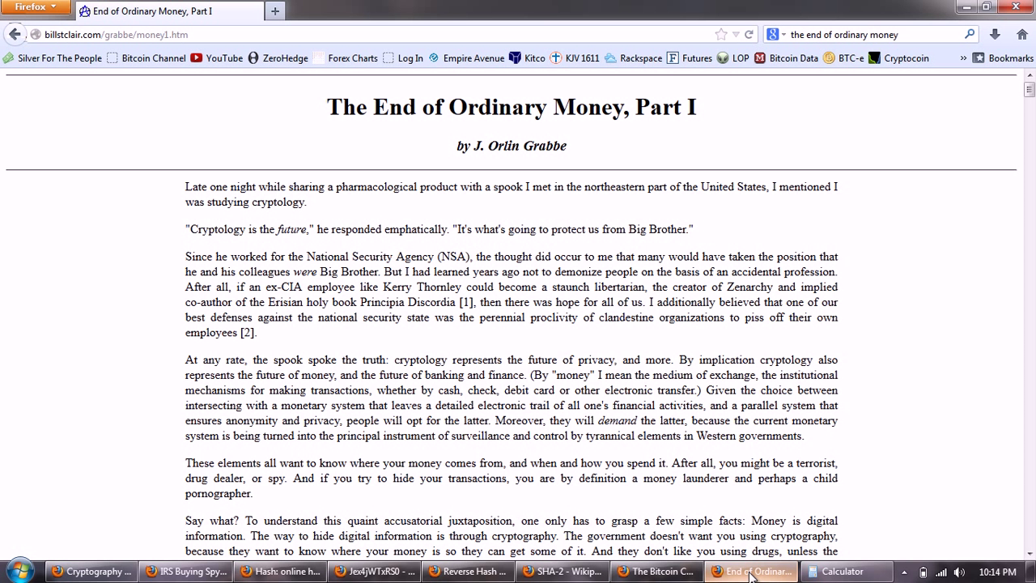
mouse_move(454, 231)
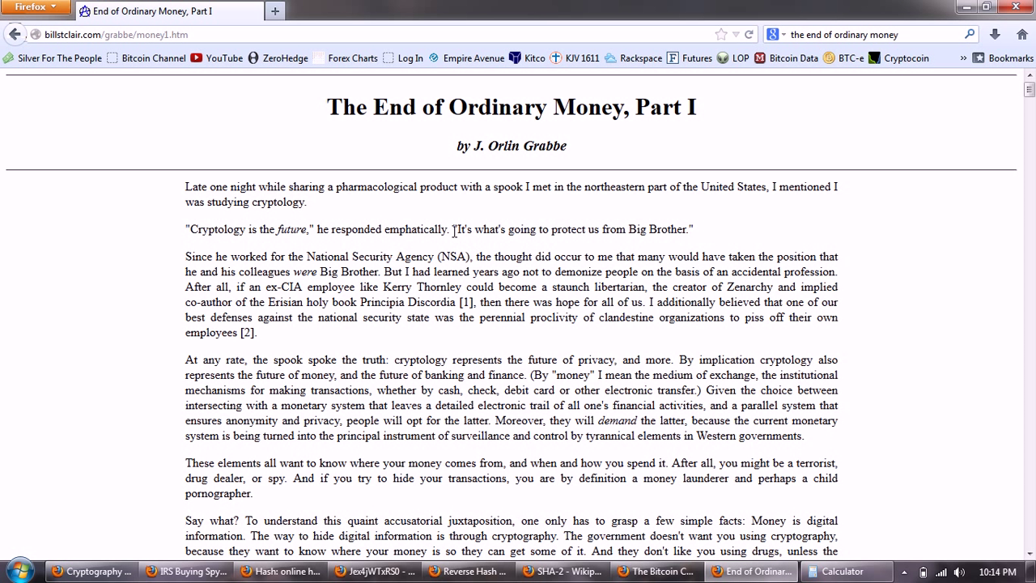
drag(454, 230, 693, 230)
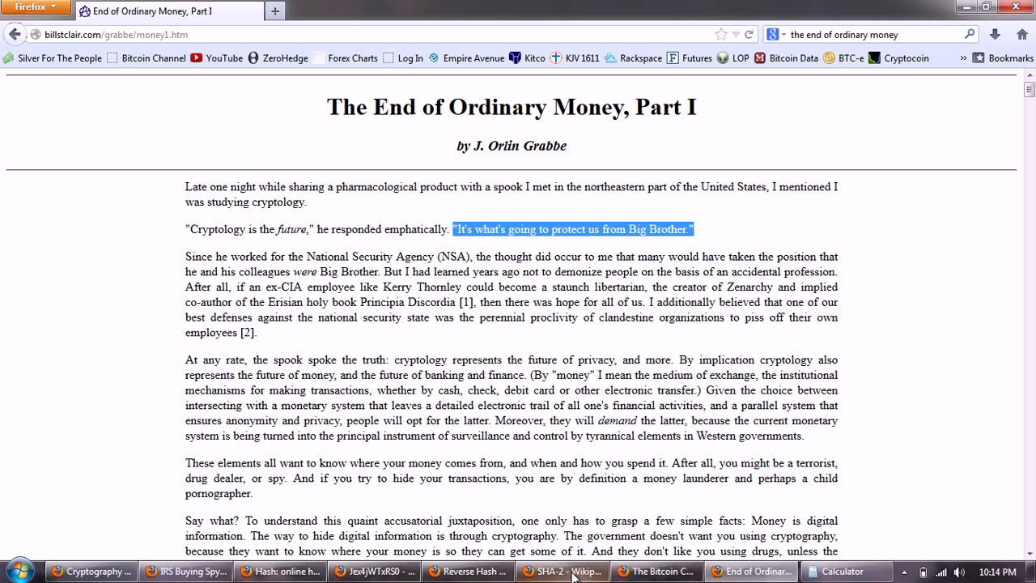
click(562, 572)
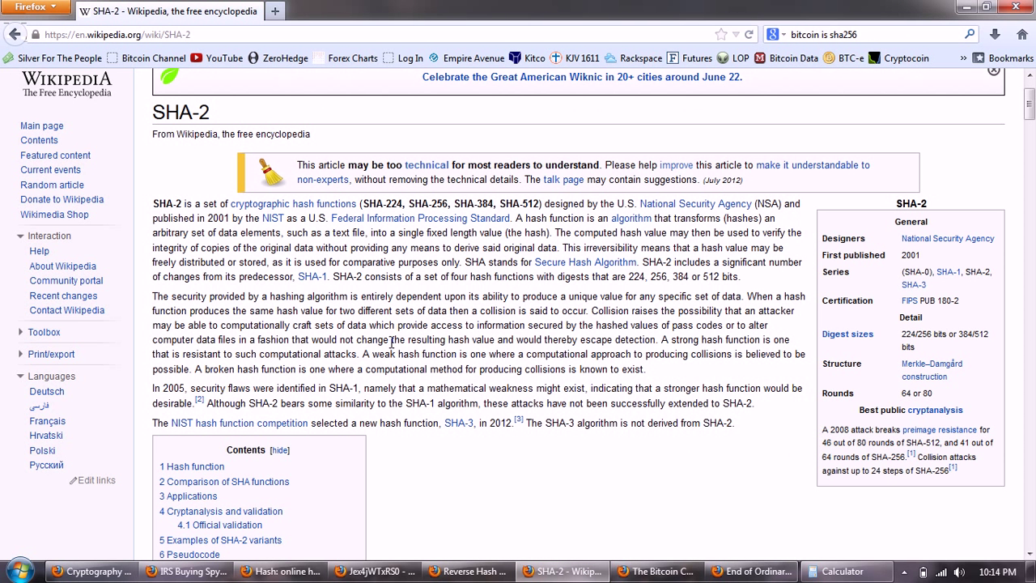
mouse_move(409, 202)
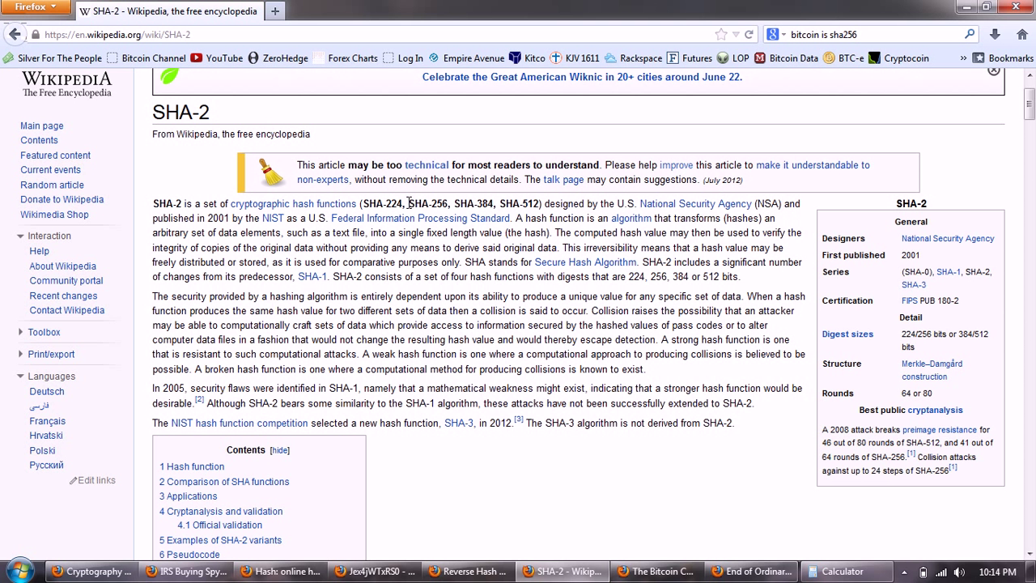
Highlight SHA-256 in the SHA-2 article's opening sentence.
double_click(427, 204)
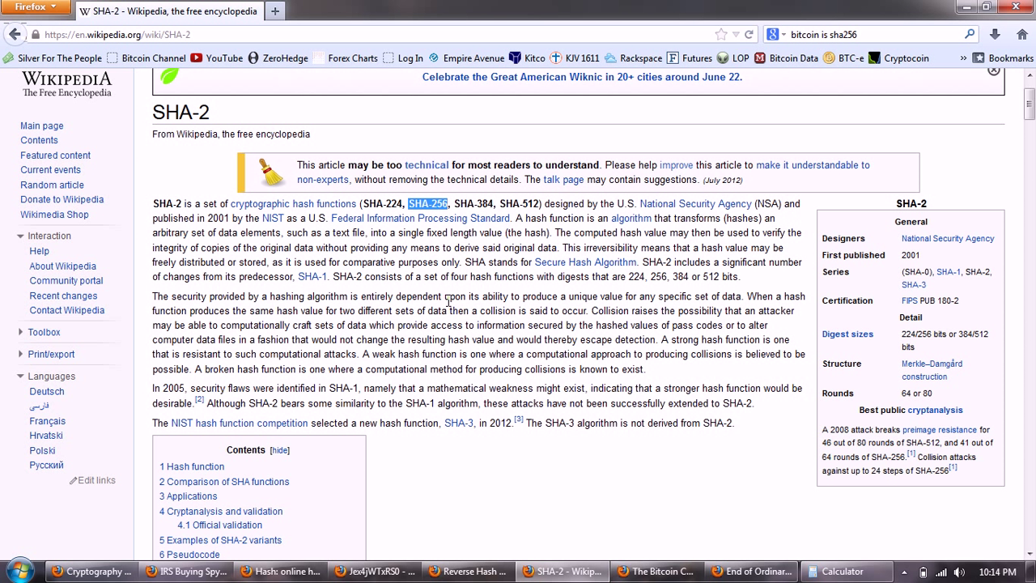
mouse_move(595, 220)
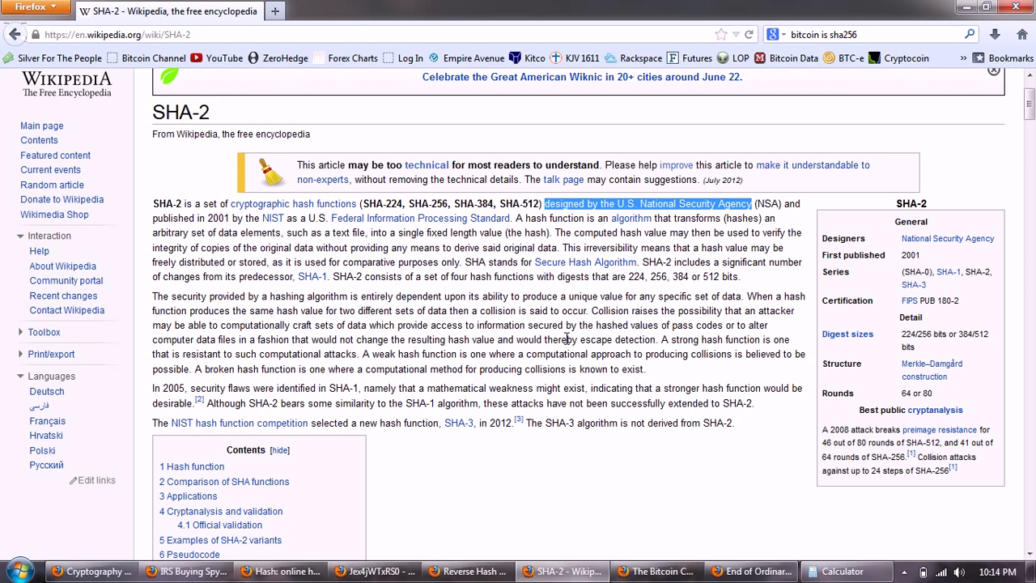
mouse_move(389, 447)
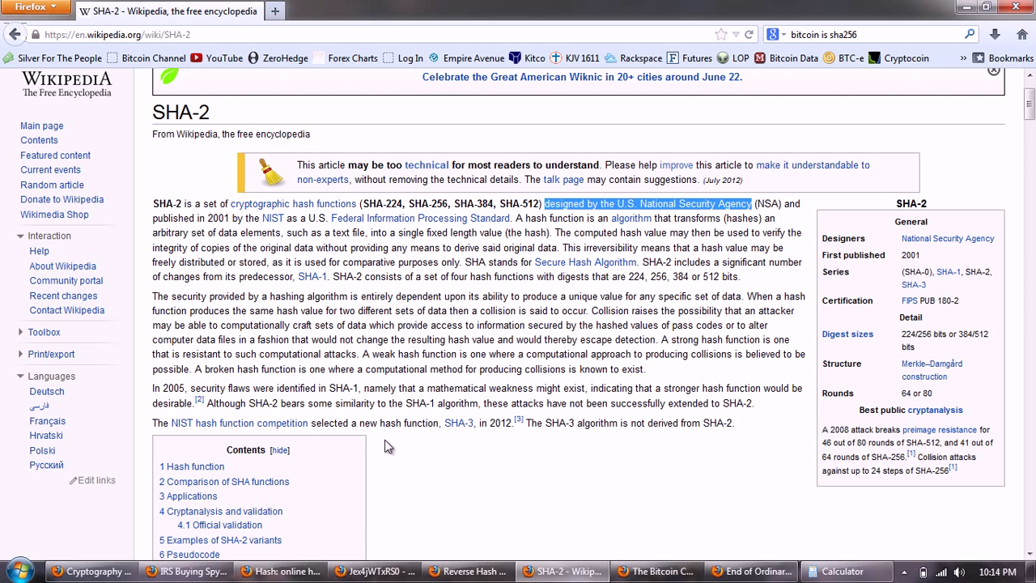